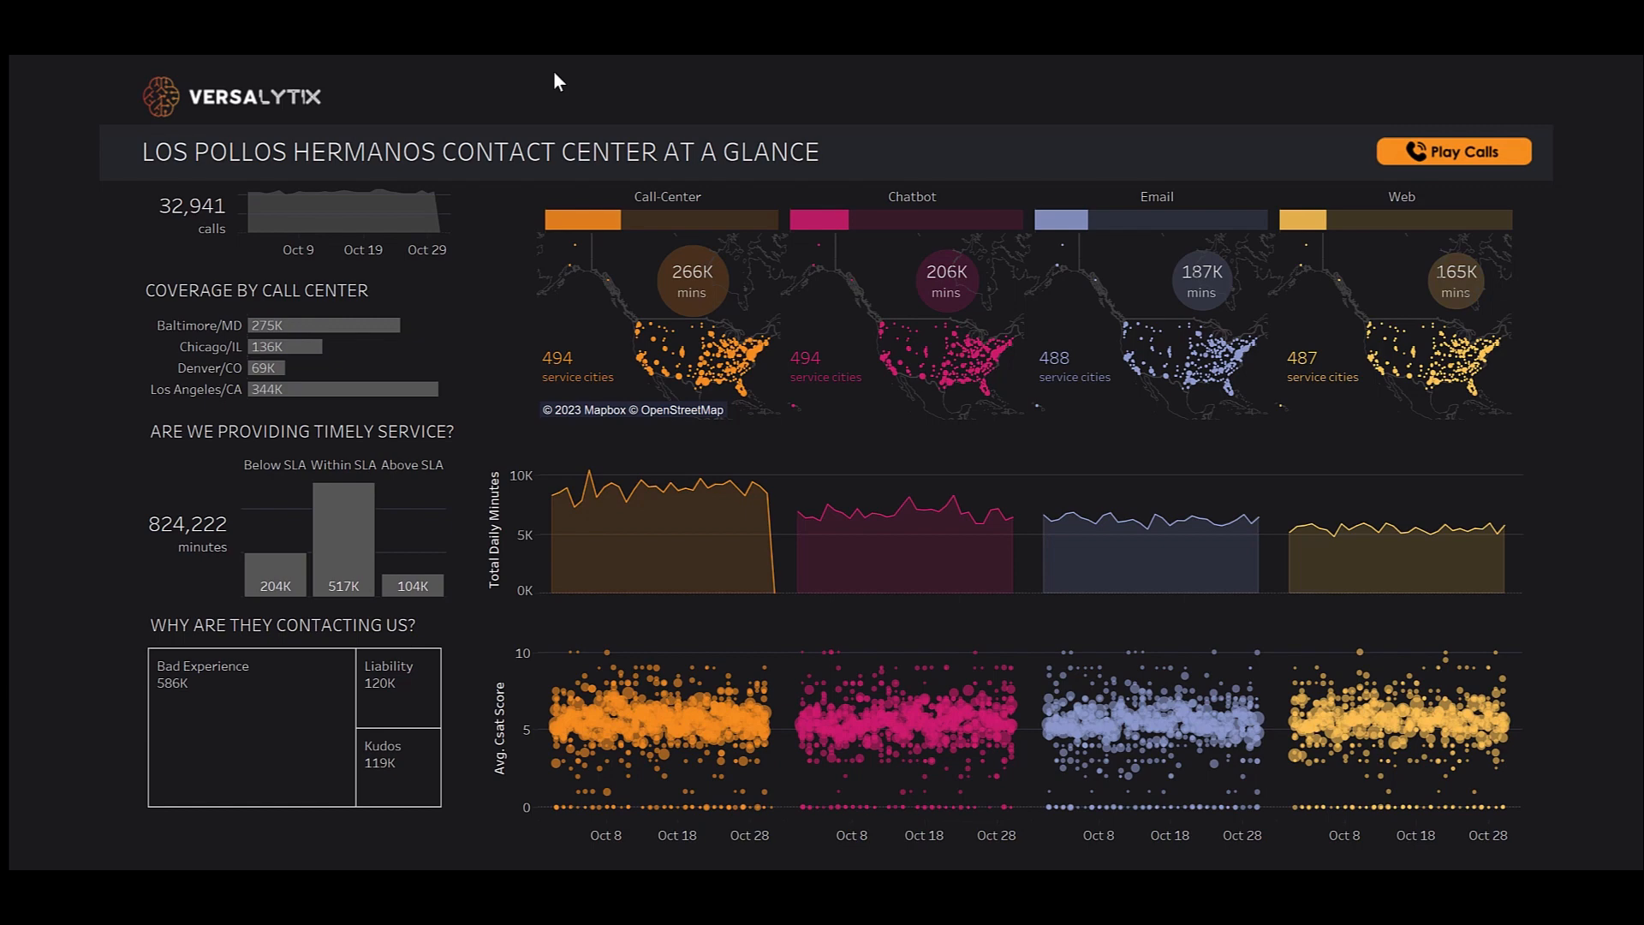
{"action": "mouse_move", "coordinate": [655, 146]}
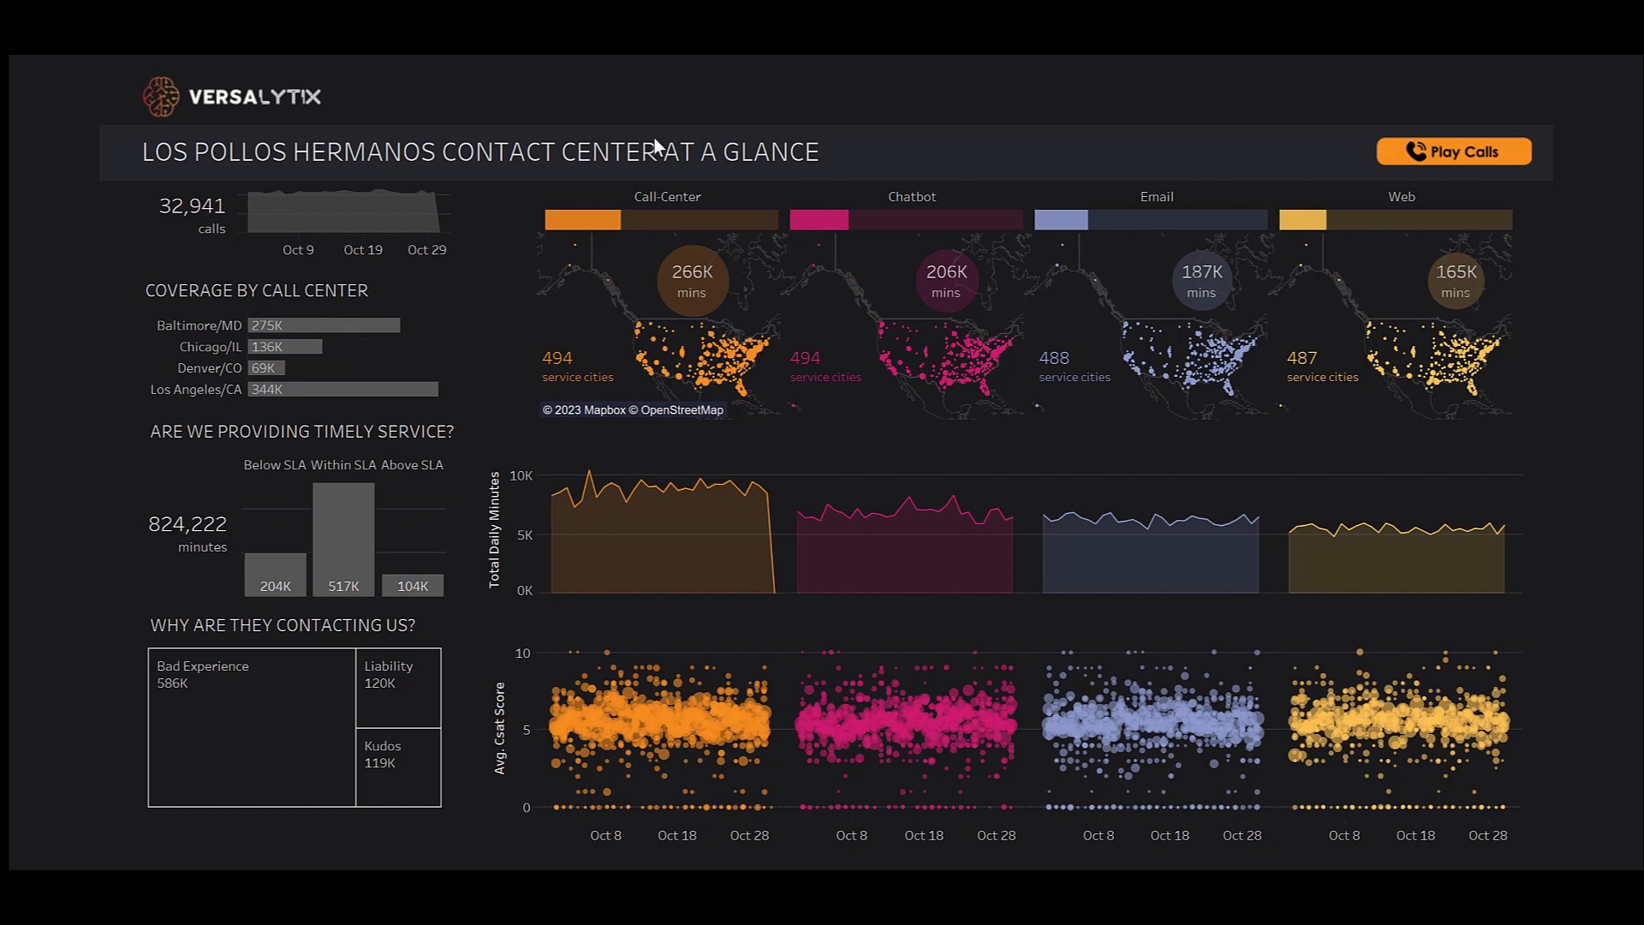
{"action": "mouse_move", "coordinate": [652, 178]}
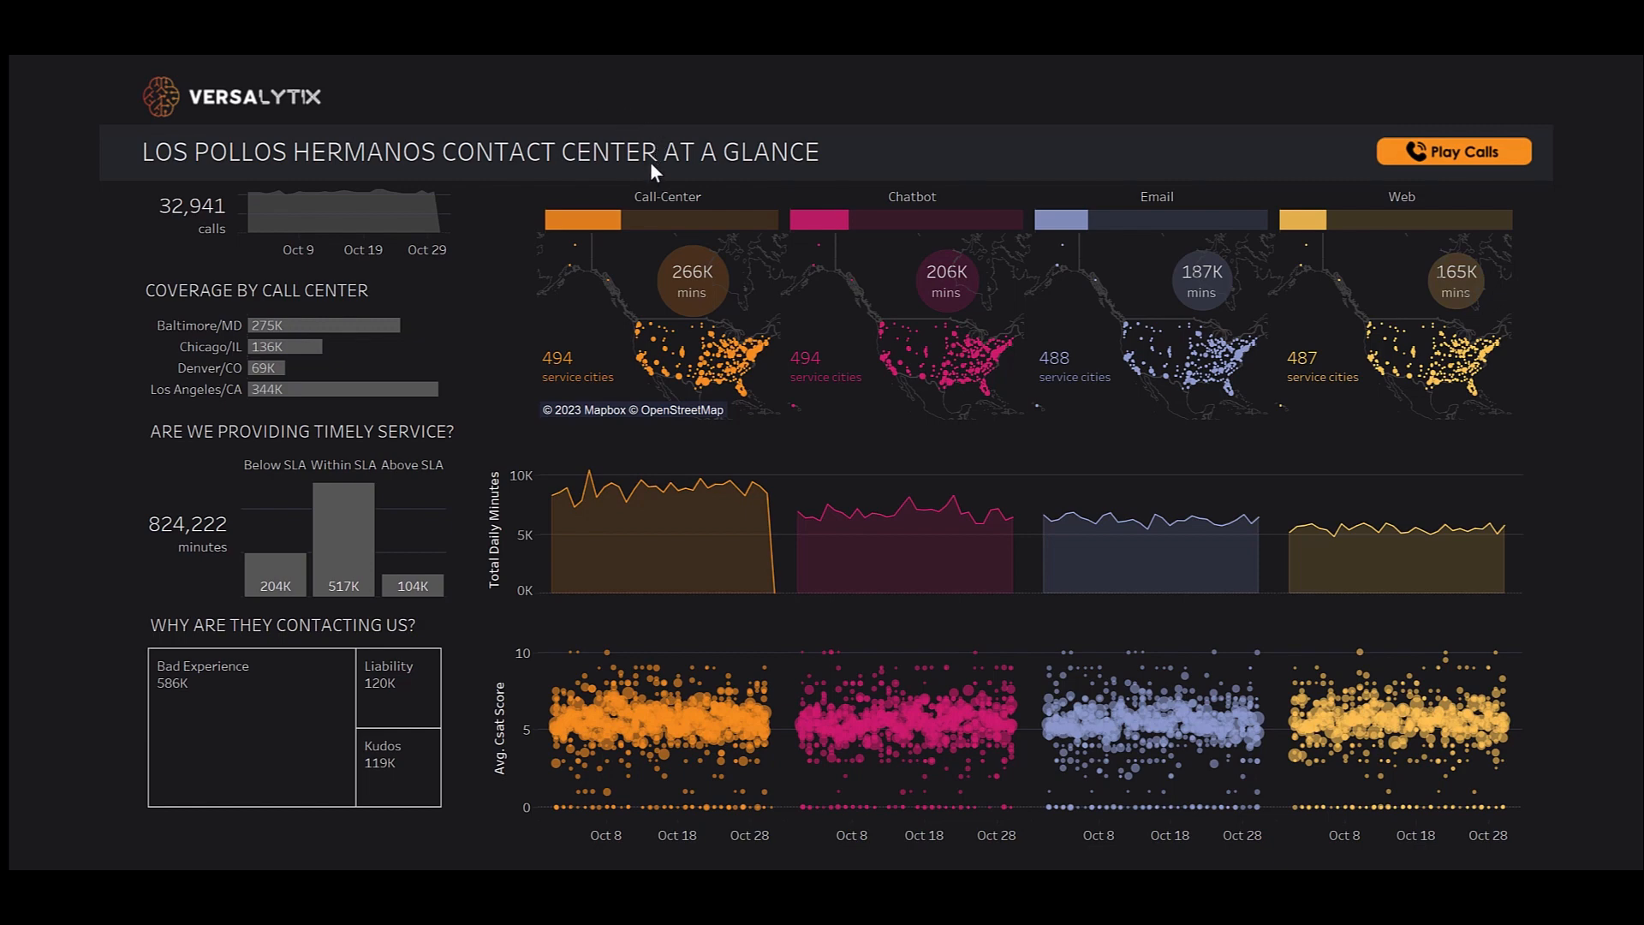
{"action": "mouse_move", "coordinate": [653, 174]}
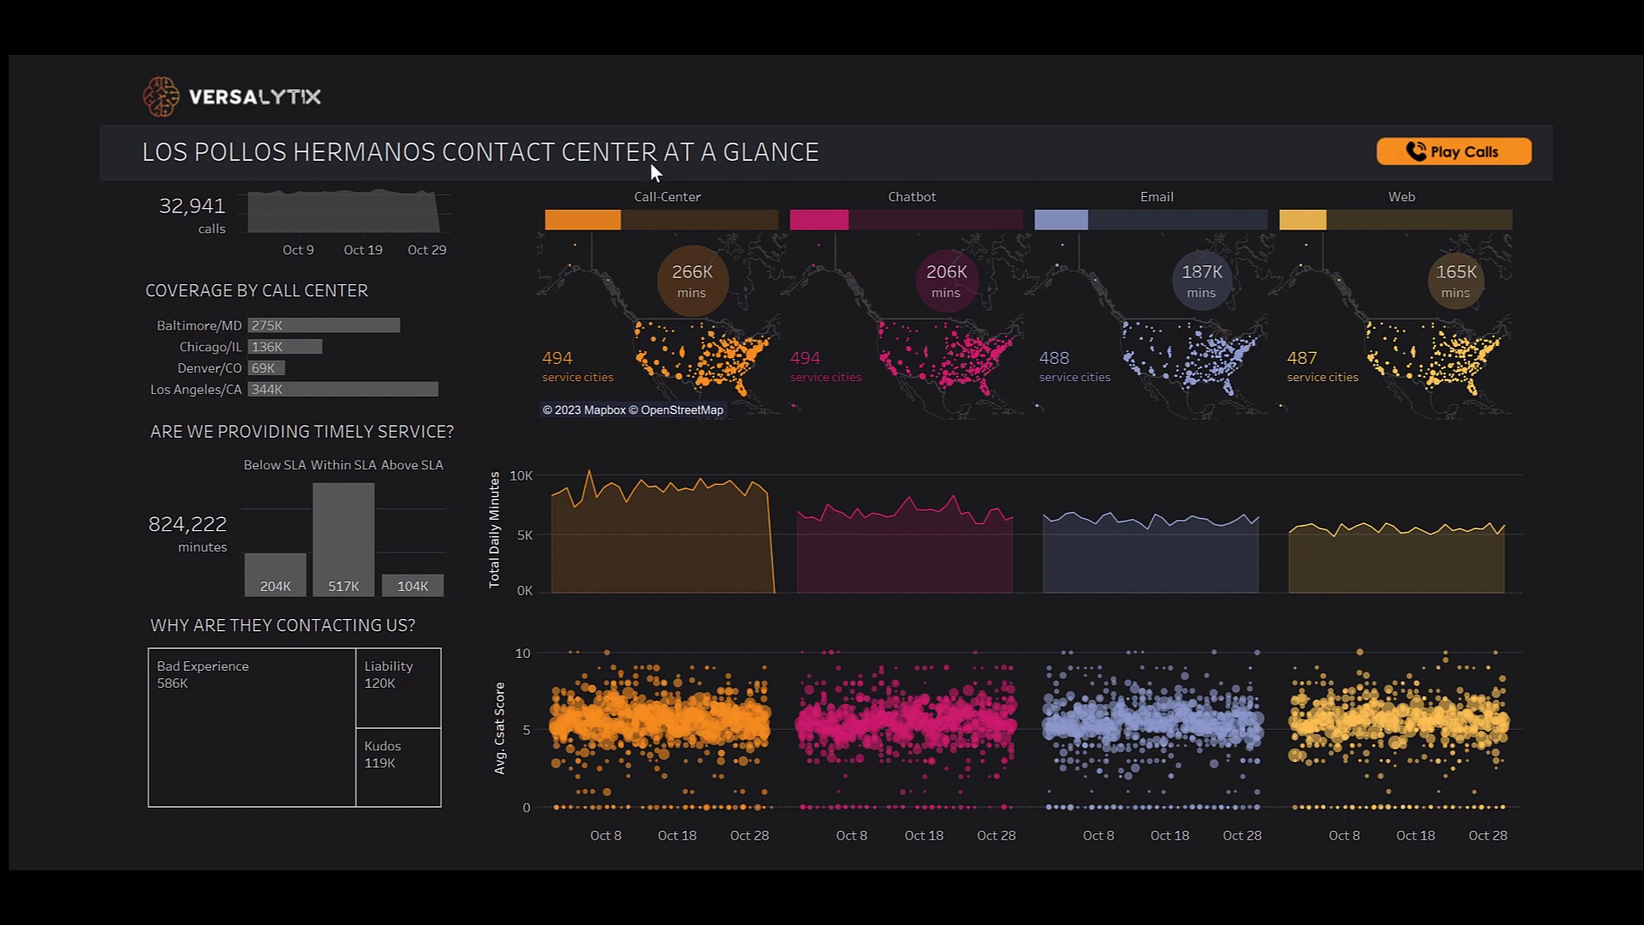
{"action": "mouse_move", "coordinate": [556, 82]}
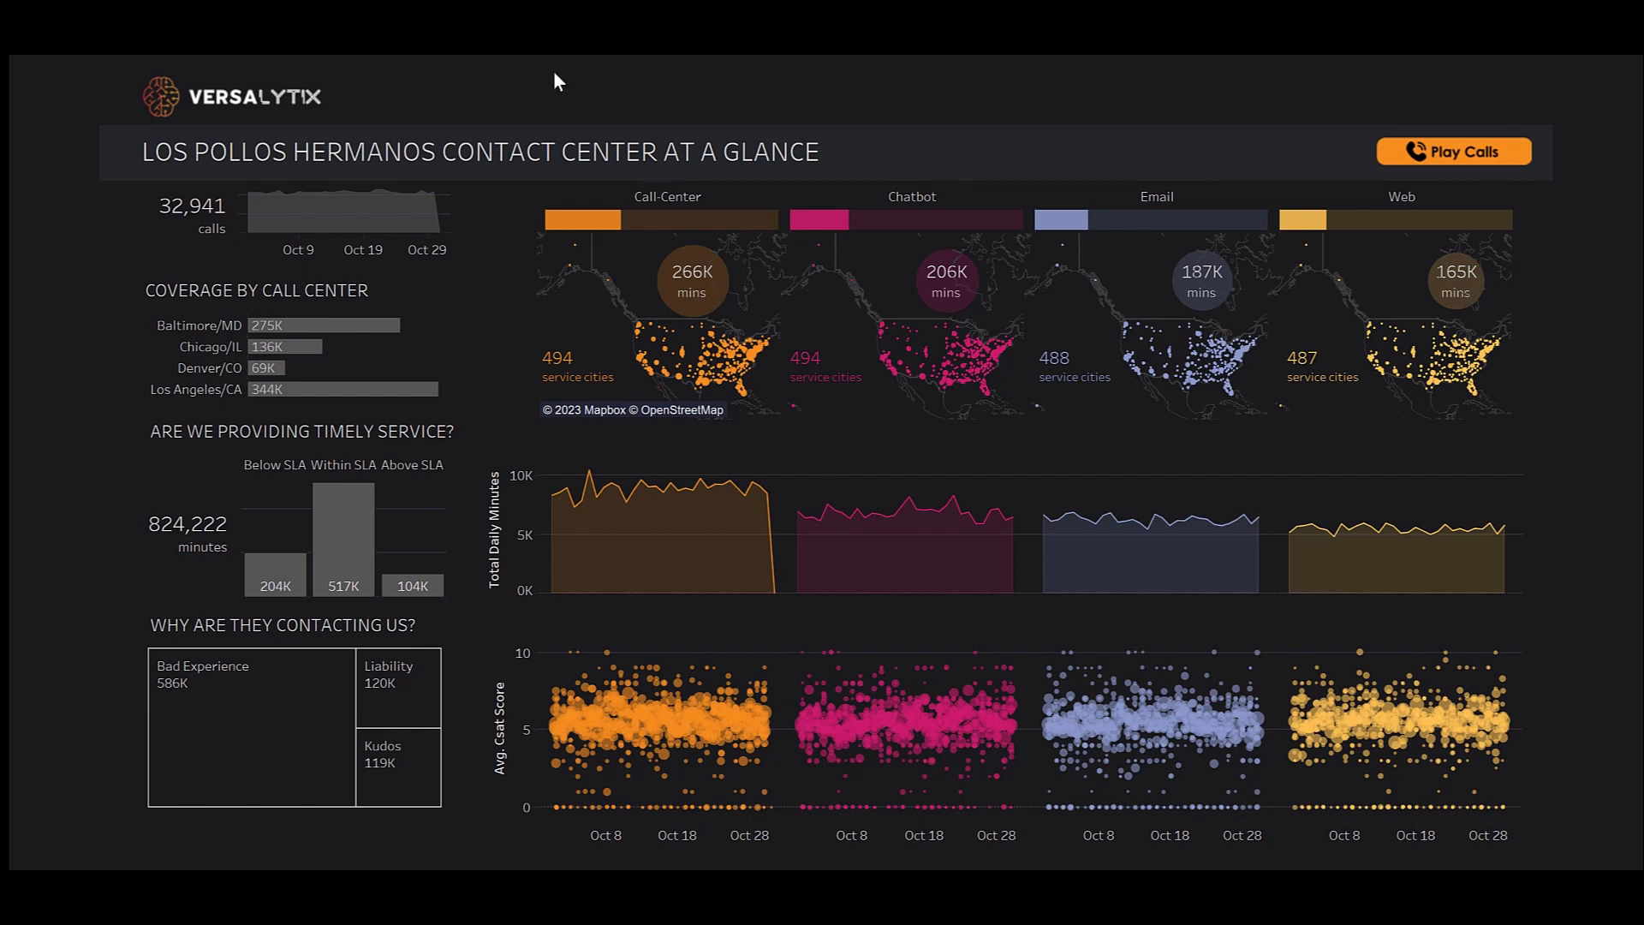
{"action": "mouse_move", "coordinate": [655, 145]}
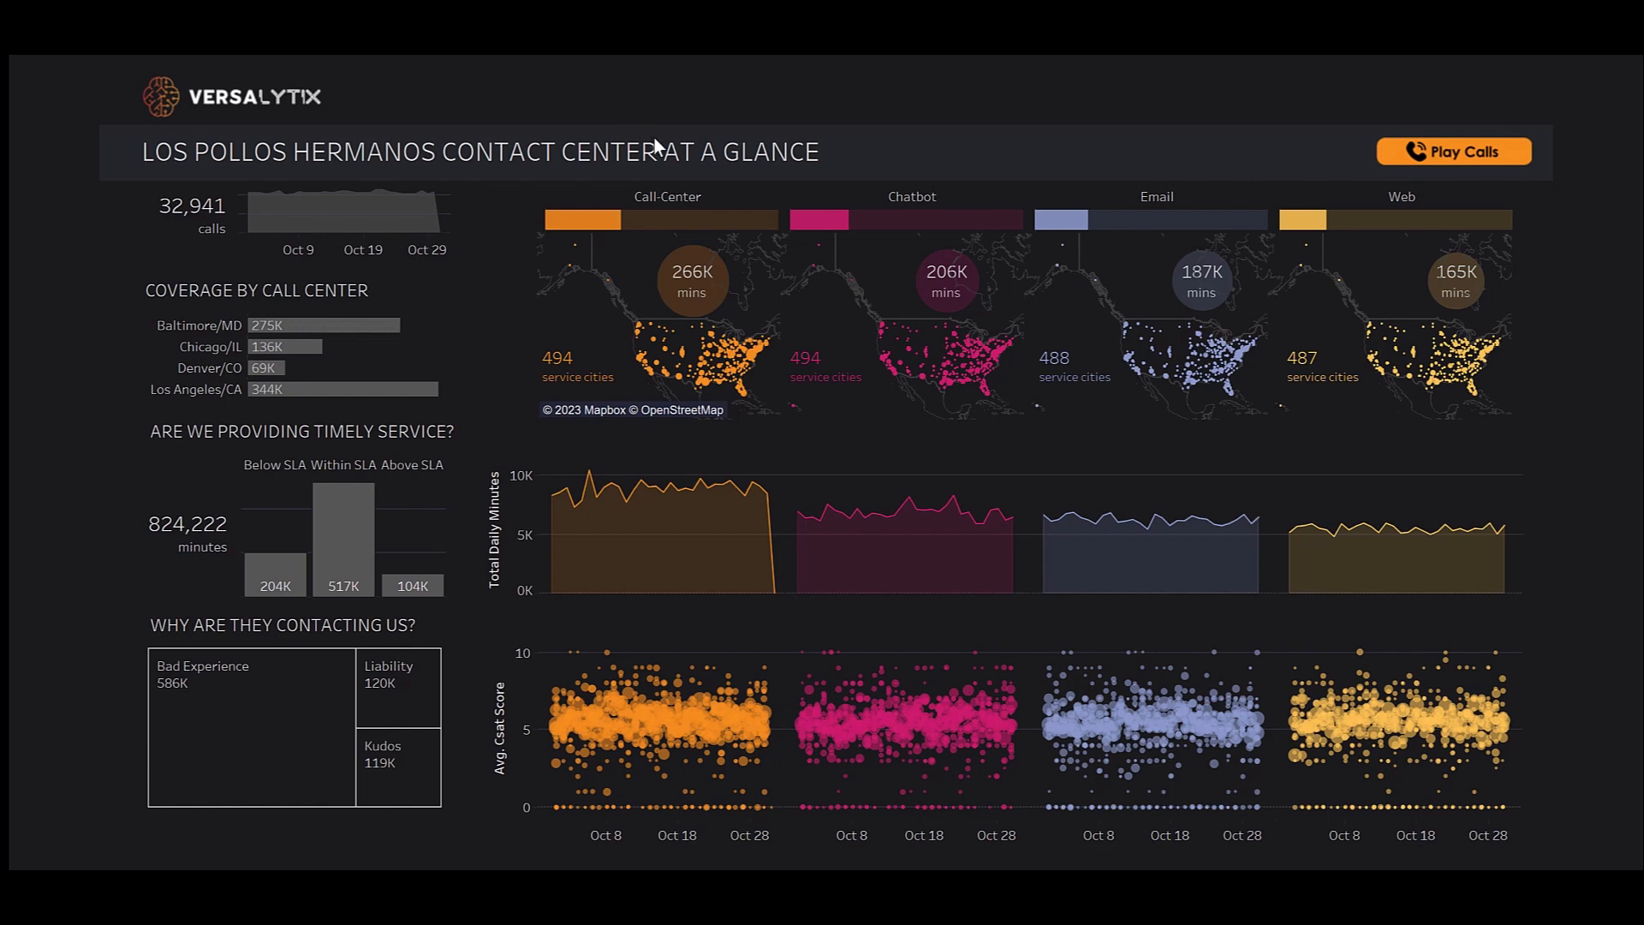
{"action": "mouse_move", "coordinate": [653, 177]}
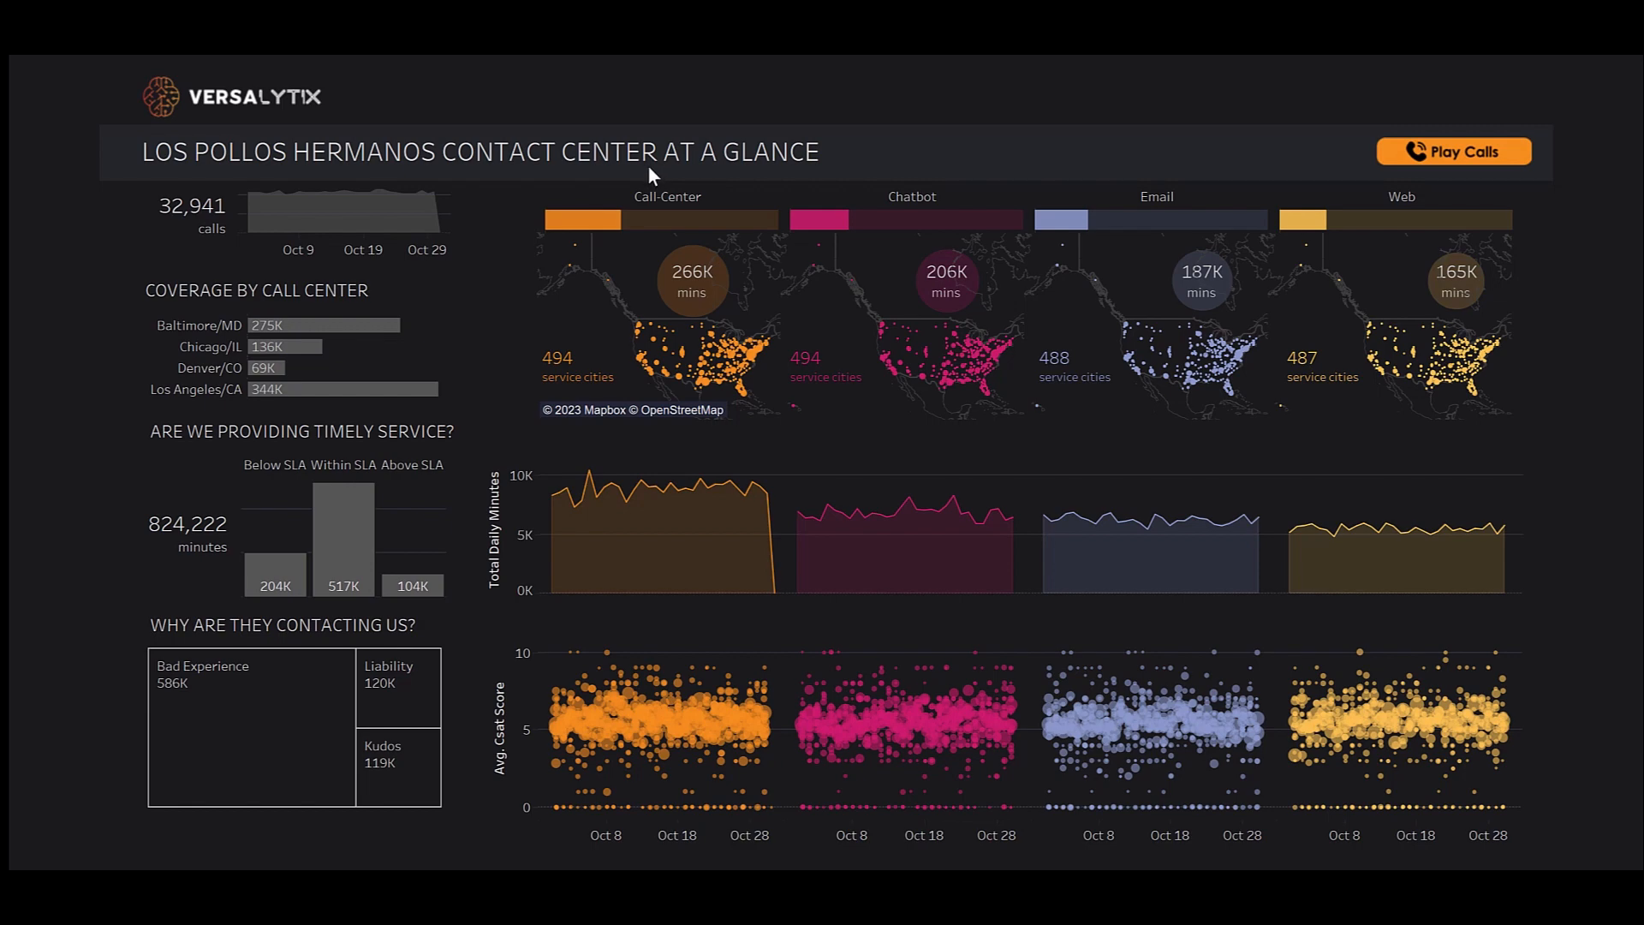
{"action": "mouse_move", "coordinate": [672, 178]}
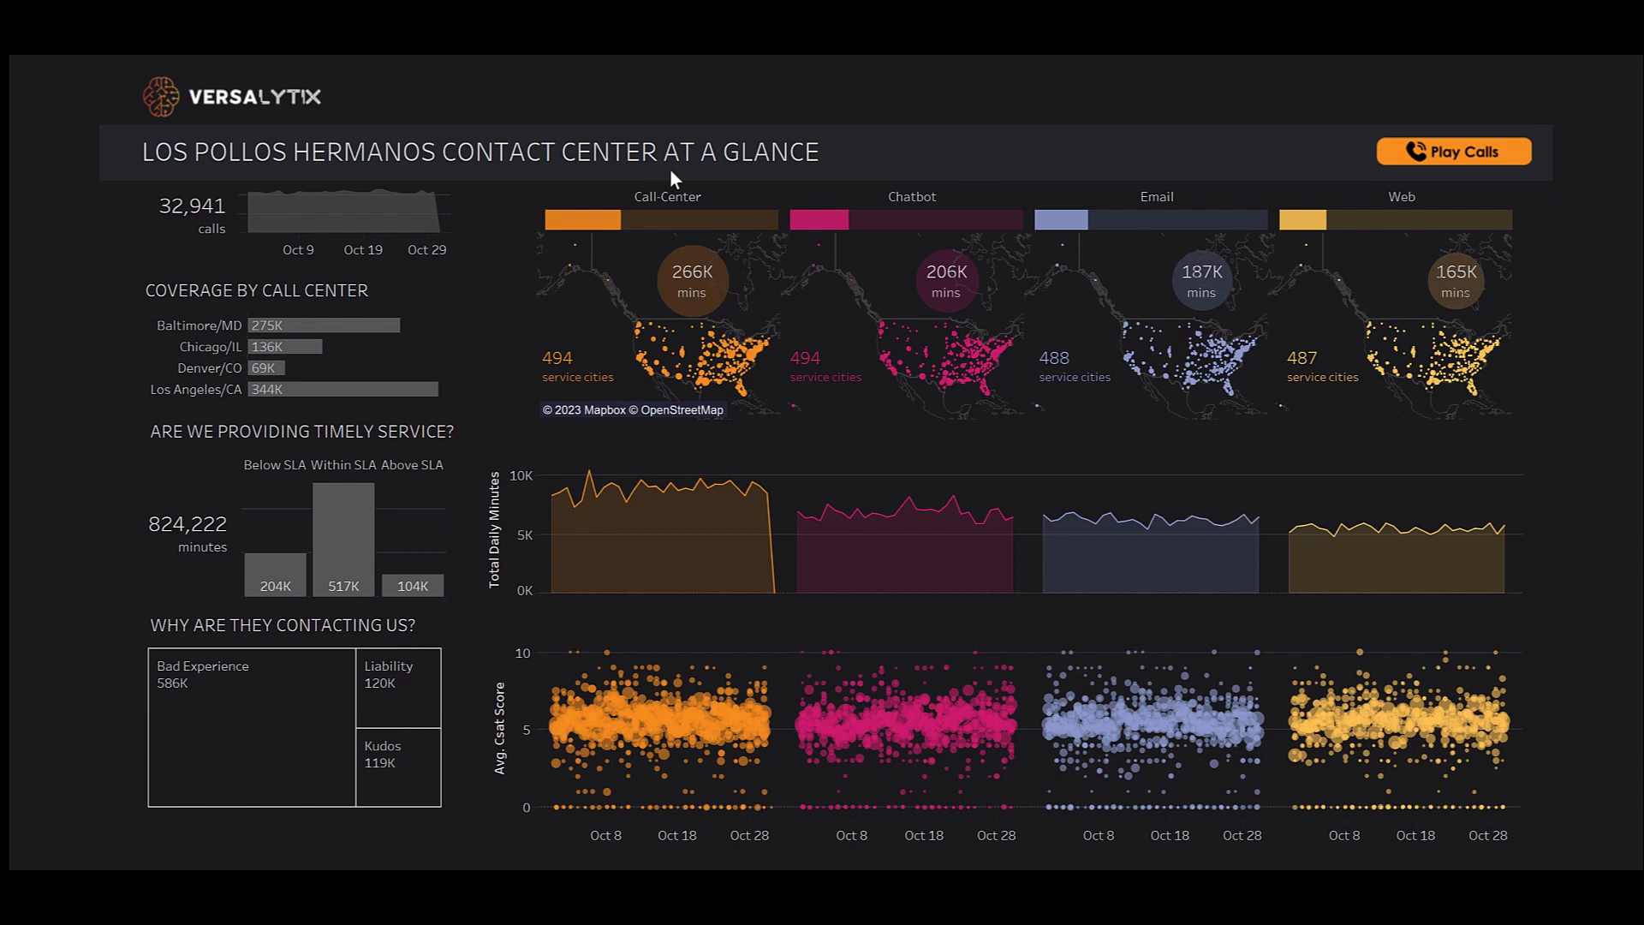
{"action": "mouse_move", "coordinate": [717, 181]}
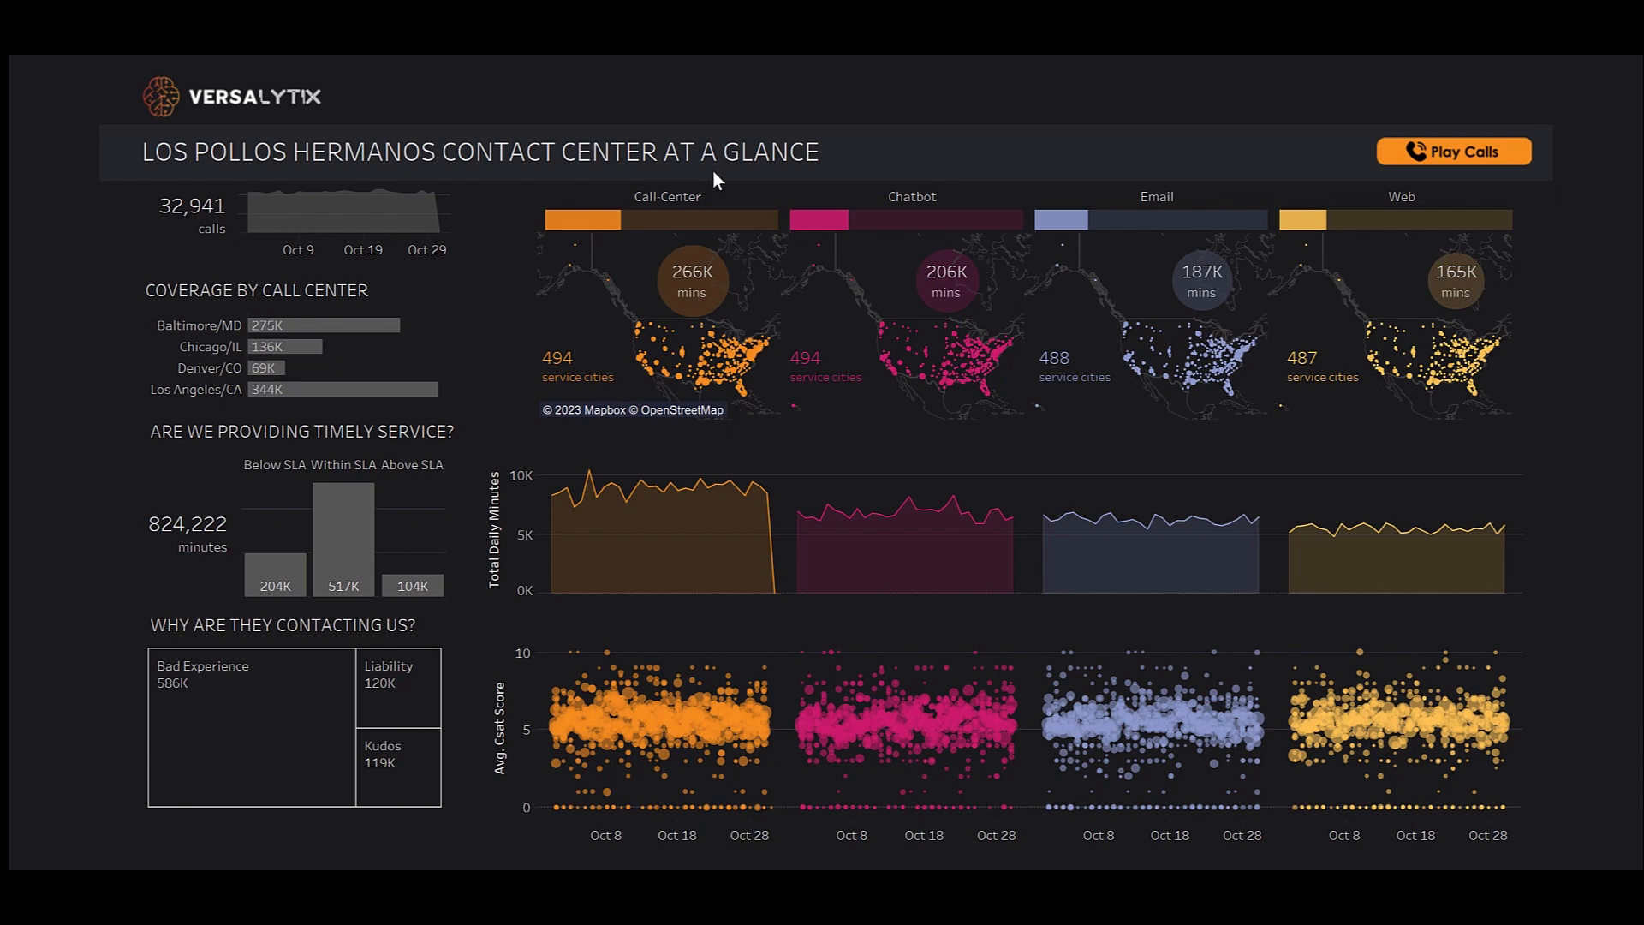
{"action": "mouse_move", "coordinate": [887, 185]}
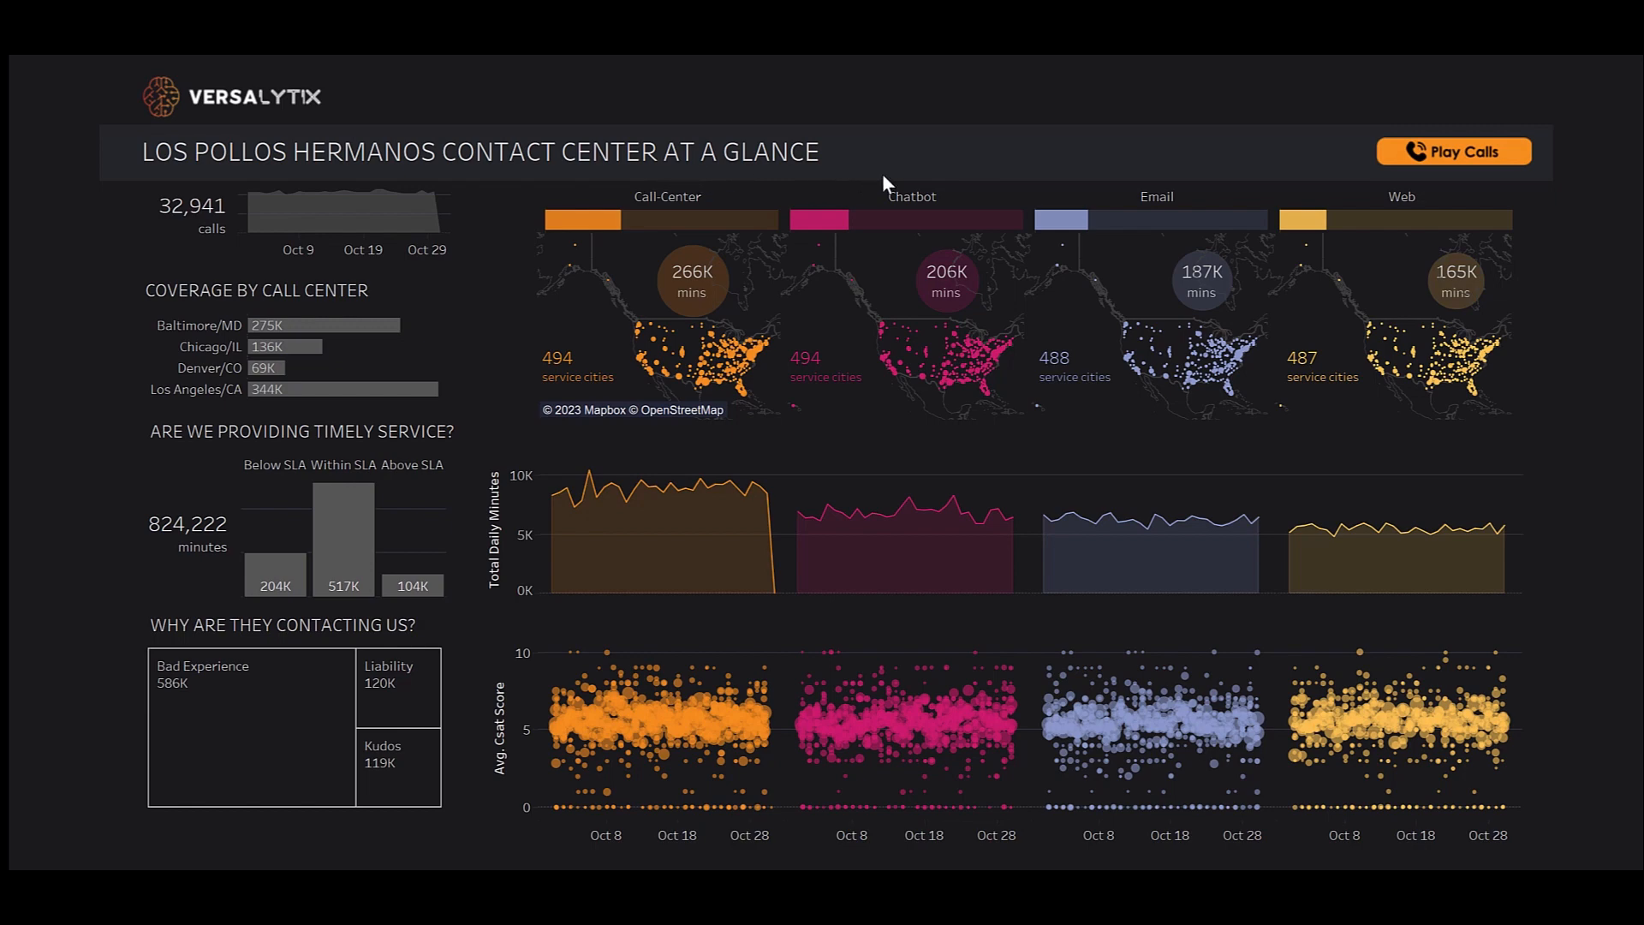
{"action": "mouse_move", "coordinate": [1313, 183]}
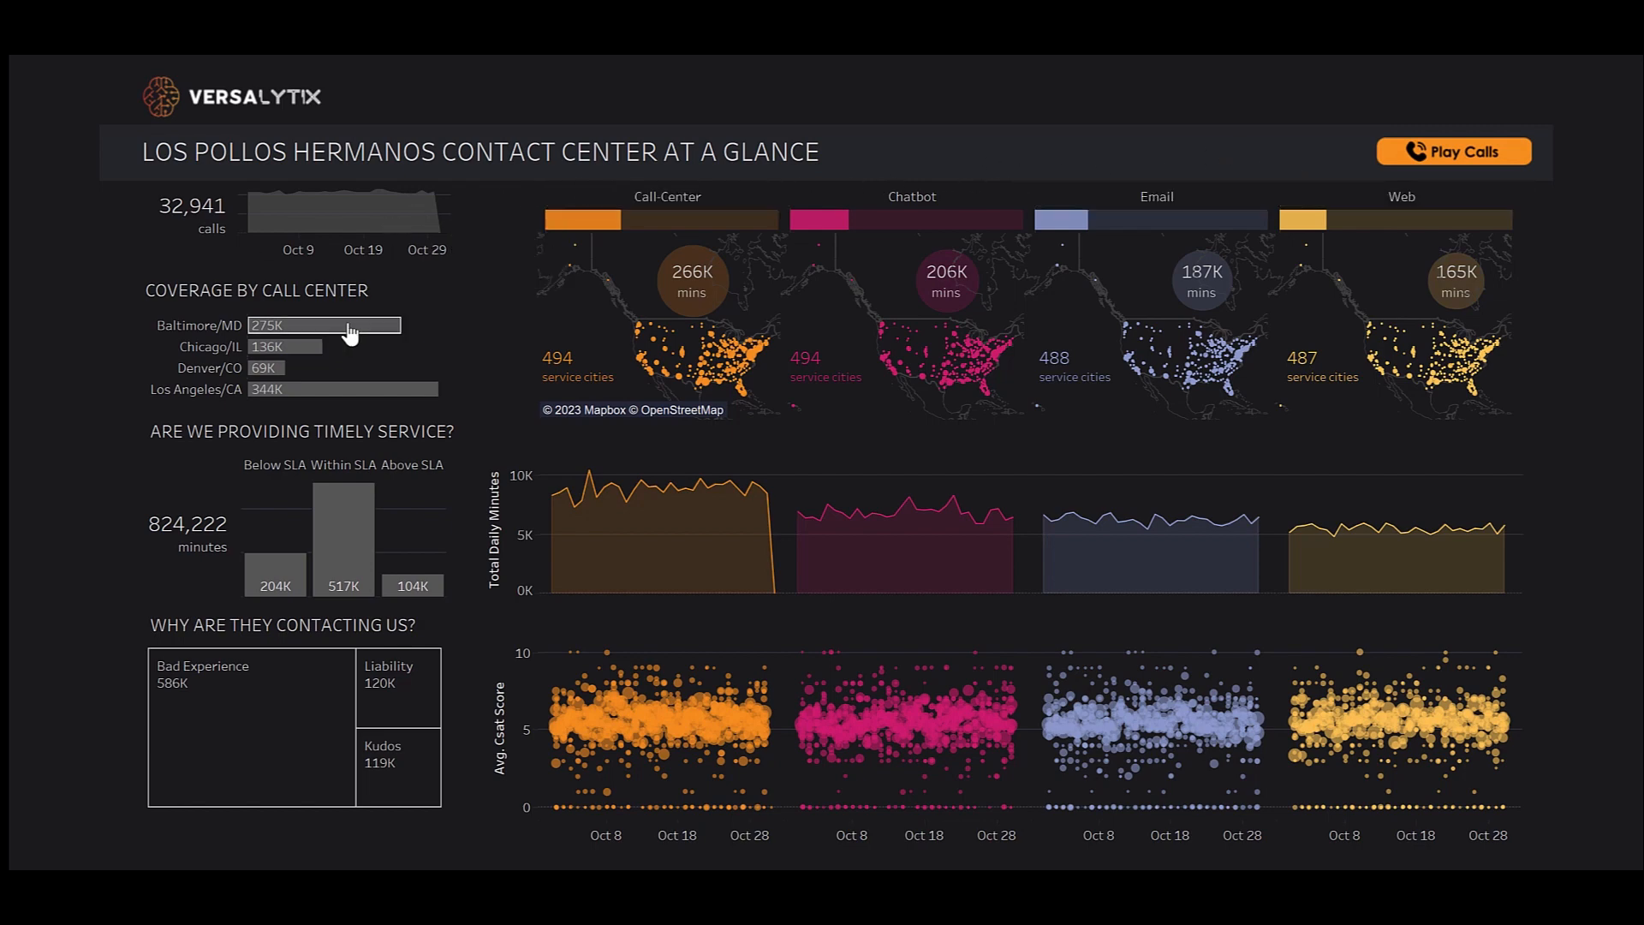
Step: Filter the Overview dashboard to the single call mentioning 'dish' in Sentiment of Key Mentions
{"action": "left_click", "coordinate": [322, 326]}
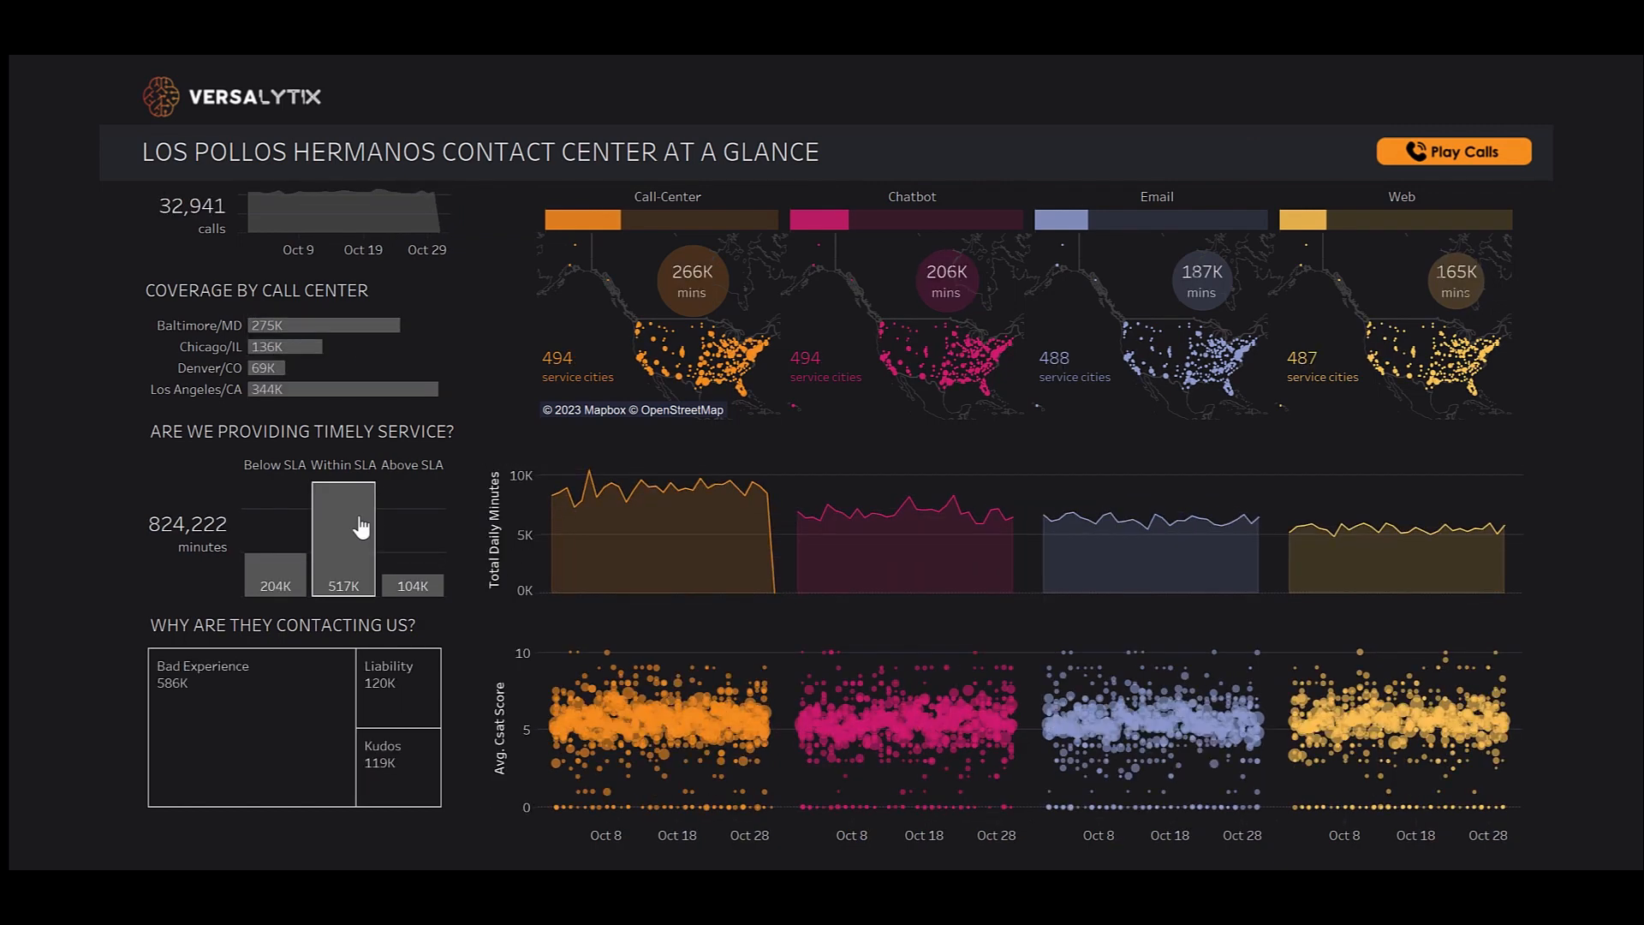
{"action": "left_click", "coordinate": [343, 529]}
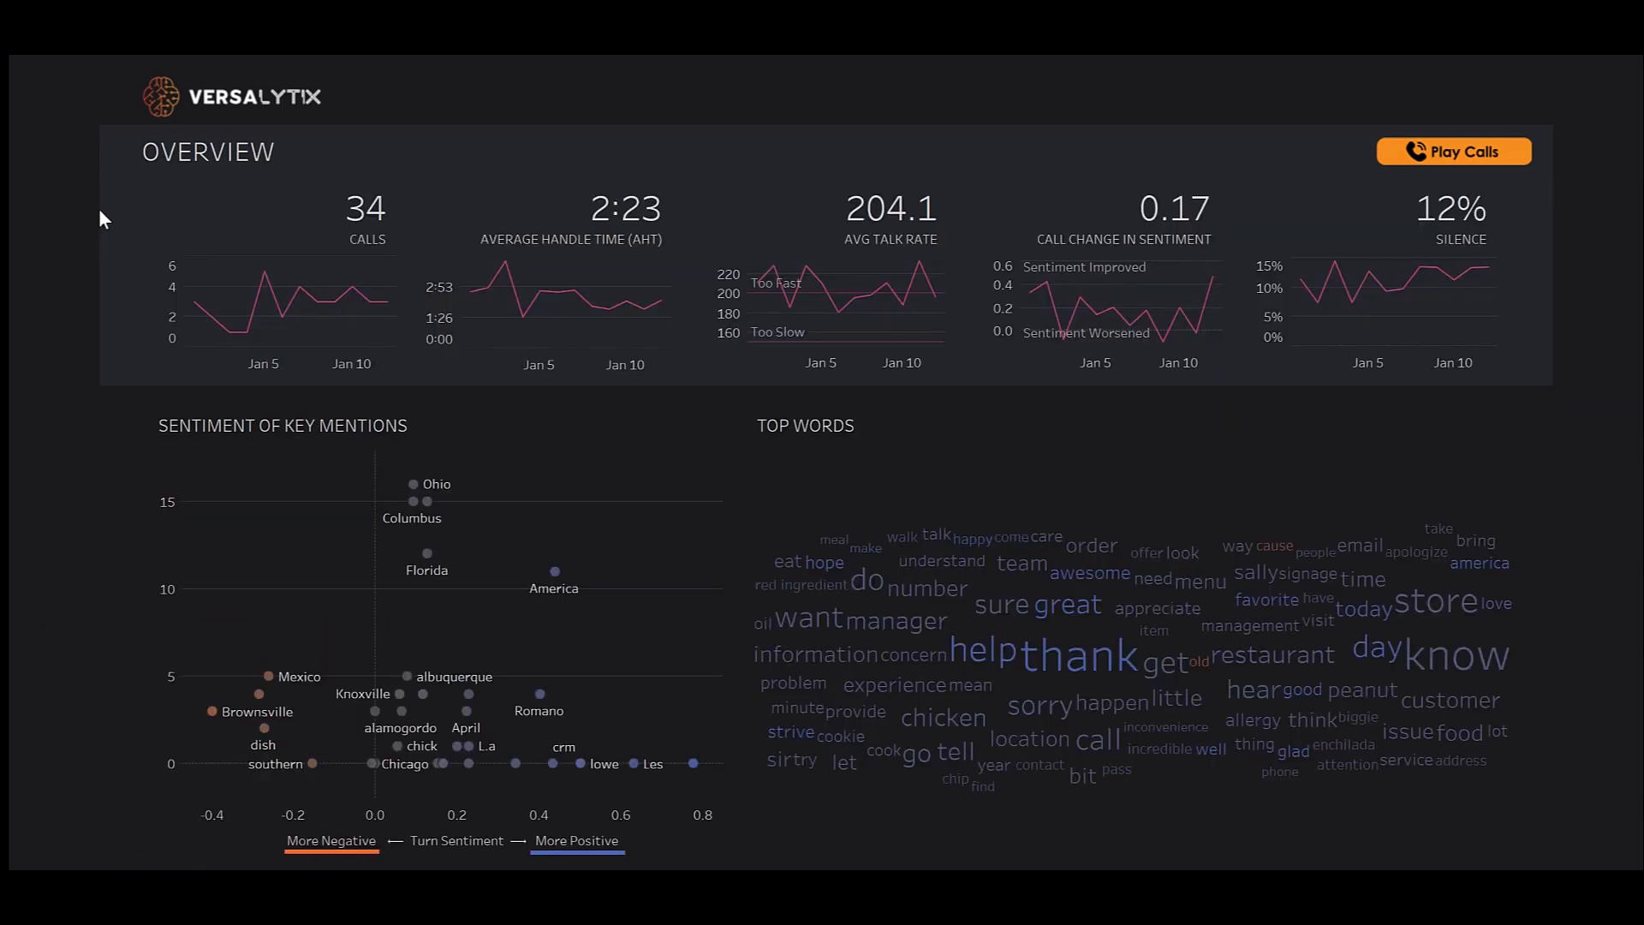
{"action": "mouse_move", "coordinate": [113, 204]}
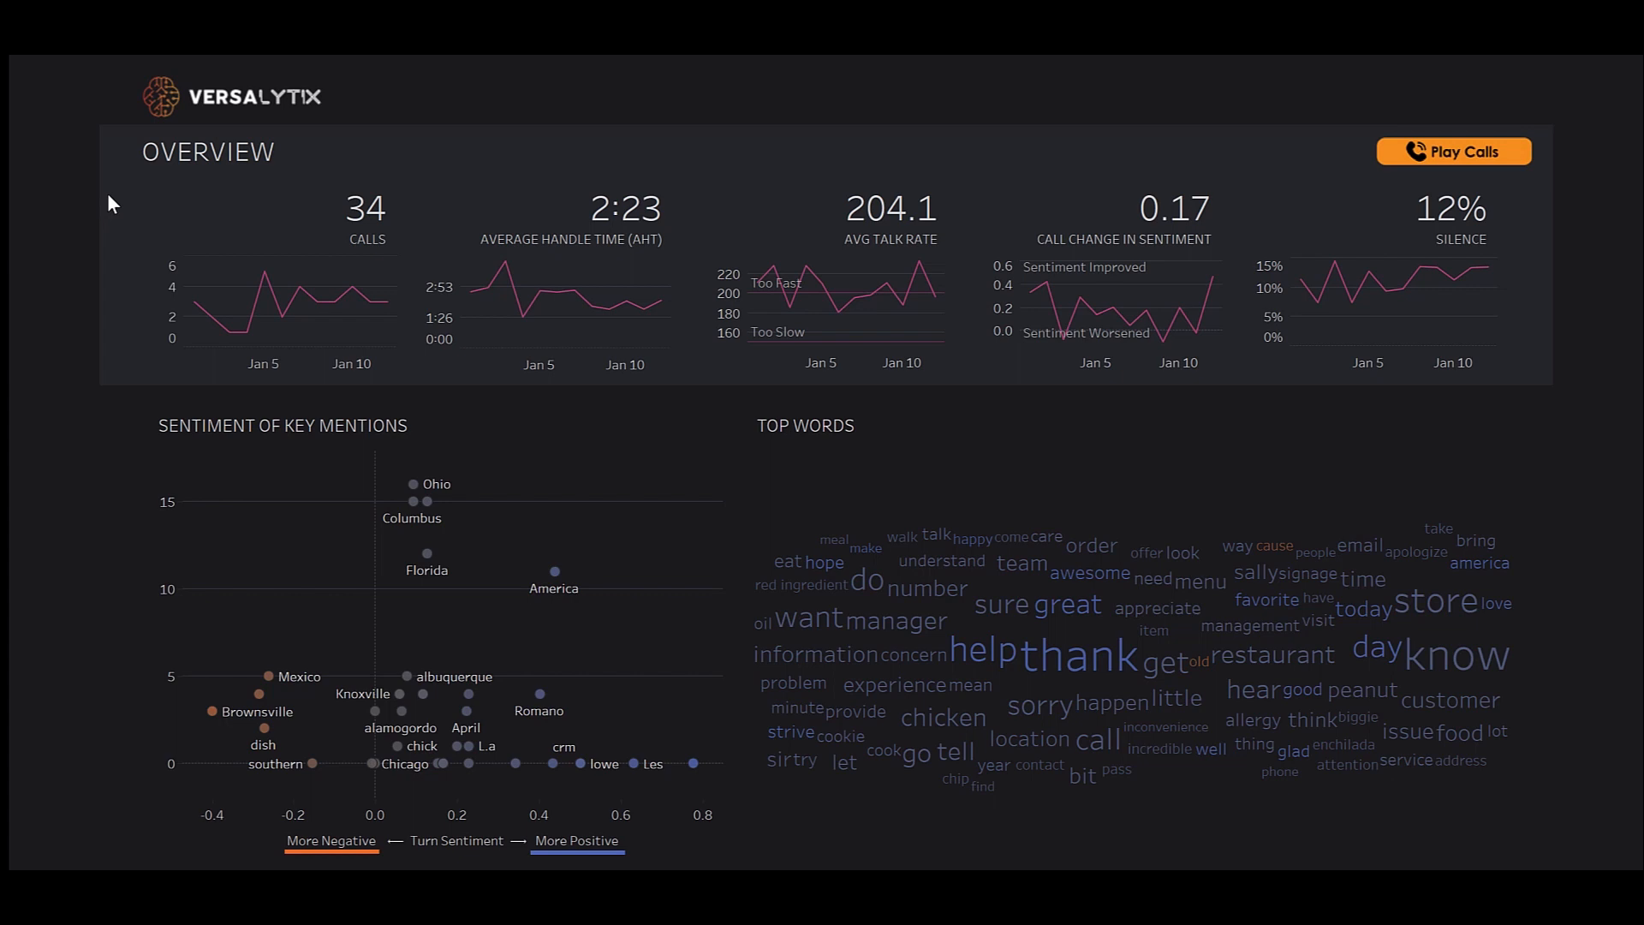
{"action": "mouse_move", "coordinate": [224, 146]}
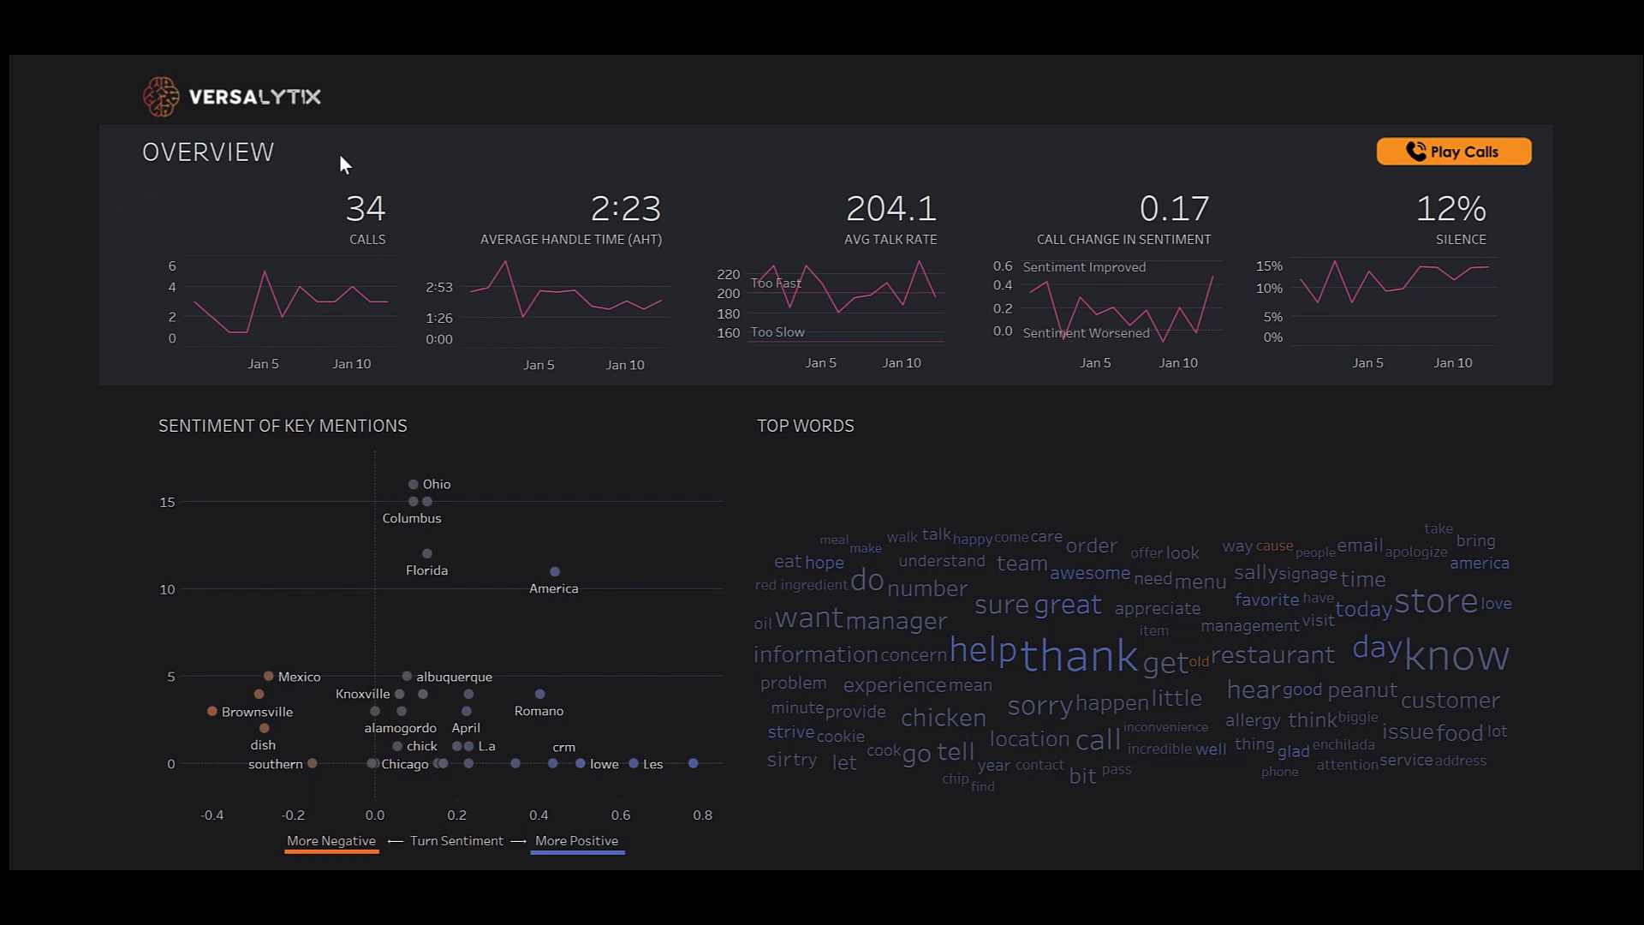
{"action": "mouse_move", "coordinate": [593, 169]}
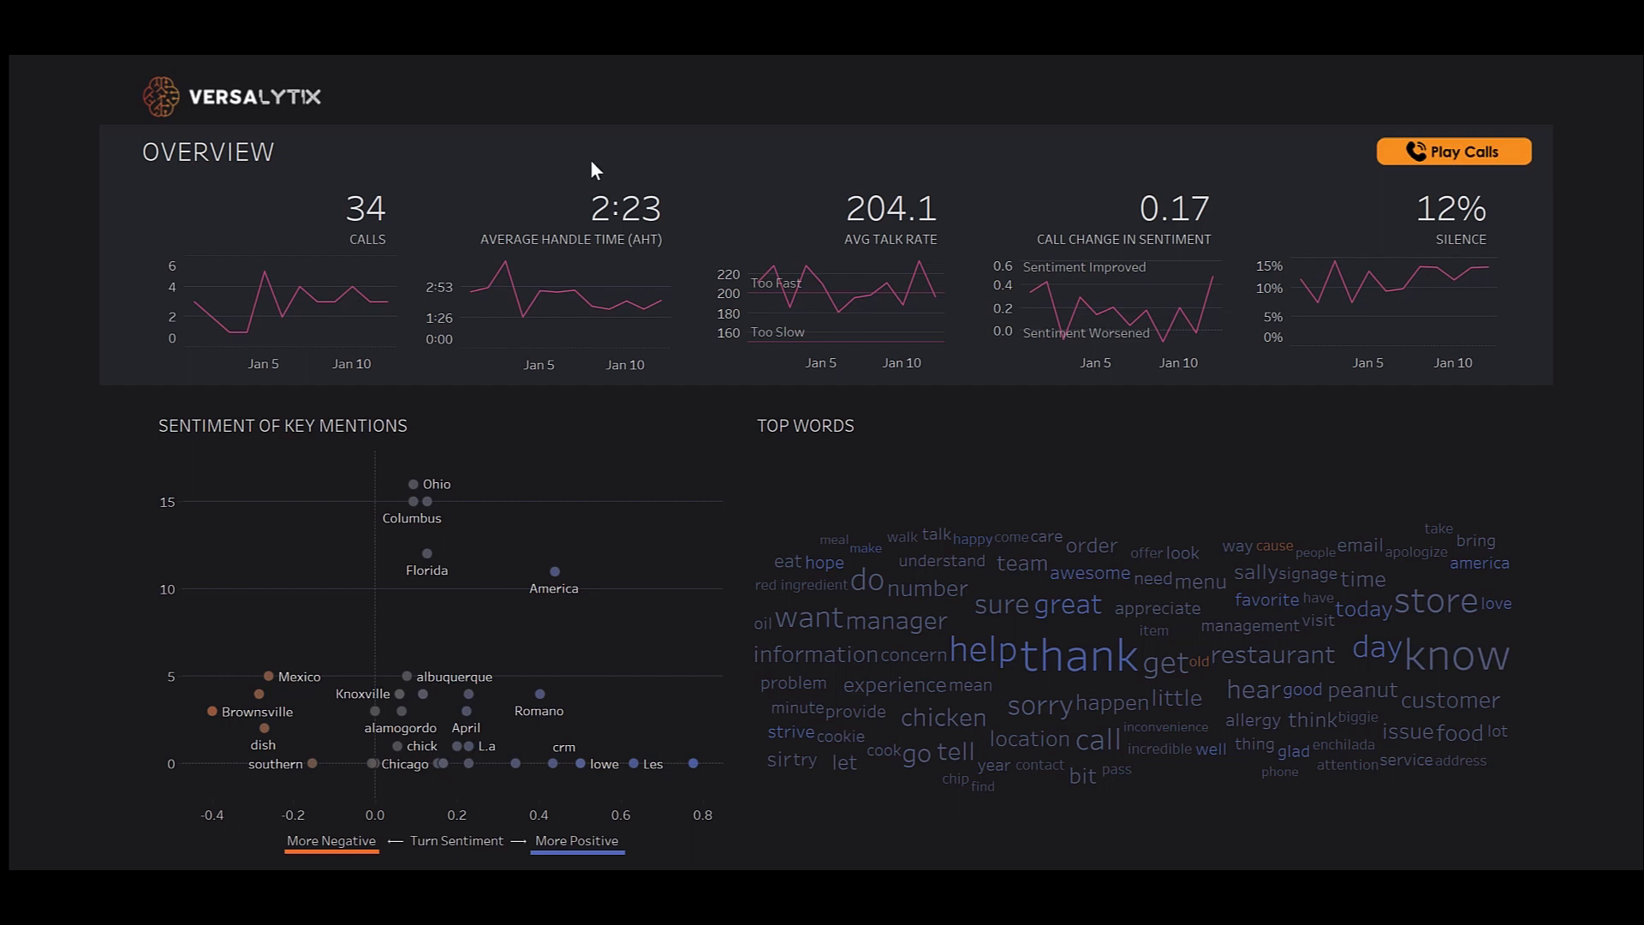
{"action": "mouse_move", "coordinate": [884, 176]}
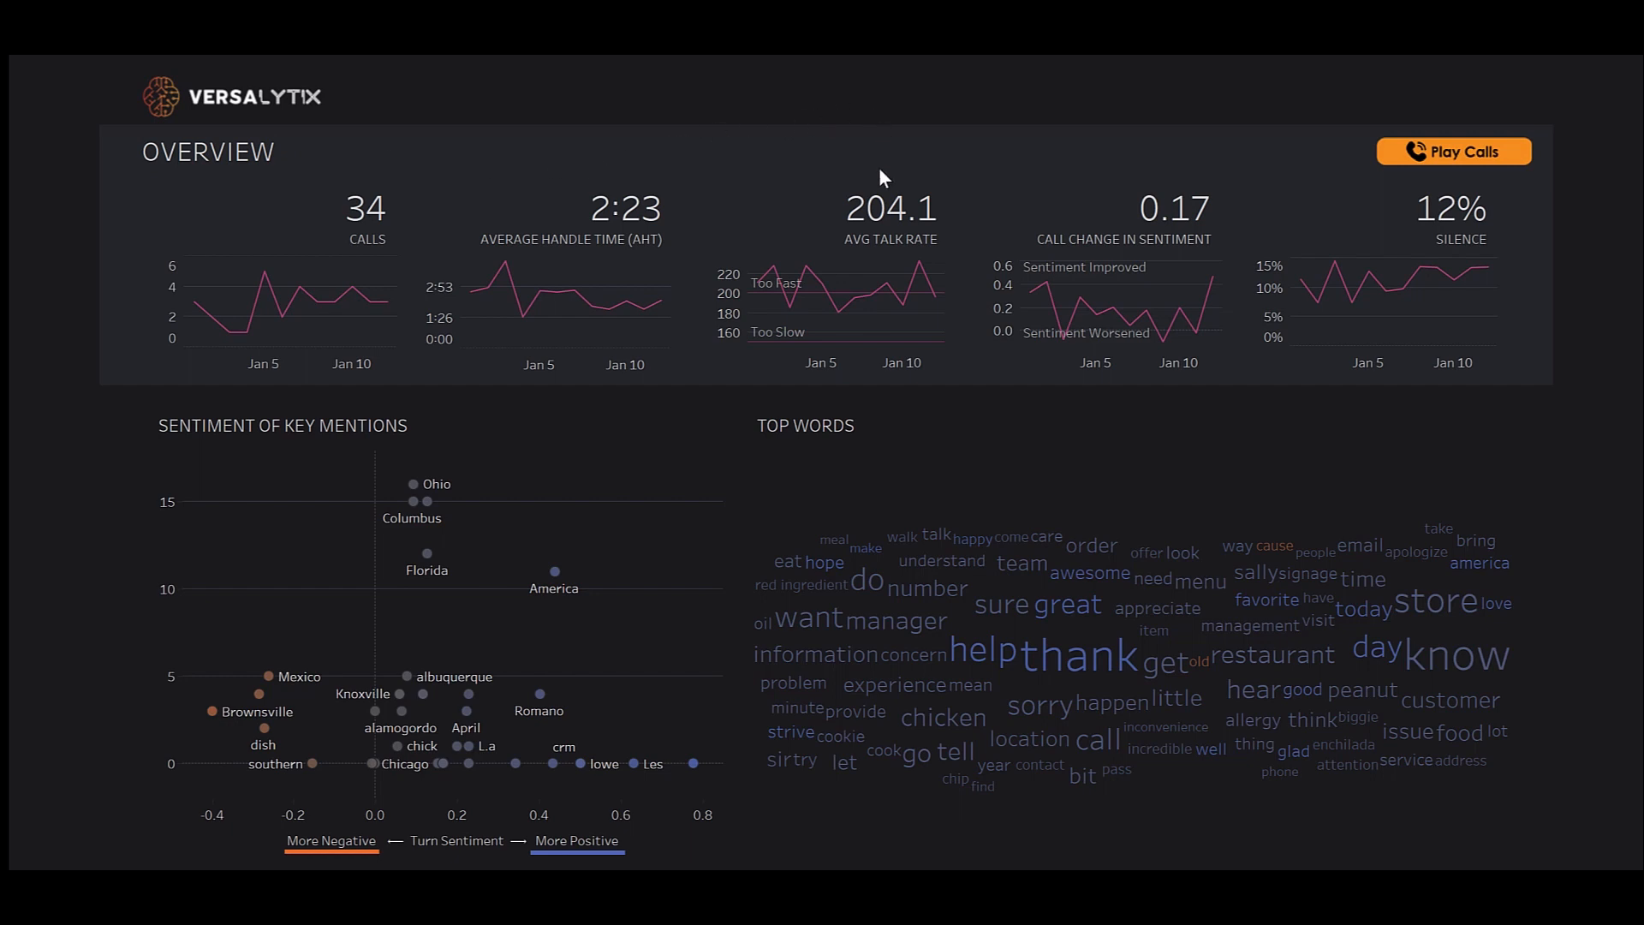
{"action": "mouse_move", "coordinate": [1160, 183]}
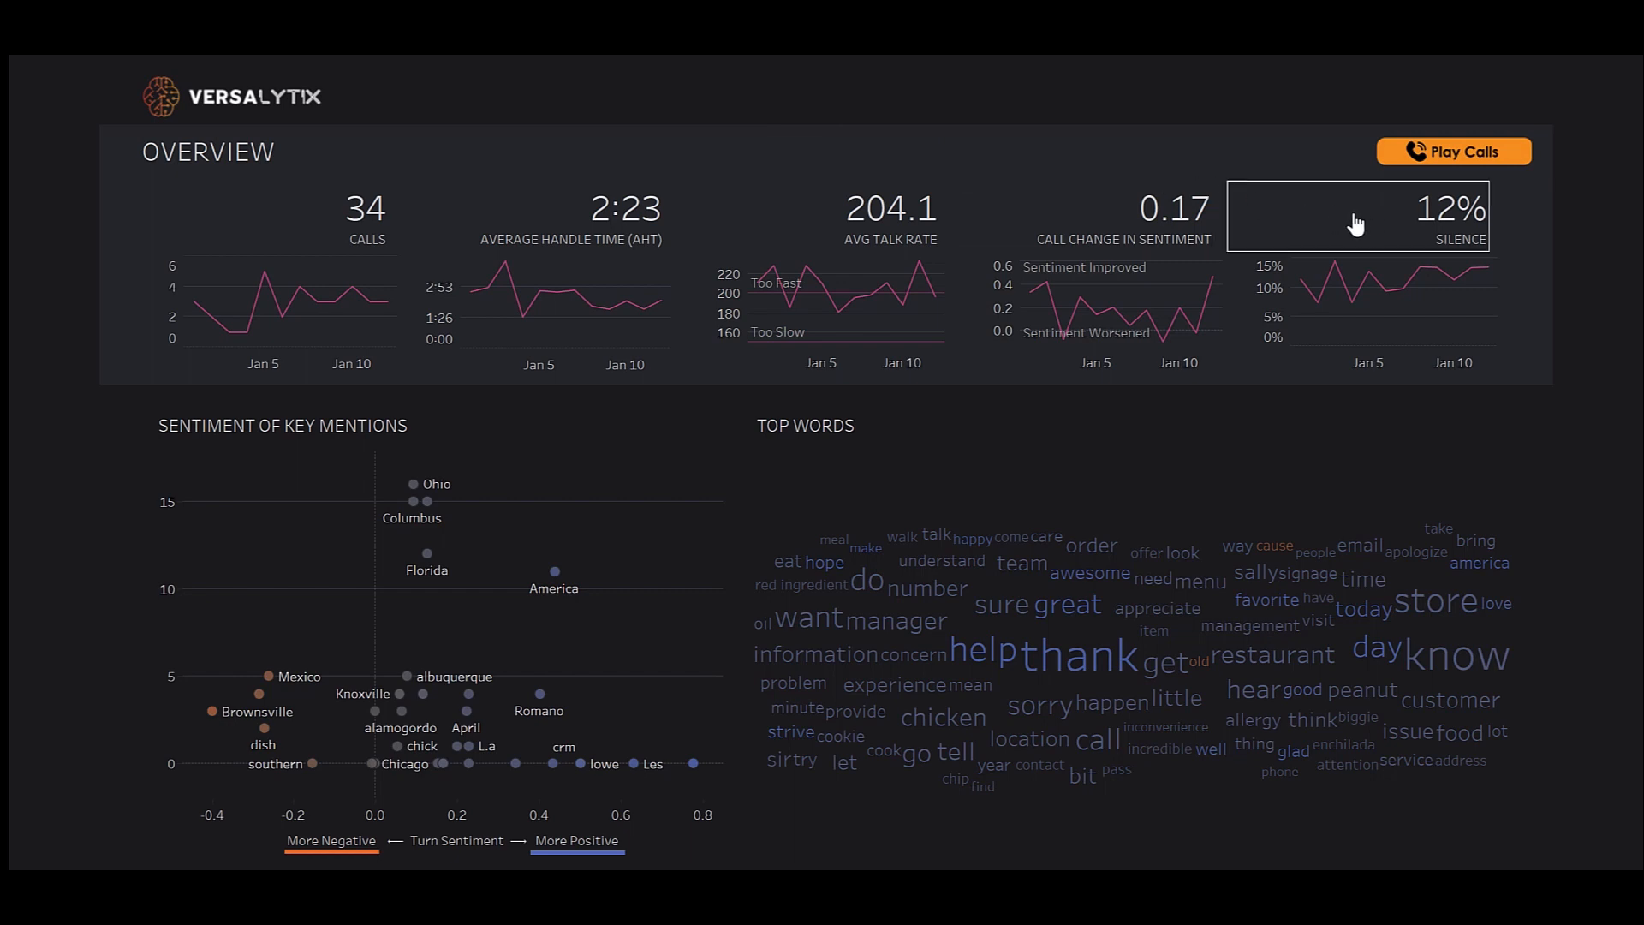
{"action": "mouse_move", "coordinate": [1195, 340]}
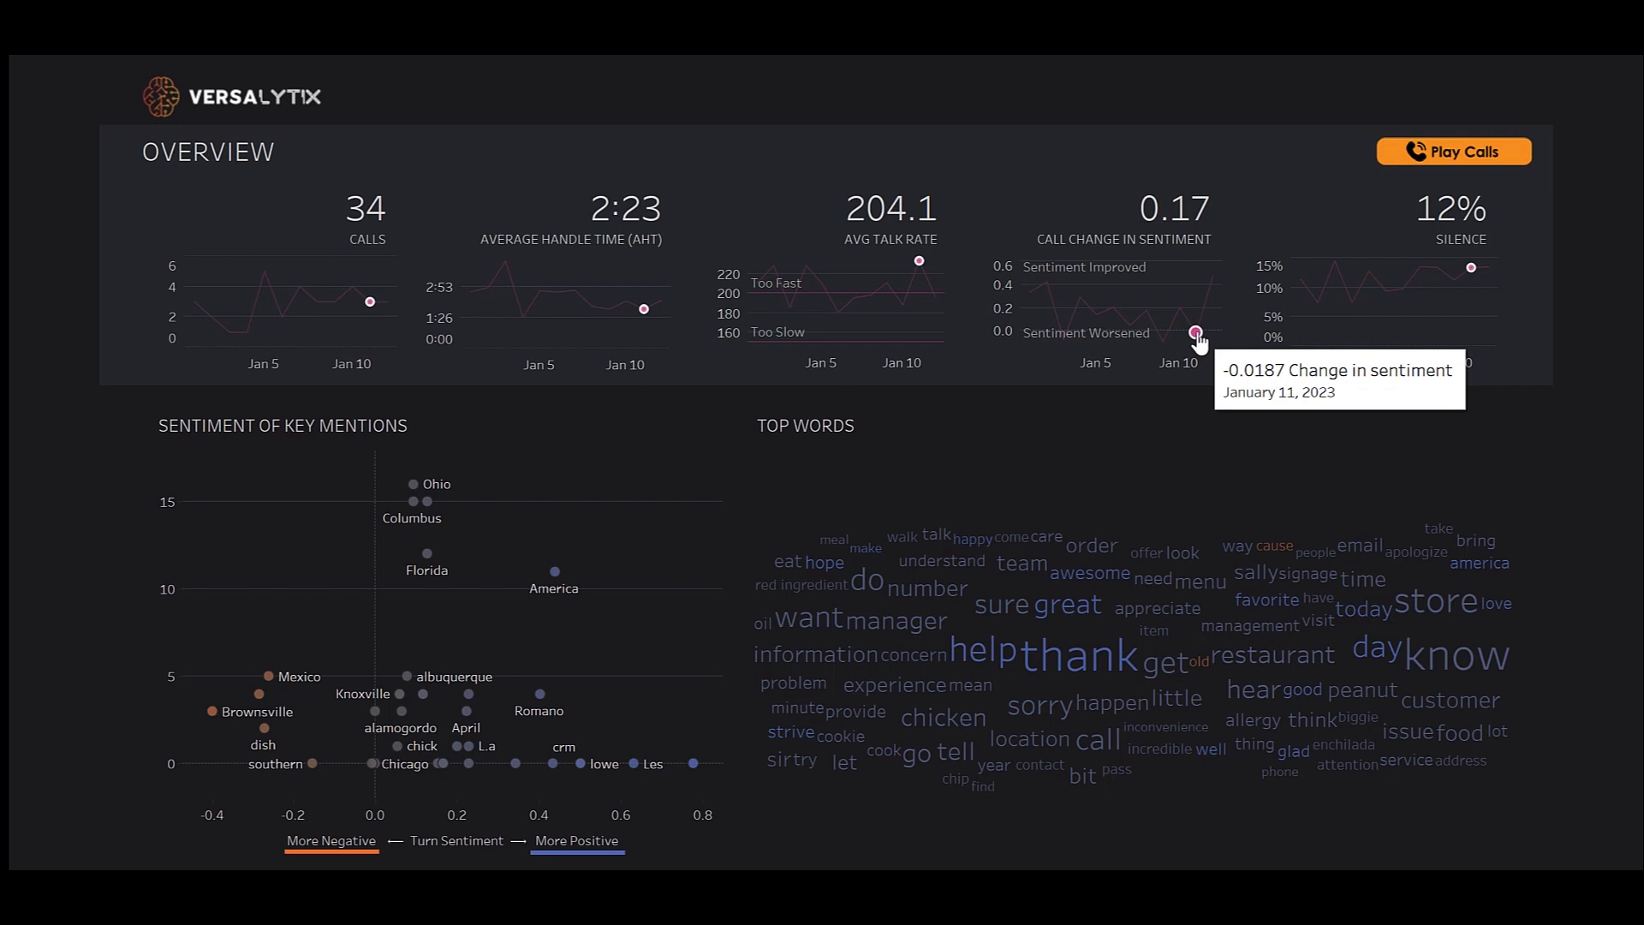
{"action": "mouse_move", "coordinate": [1163, 342]}
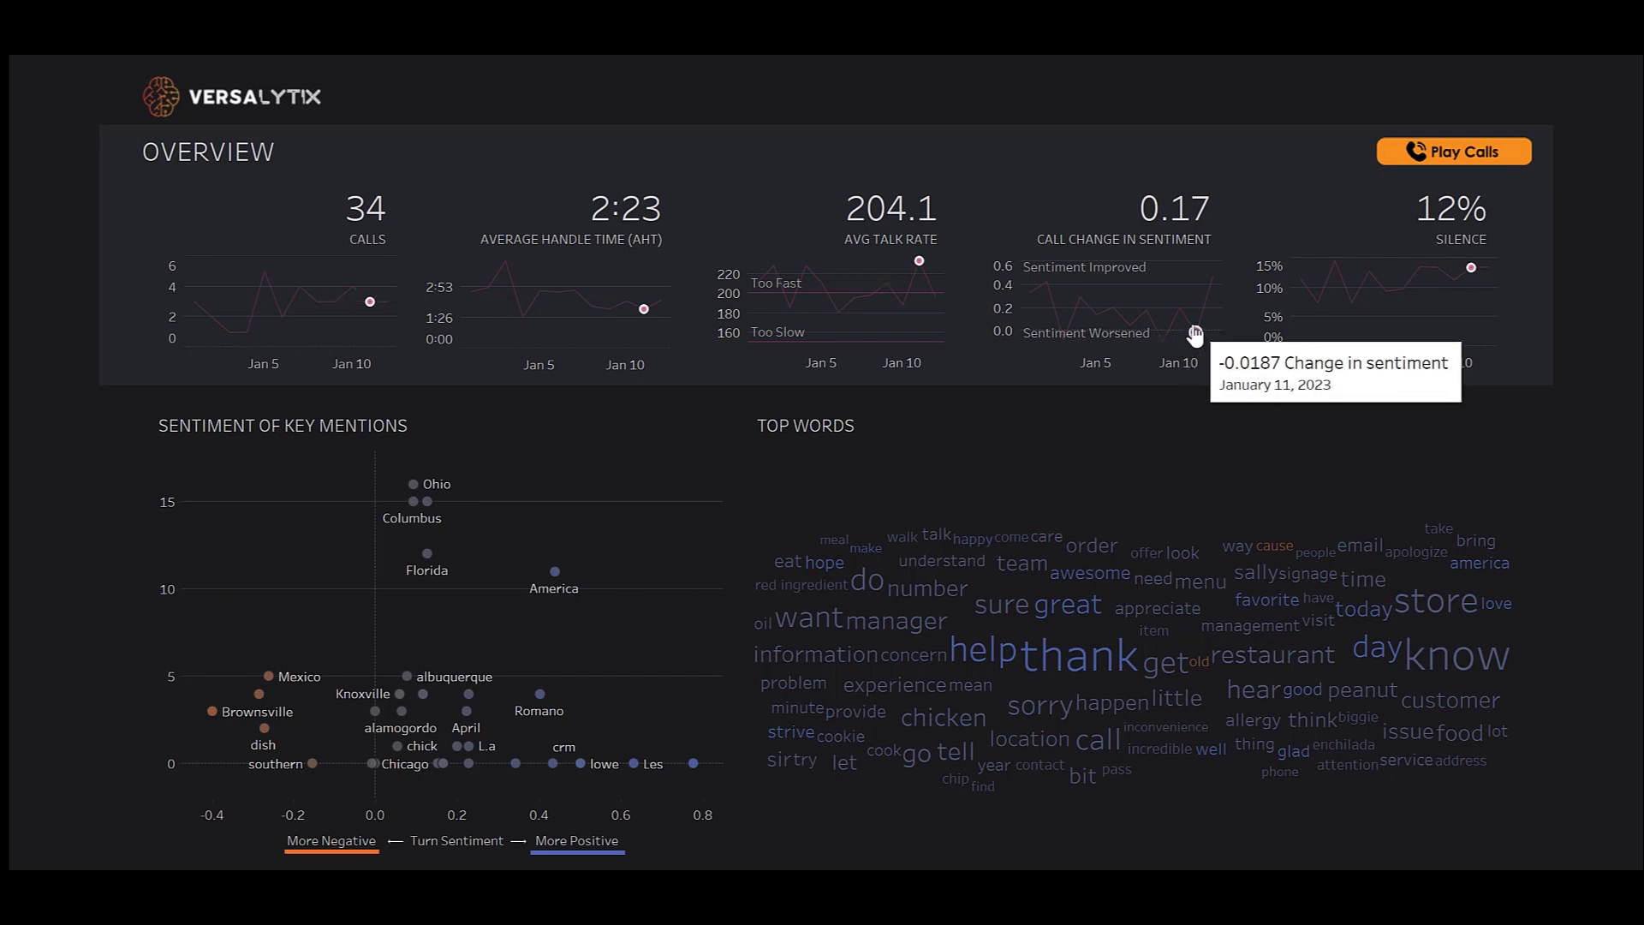
{"action": "mouse_move", "coordinate": [1162, 342]}
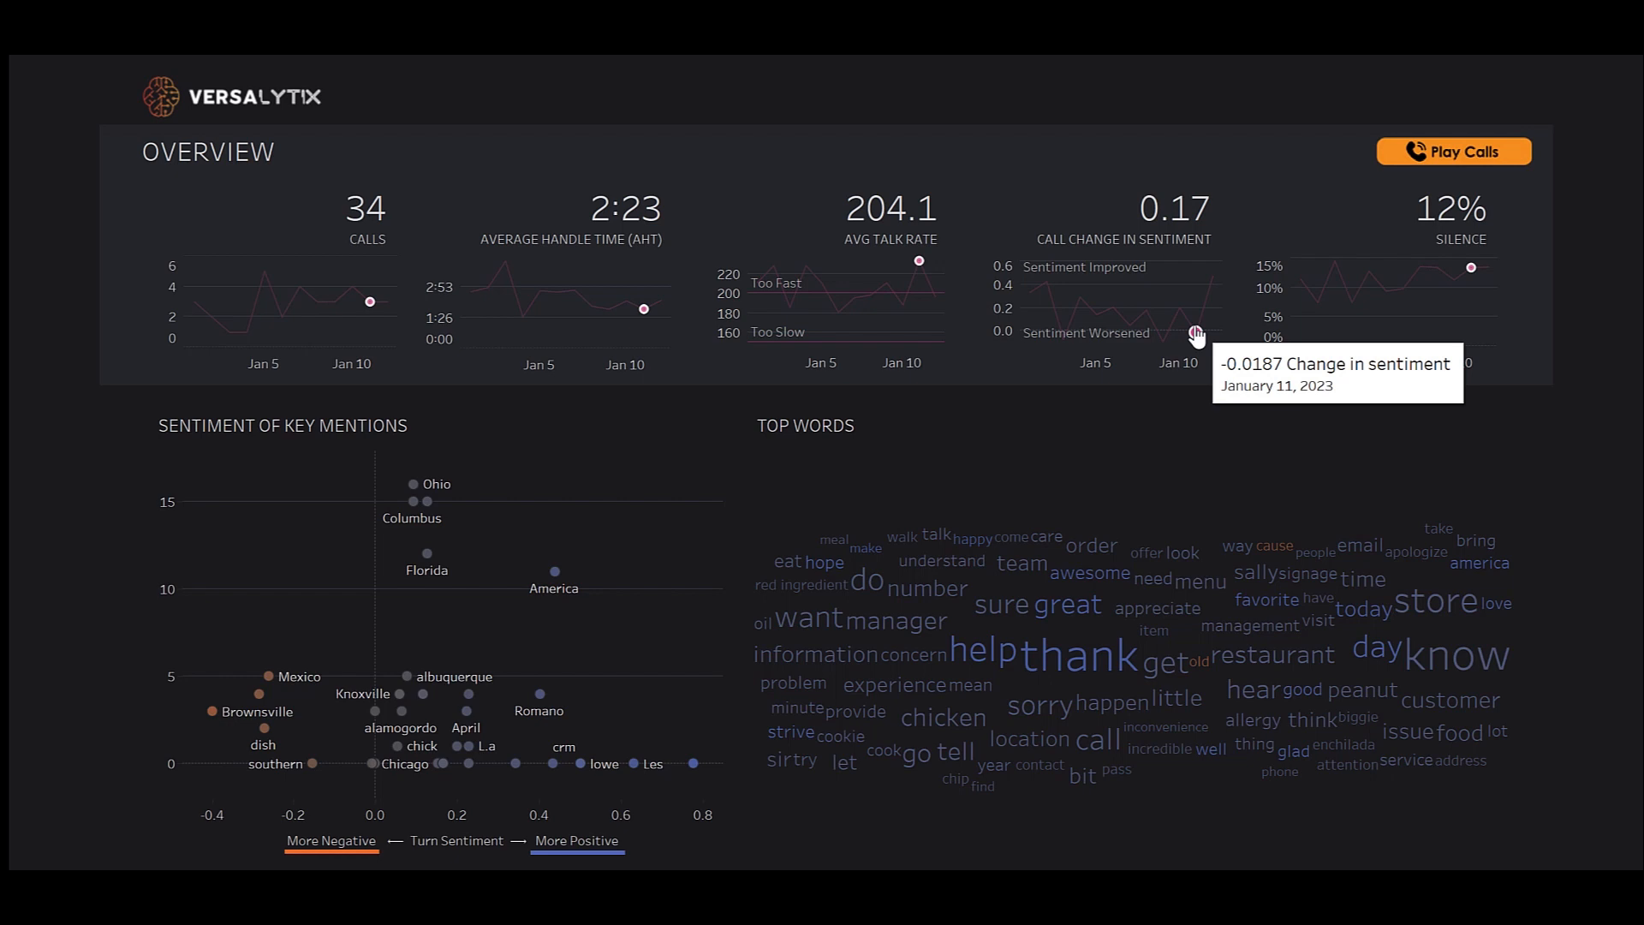
{"action": "mouse_move", "coordinate": [103, 845]}
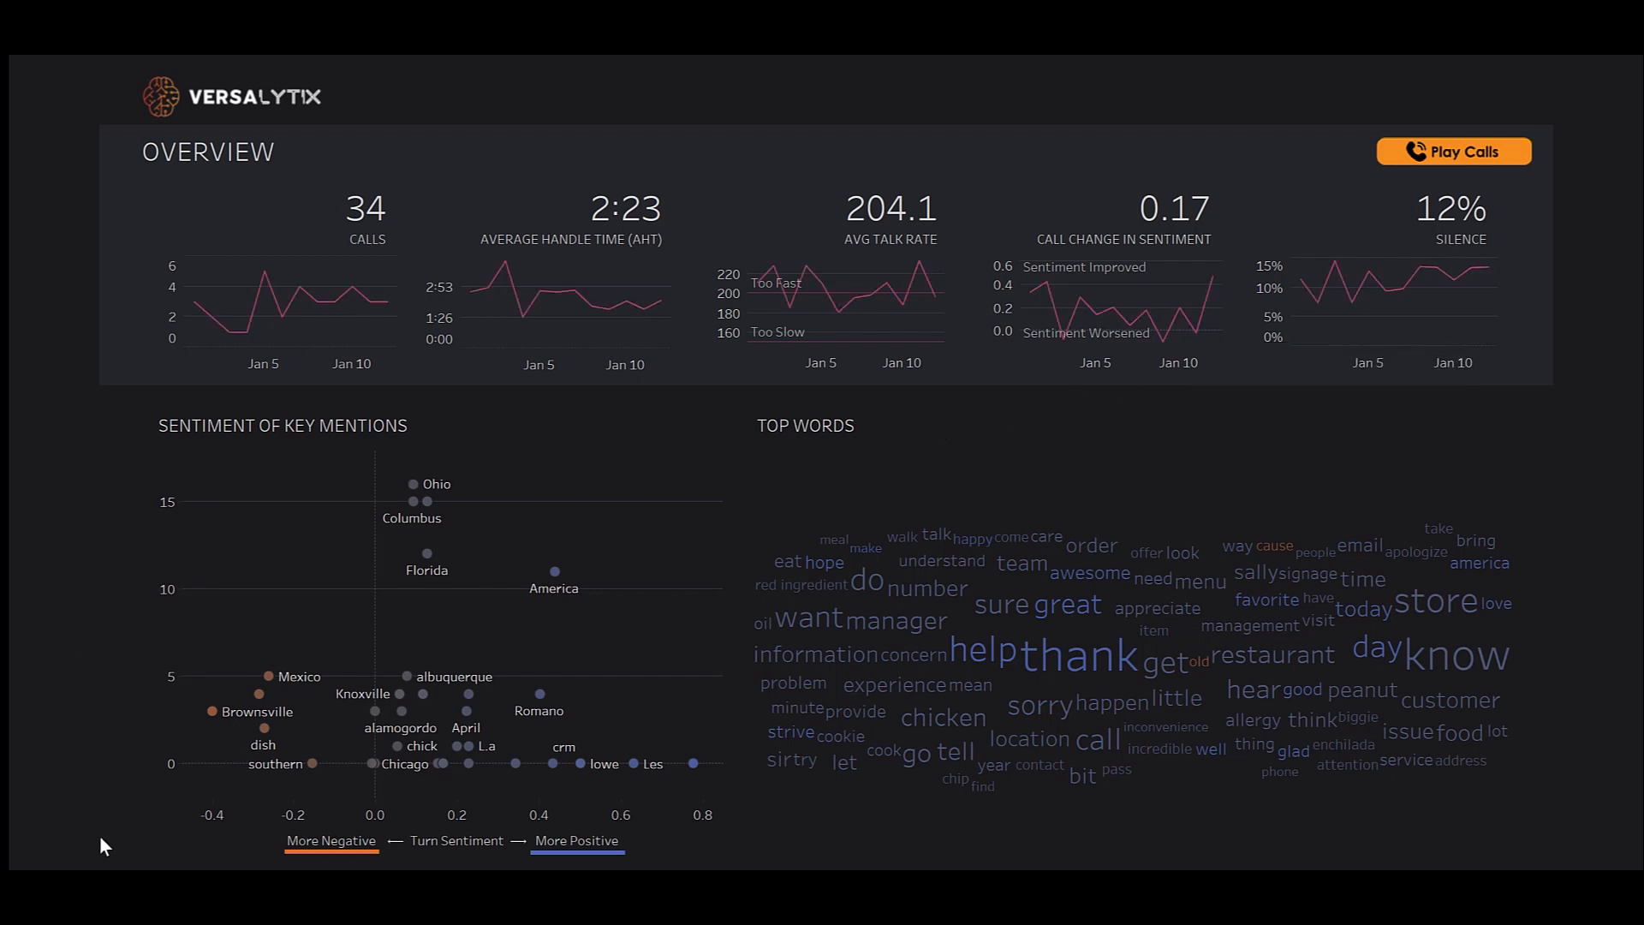
{"action": "mouse_move", "coordinate": [199, 768]}
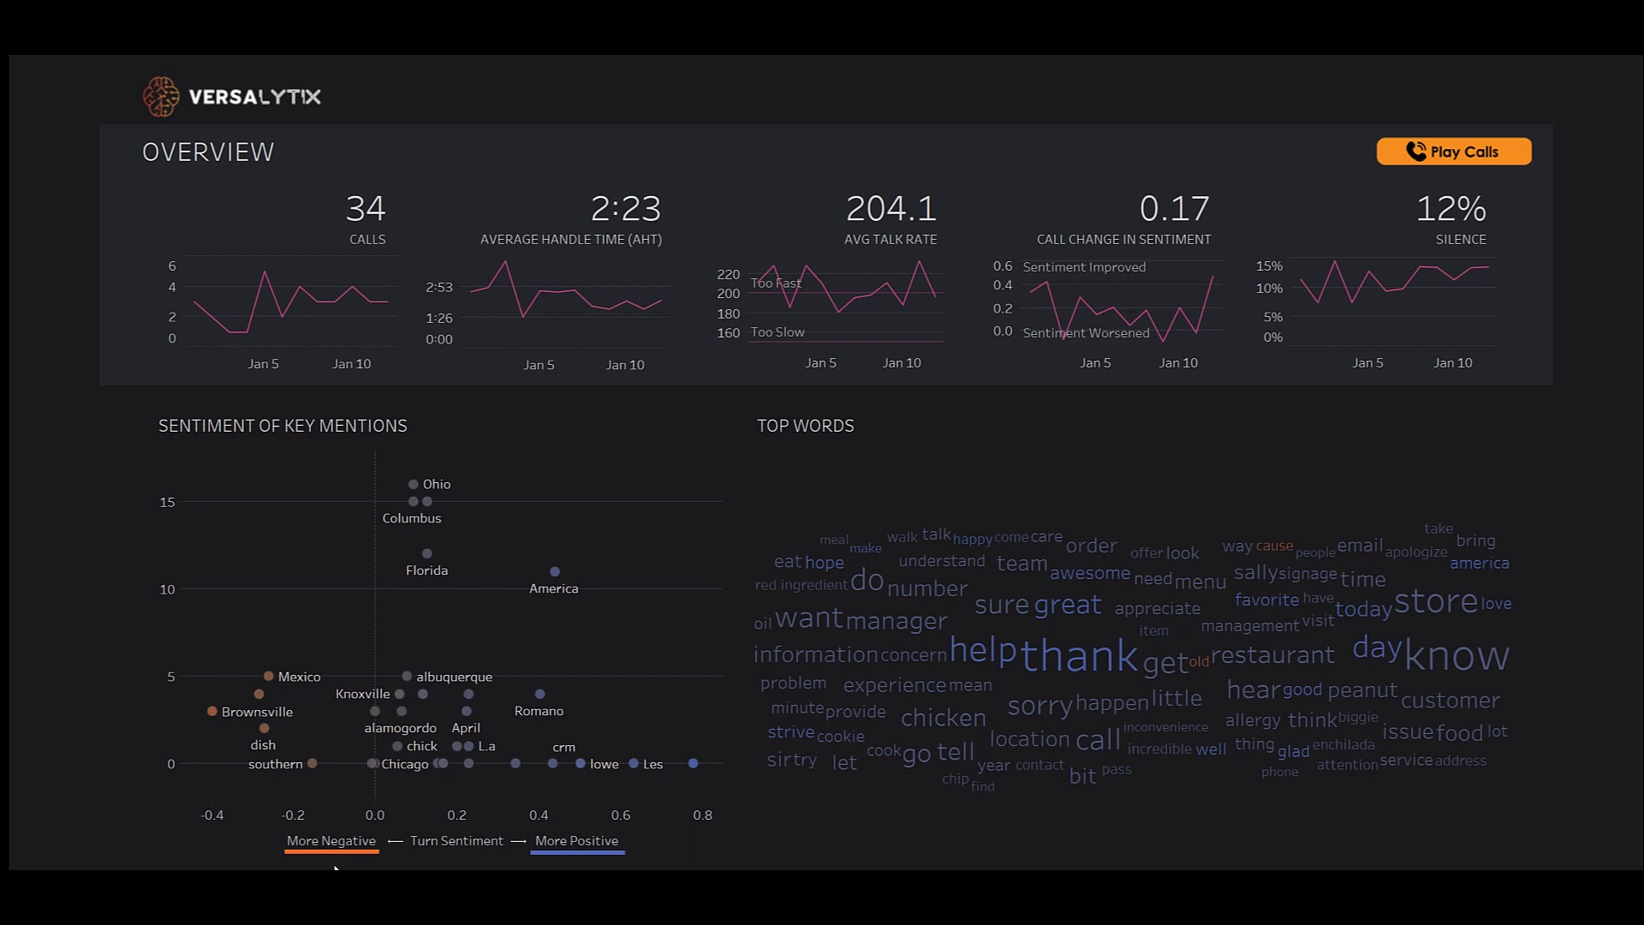
{"action": "mouse_move", "coordinate": [558, 862]}
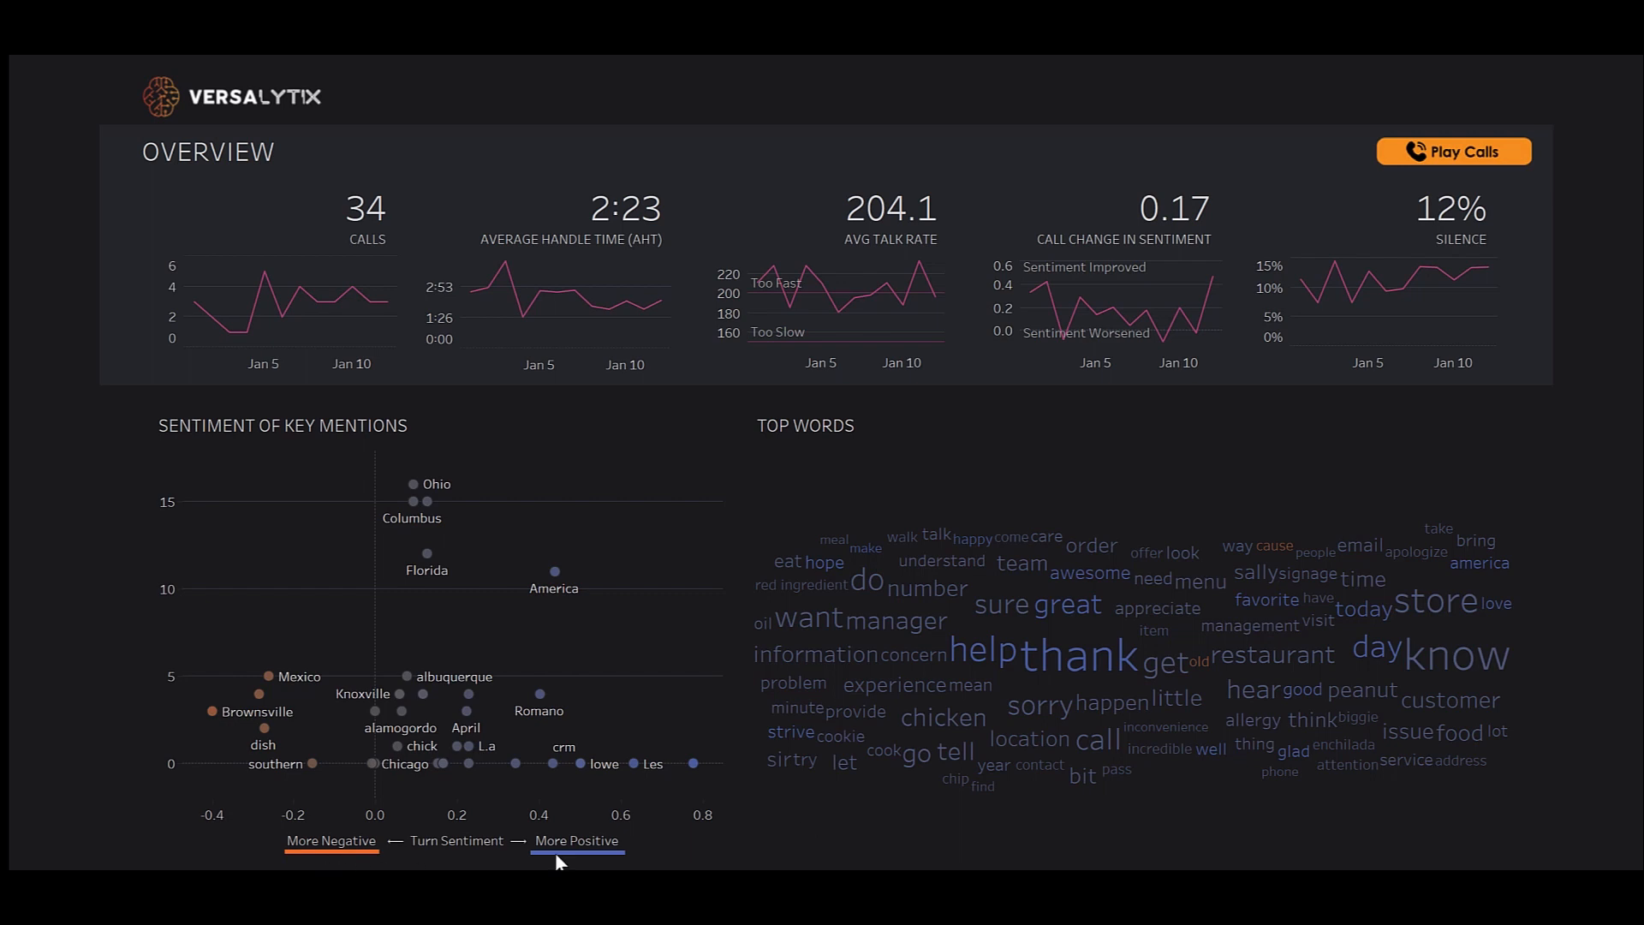
{"action": "mouse_move", "coordinate": [358, 860]}
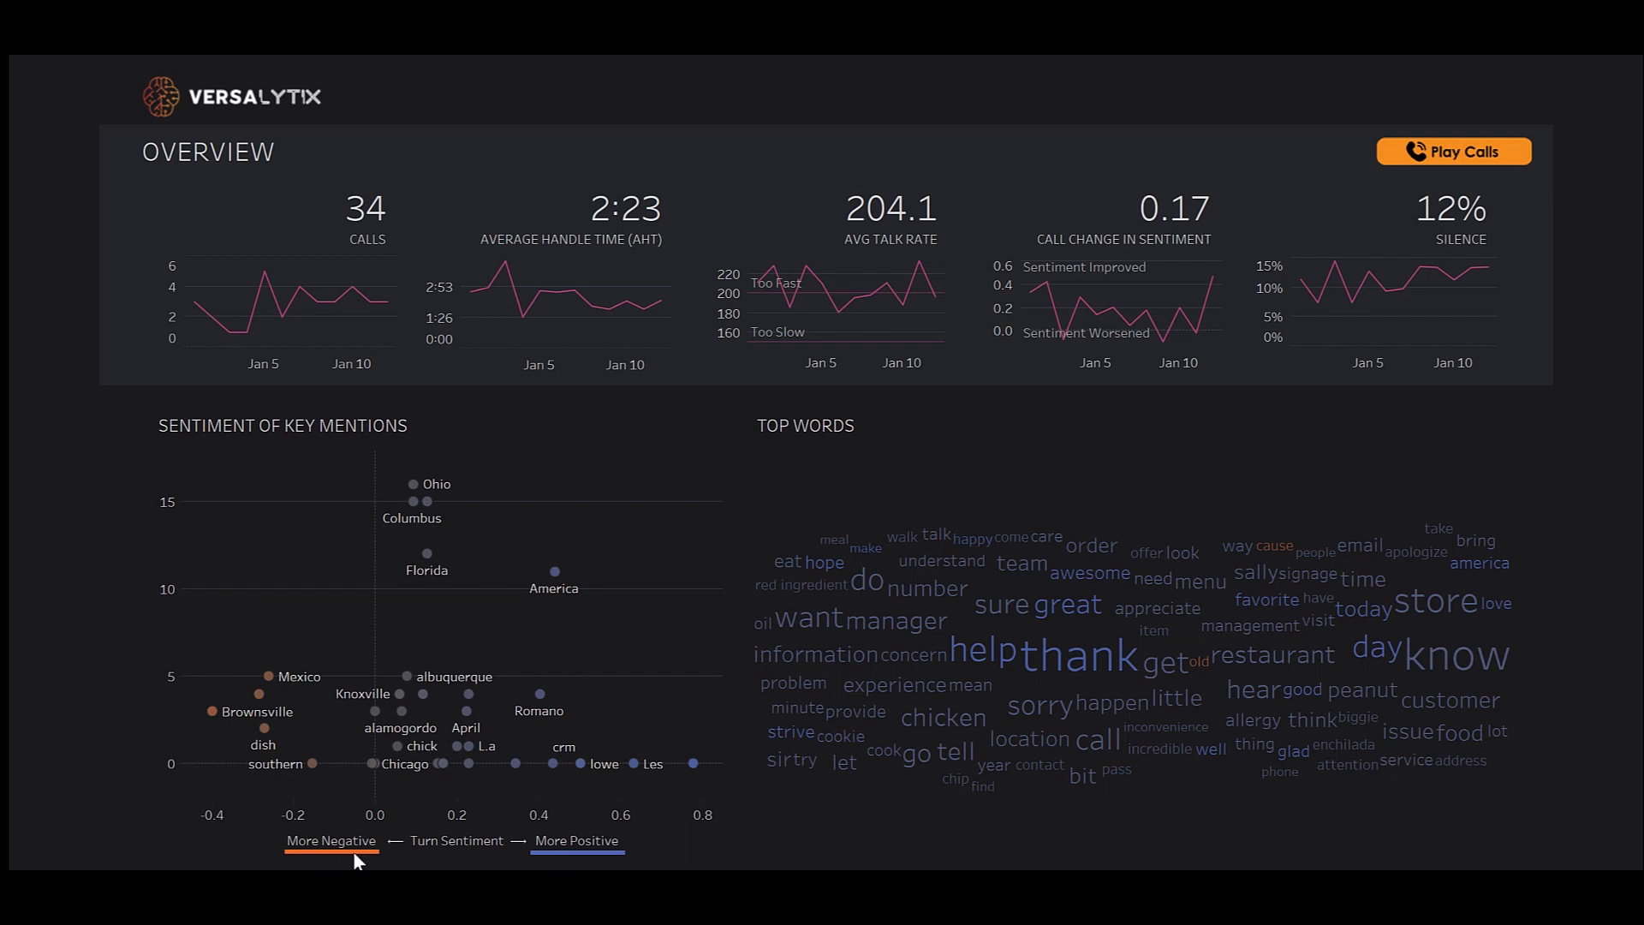
{"action": "mouse_move", "coordinate": [230, 823]}
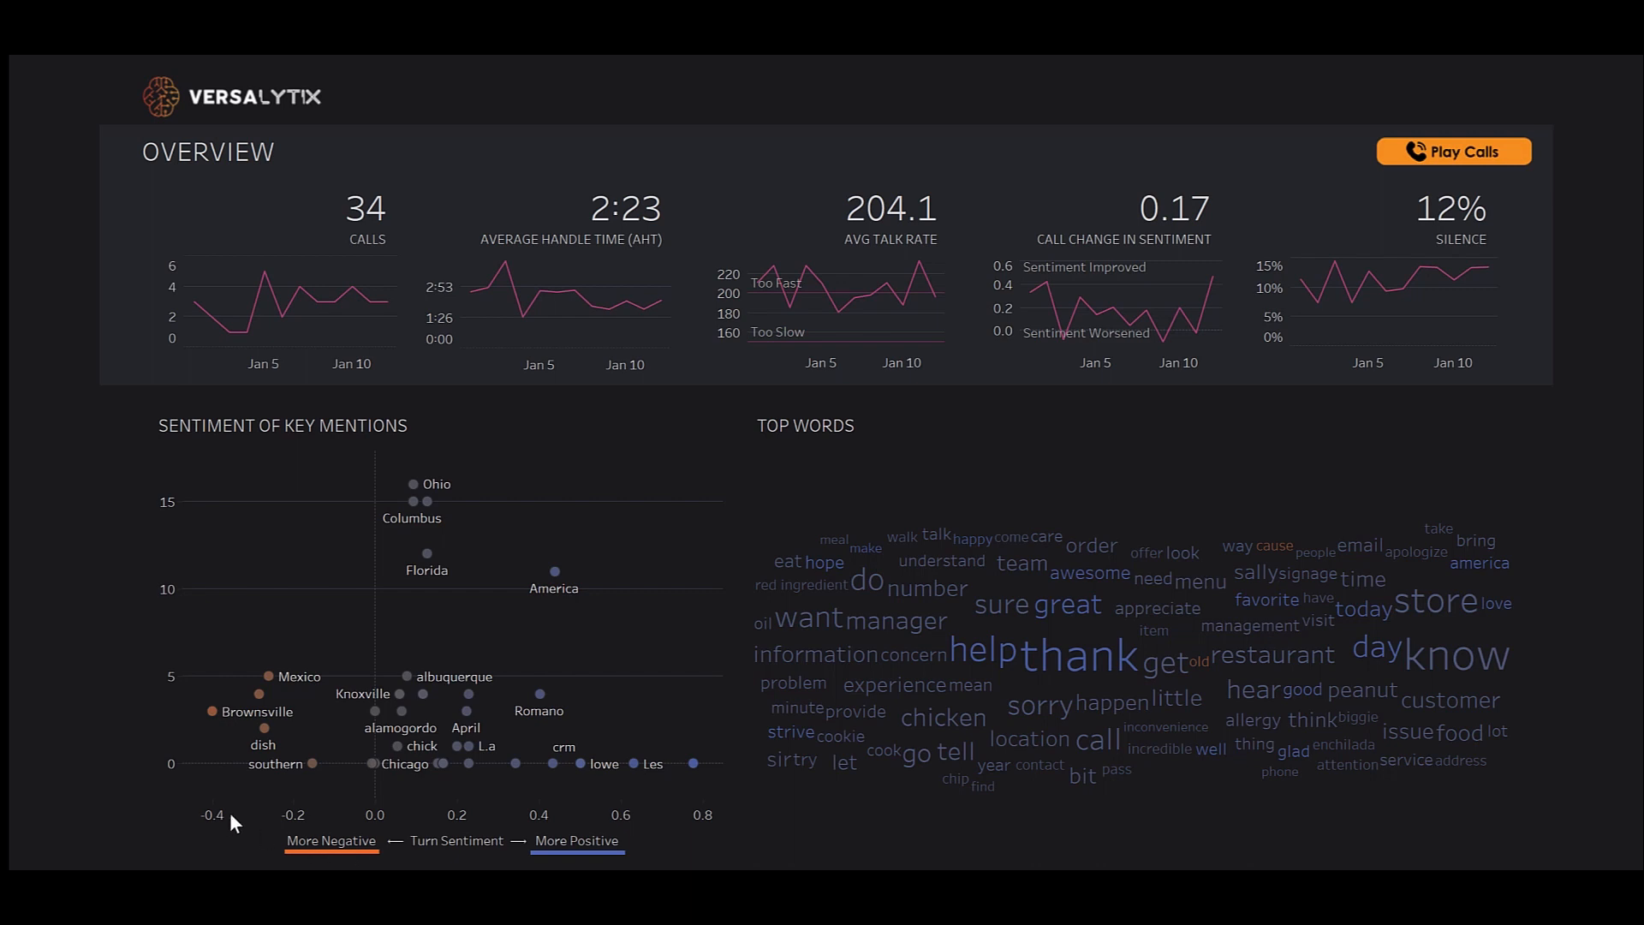
{"action": "mouse_move", "coordinate": [209, 712]}
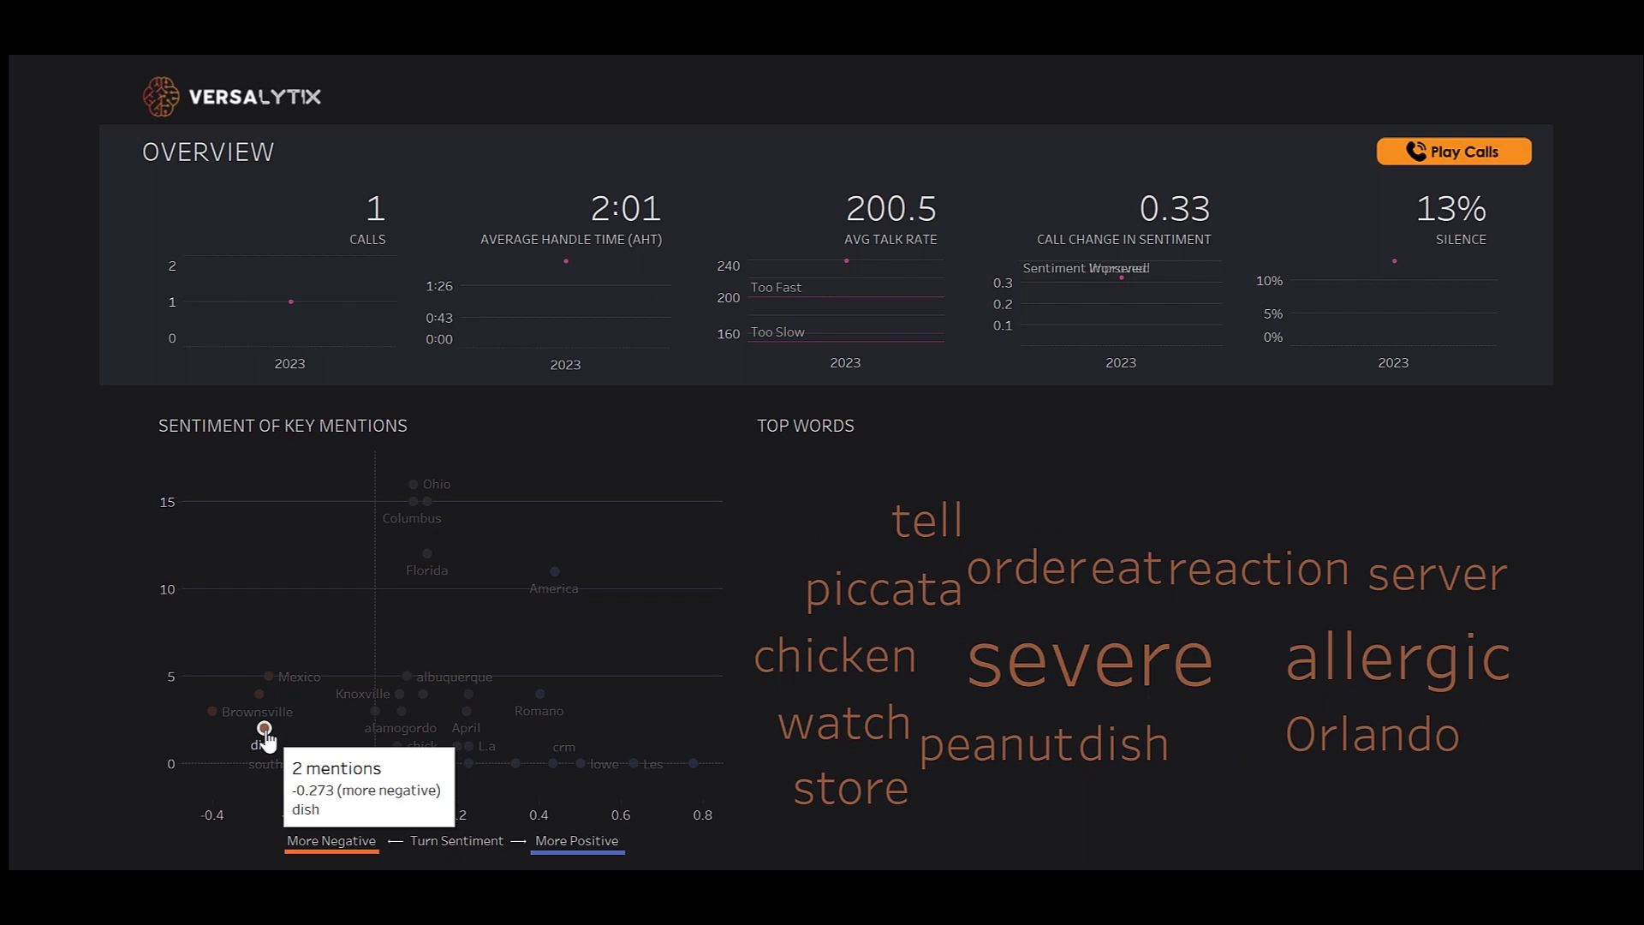
{"action": "mouse_move", "coordinate": [312, 761]}
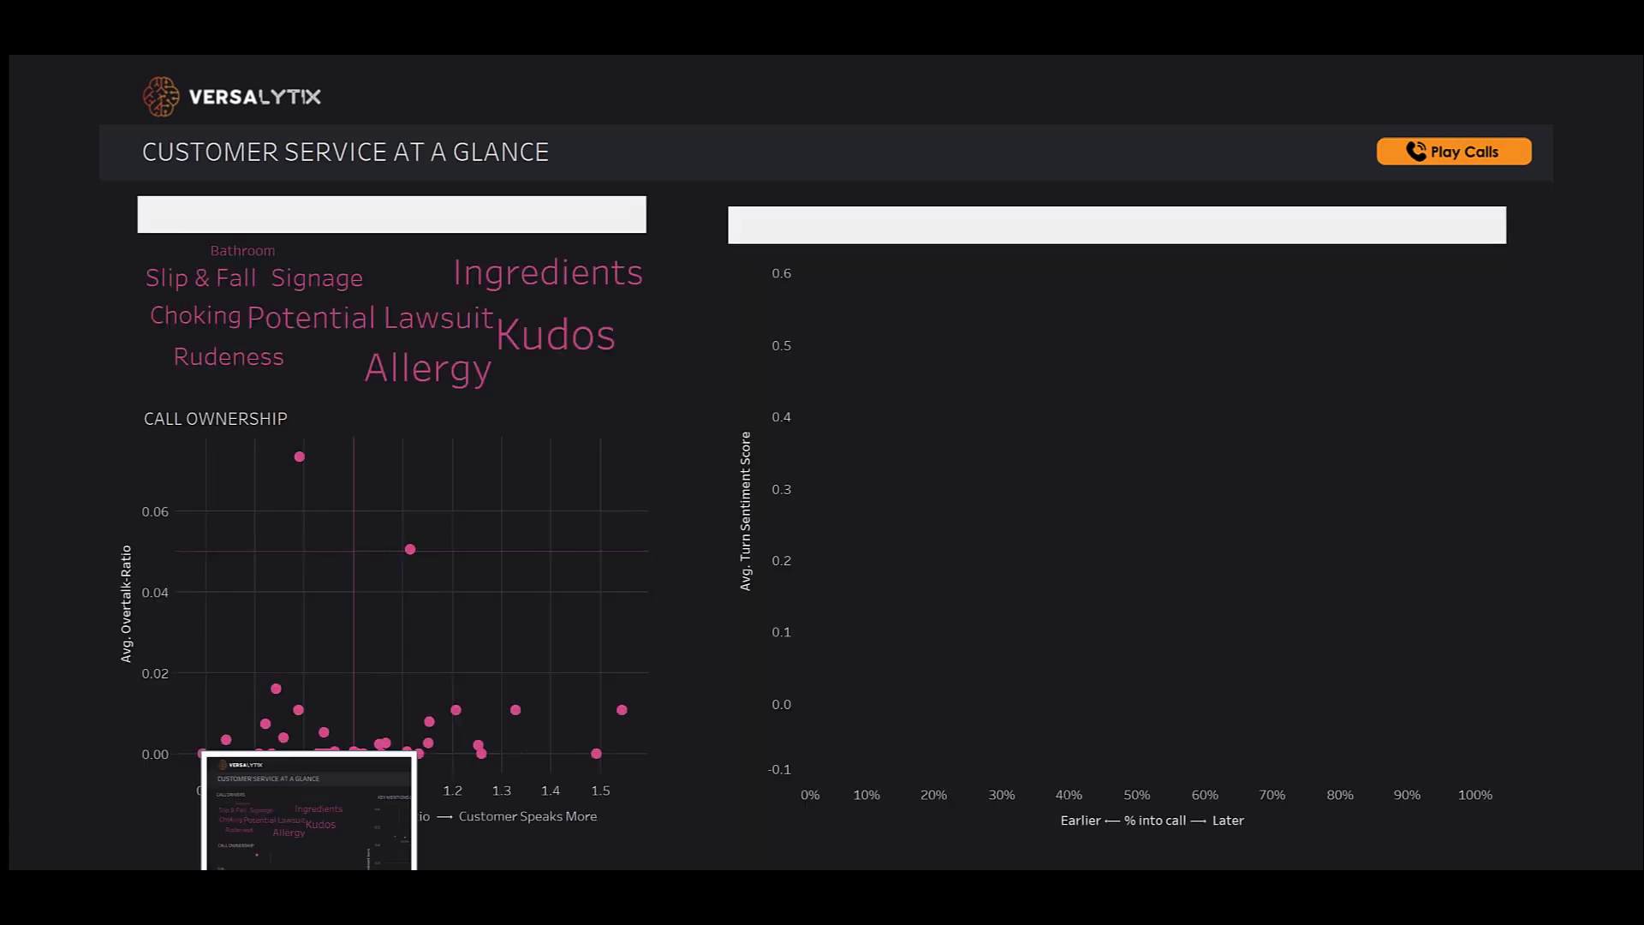
{"action": "mouse_move", "coordinate": [430, 375]}
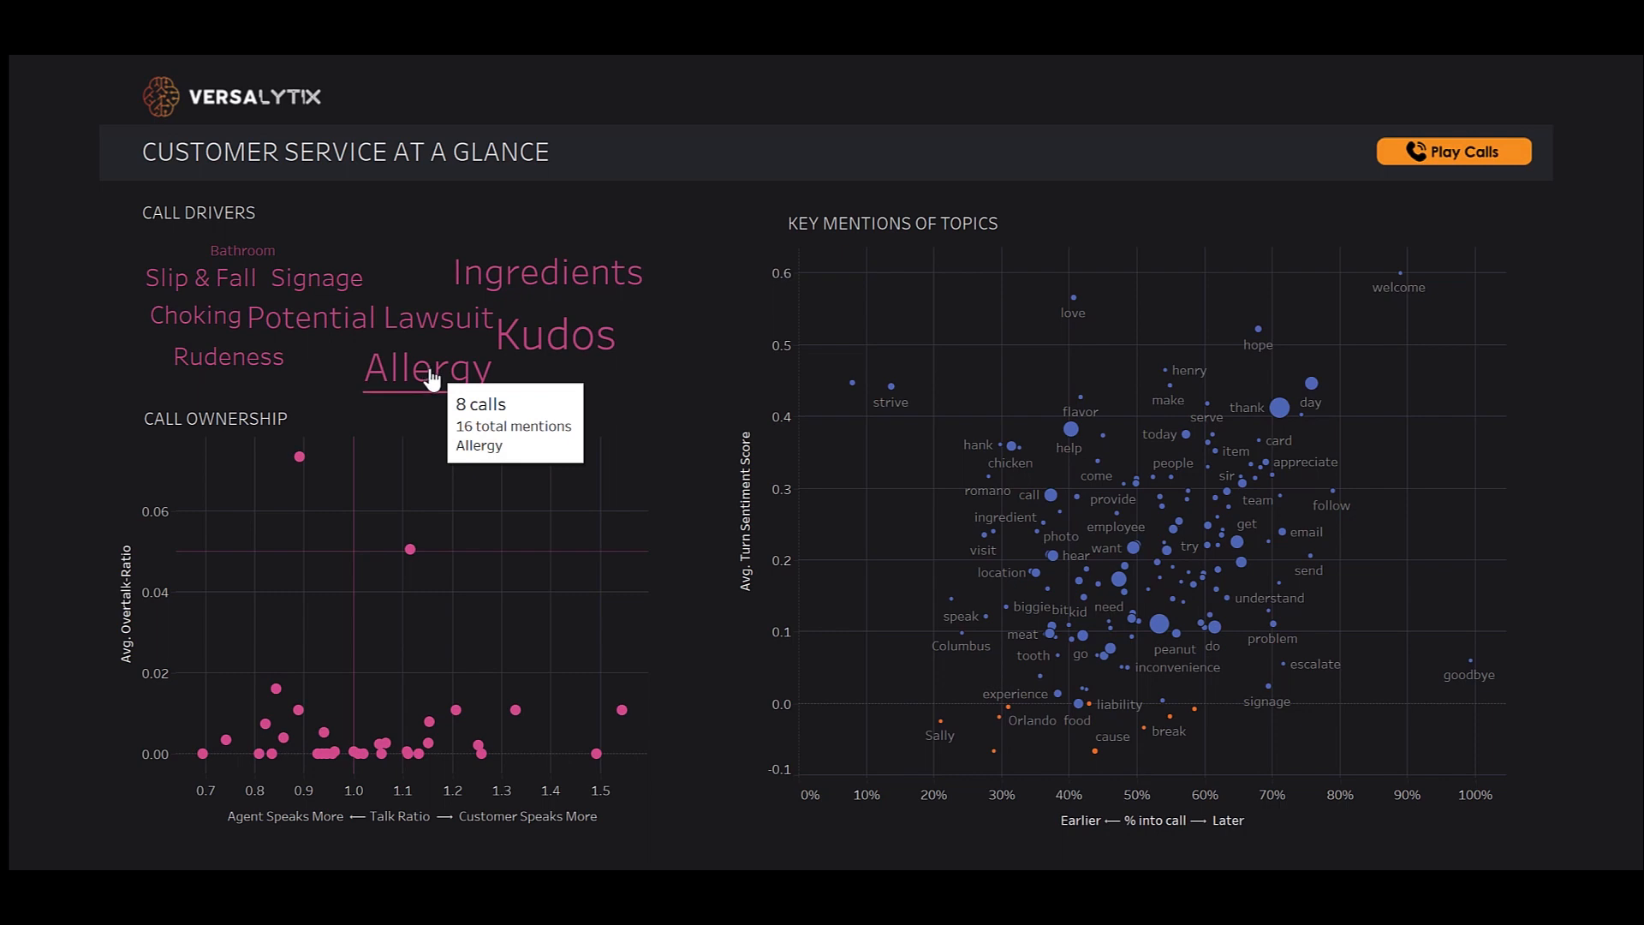
Step: Select 'Allergy' in the Call Drivers word cloud to filter Key Mentions of Topics
{"action": "left_click", "coordinate": [426, 368]}
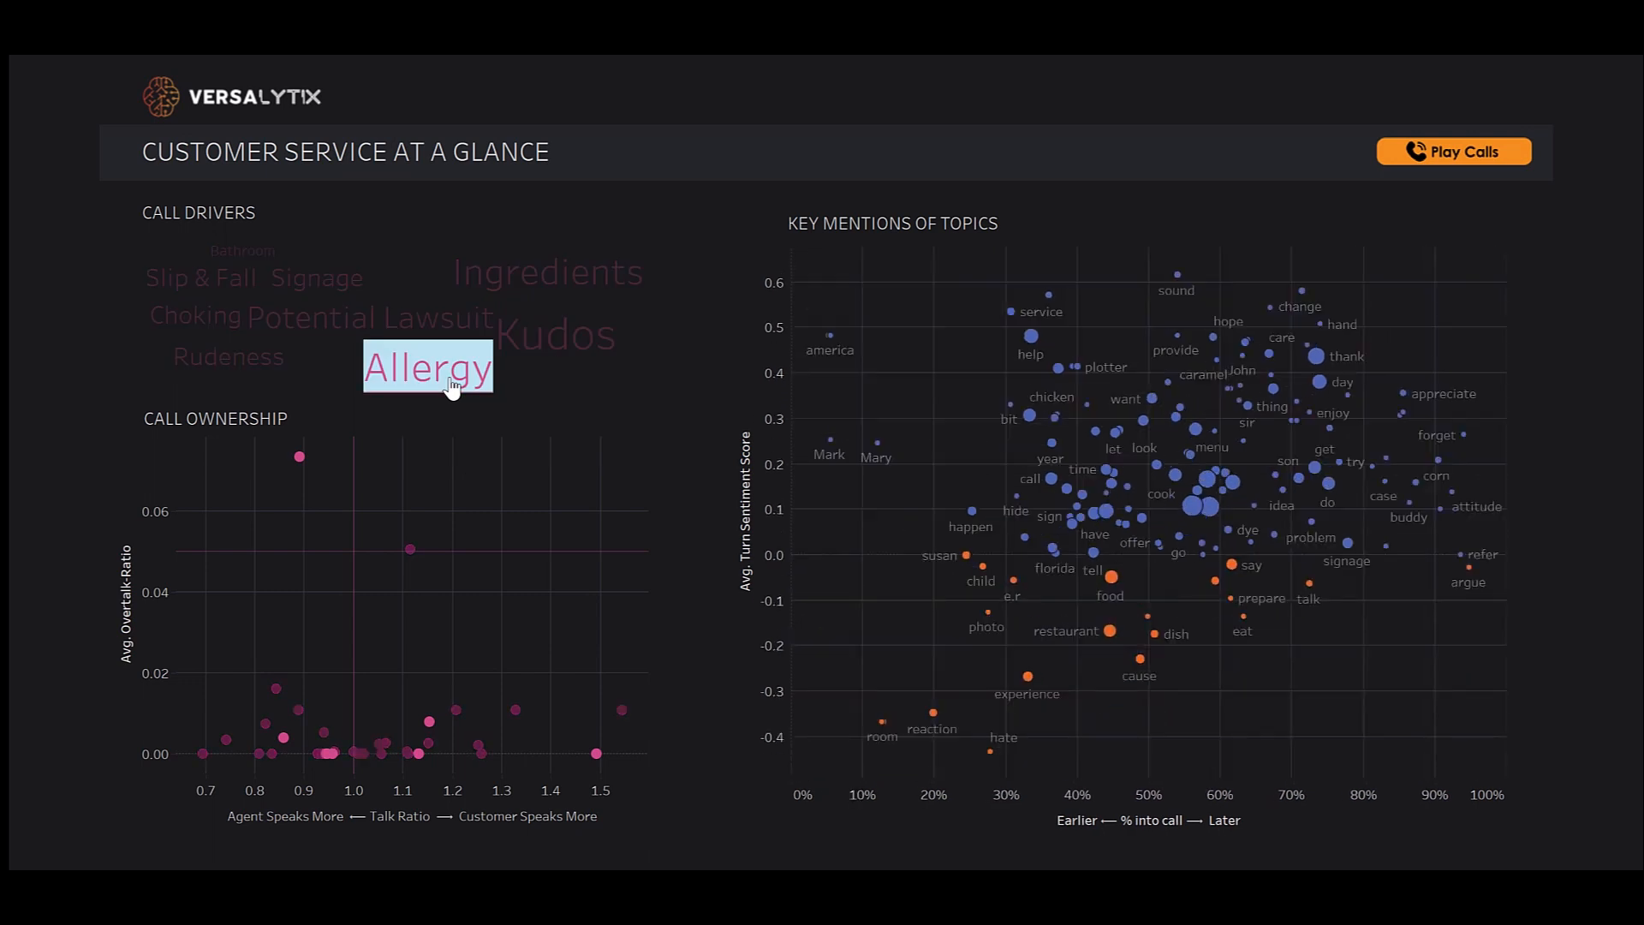
{"action": "mouse_move", "coordinate": [438, 426]}
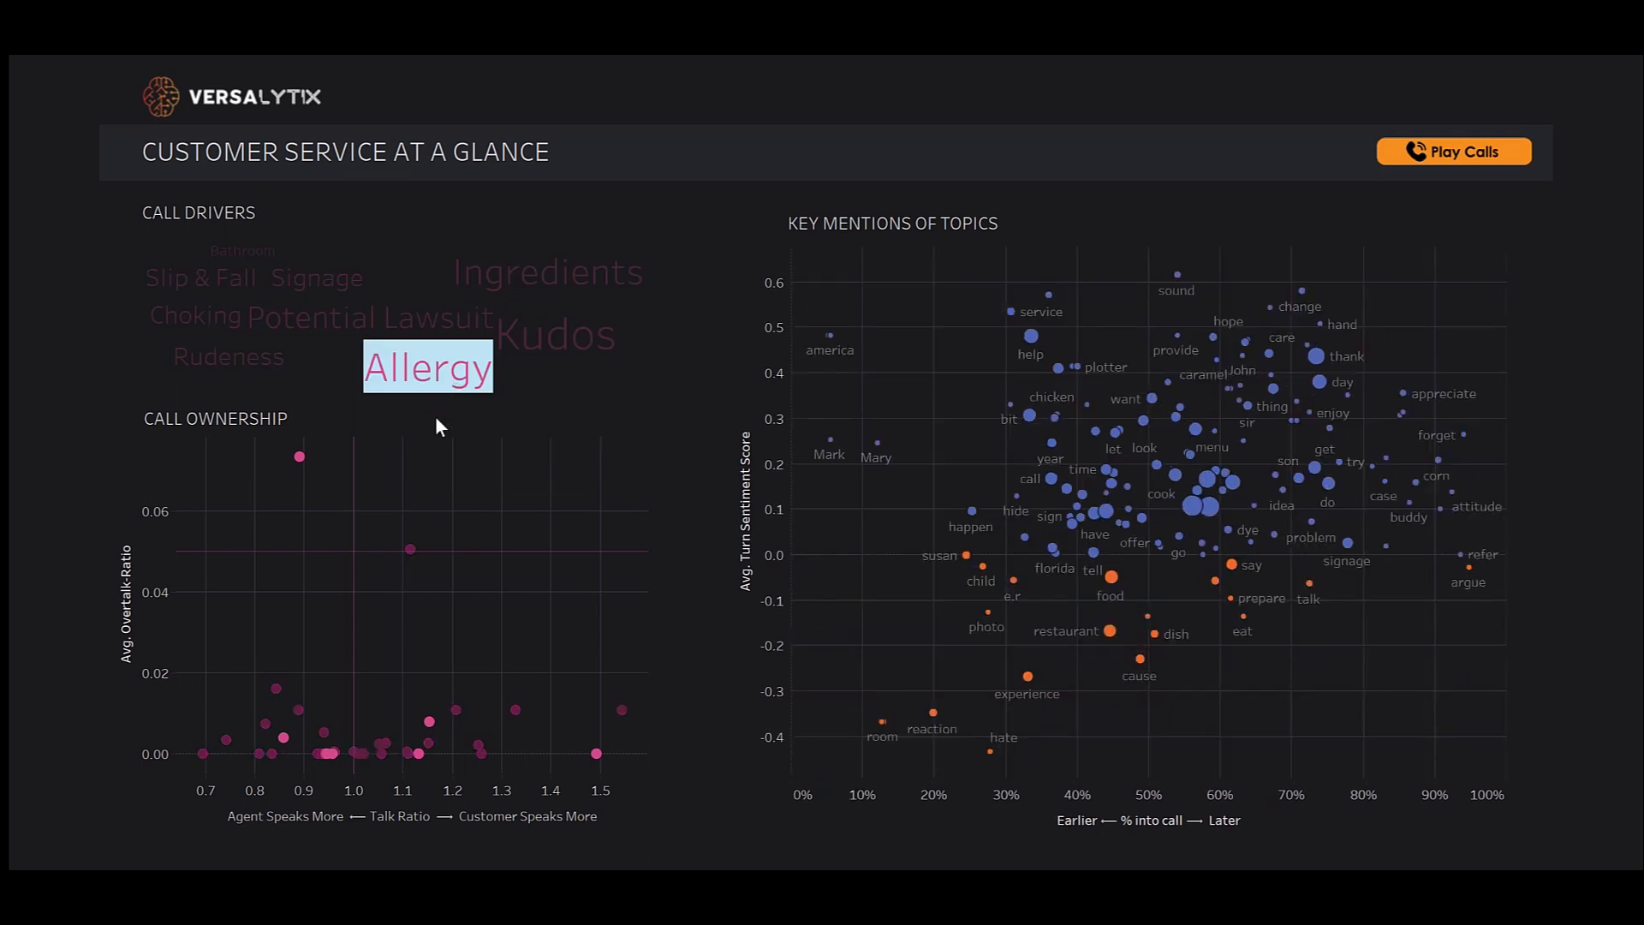
{"action": "mouse_move", "coordinate": [323, 476]}
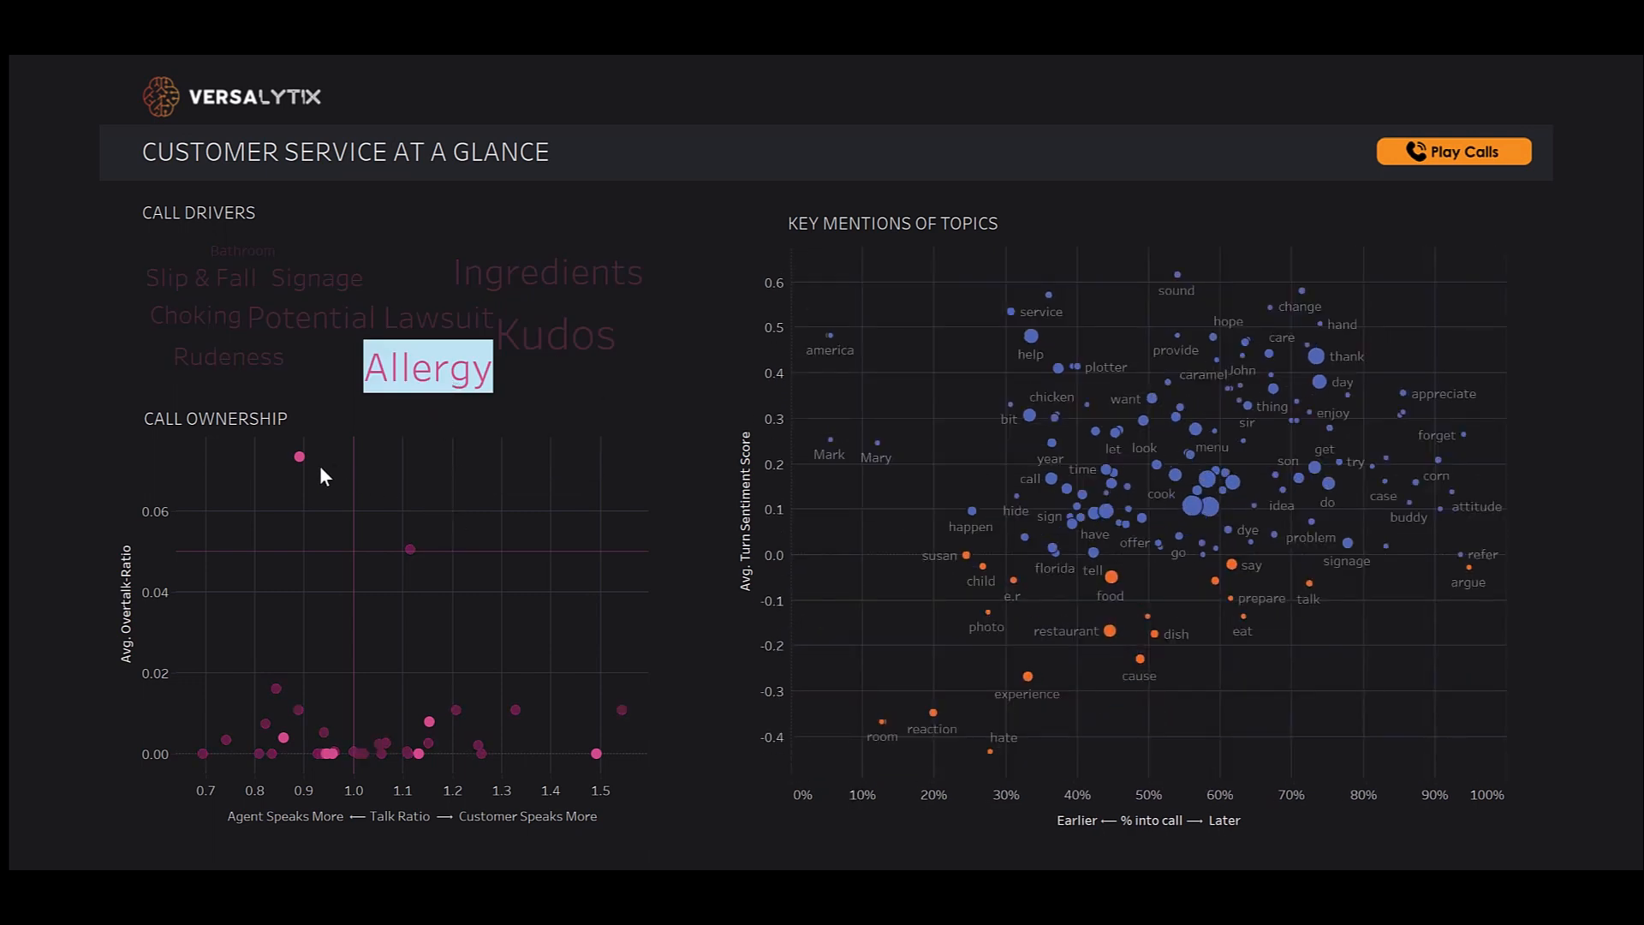
{"action": "mouse_move", "coordinate": [388, 514]}
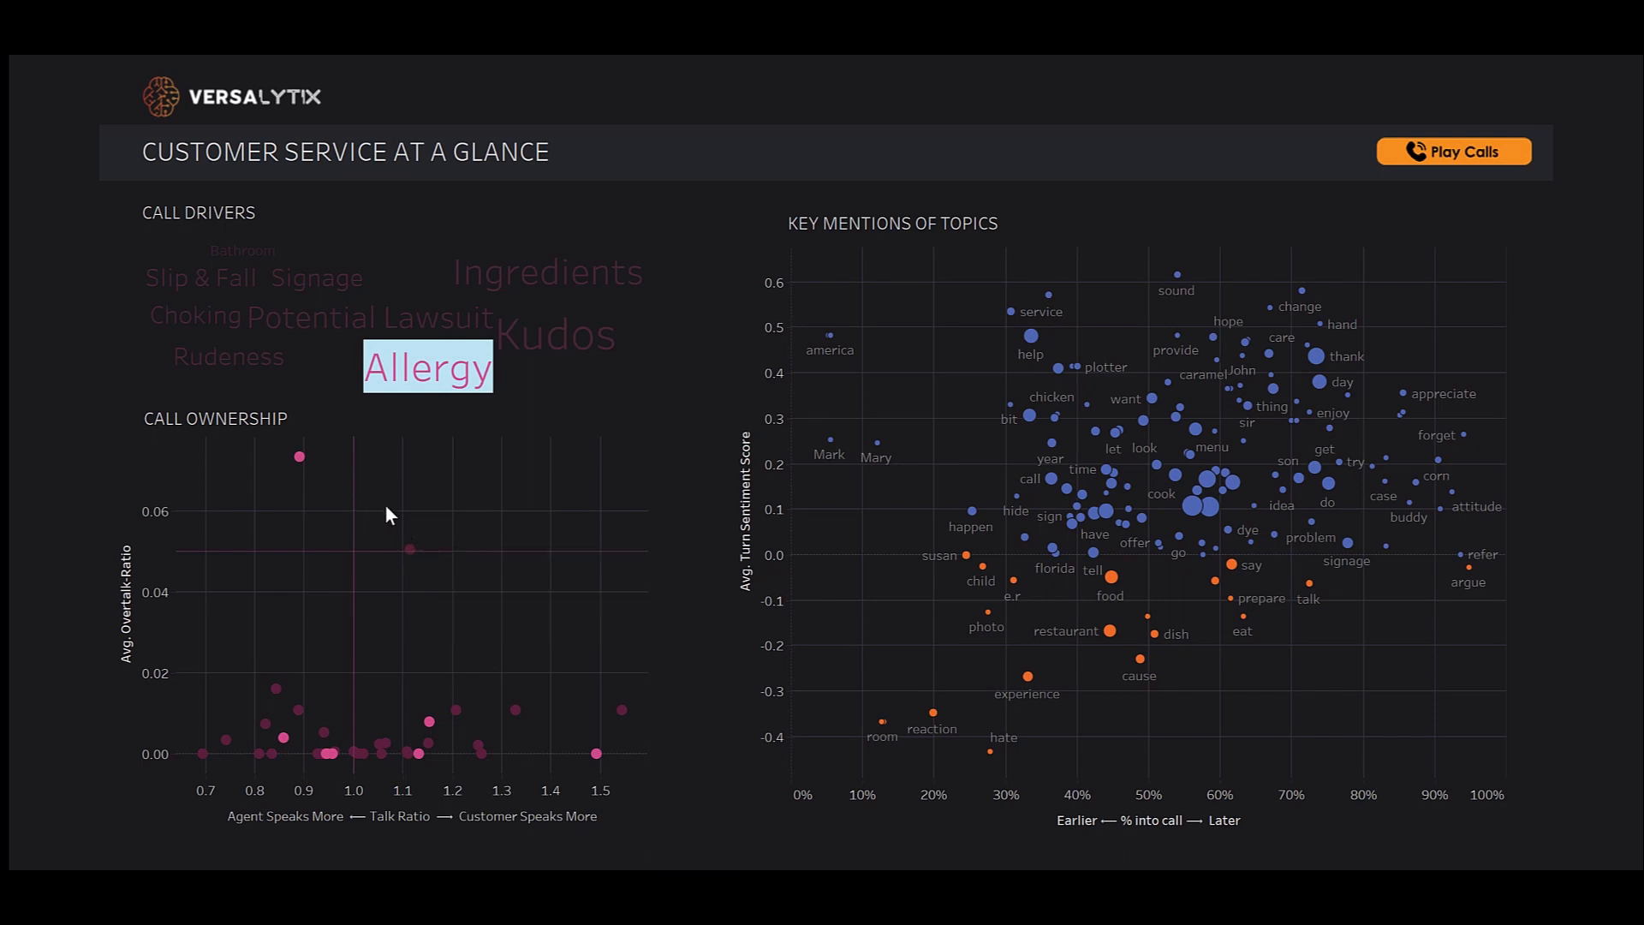
{"action": "mouse_move", "coordinate": [355, 618]}
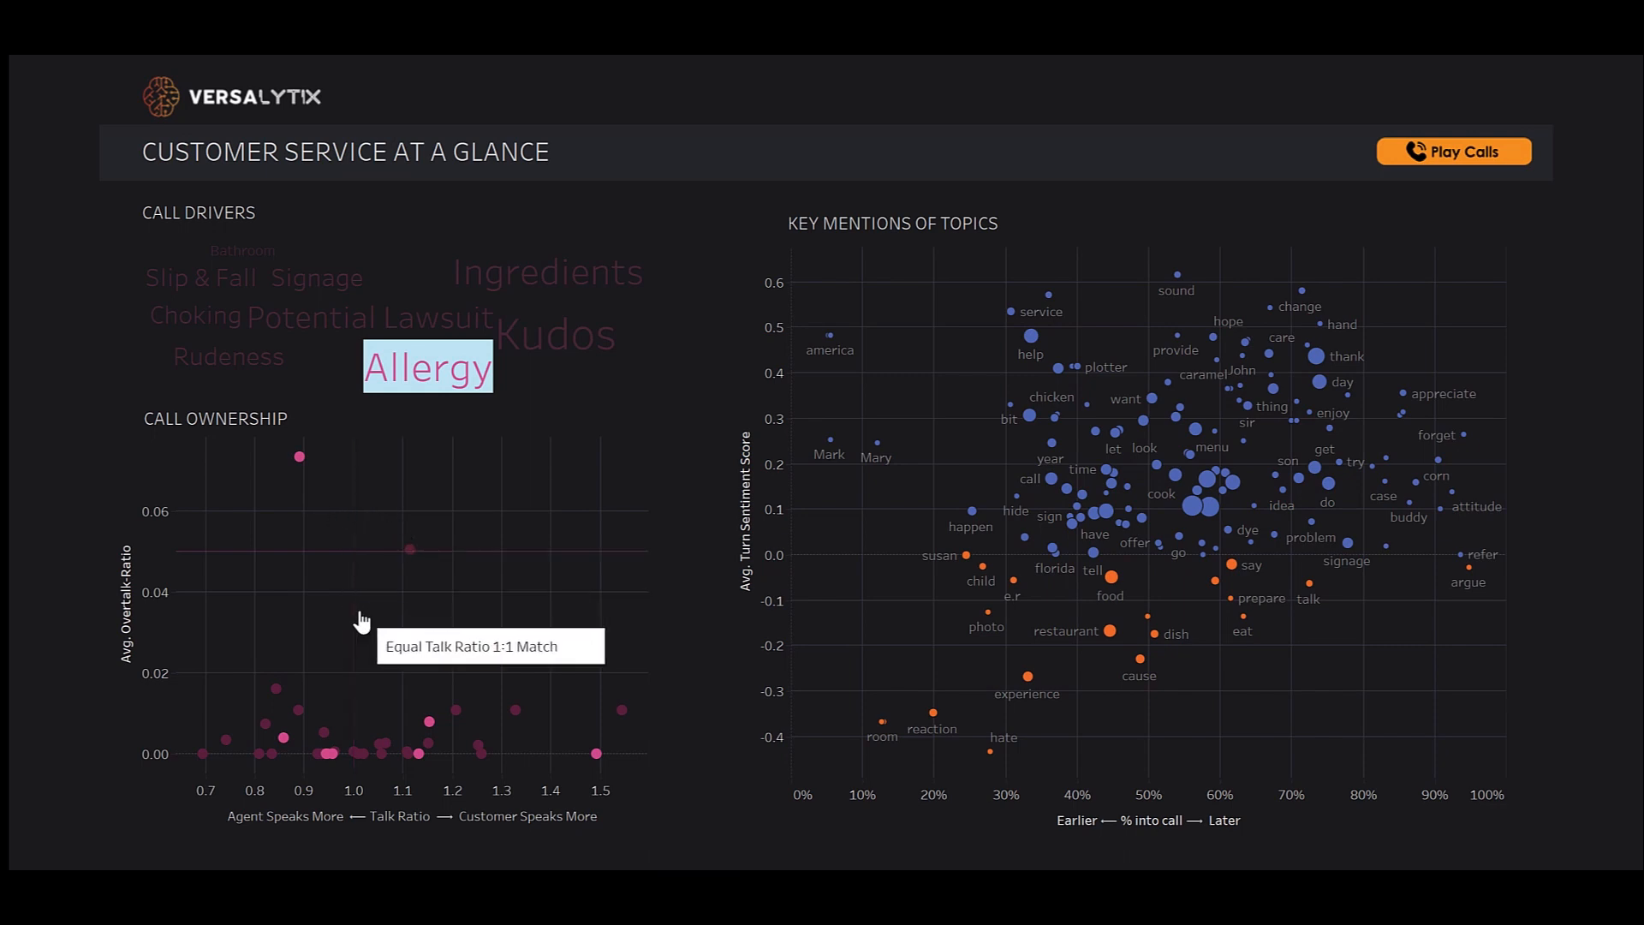
{"action": "mouse_move", "coordinate": [472, 627]}
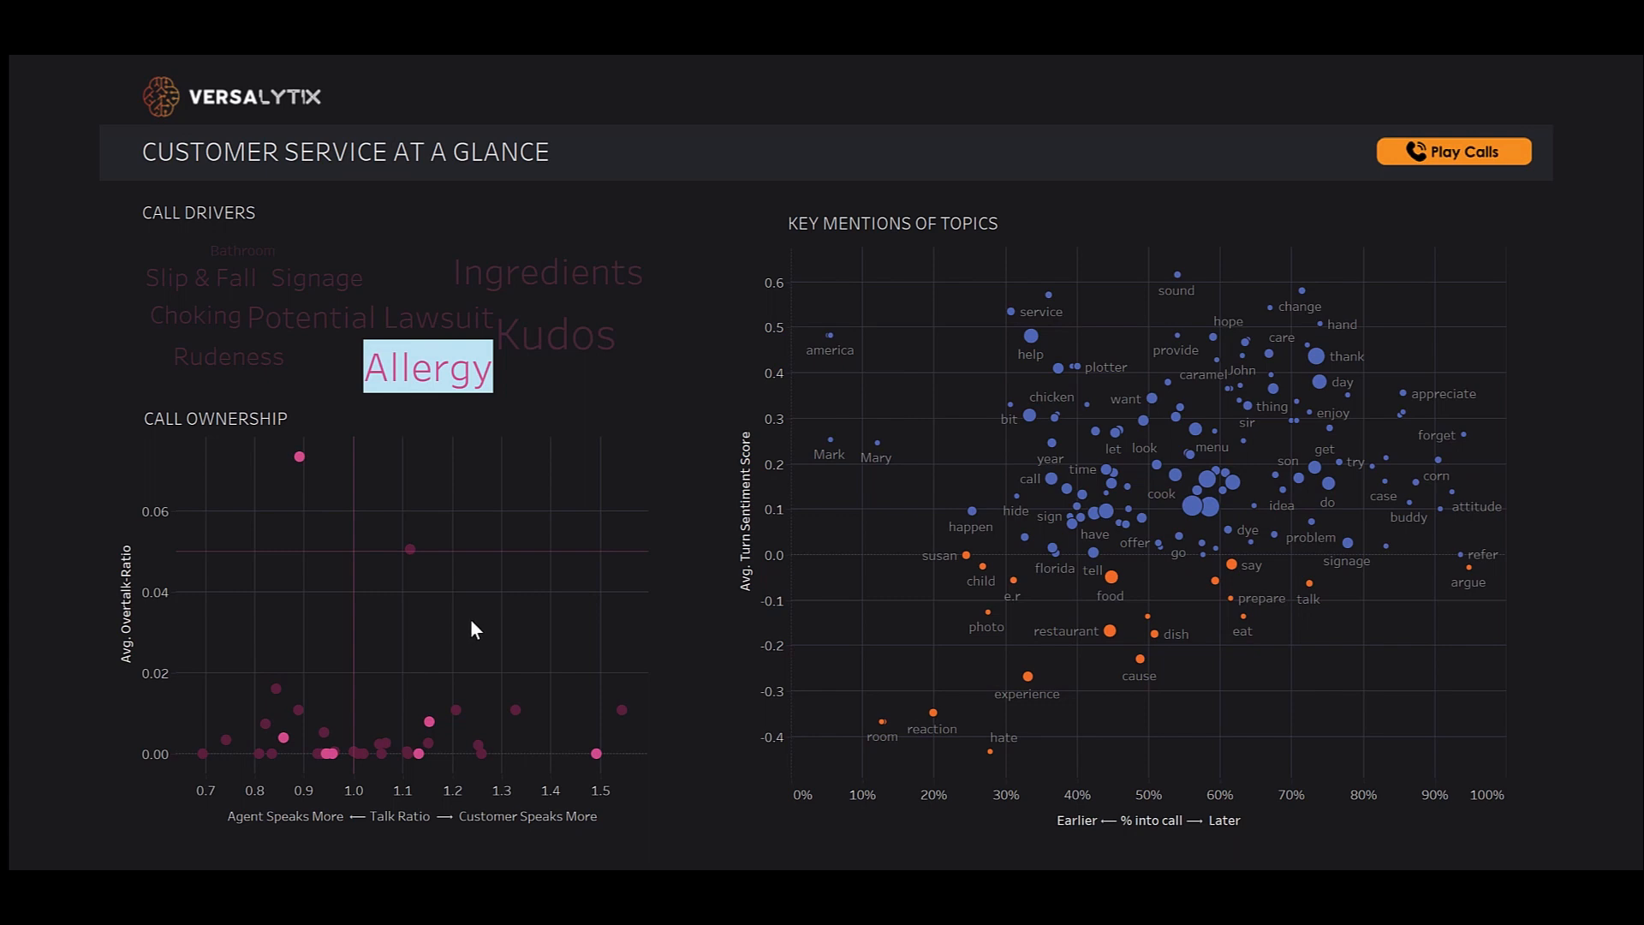
{"action": "mouse_move", "coordinate": [879, 797]}
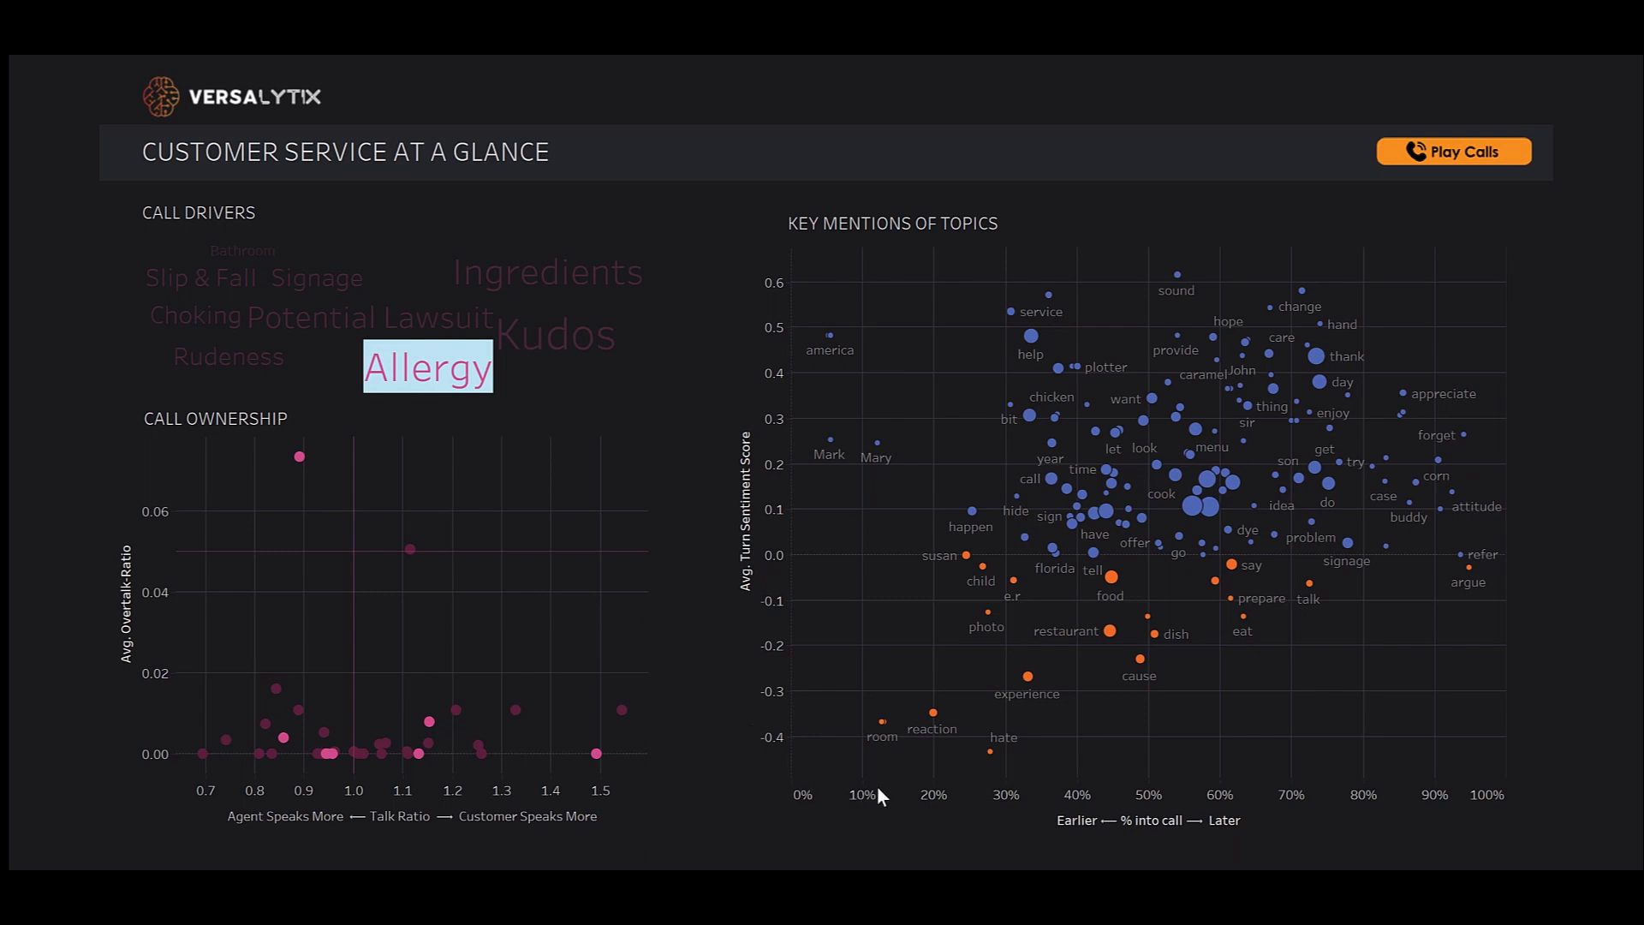
{"action": "mouse_move", "coordinate": [931, 714]}
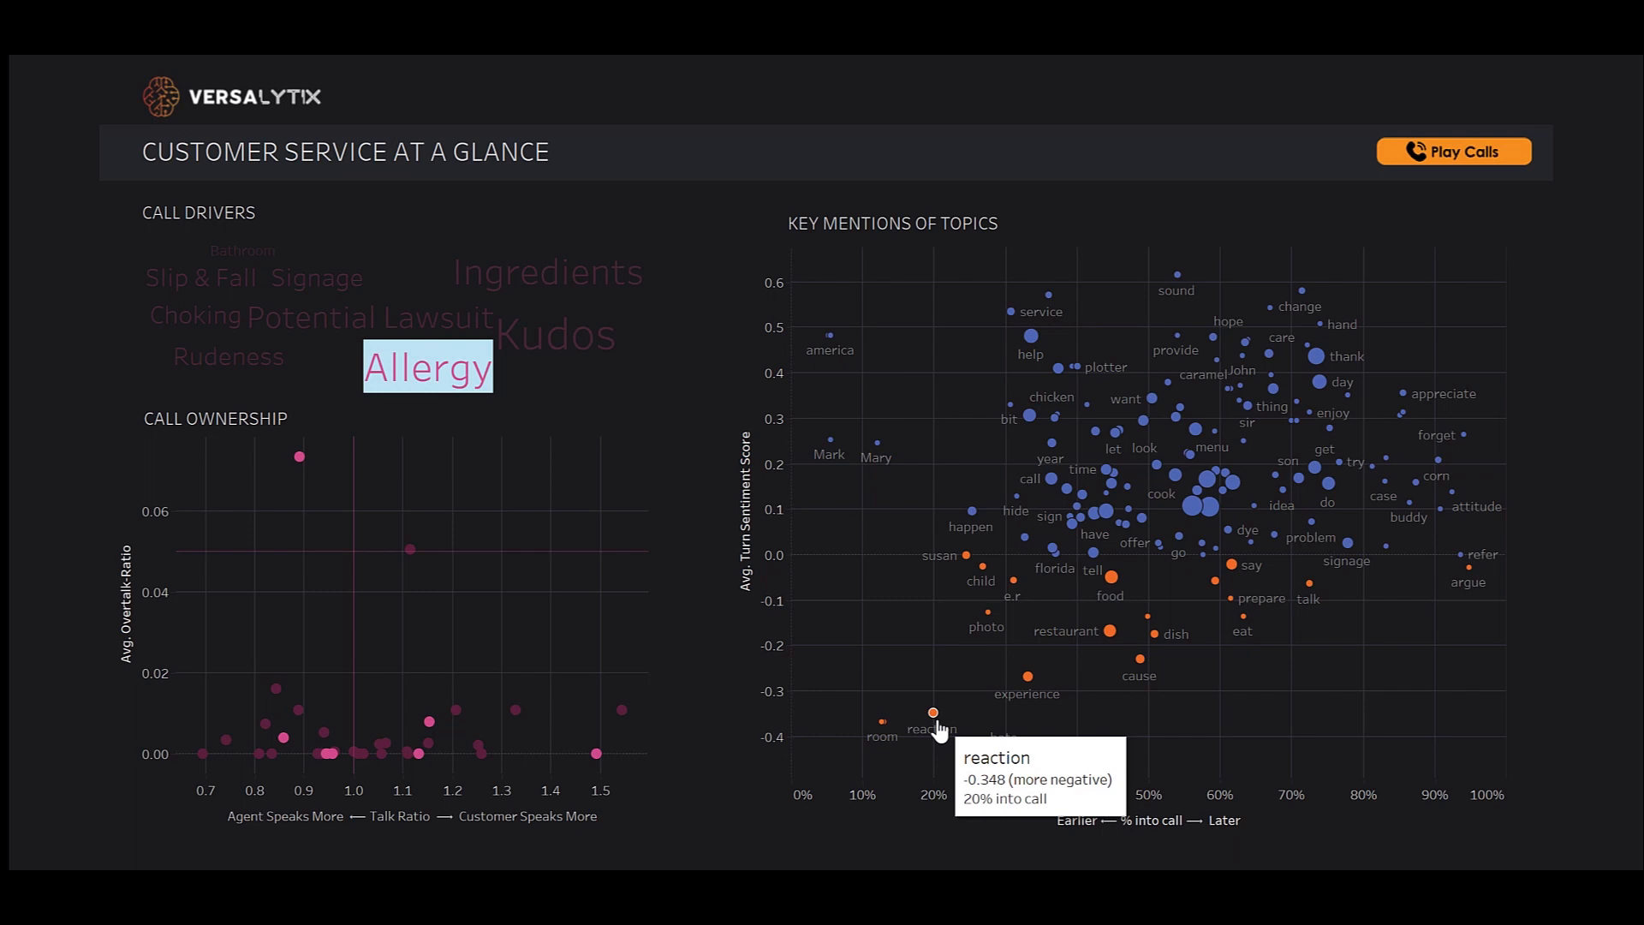
Step: Select the 'reaction' topic to list its three Allergy calls with discourse timelines
{"action": "left_click", "coordinate": [929, 716]}
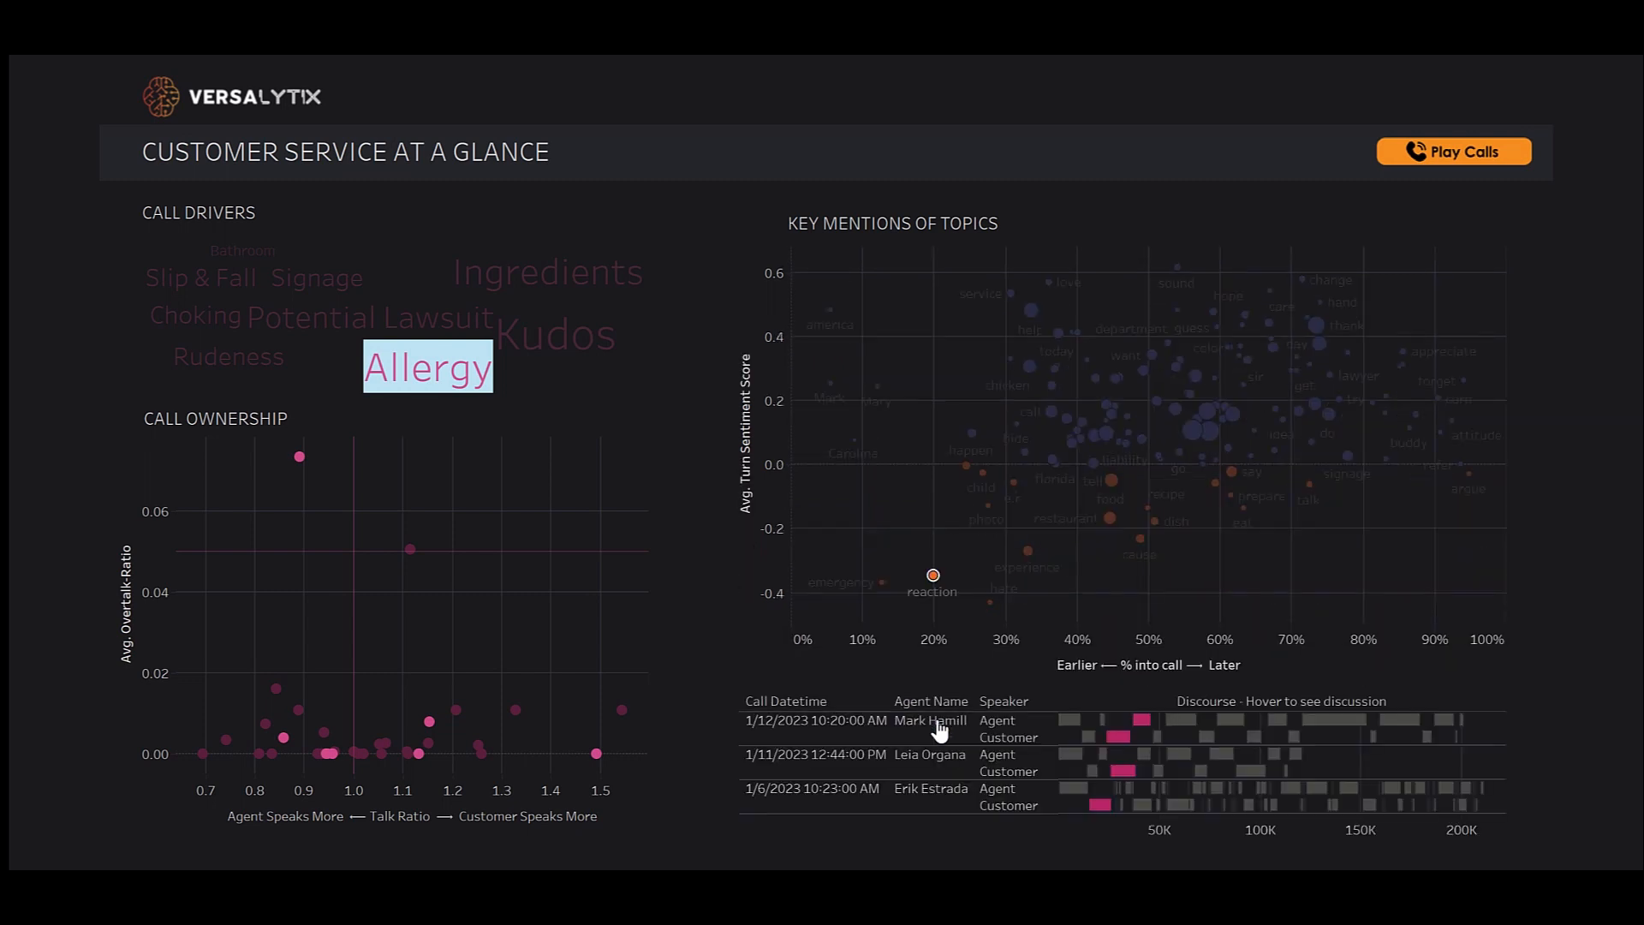
{"action": "mouse_move", "coordinate": [760, 846]}
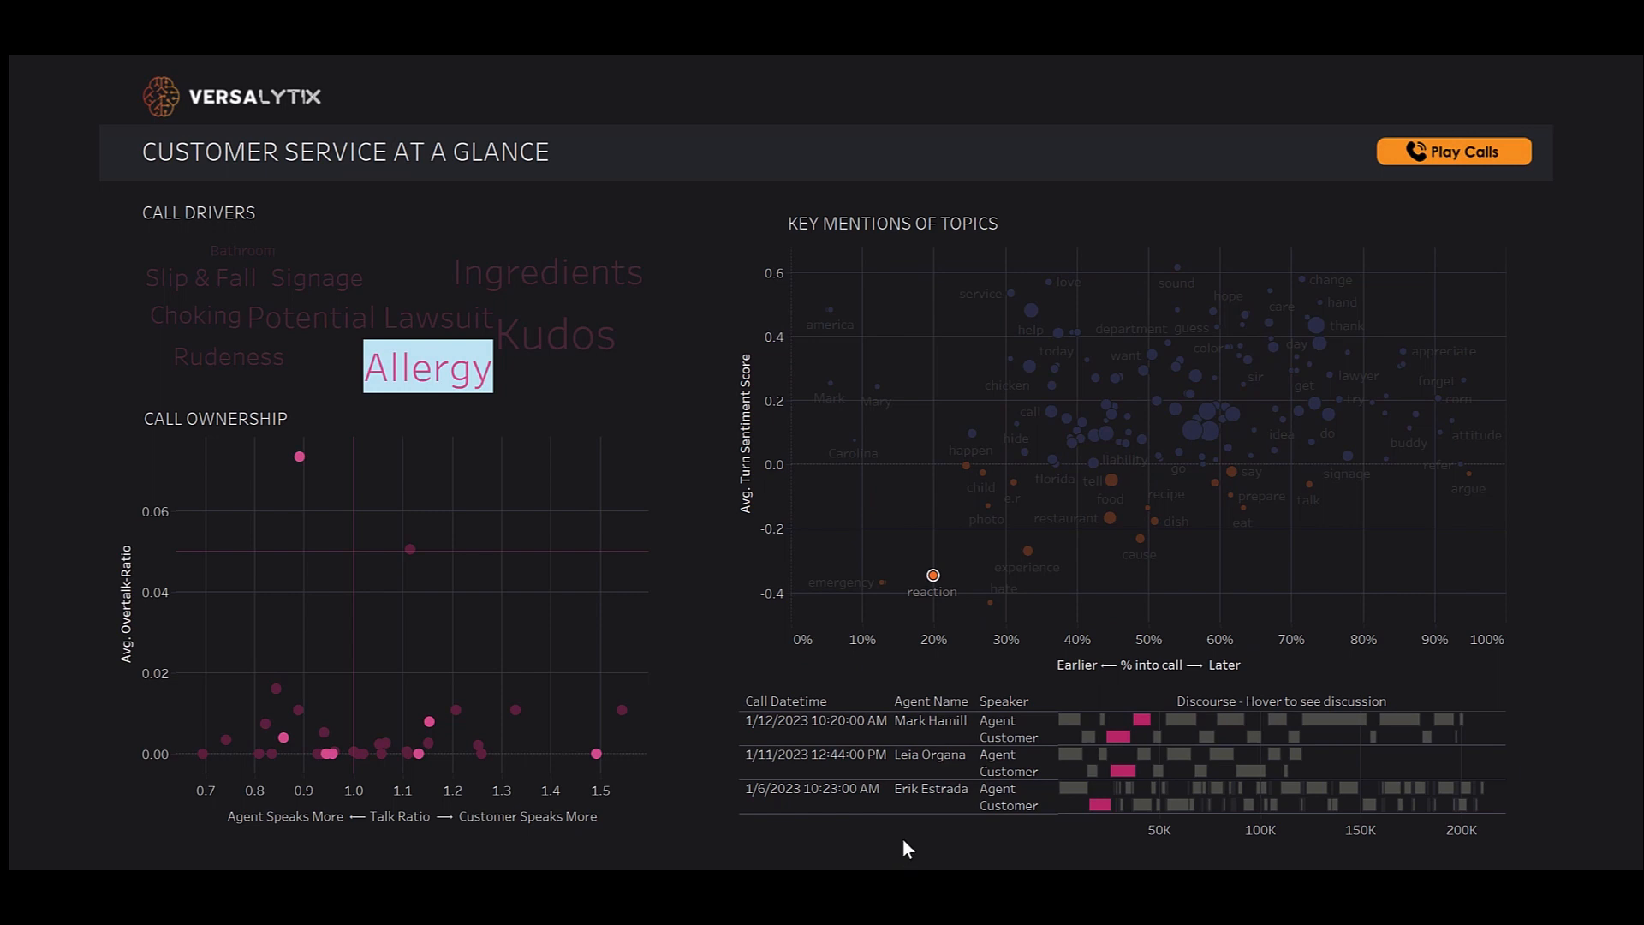
{"action": "mouse_move", "coordinate": [927, 847]}
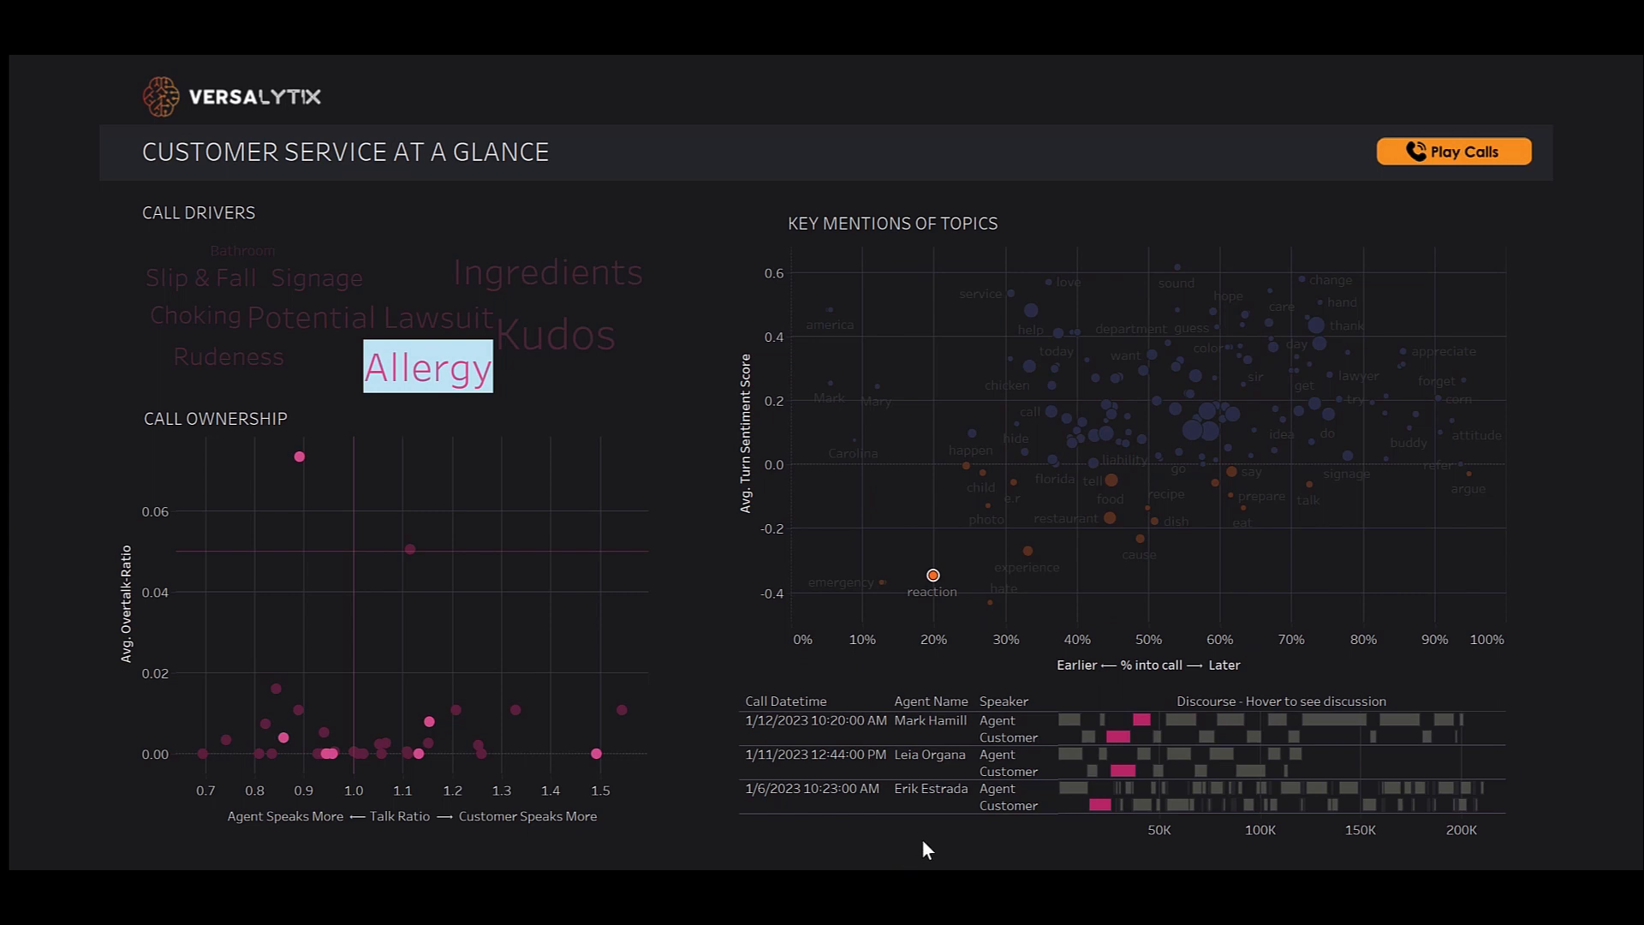
{"action": "mouse_move", "coordinate": [1092, 839]}
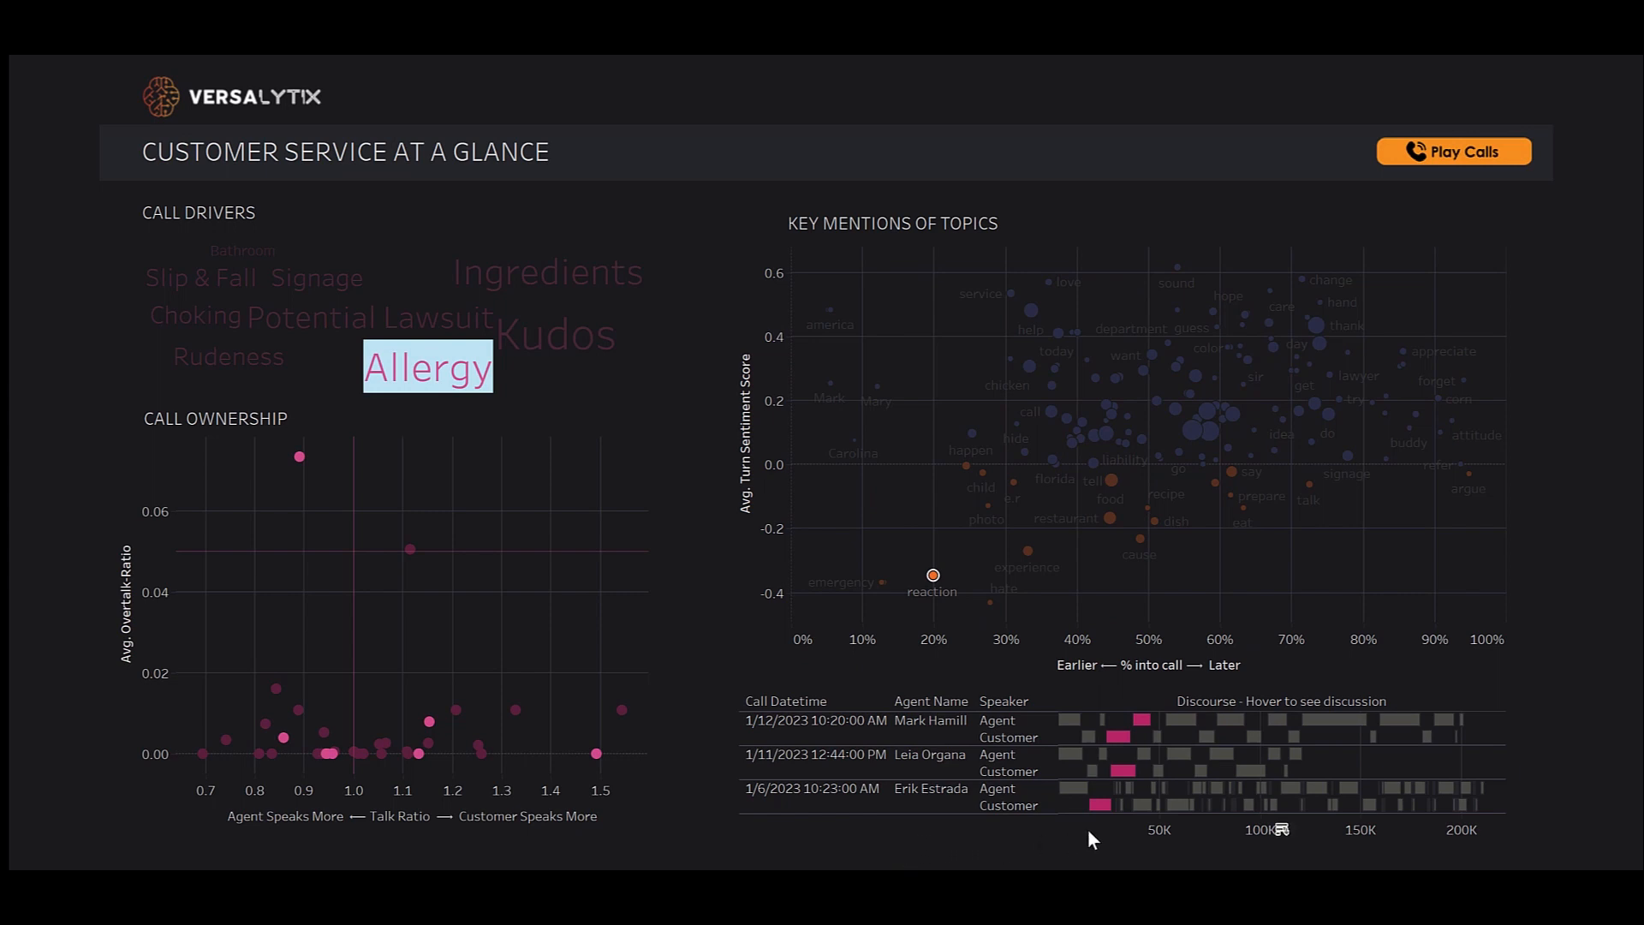
{"action": "mouse_move", "coordinate": [1097, 804]}
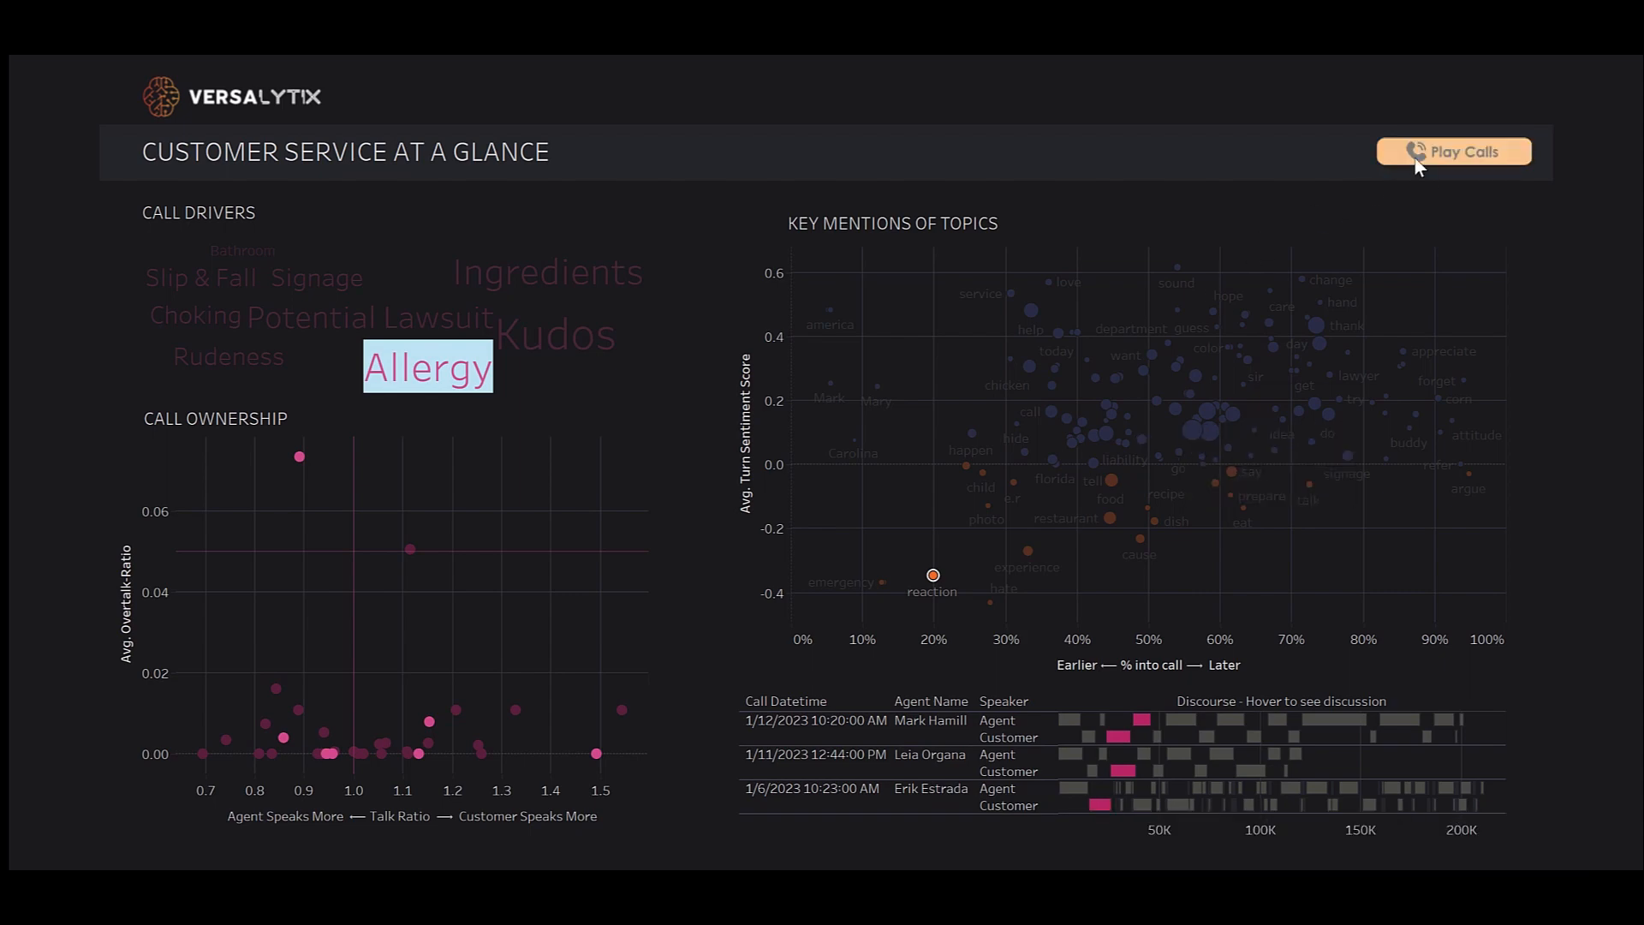
Step: Play the 3:31 call's recording in the call player, then close the player
{"action": "left_click", "coordinate": [1453, 150]}
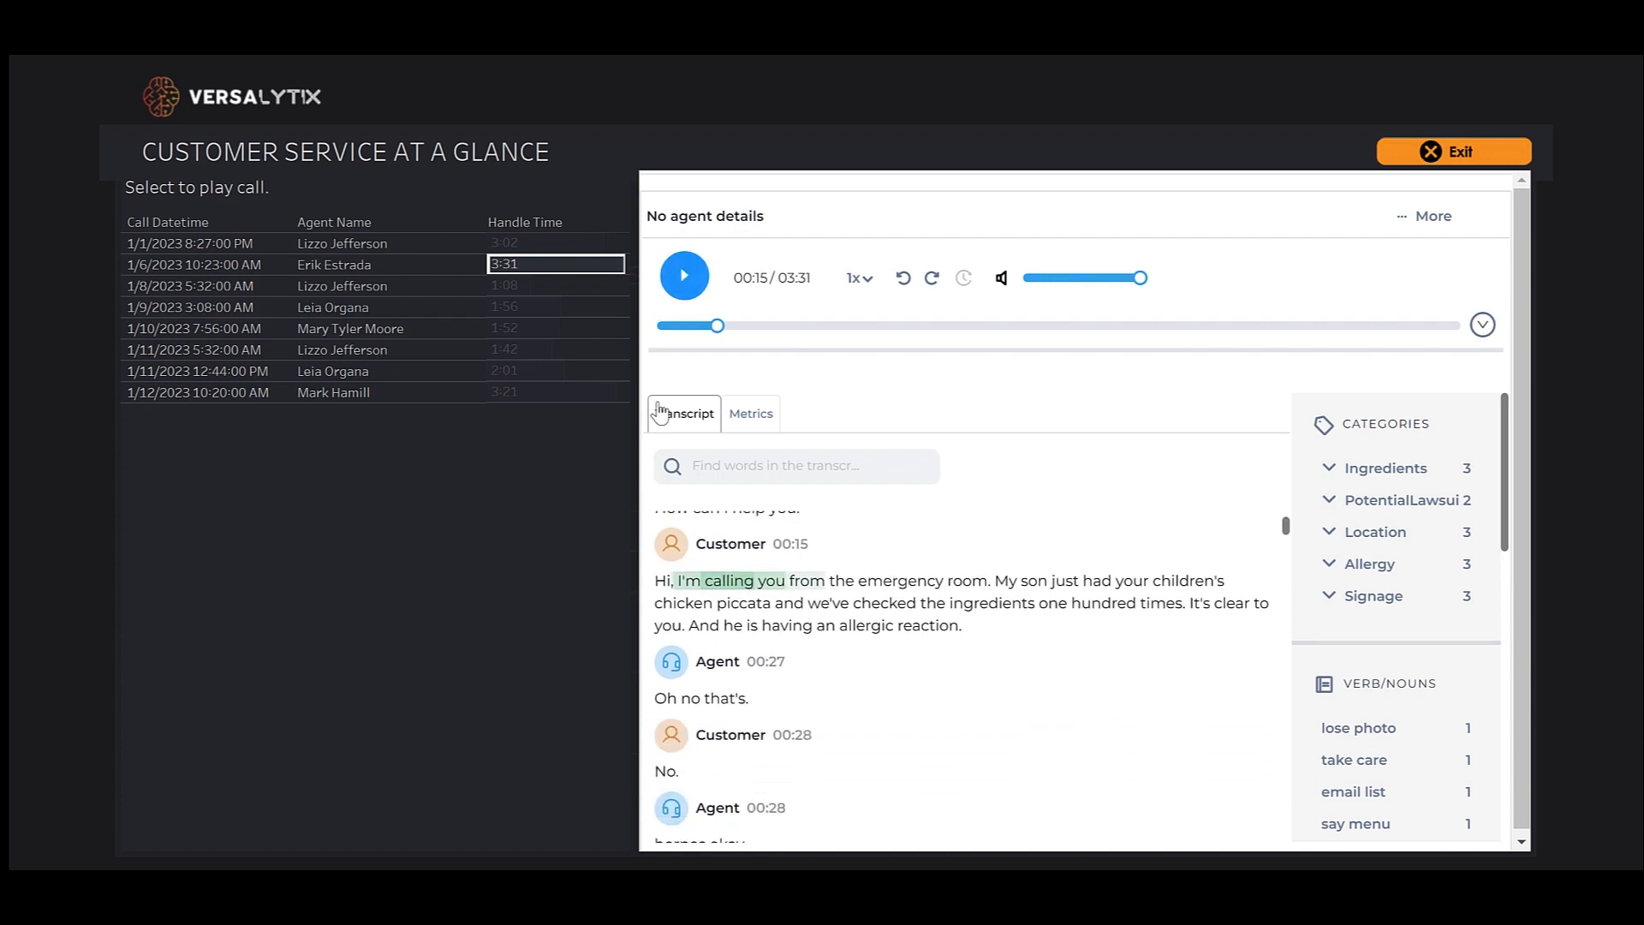
{"action": "left_click", "coordinate": [684, 275]}
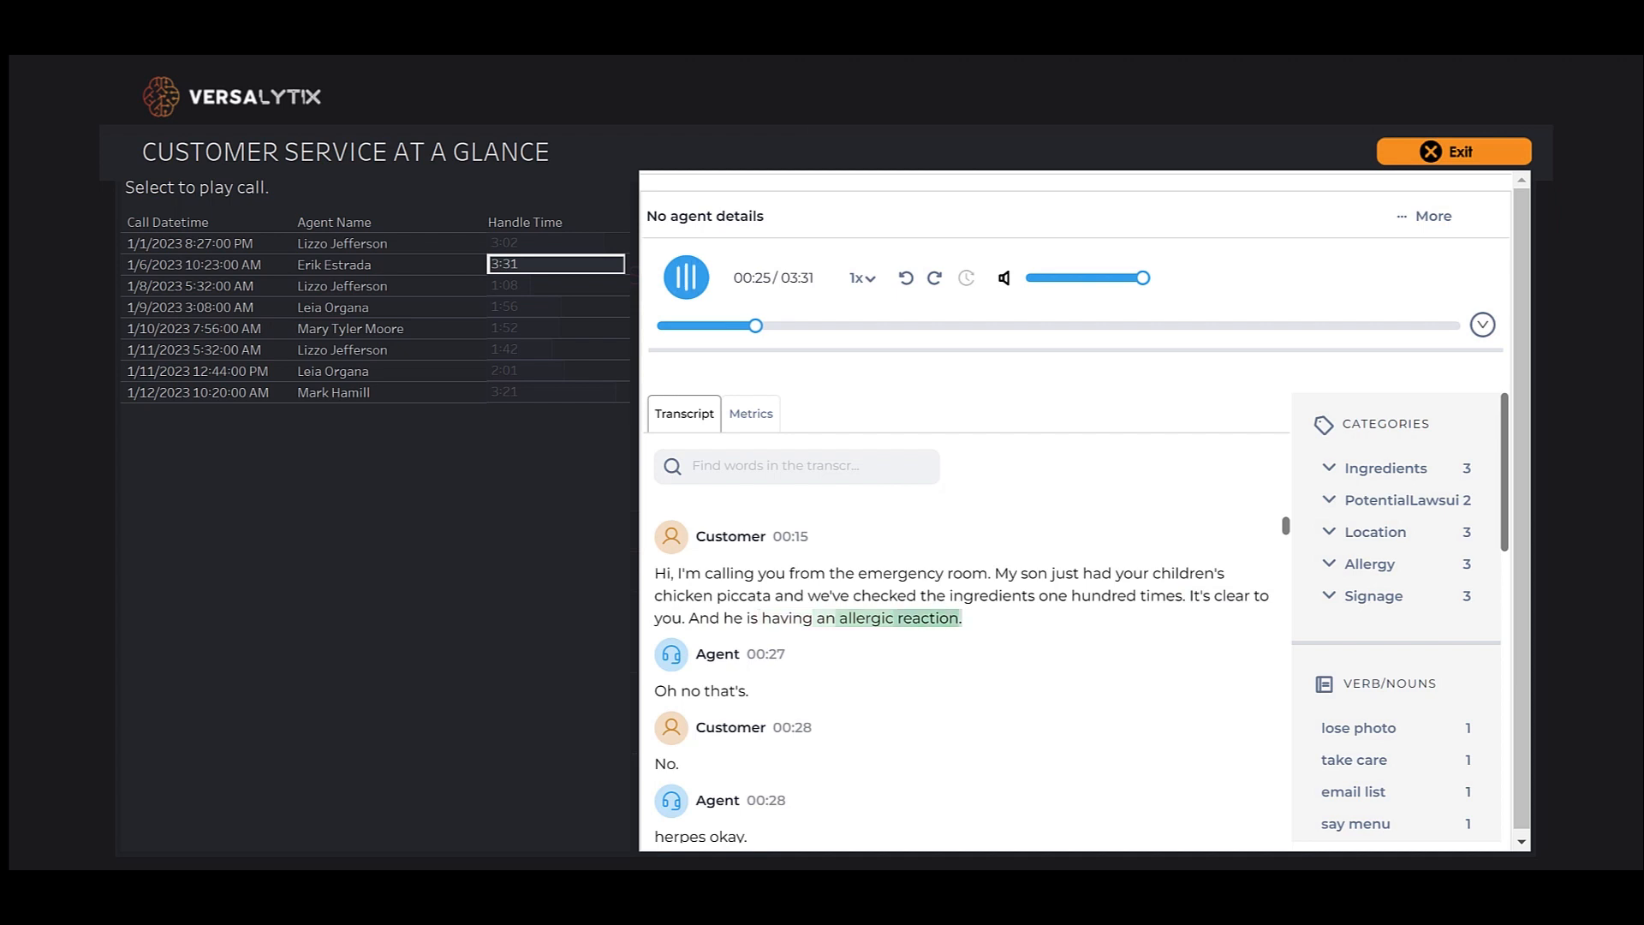
{"action": "left_click", "coordinate": [1453, 151]}
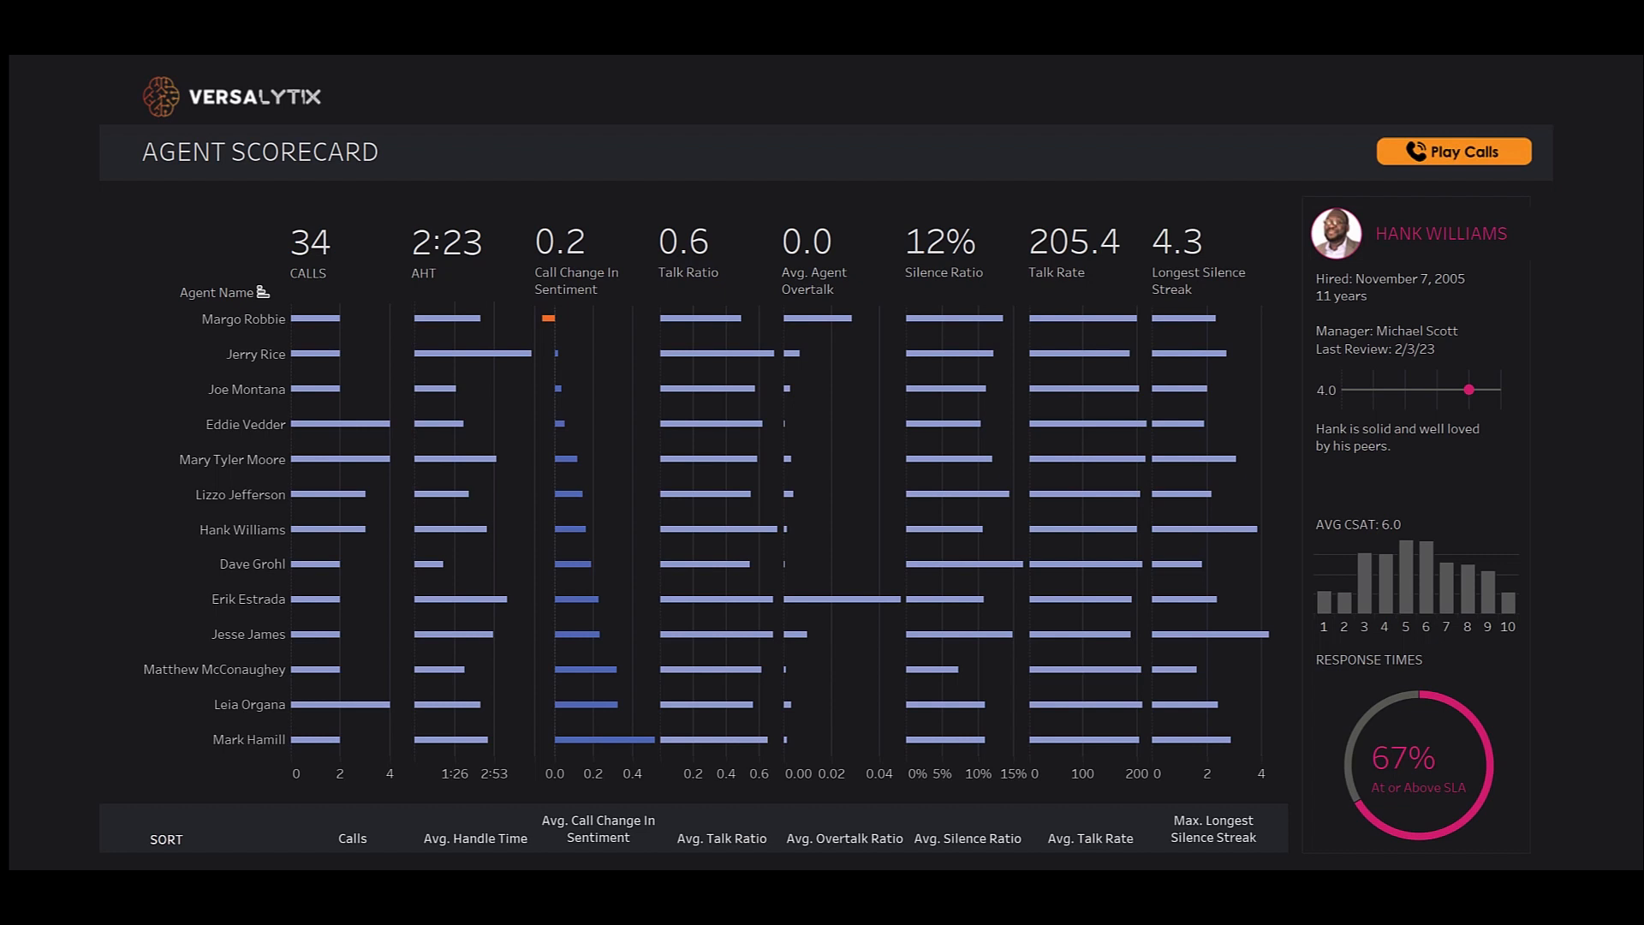
{"action": "mouse_move", "coordinate": [62, 583]}
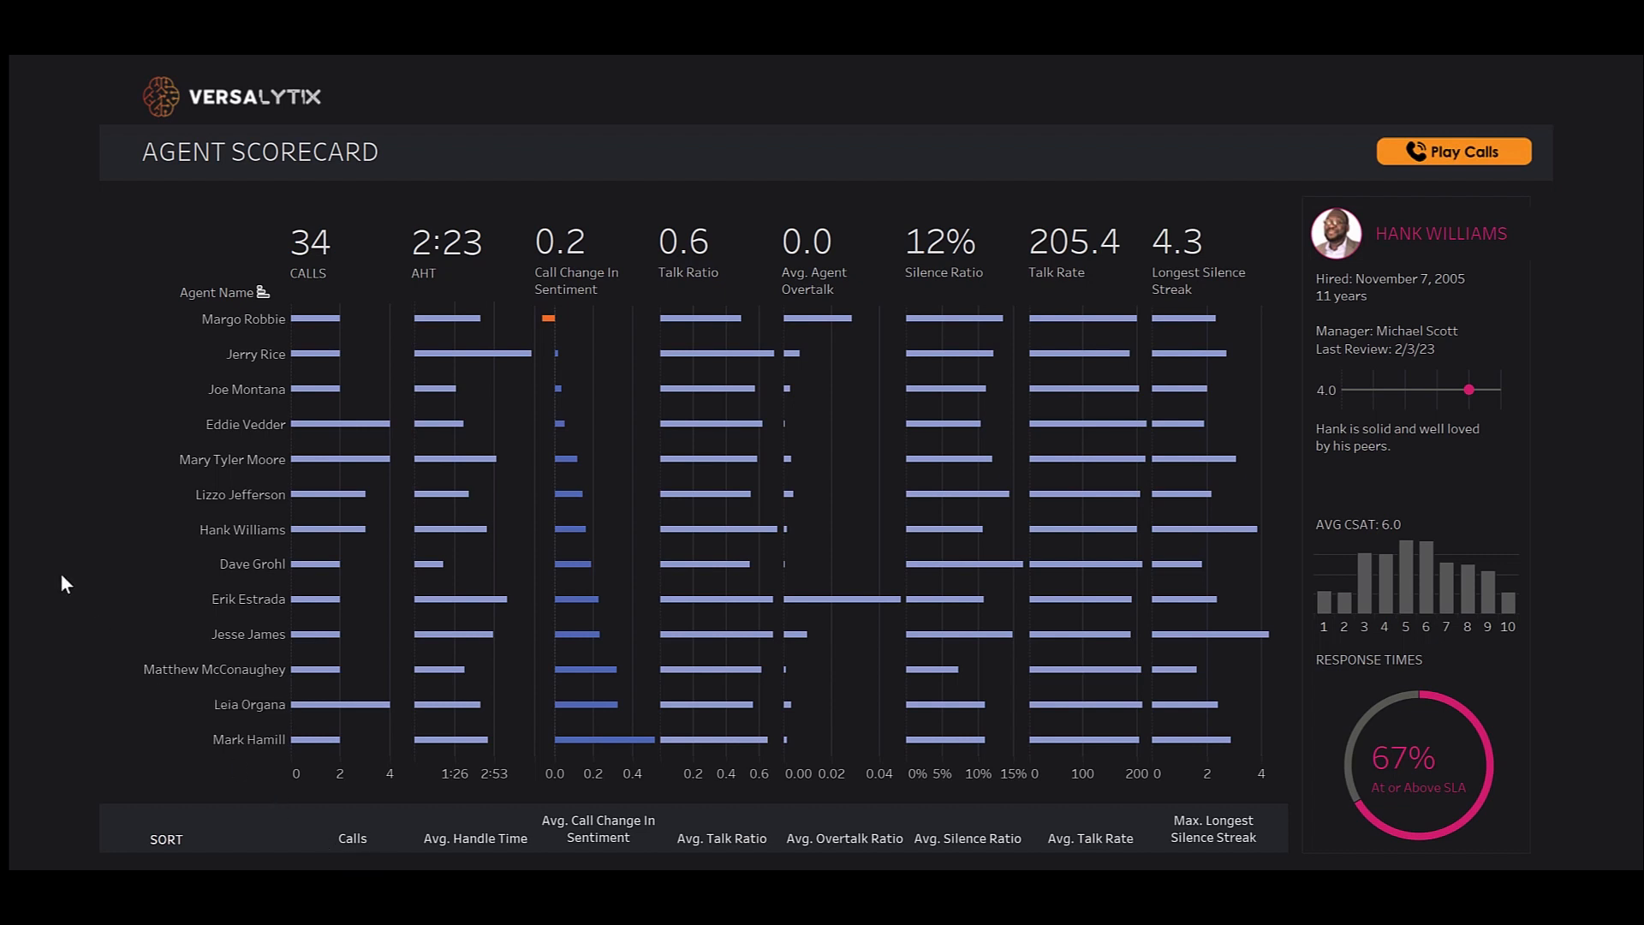
{"action": "mouse_move", "coordinate": [82, 482]}
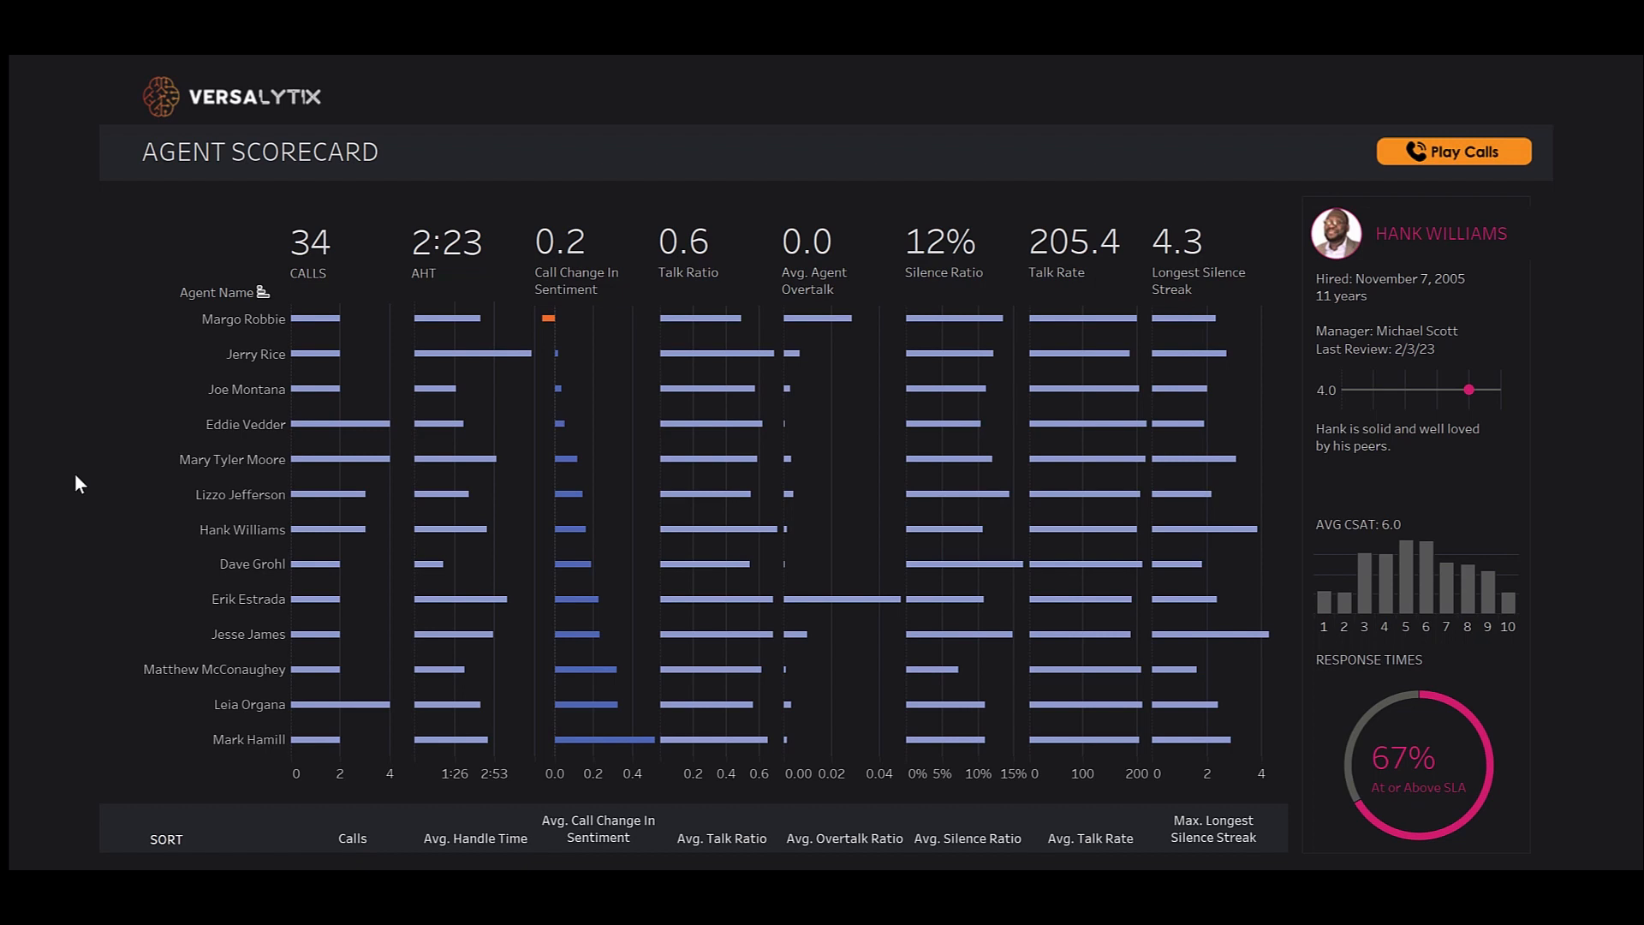
{"action": "mouse_move", "coordinate": [1269, 167]}
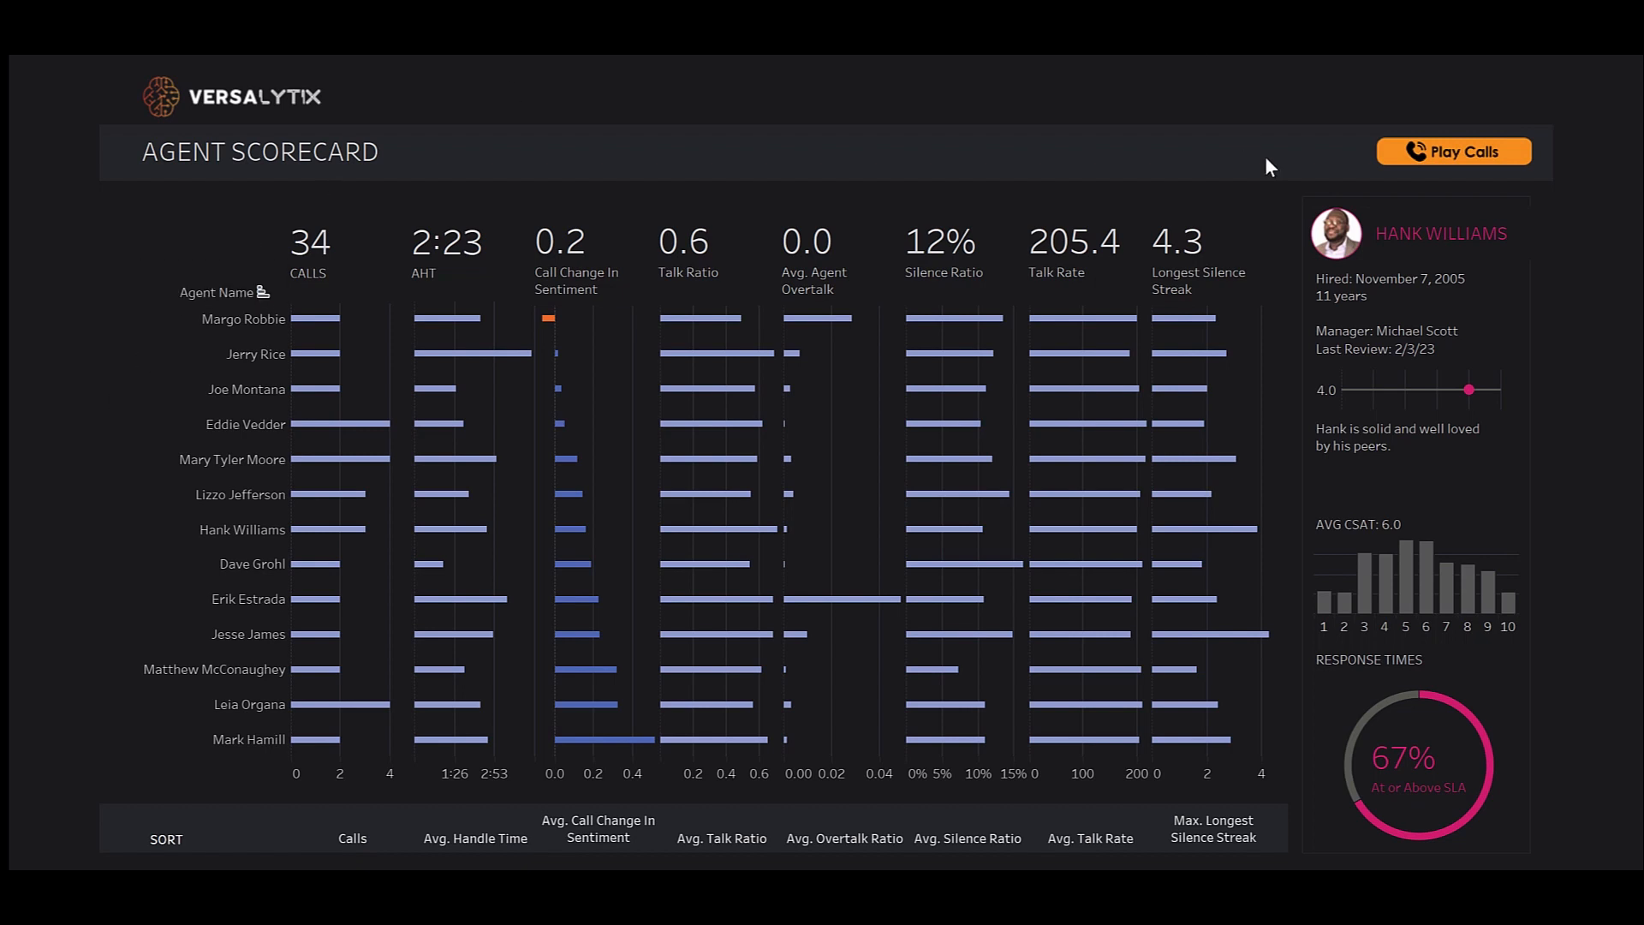
{"action": "mouse_move", "coordinate": [1374, 250]}
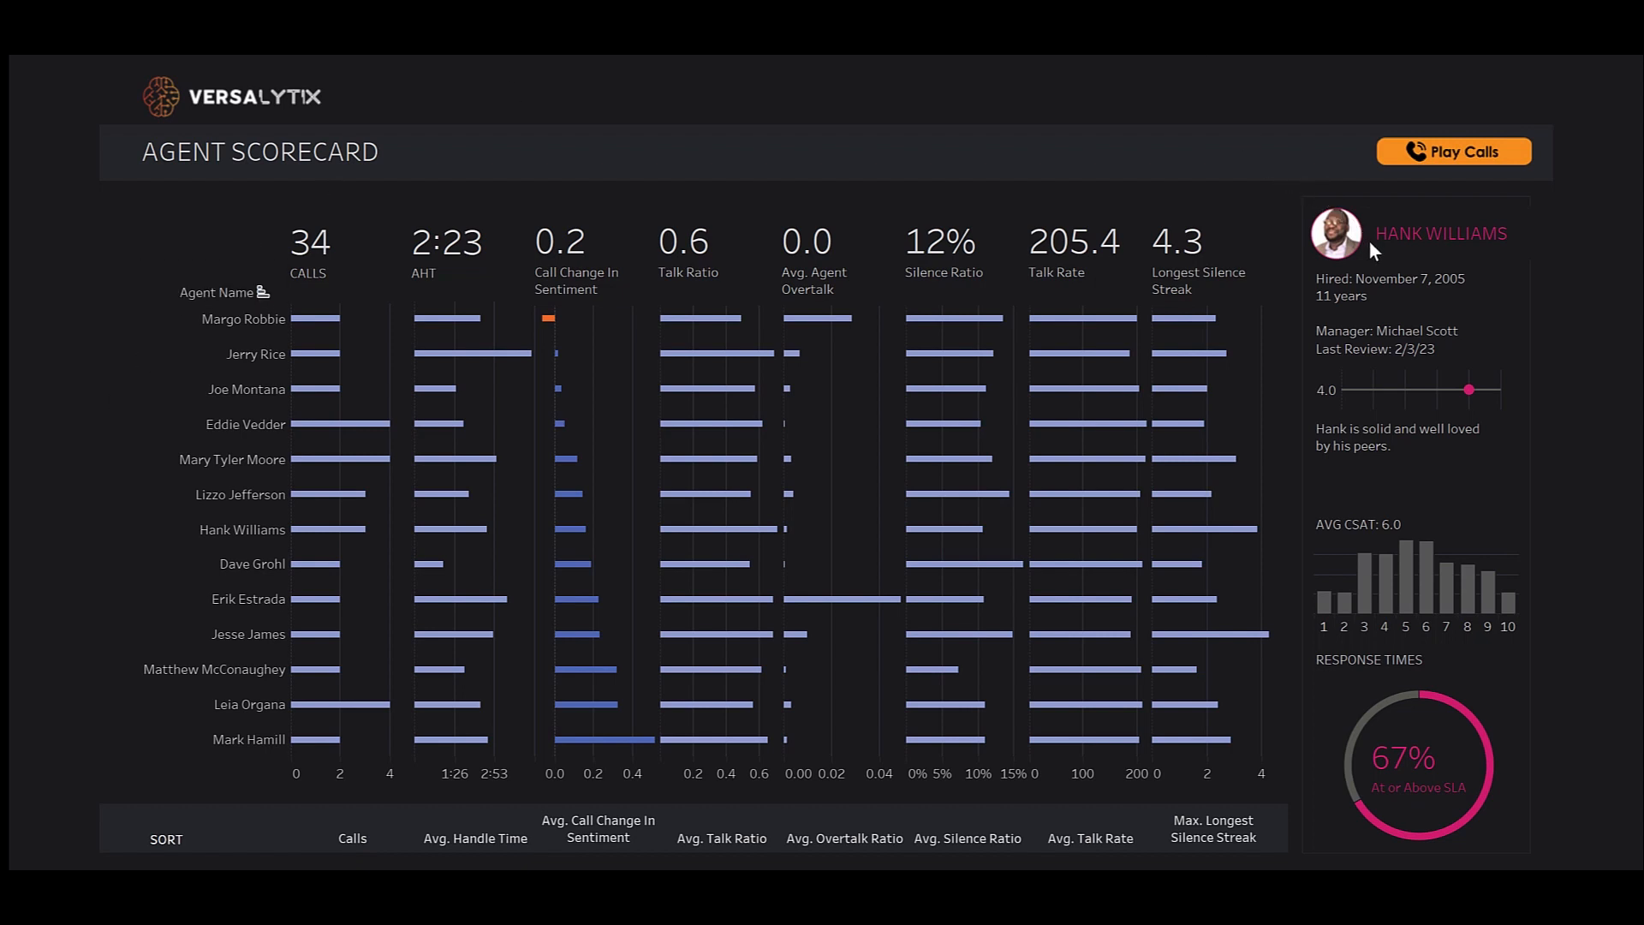
{"action": "mouse_move", "coordinate": [1407, 323]}
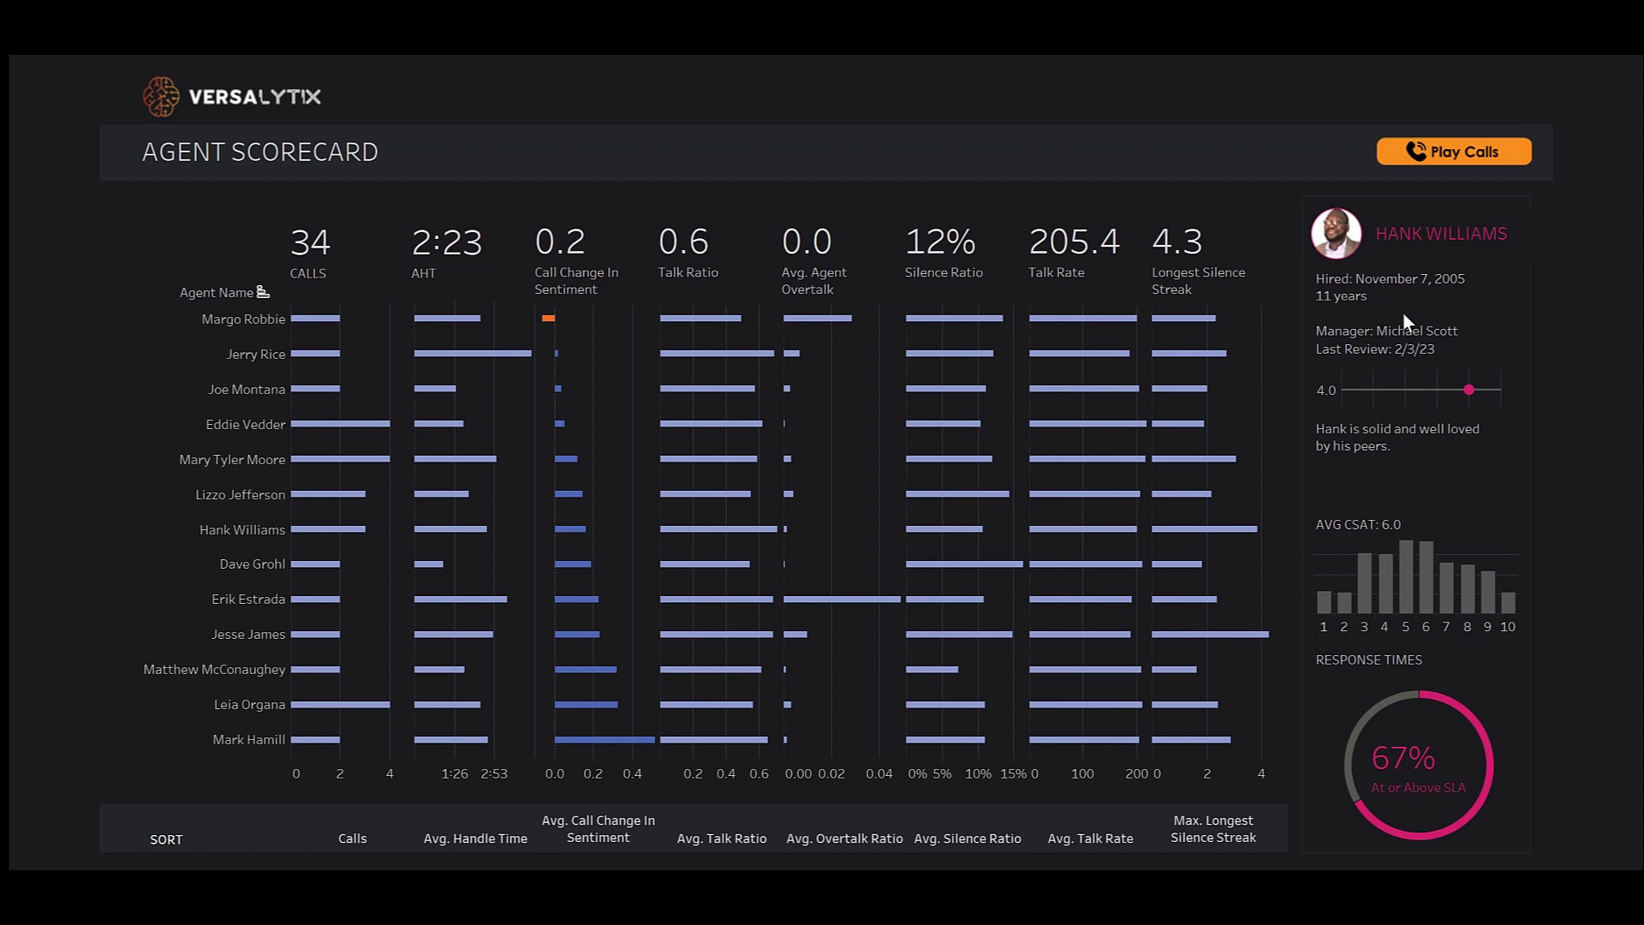
{"action": "mouse_move", "coordinate": [1417, 358]}
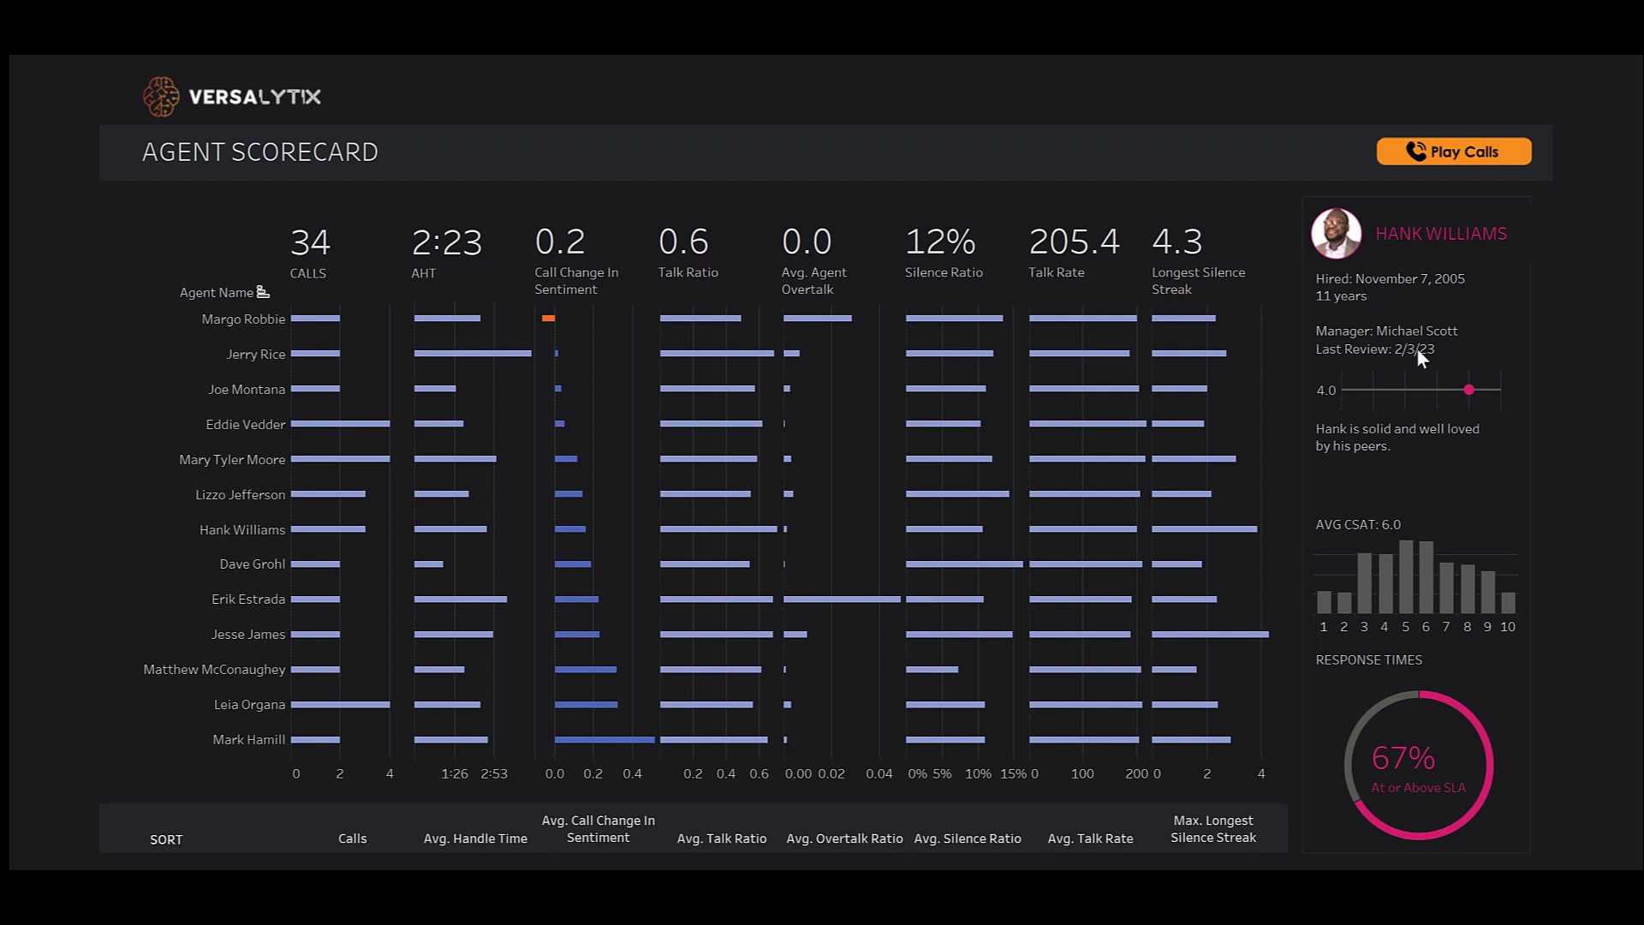
{"action": "mouse_move", "coordinate": [1515, 532]}
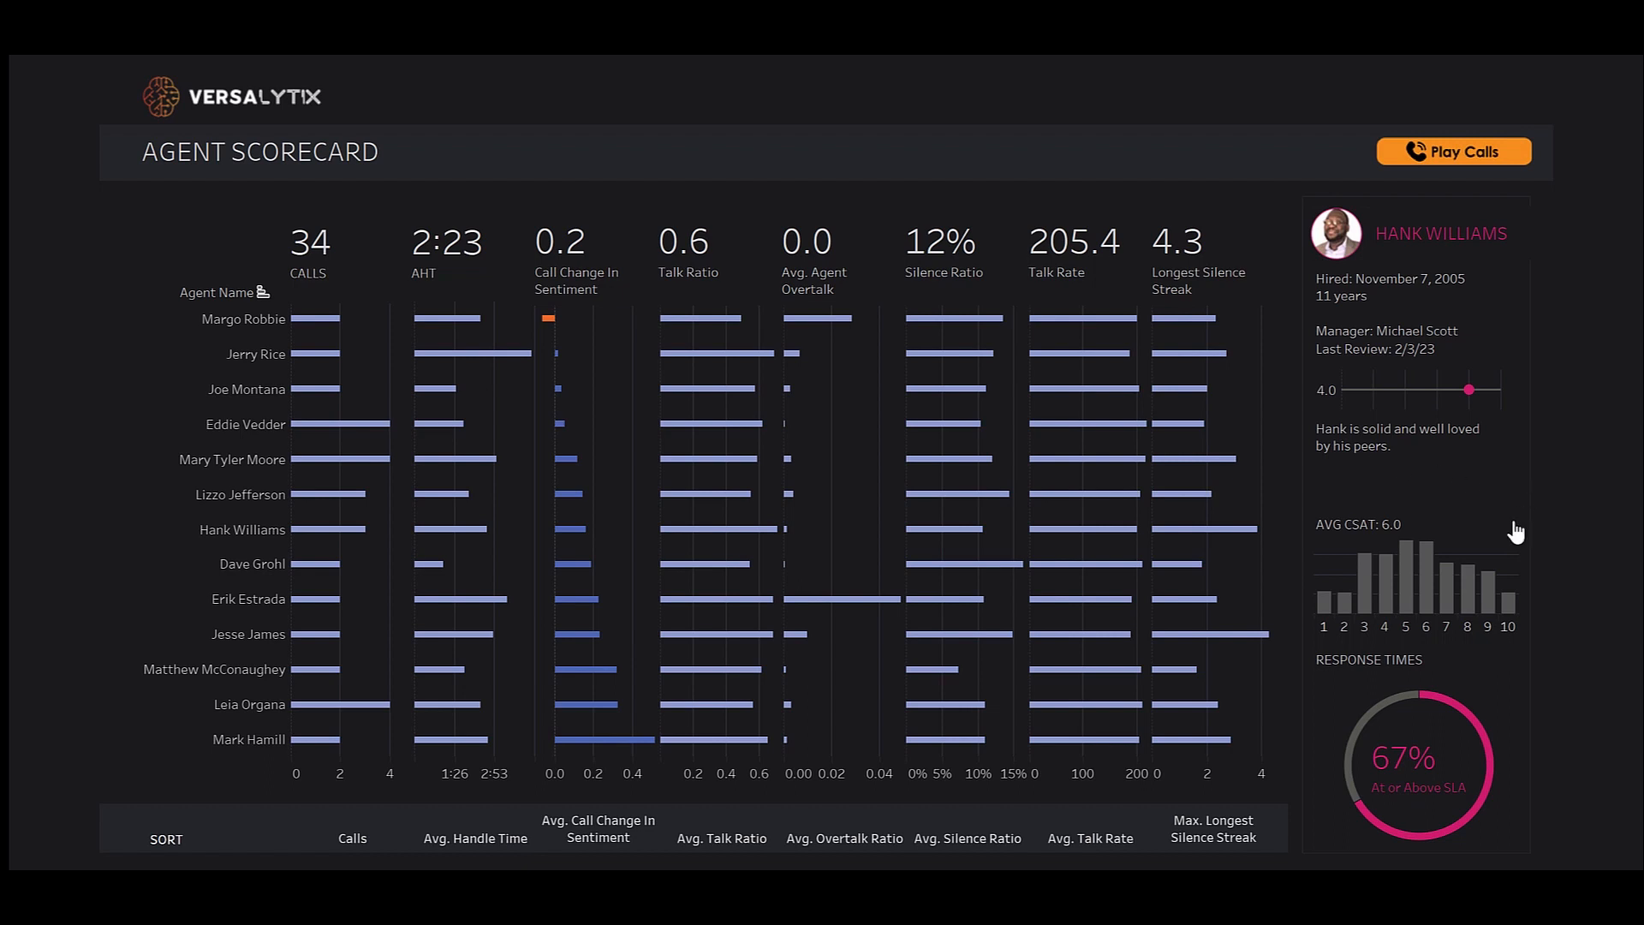
{"action": "mouse_move", "coordinate": [1558, 597]}
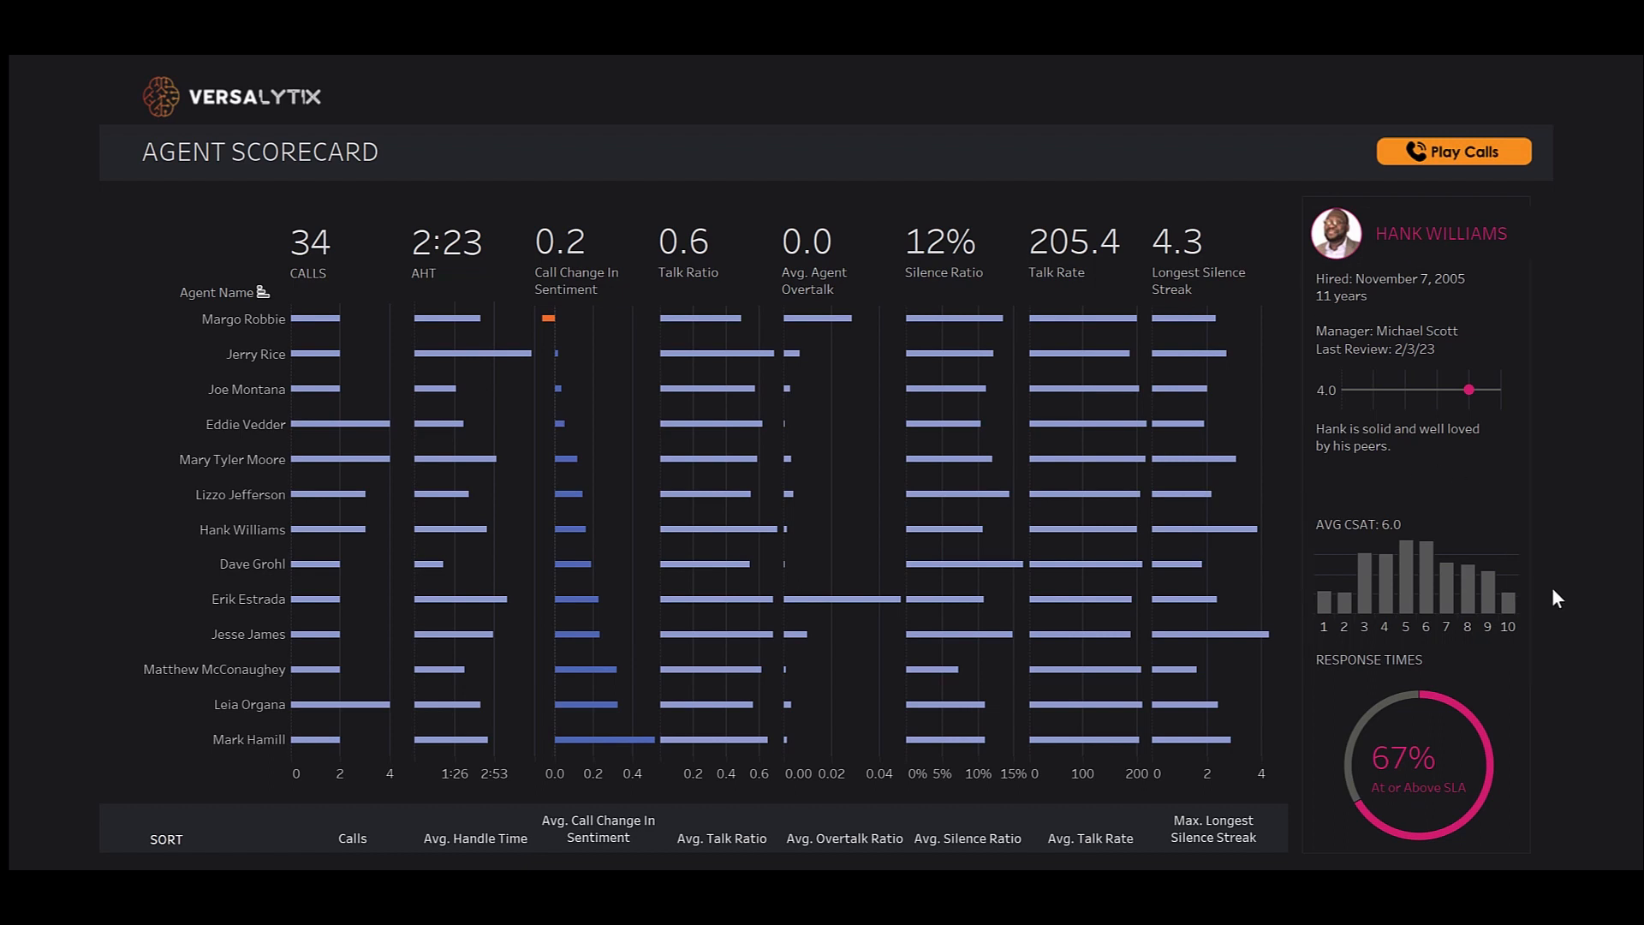
{"action": "mouse_move", "coordinate": [1532, 767]}
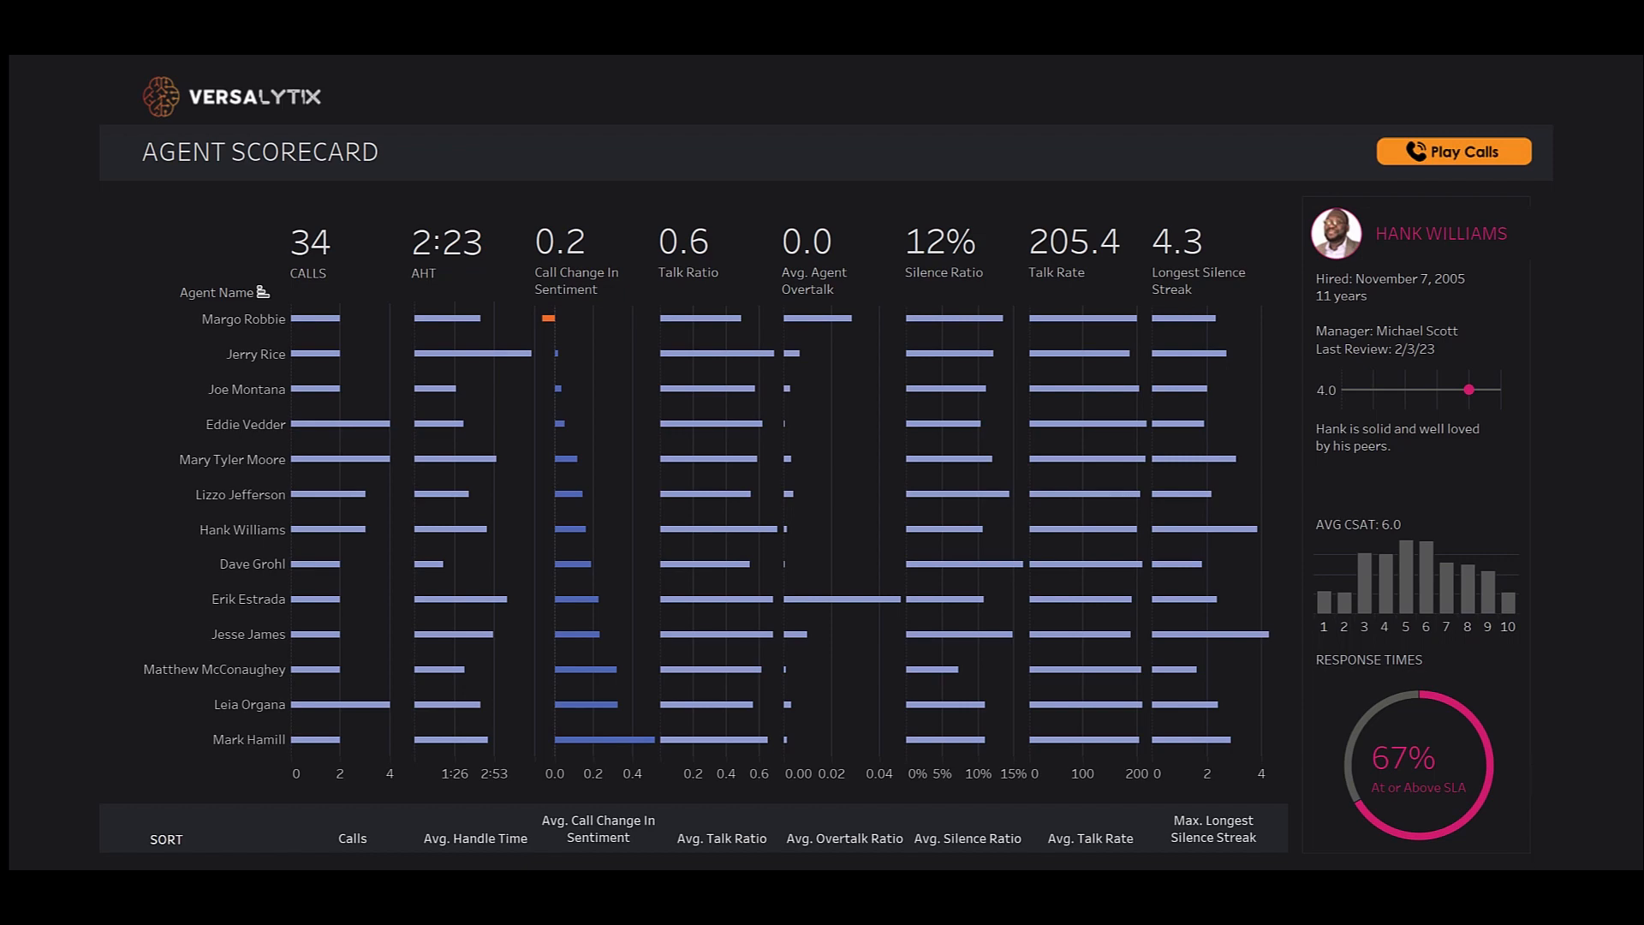
Step: Open Hank Williams' three calls in the call player, then close it
{"action": "left_click", "coordinate": [1453, 151]}
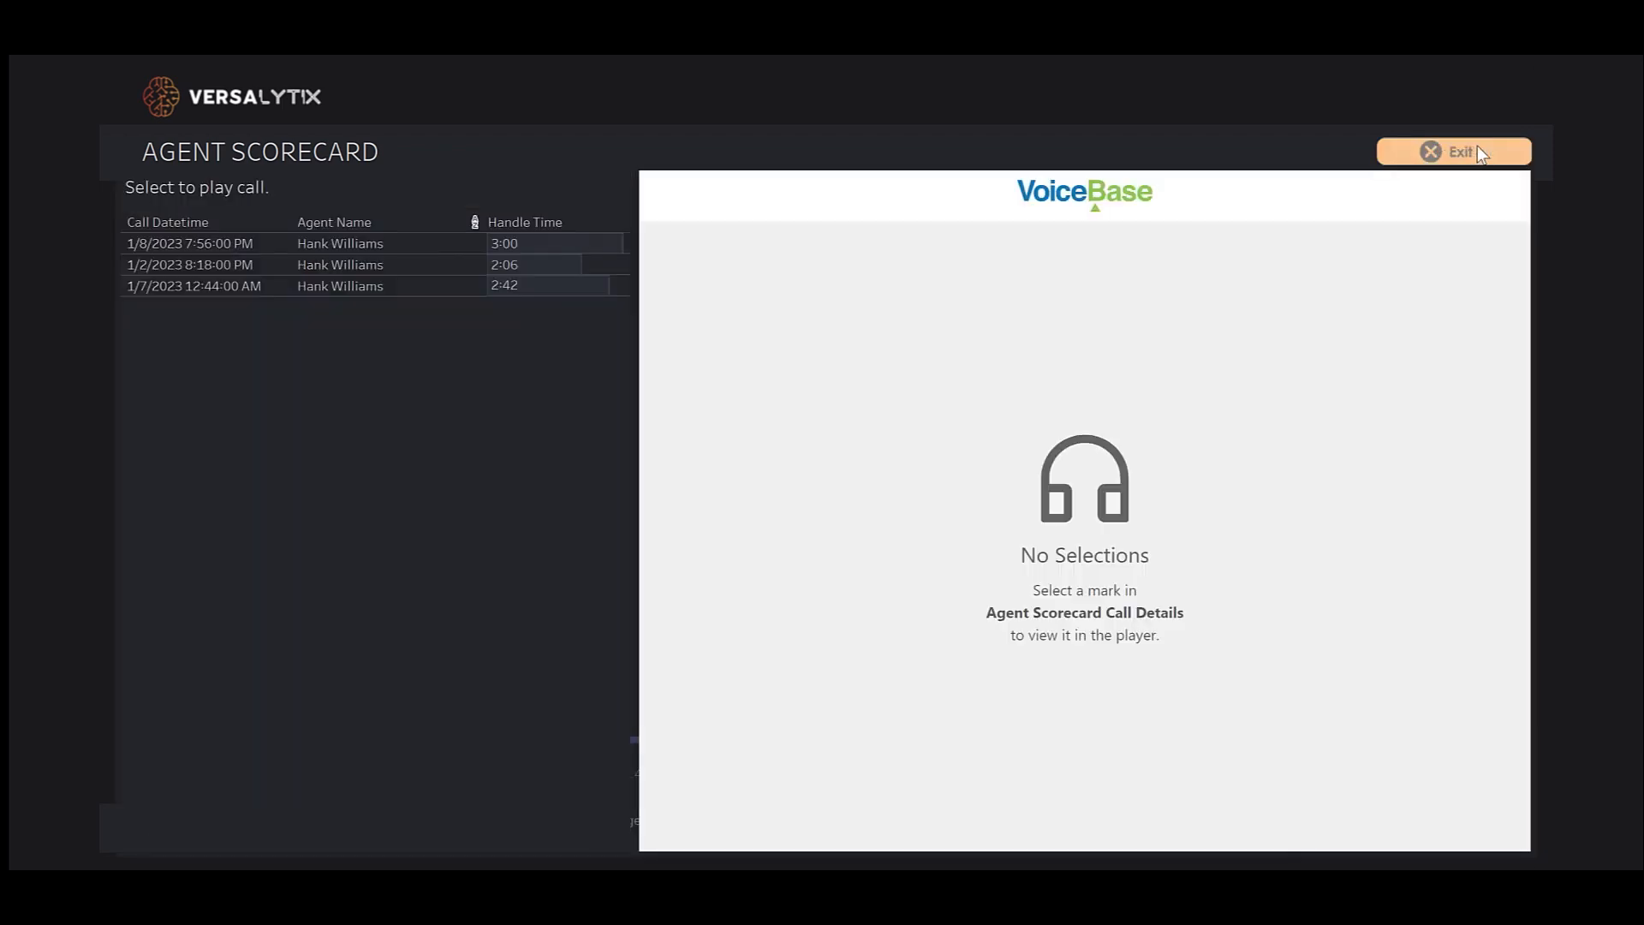
{"action": "left_click", "coordinate": [1453, 150]}
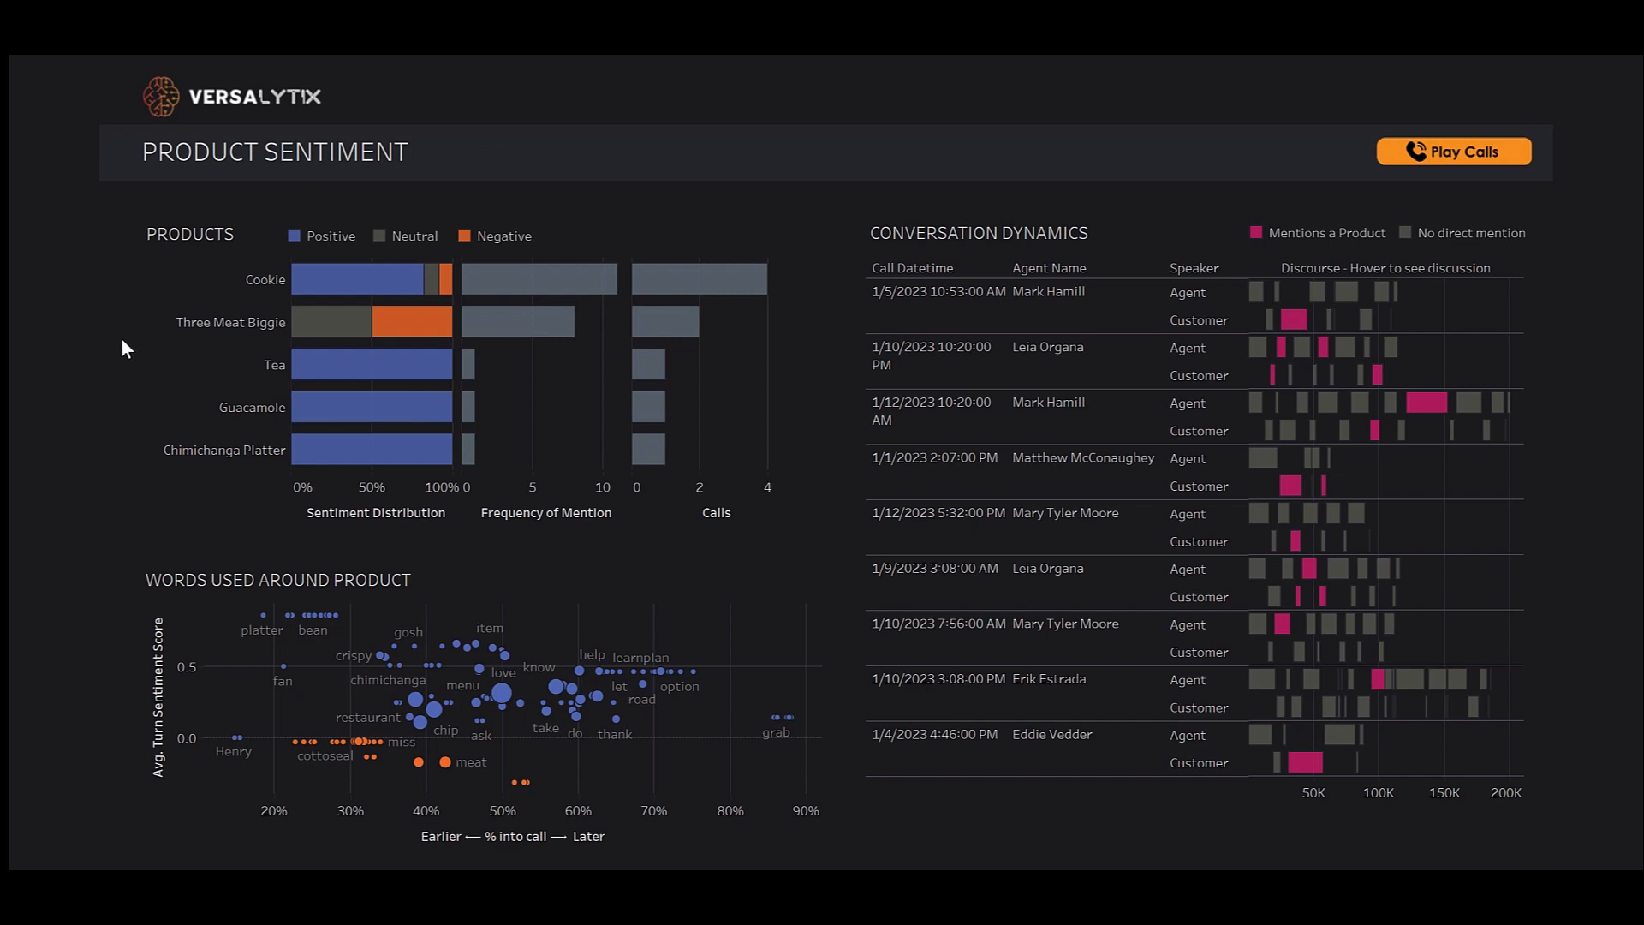
{"action": "mouse_move", "coordinate": [163, 344]}
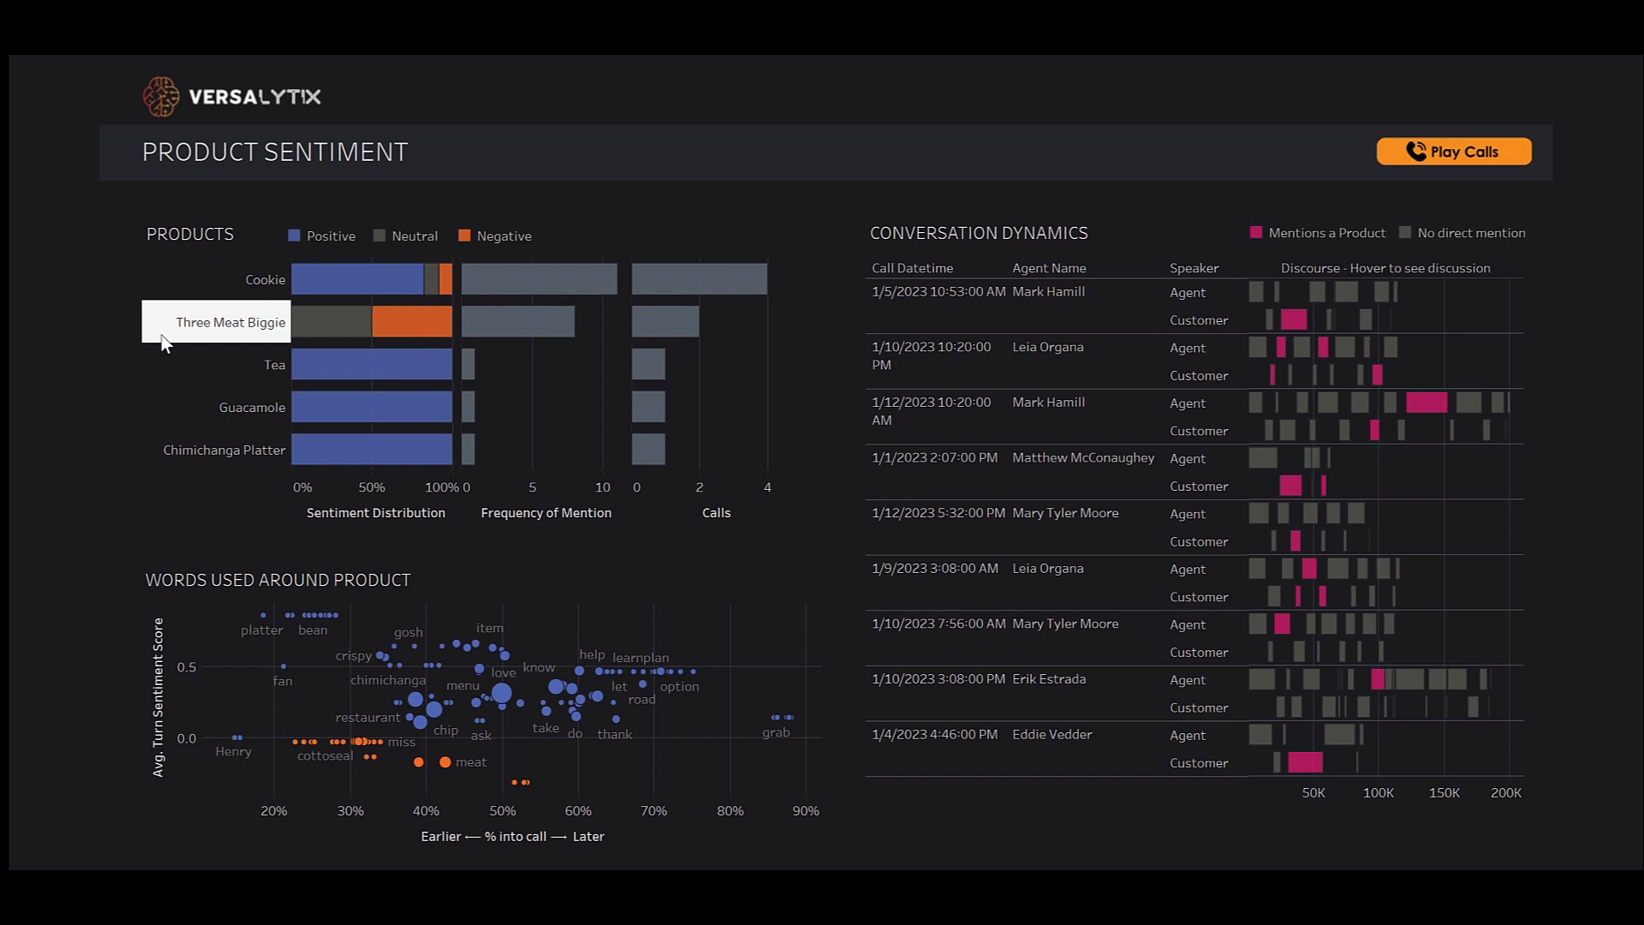
Step: Select the Three Meat Biggie product label to filter calls and words
{"action": "left_click", "coordinate": [229, 322]}
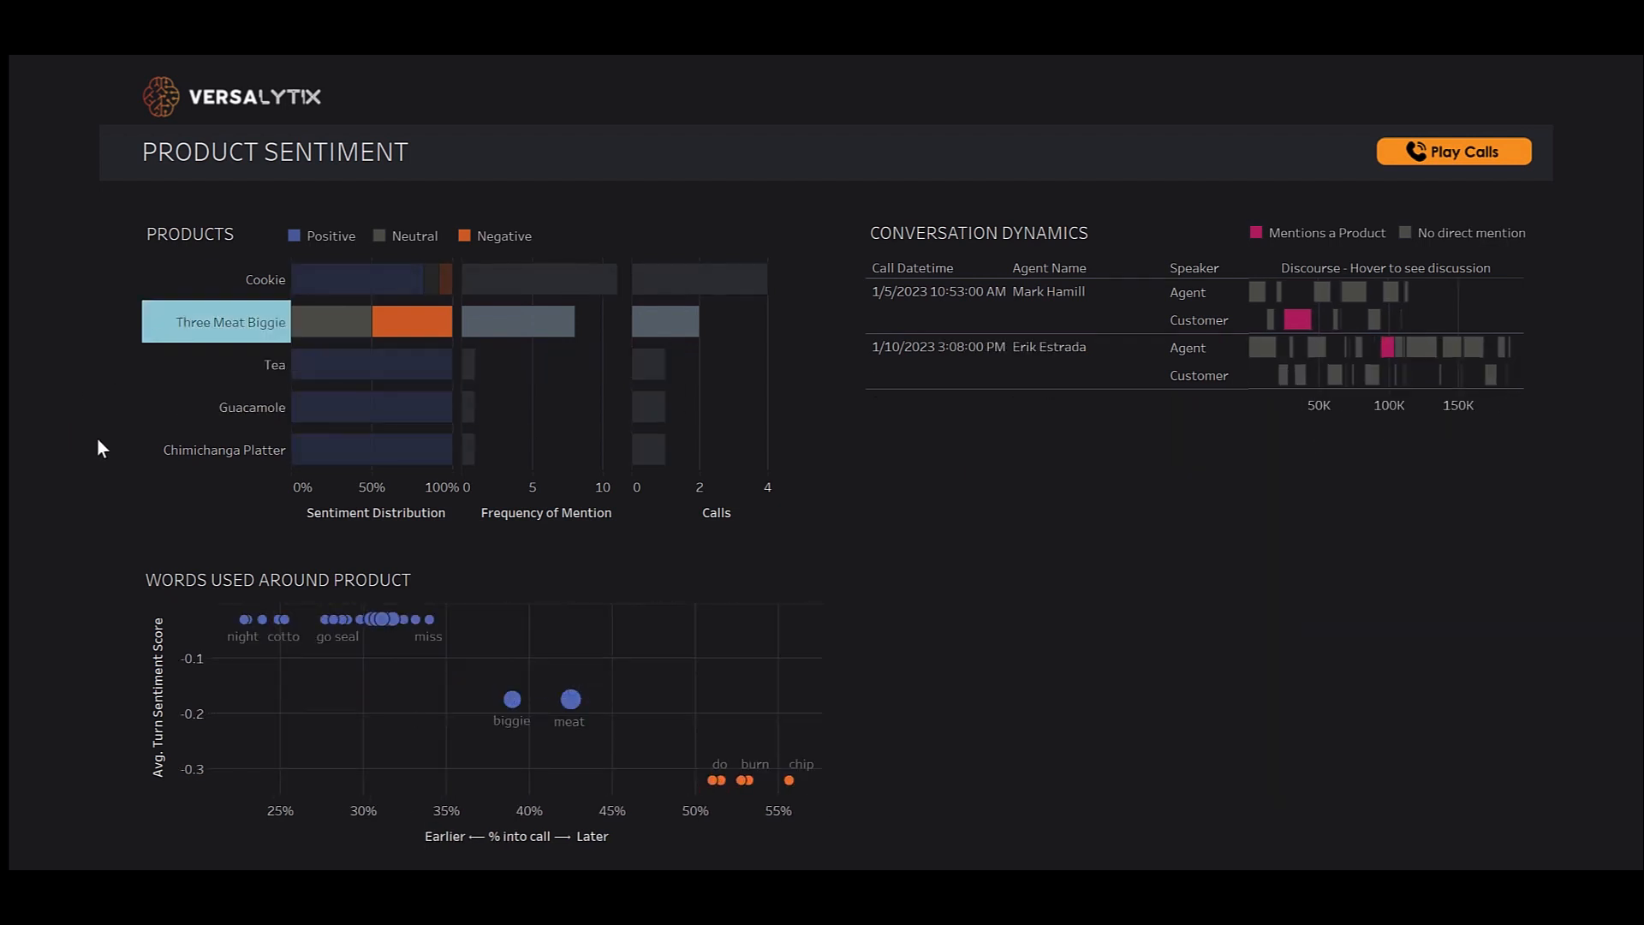
{"action": "mouse_move", "coordinate": [588, 454]}
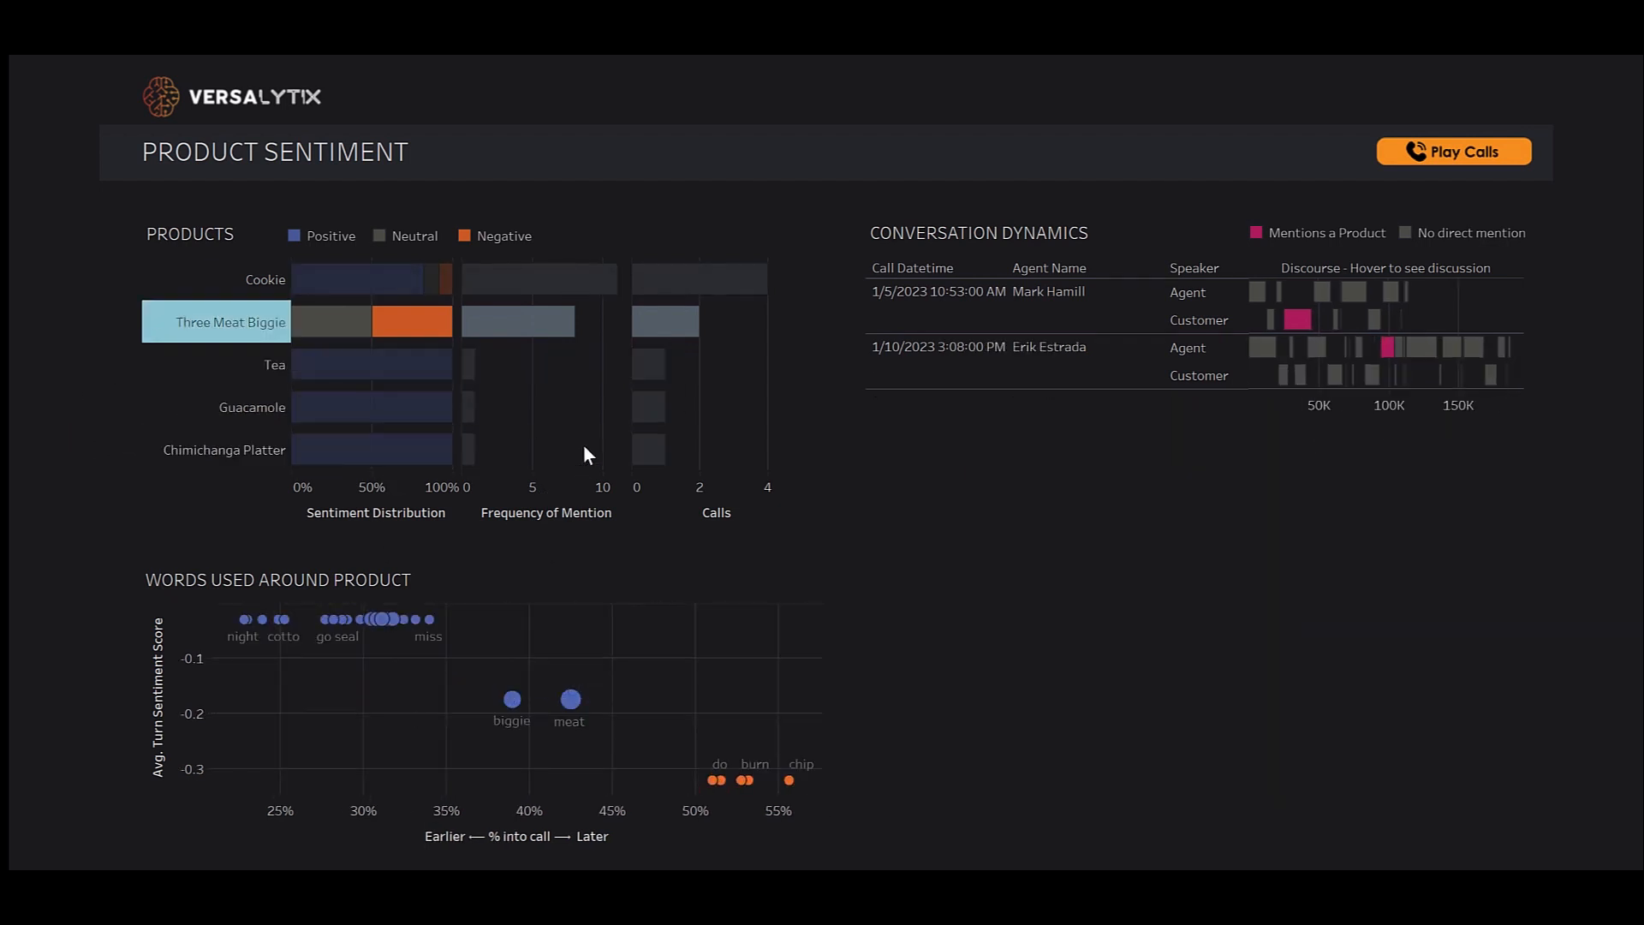
{"action": "mouse_move", "coordinate": [411, 322]}
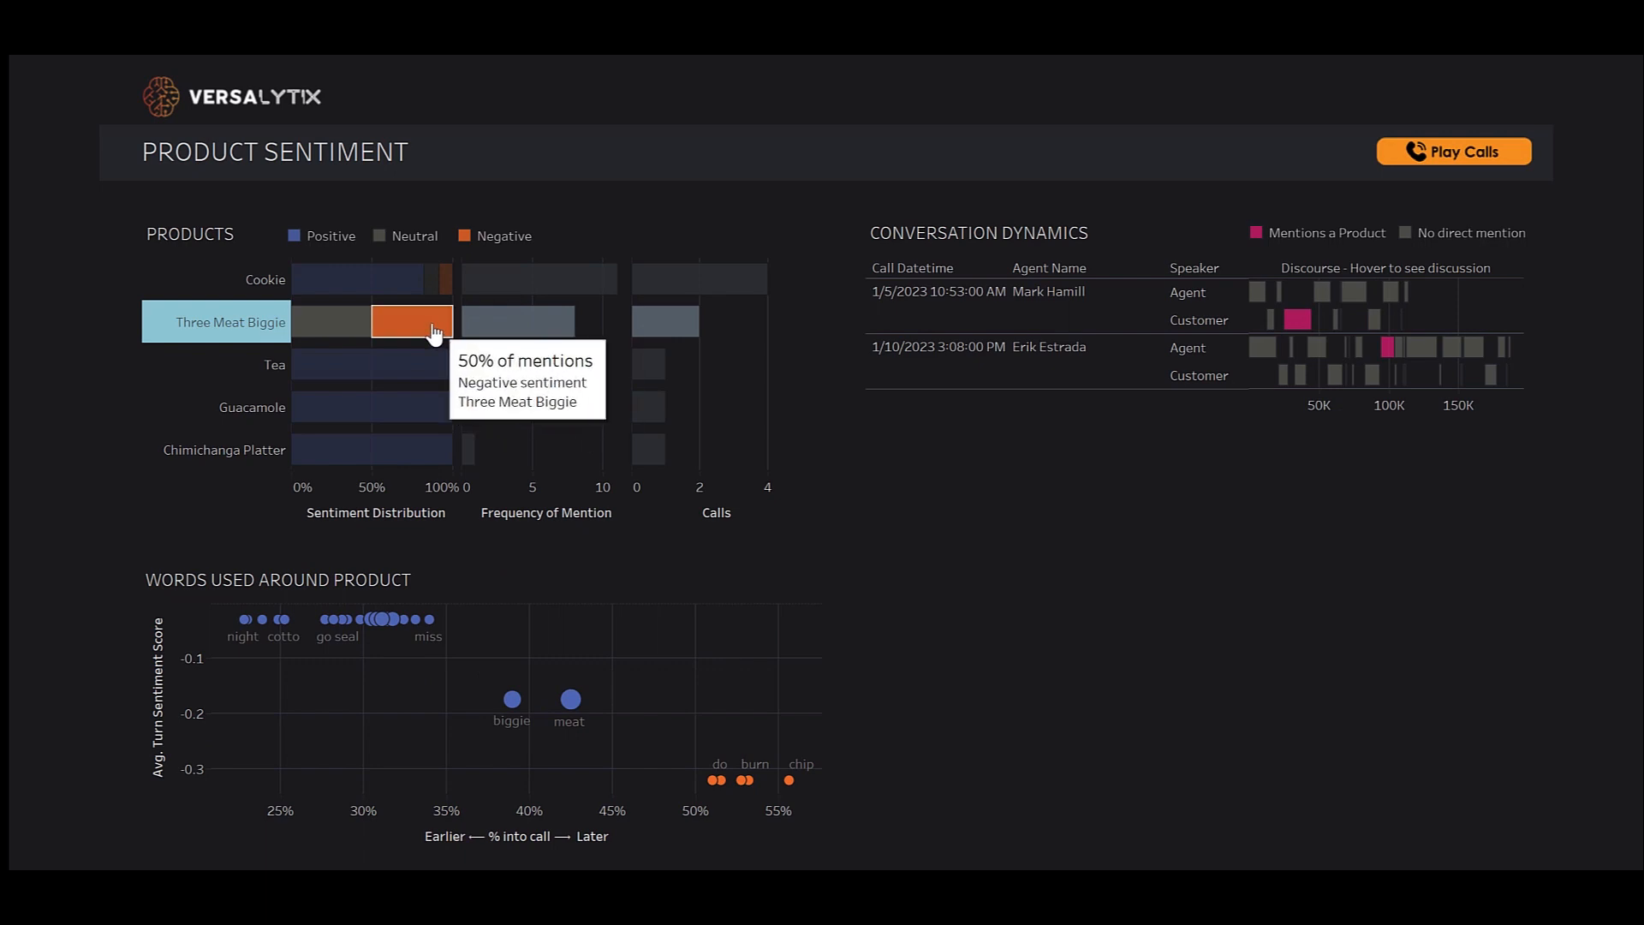
{"action": "mouse_move", "coordinate": [752, 794]}
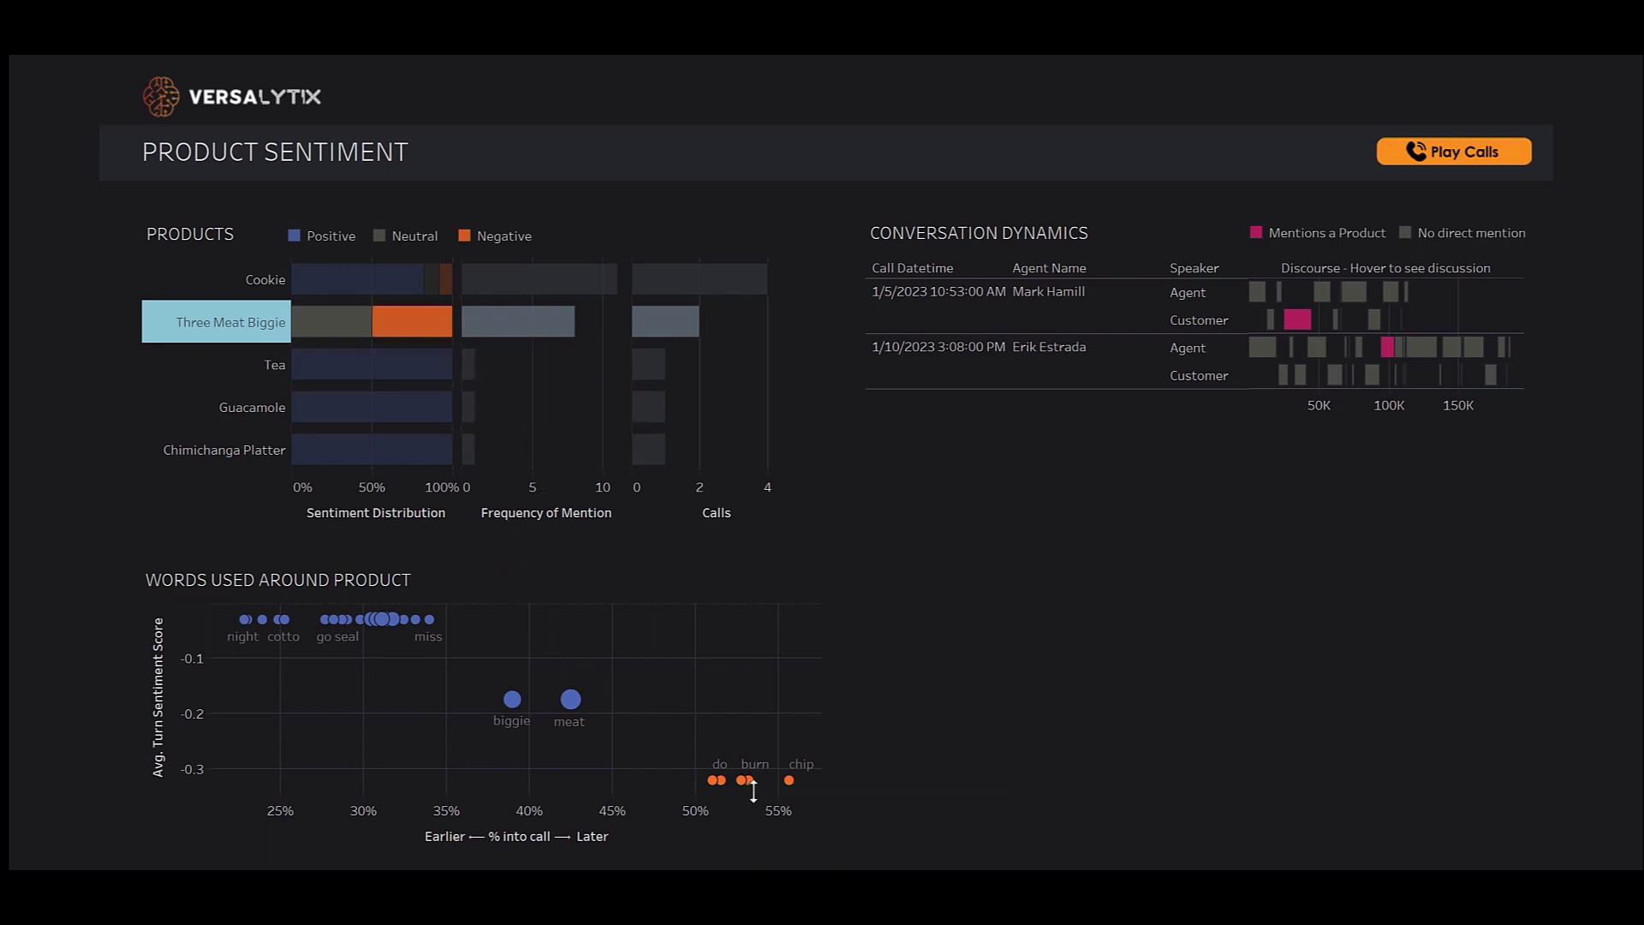
{"action": "mouse_move", "coordinate": [744, 780]}
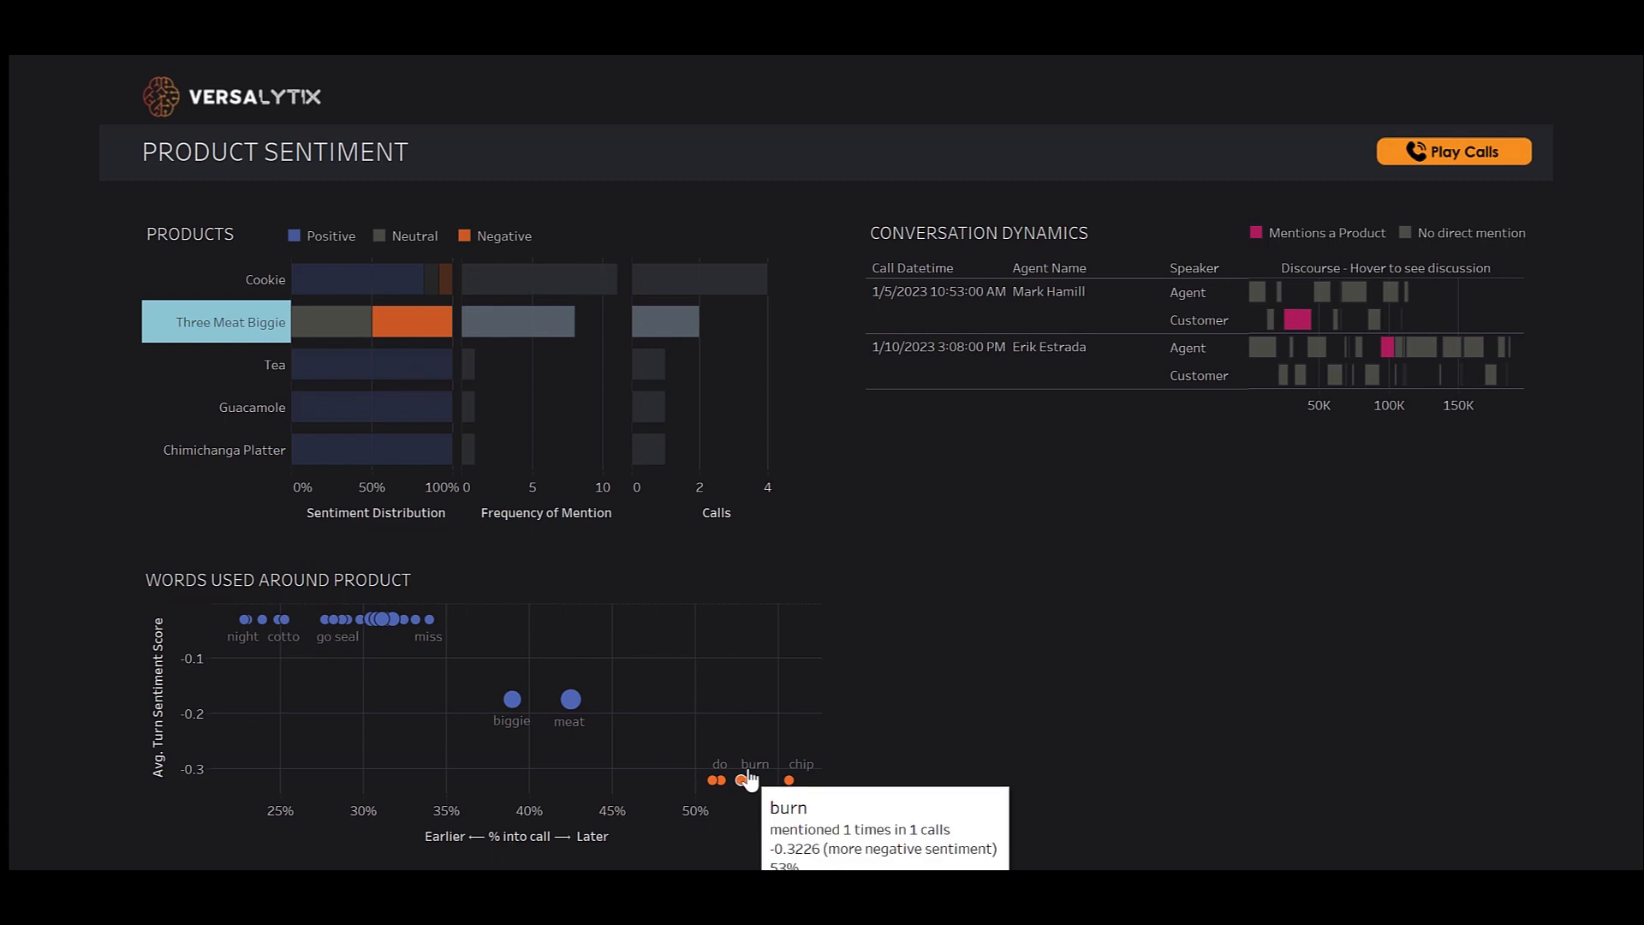
{"action": "mouse_move", "coordinate": [954, 485]}
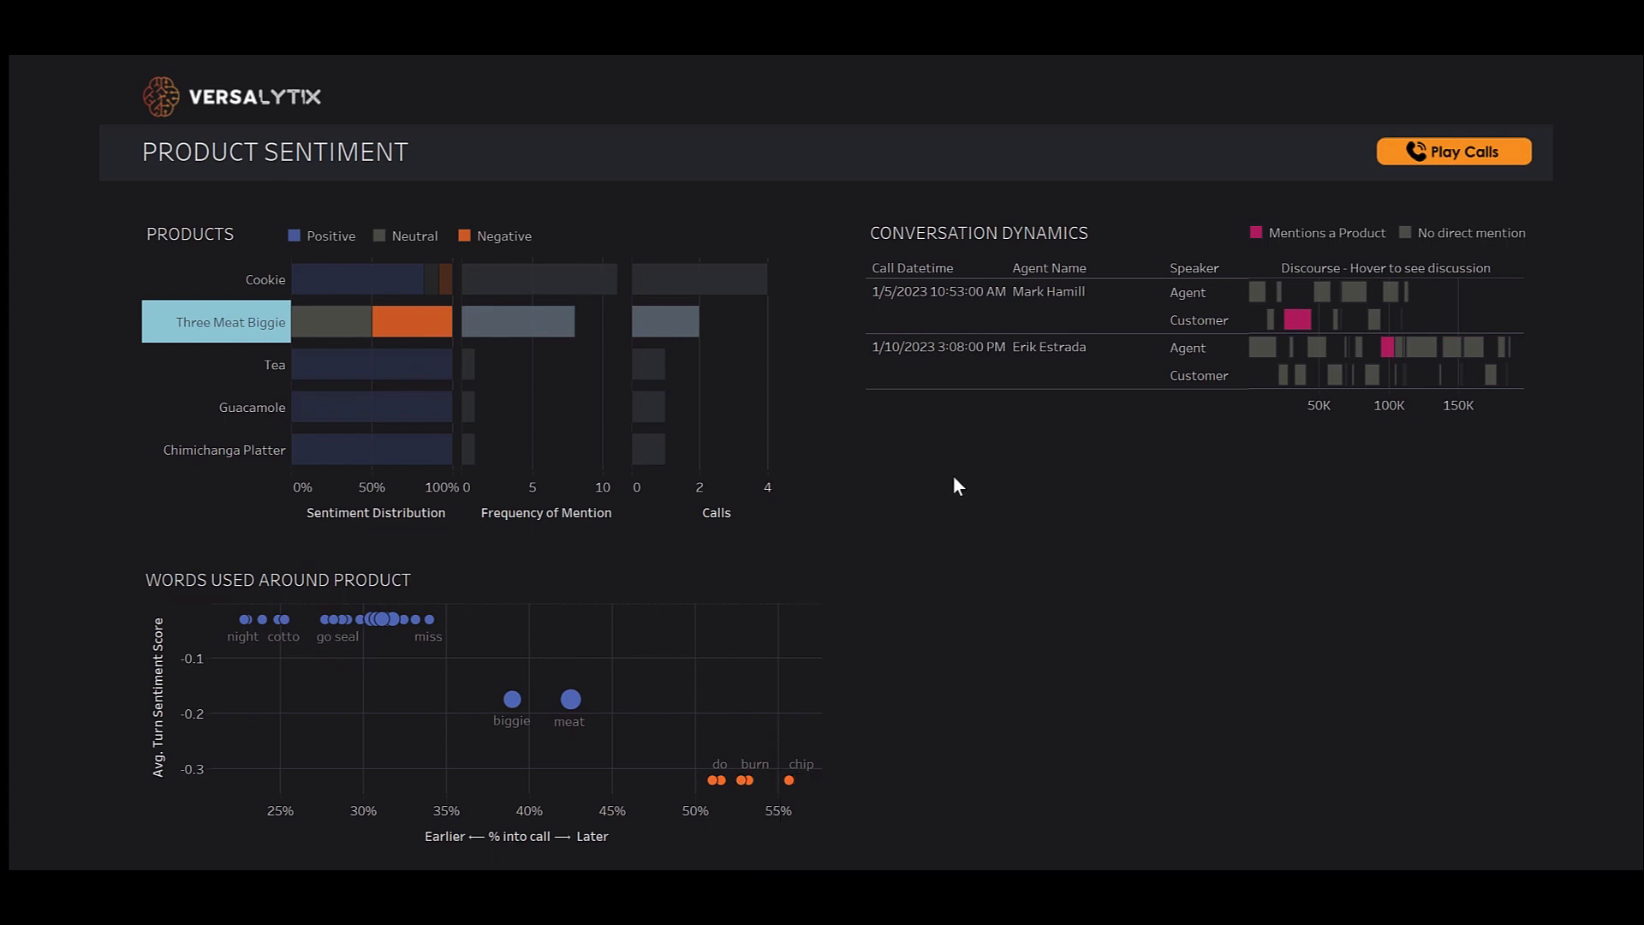
{"action": "mouse_move", "coordinate": [1386, 347]}
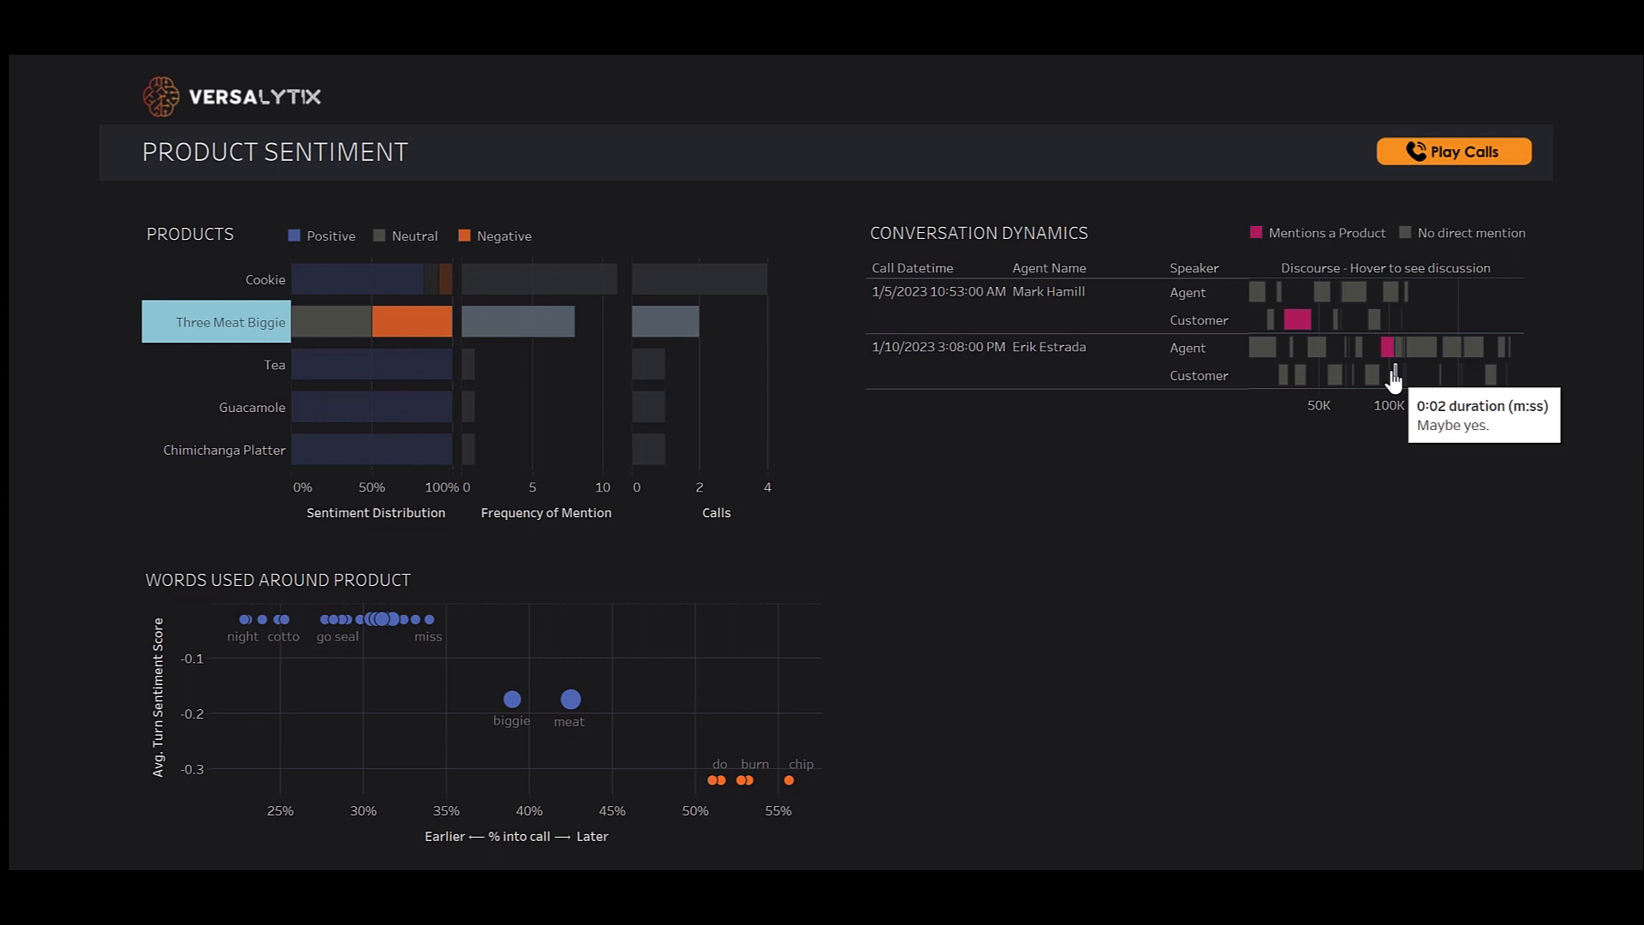
{"action": "mouse_move", "coordinate": [1392, 349]}
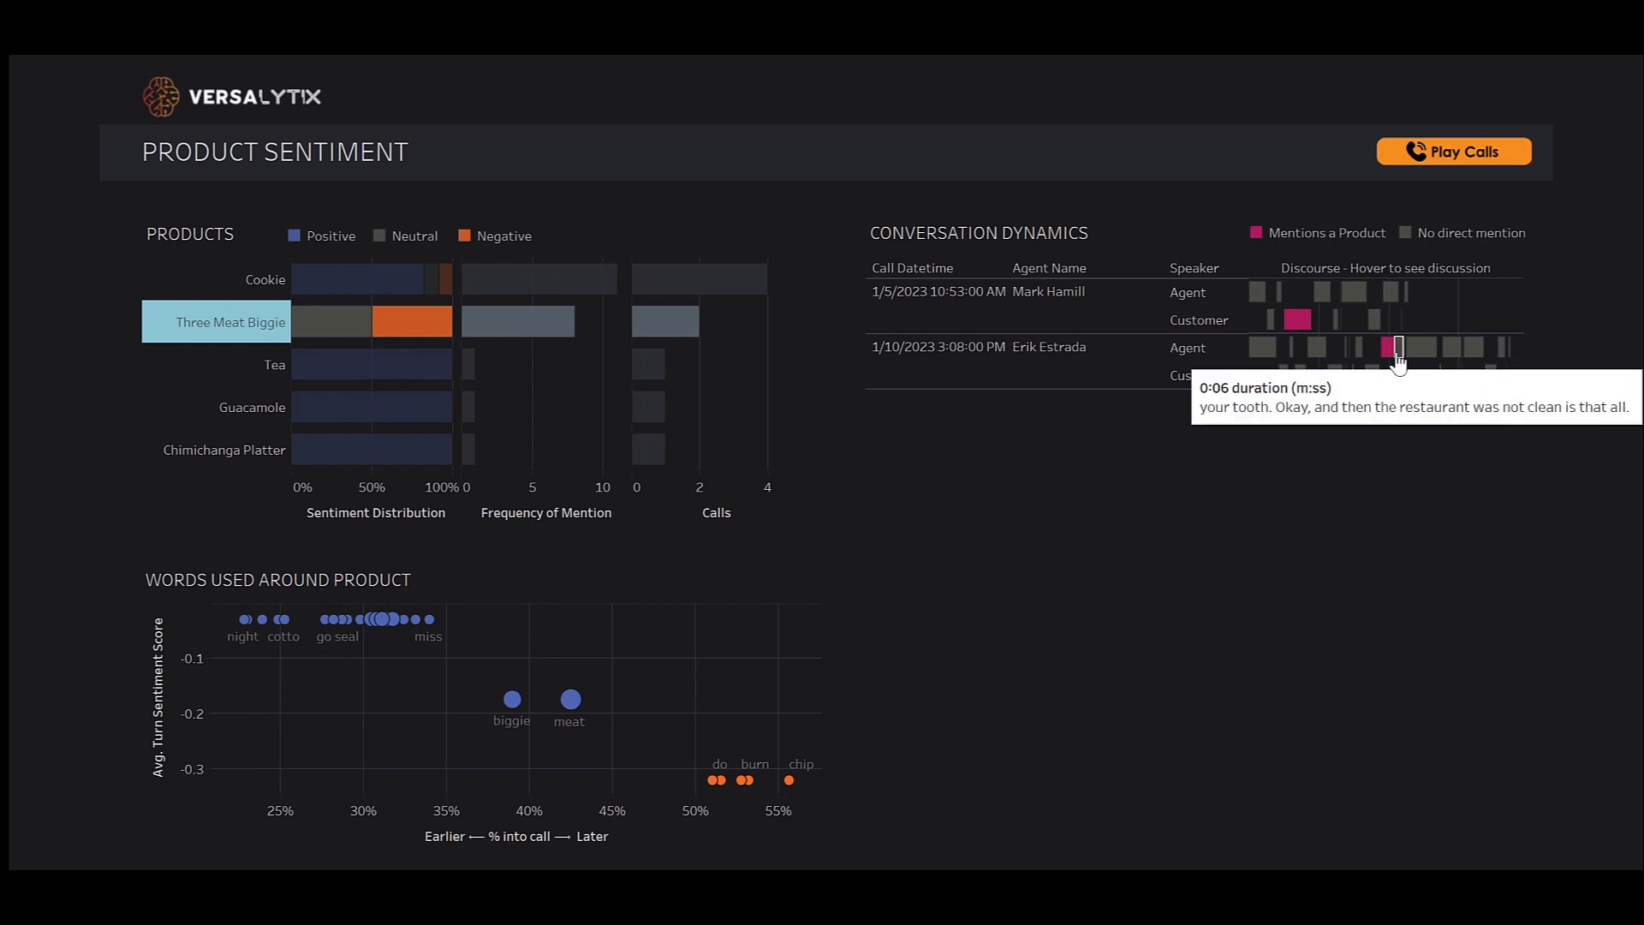
{"action": "mouse_move", "coordinate": [1392, 369]}
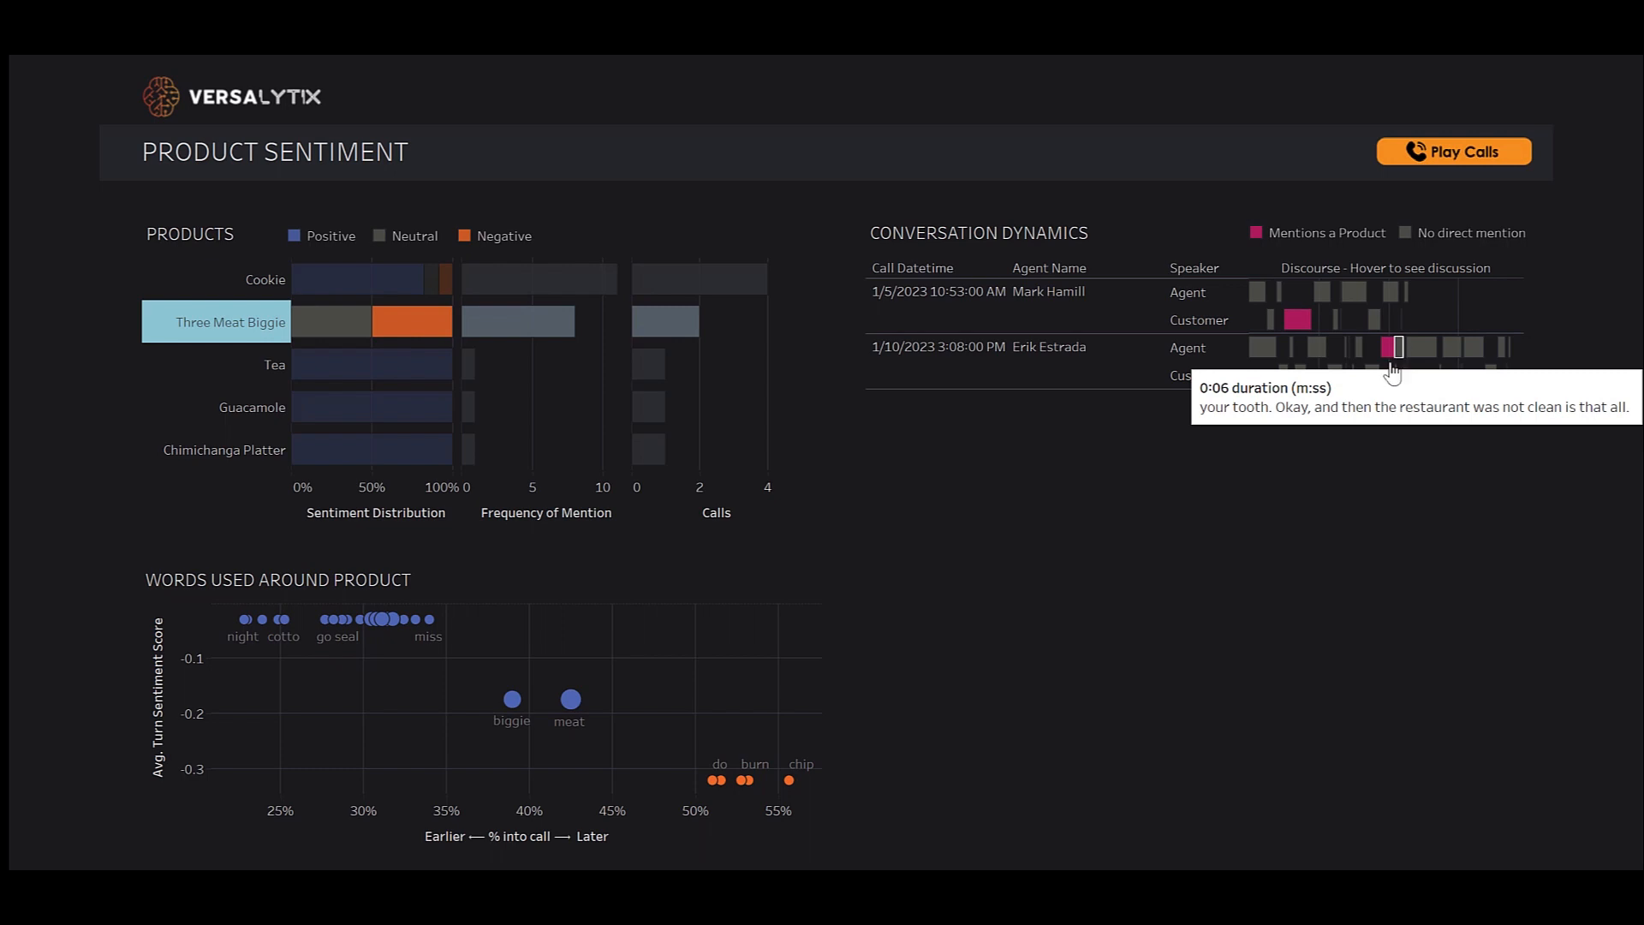
{"action": "mouse_move", "coordinate": [1369, 428]}
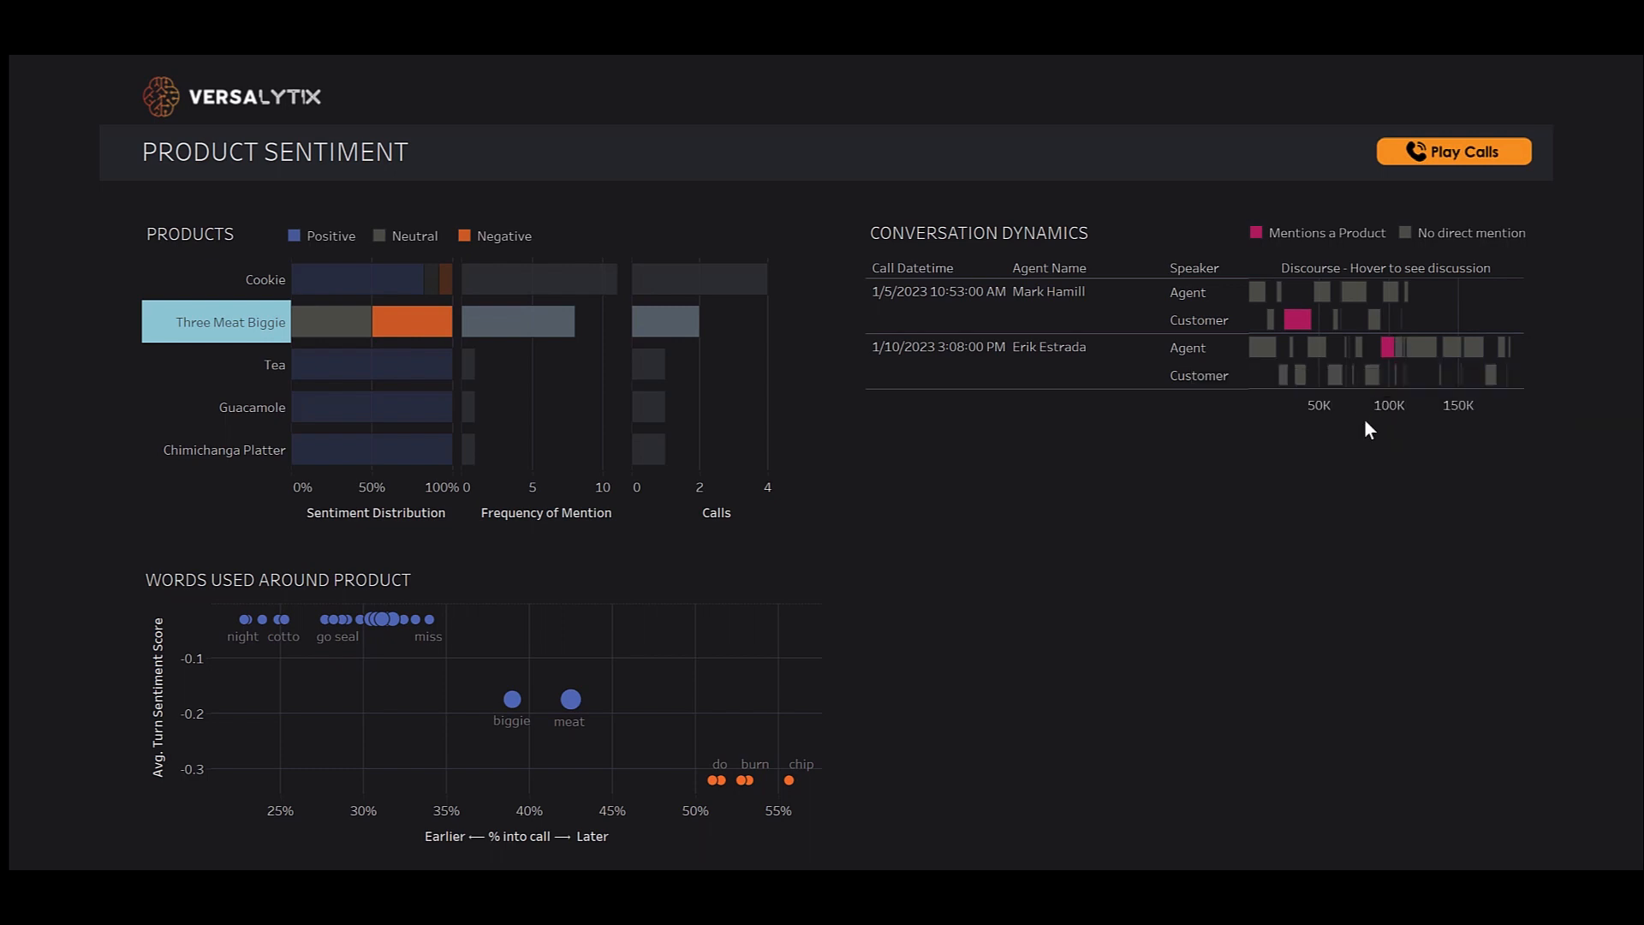
{"action": "mouse_move", "coordinate": [1383, 347]}
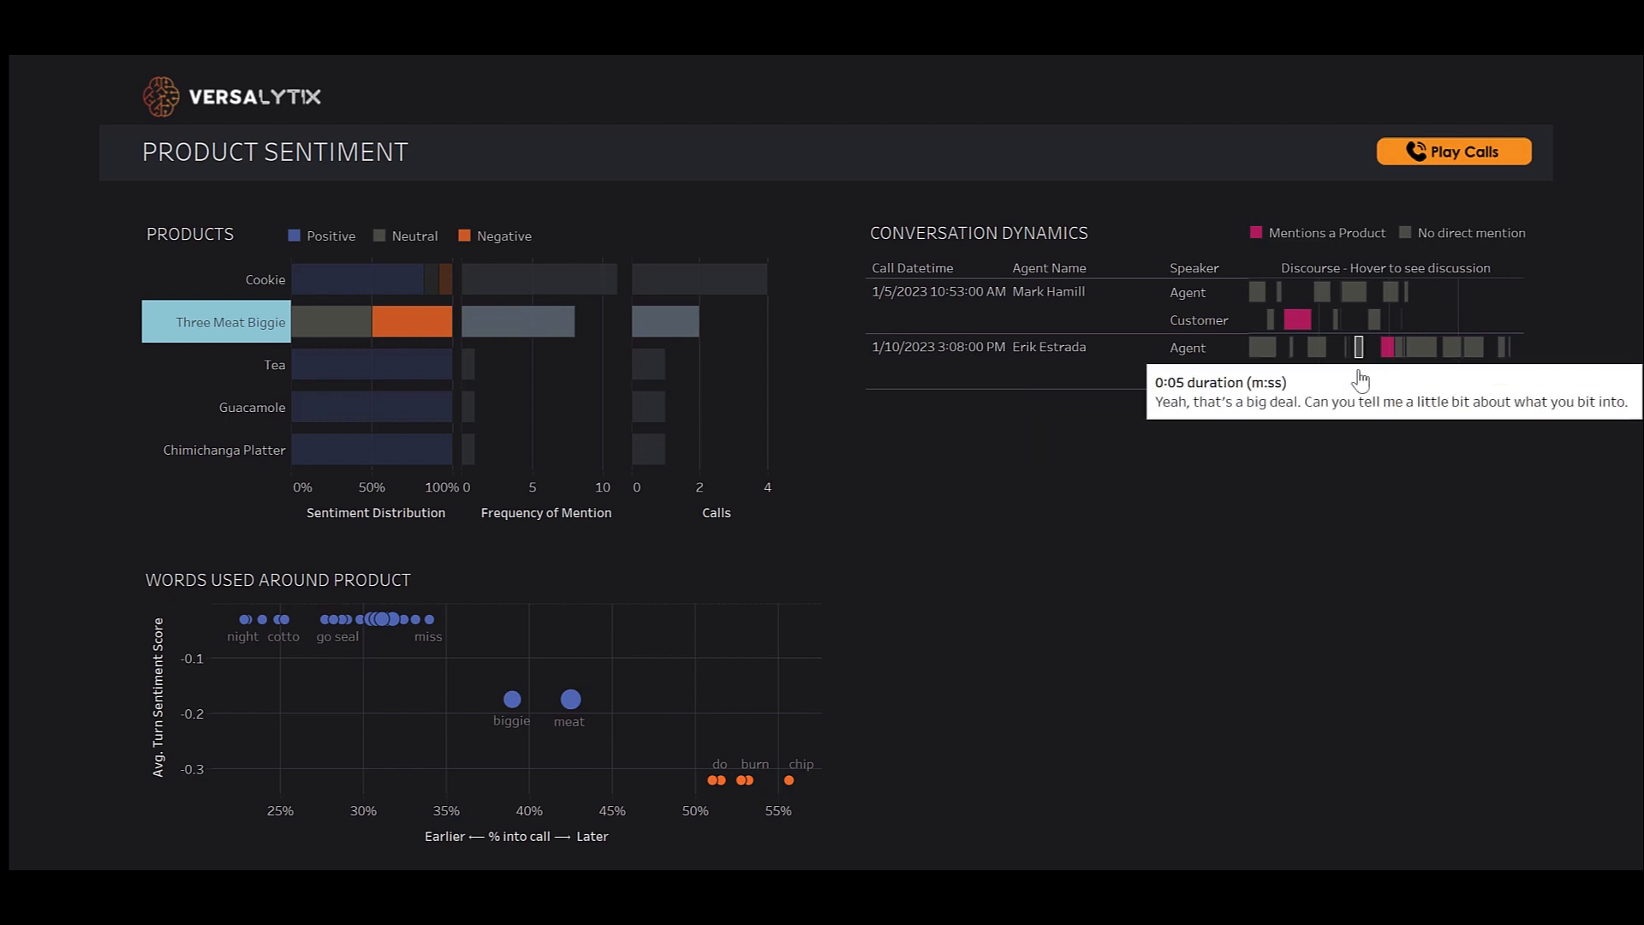
{"action": "mouse_move", "coordinate": [1346, 537]}
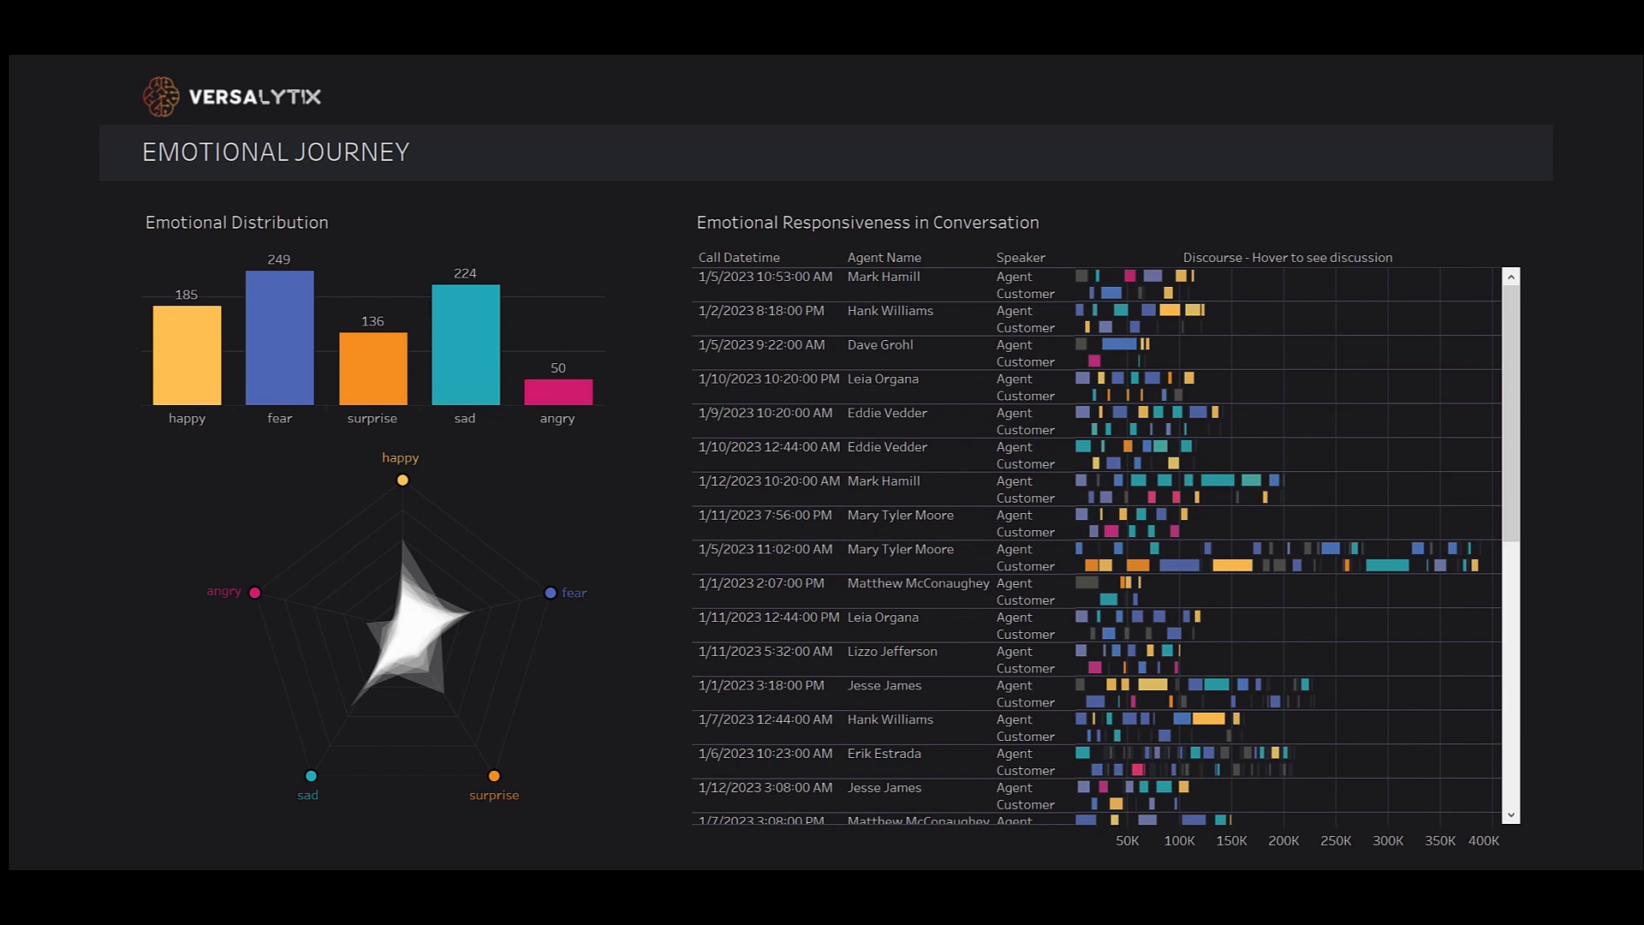
{"action": "mouse_move", "coordinate": [643, 384]}
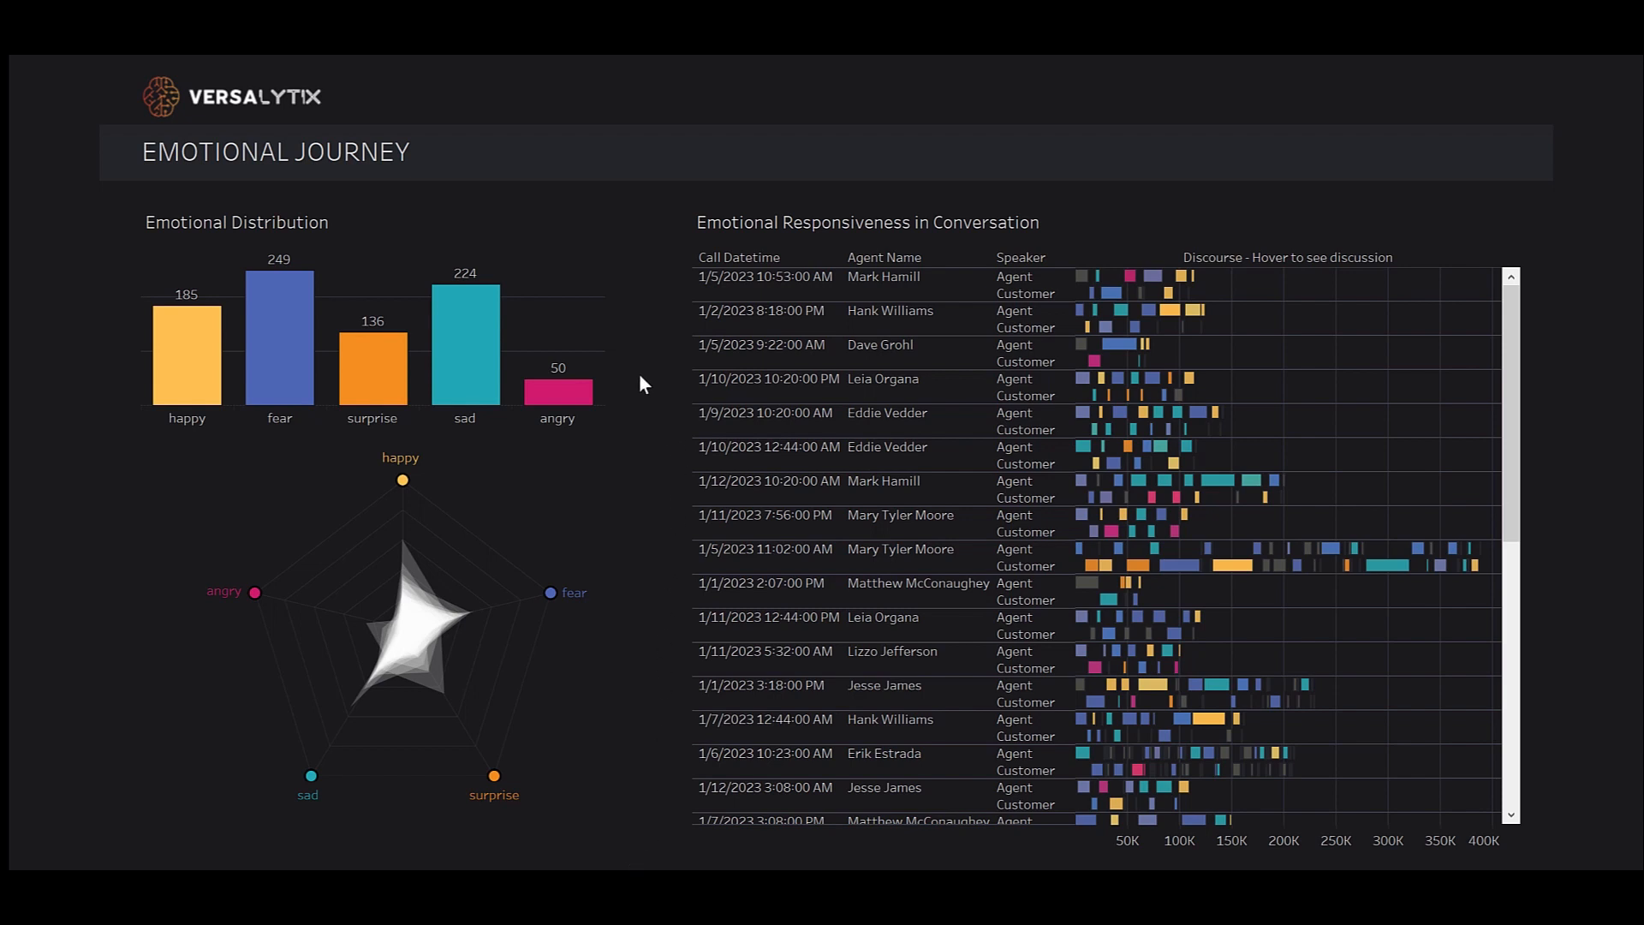
{"action": "mouse_move", "coordinate": [612, 342]}
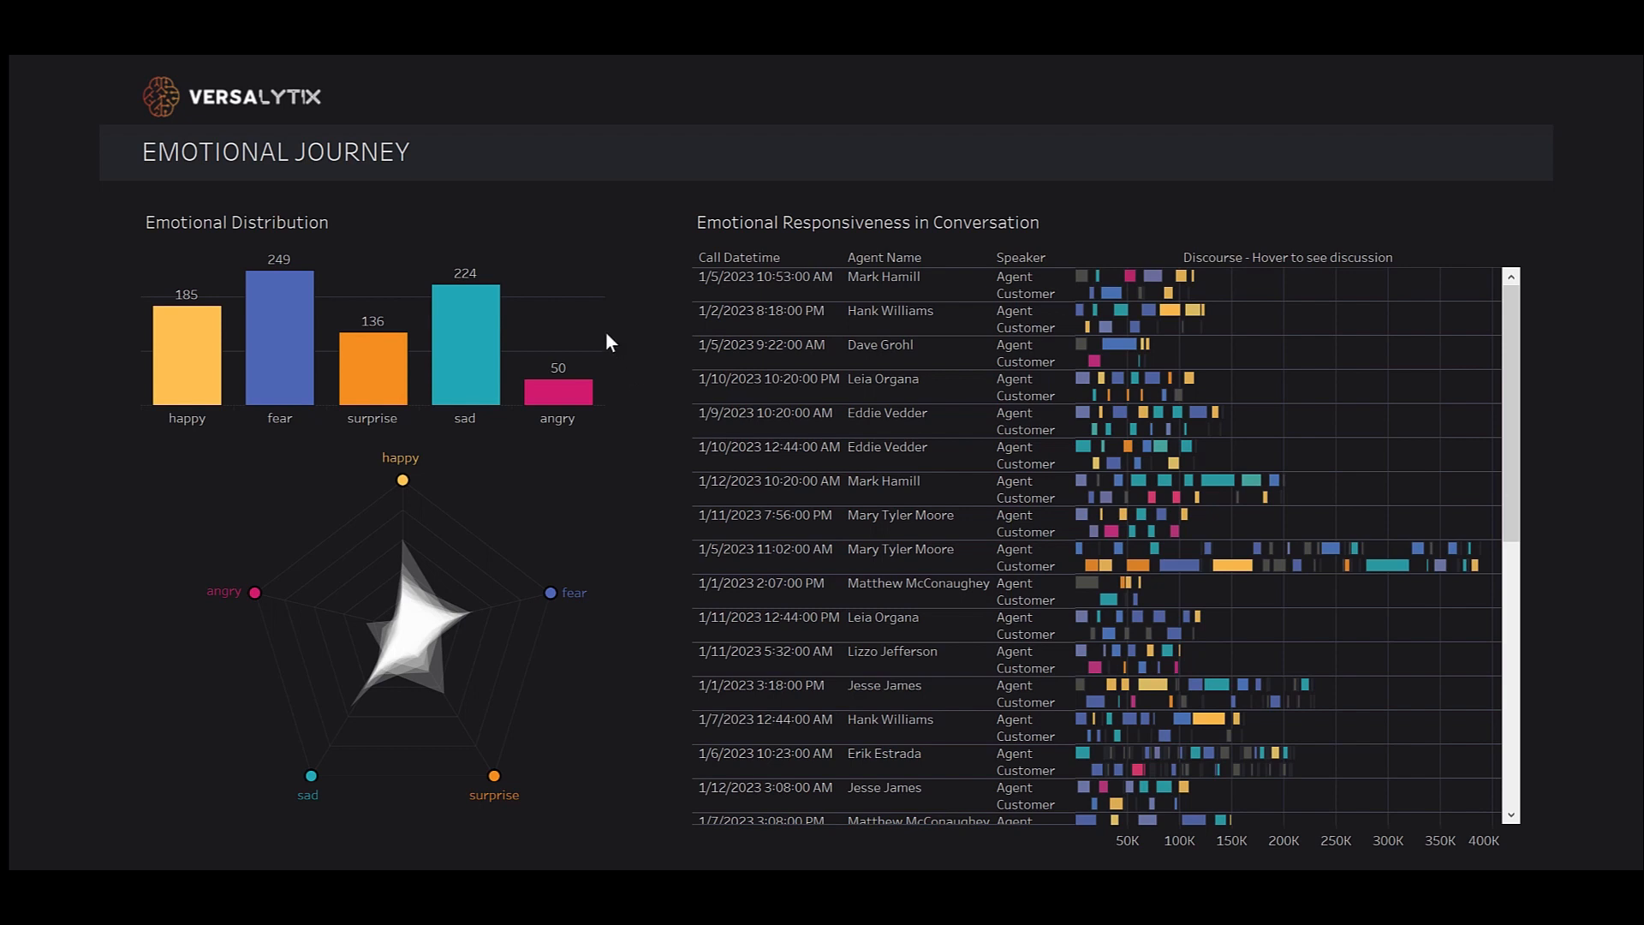
{"action": "mouse_move", "coordinate": [294, 251]}
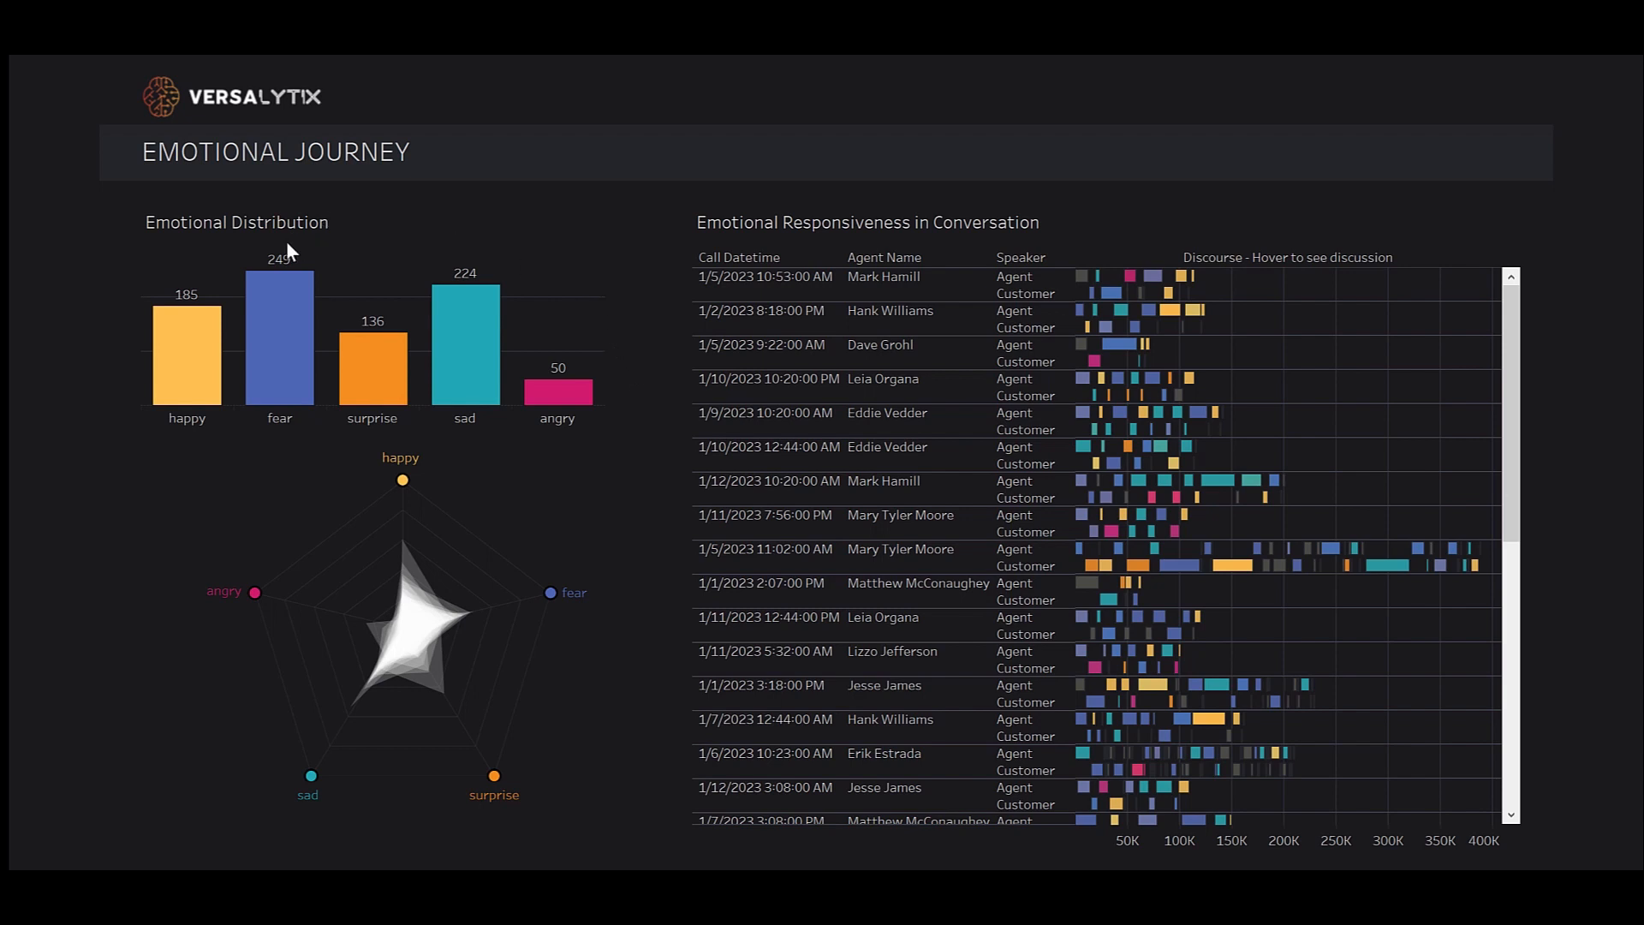
{"action": "mouse_move", "coordinate": [369, 248]}
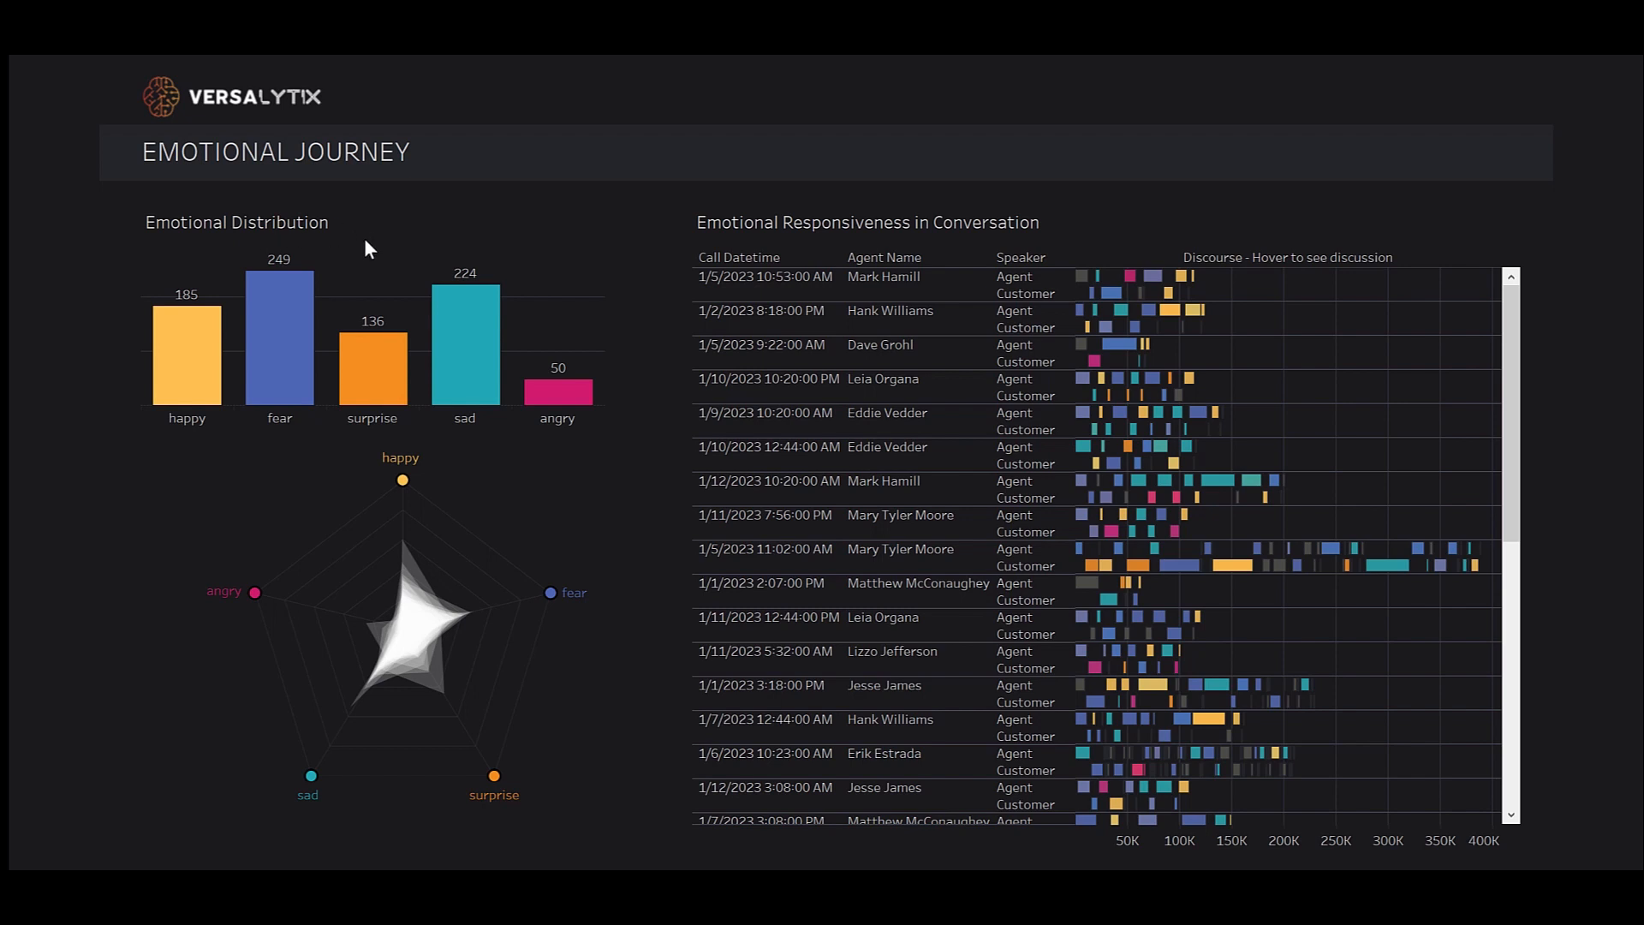
{"action": "mouse_move", "coordinate": [547, 300]}
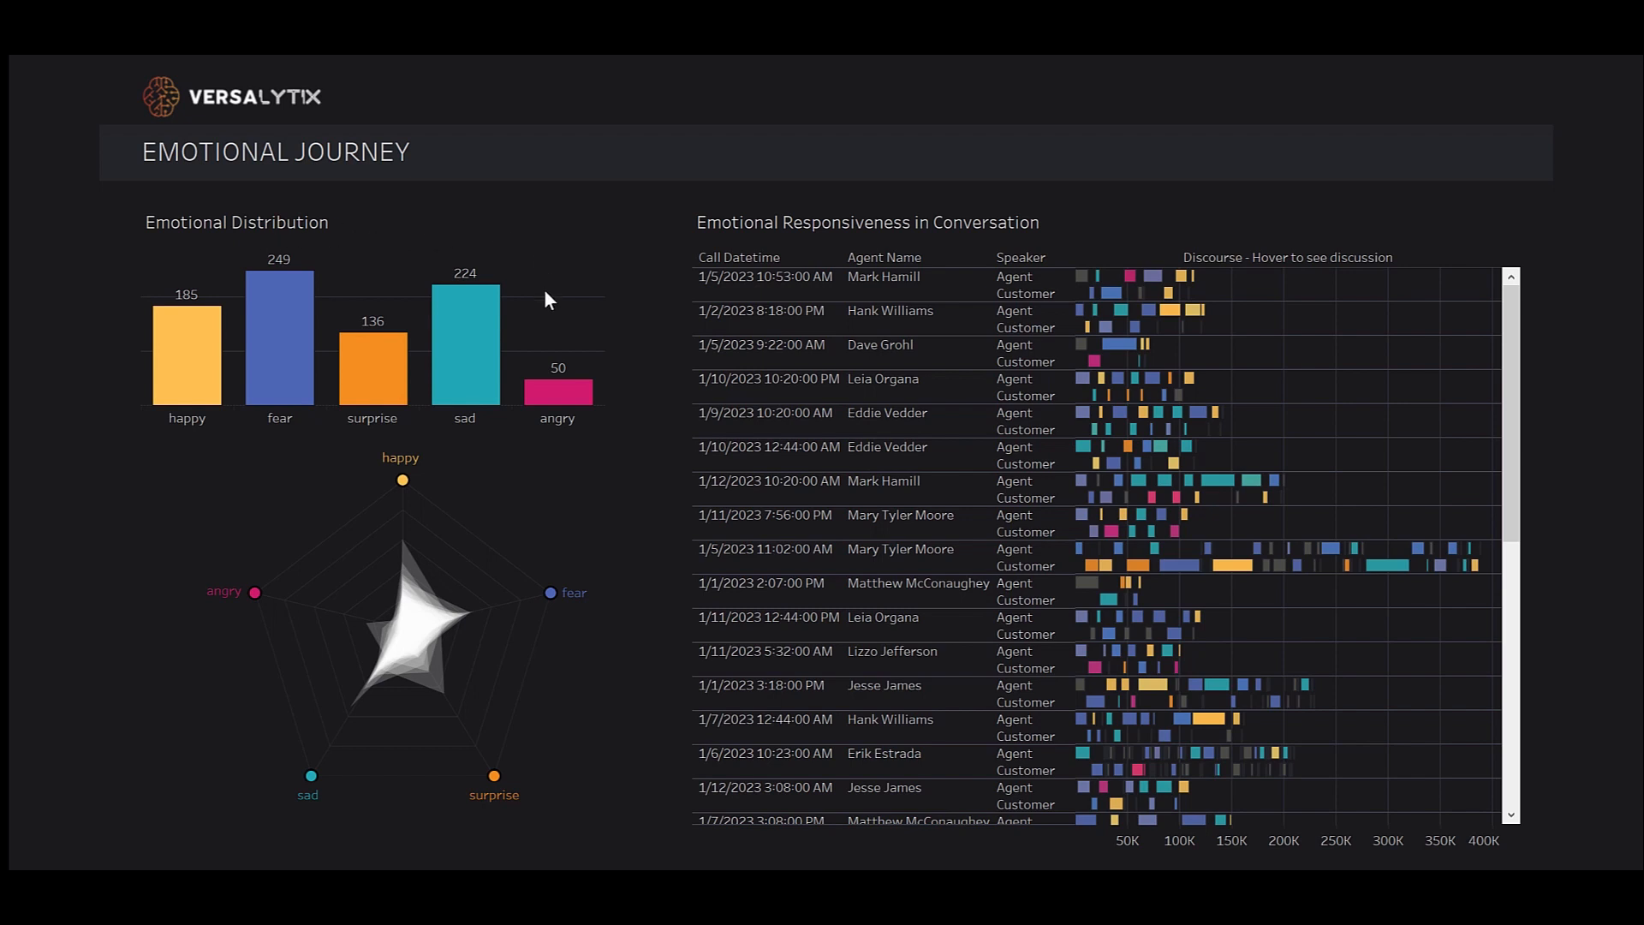
{"action": "mouse_move", "coordinate": [644, 678]}
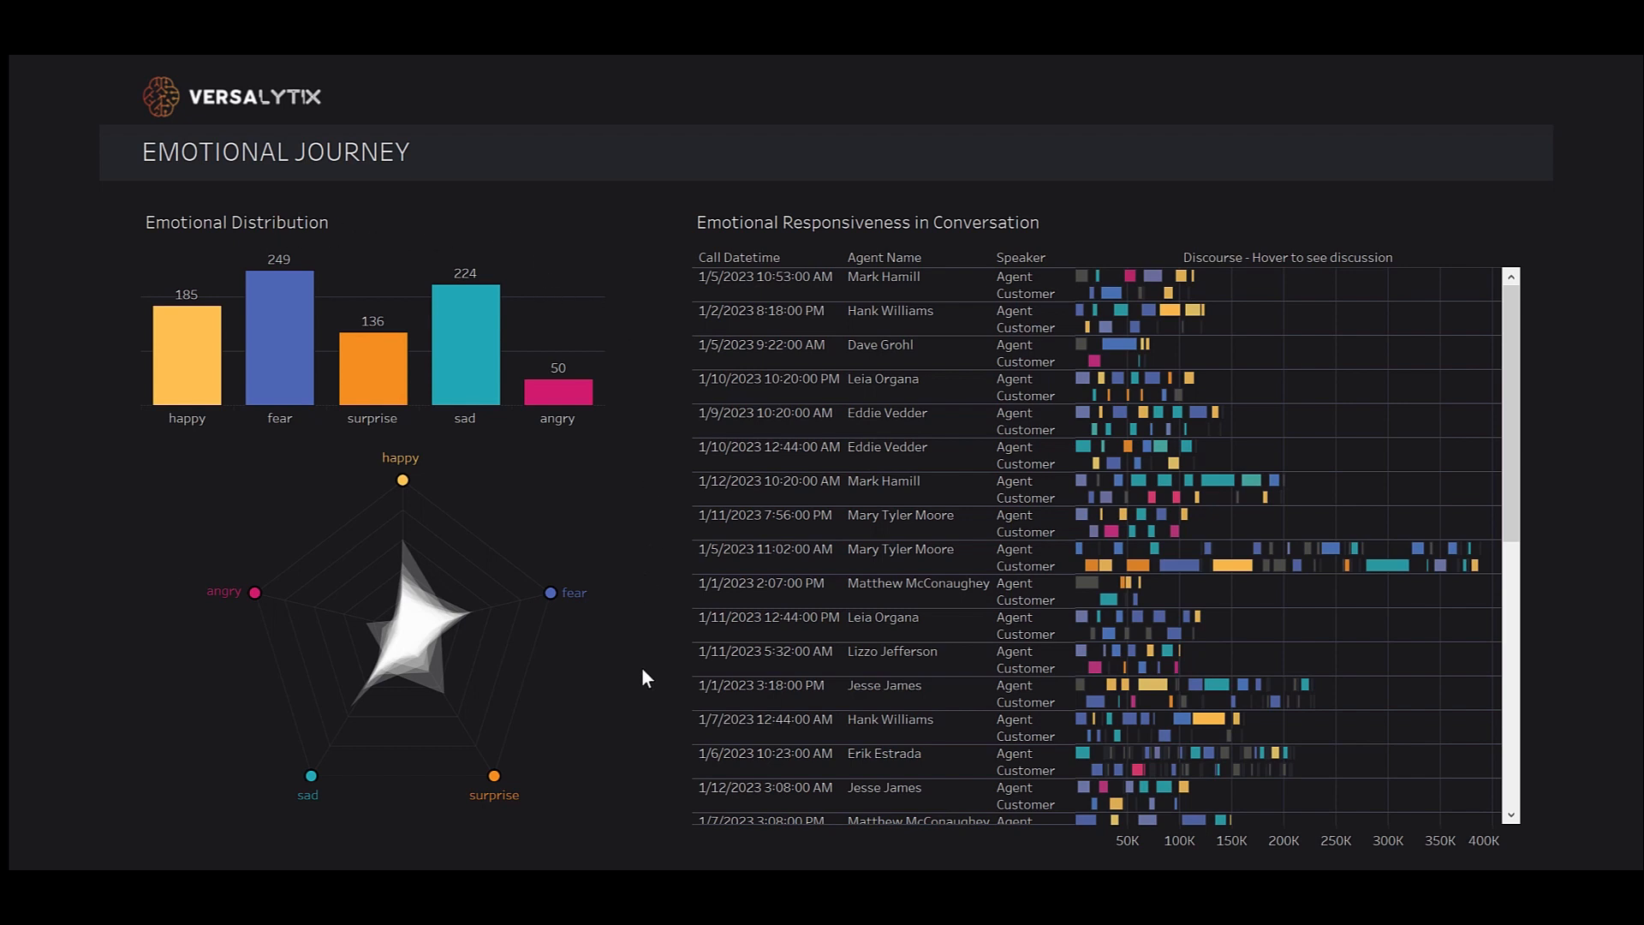
{"action": "mouse_move", "coordinate": [421, 639]}
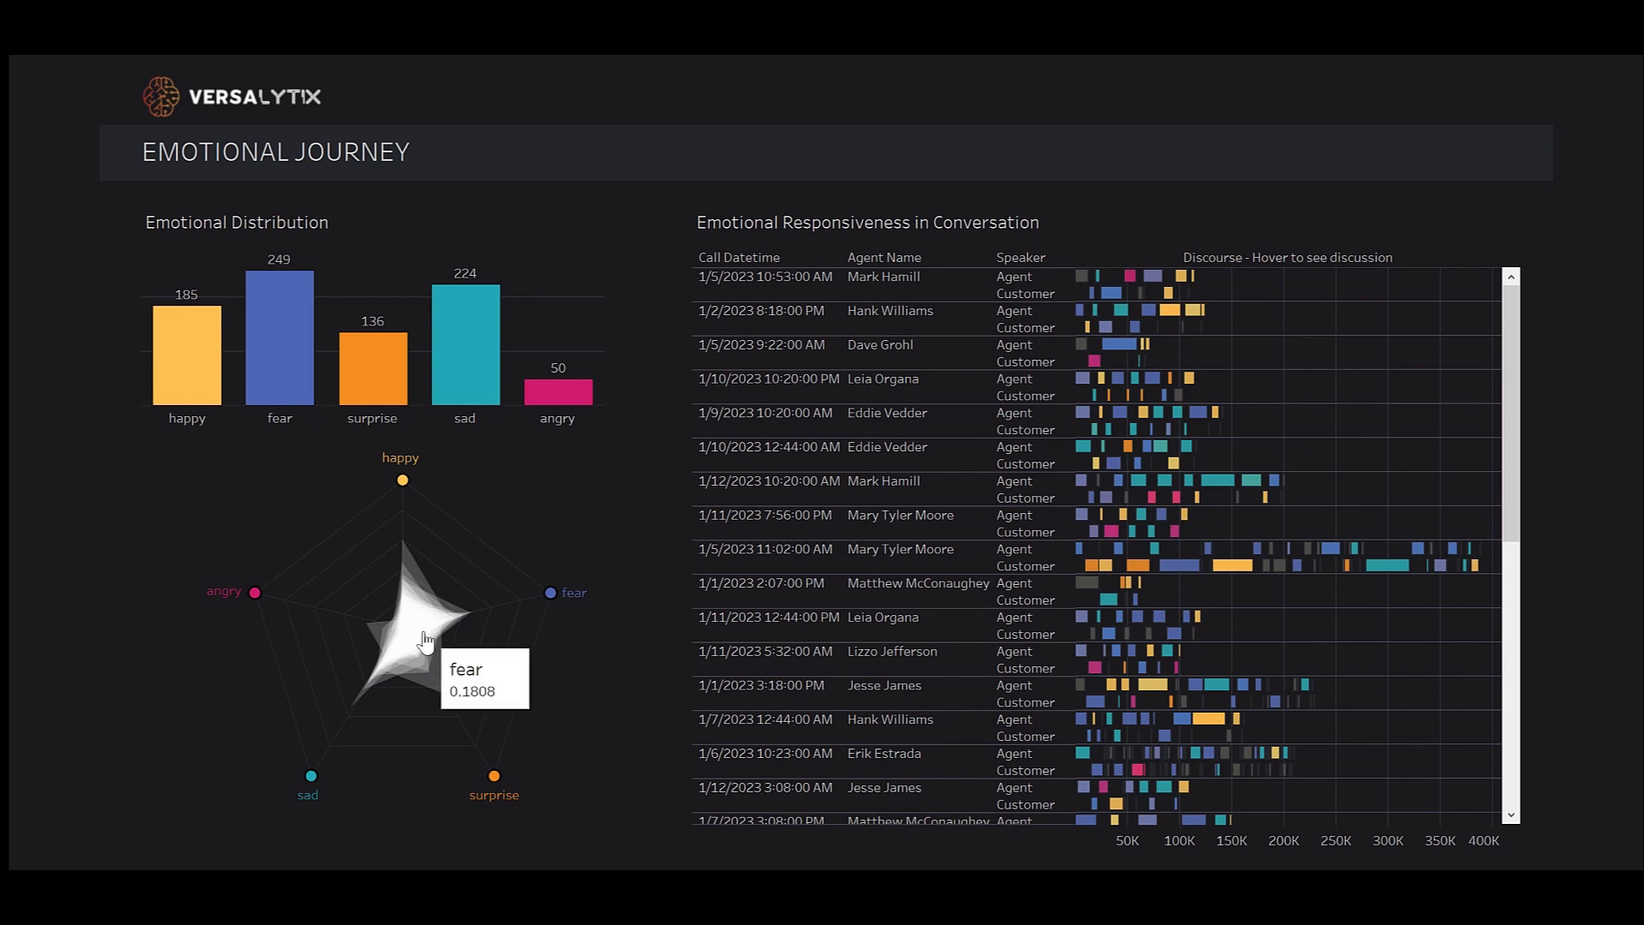
{"action": "mouse_move", "coordinate": [437, 616]}
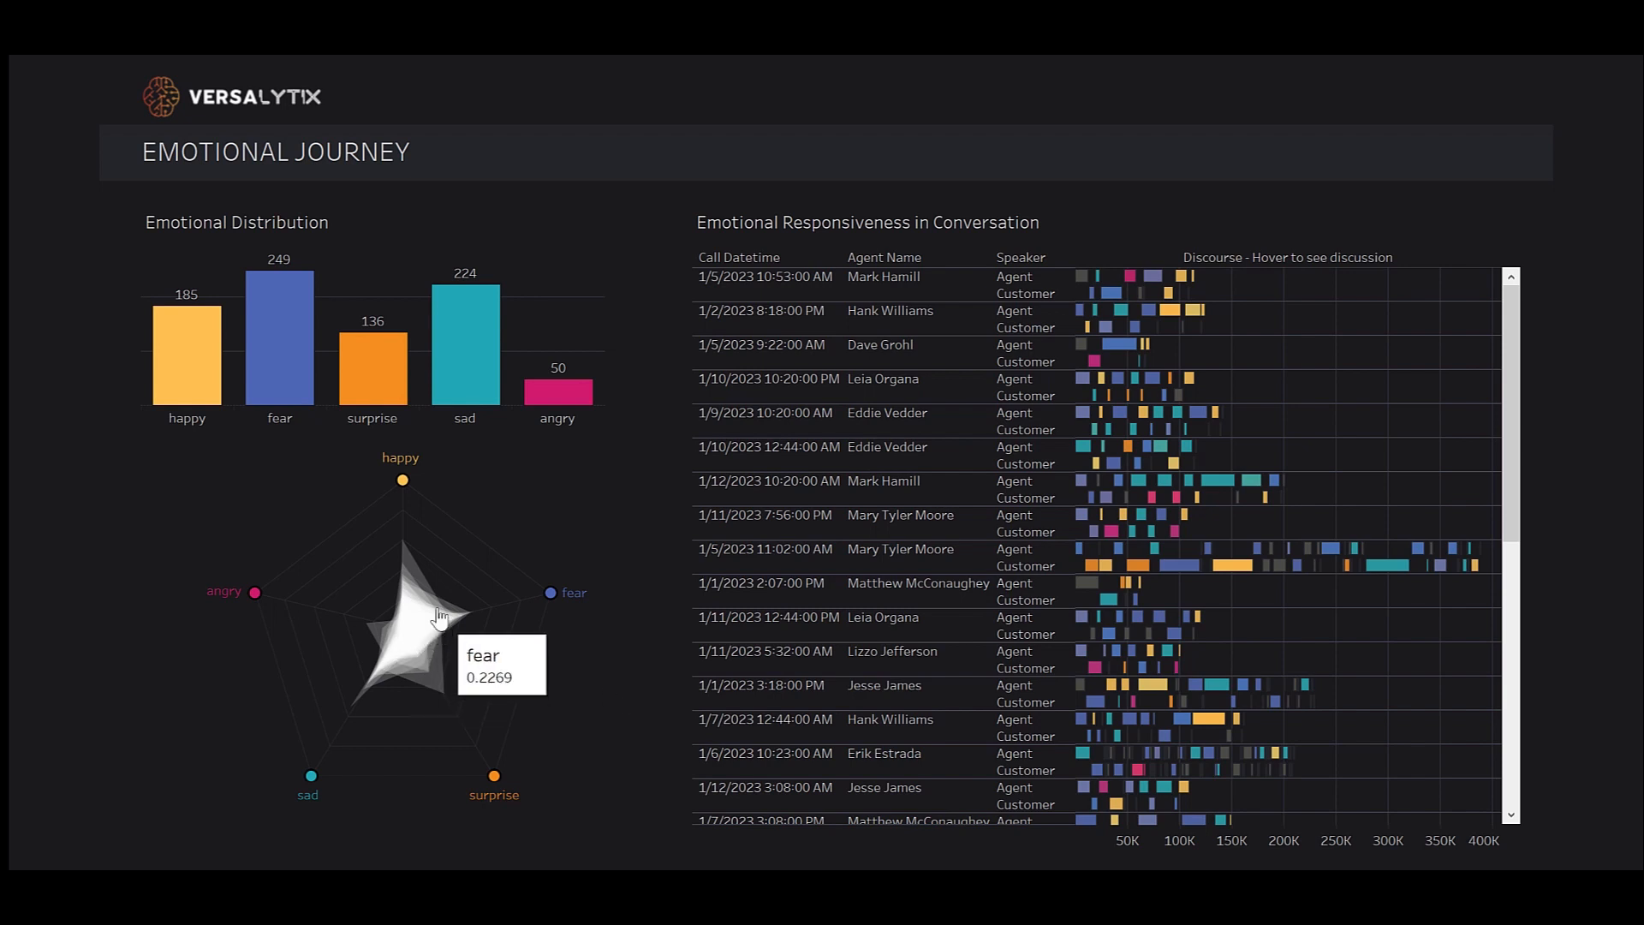
{"action": "mouse_move", "coordinate": [495, 570]}
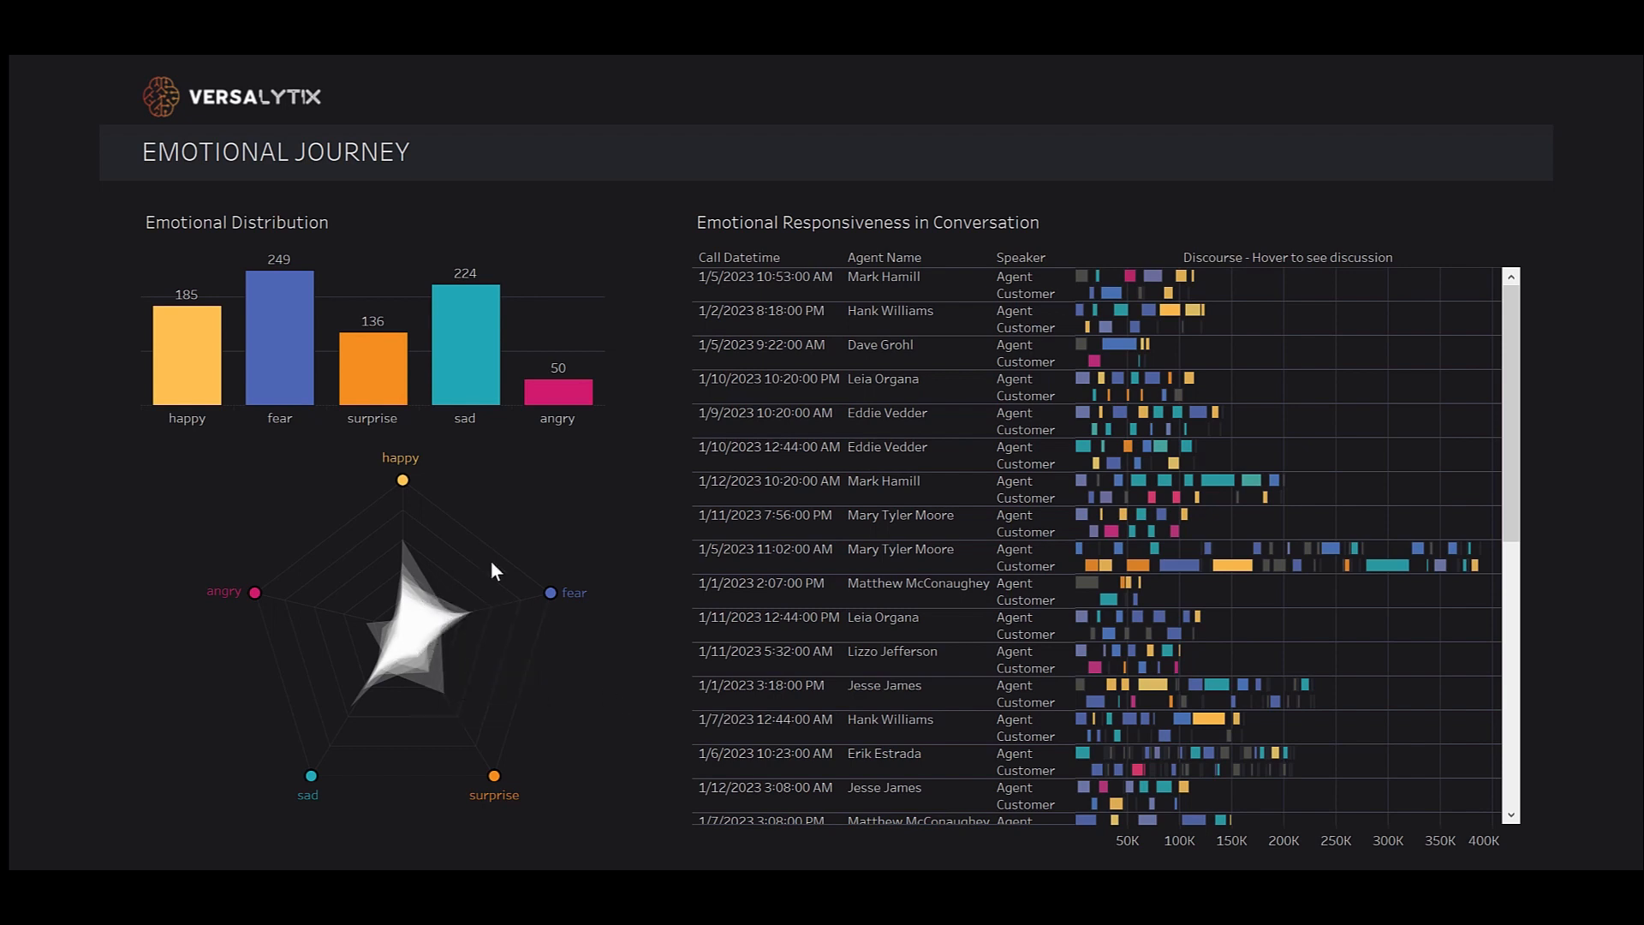
{"action": "mouse_move", "coordinate": [503, 598]}
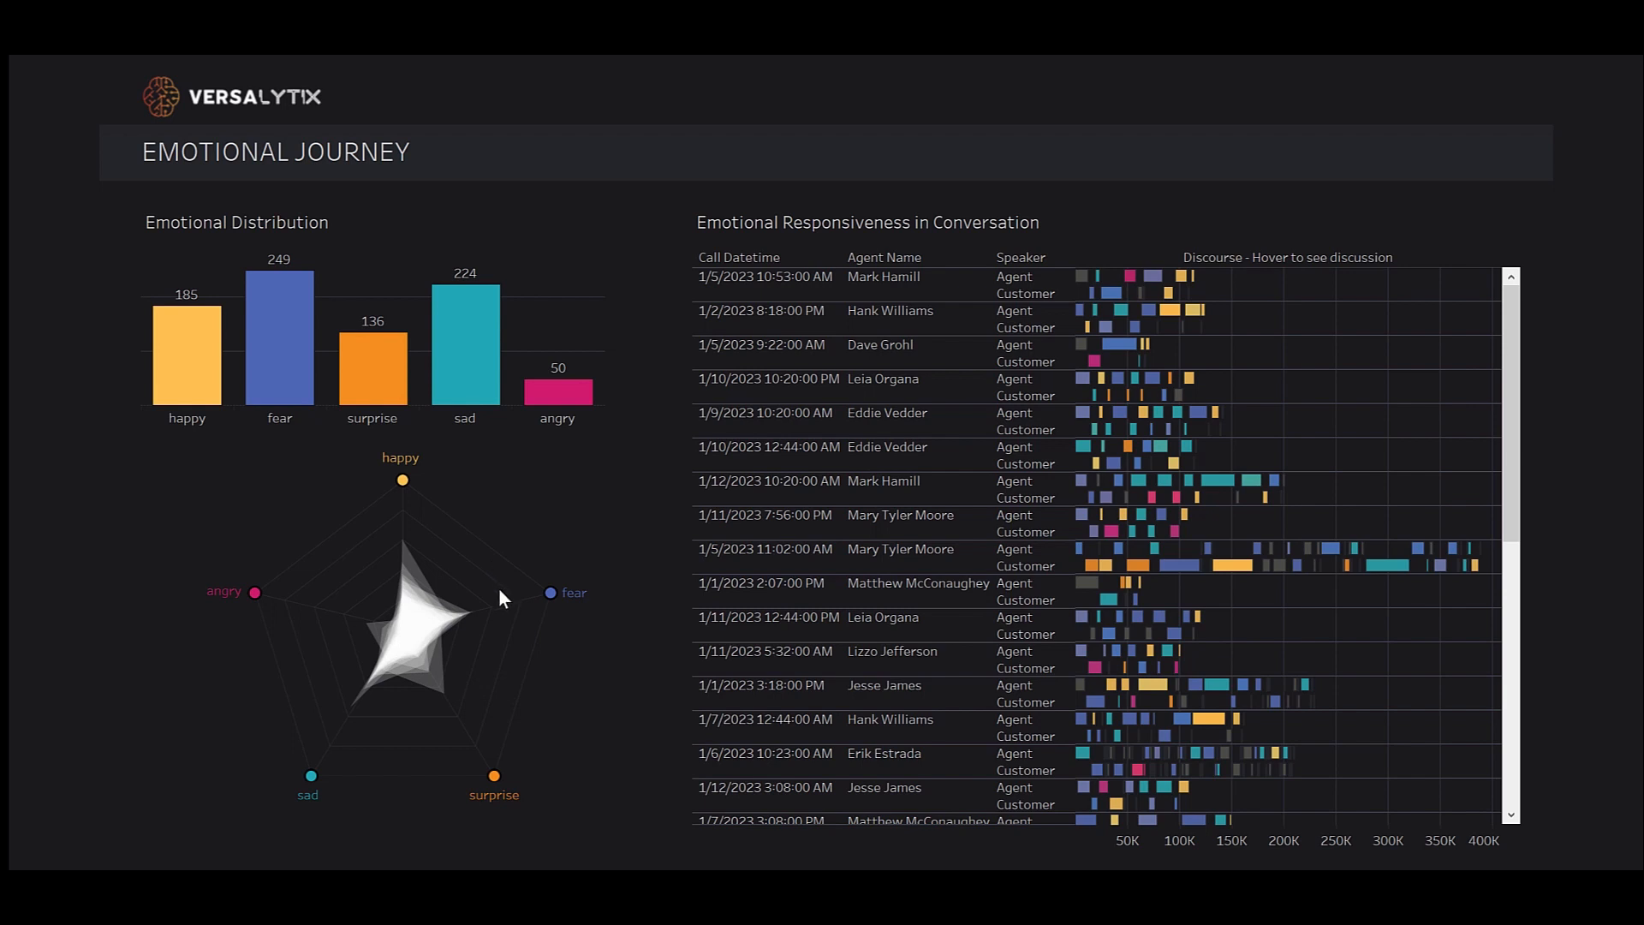
{"action": "mouse_move", "coordinate": [495, 596]}
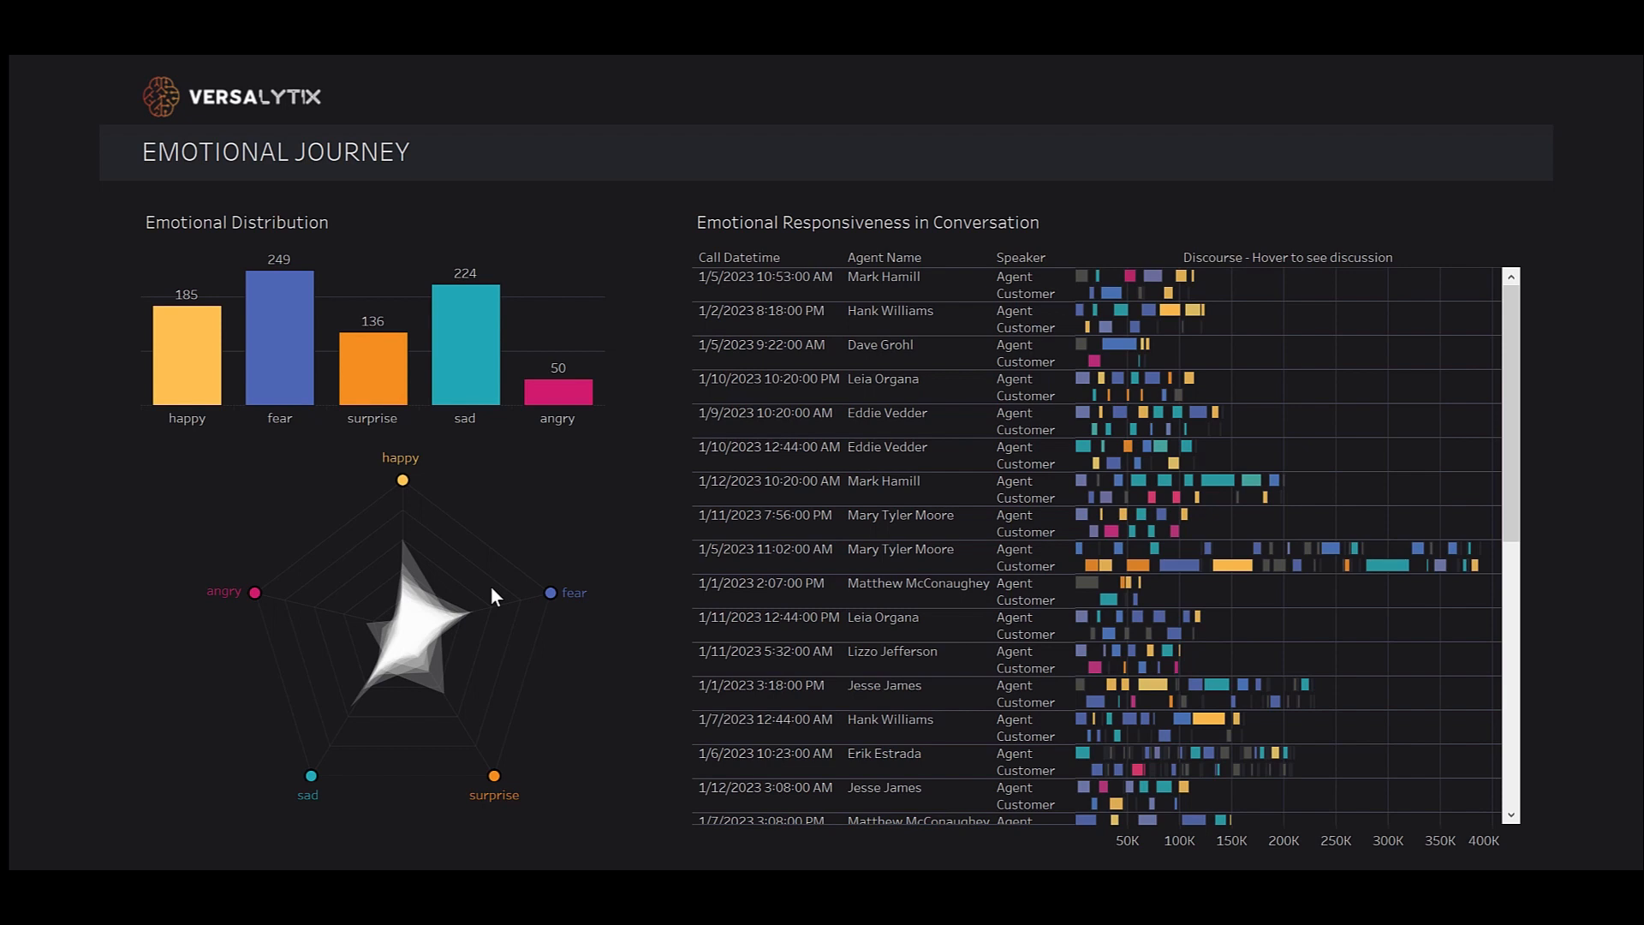
{"action": "mouse_move", "coordinate": [359, 539]}
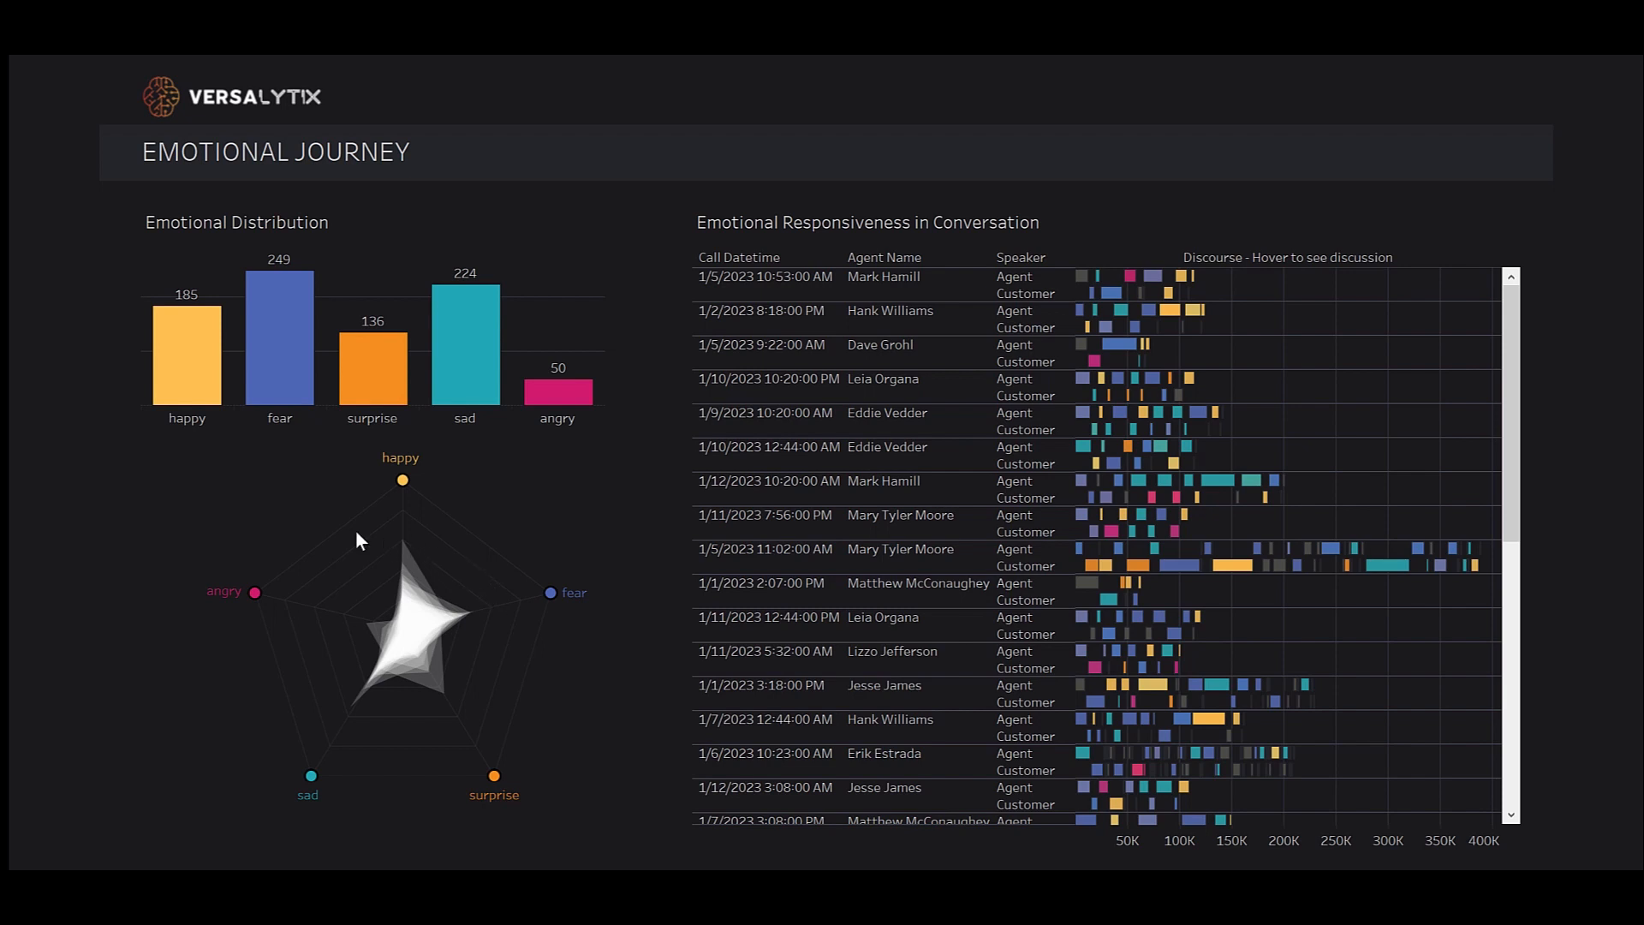
{"action": "mouse_move", "coordinate": [307, 617]}
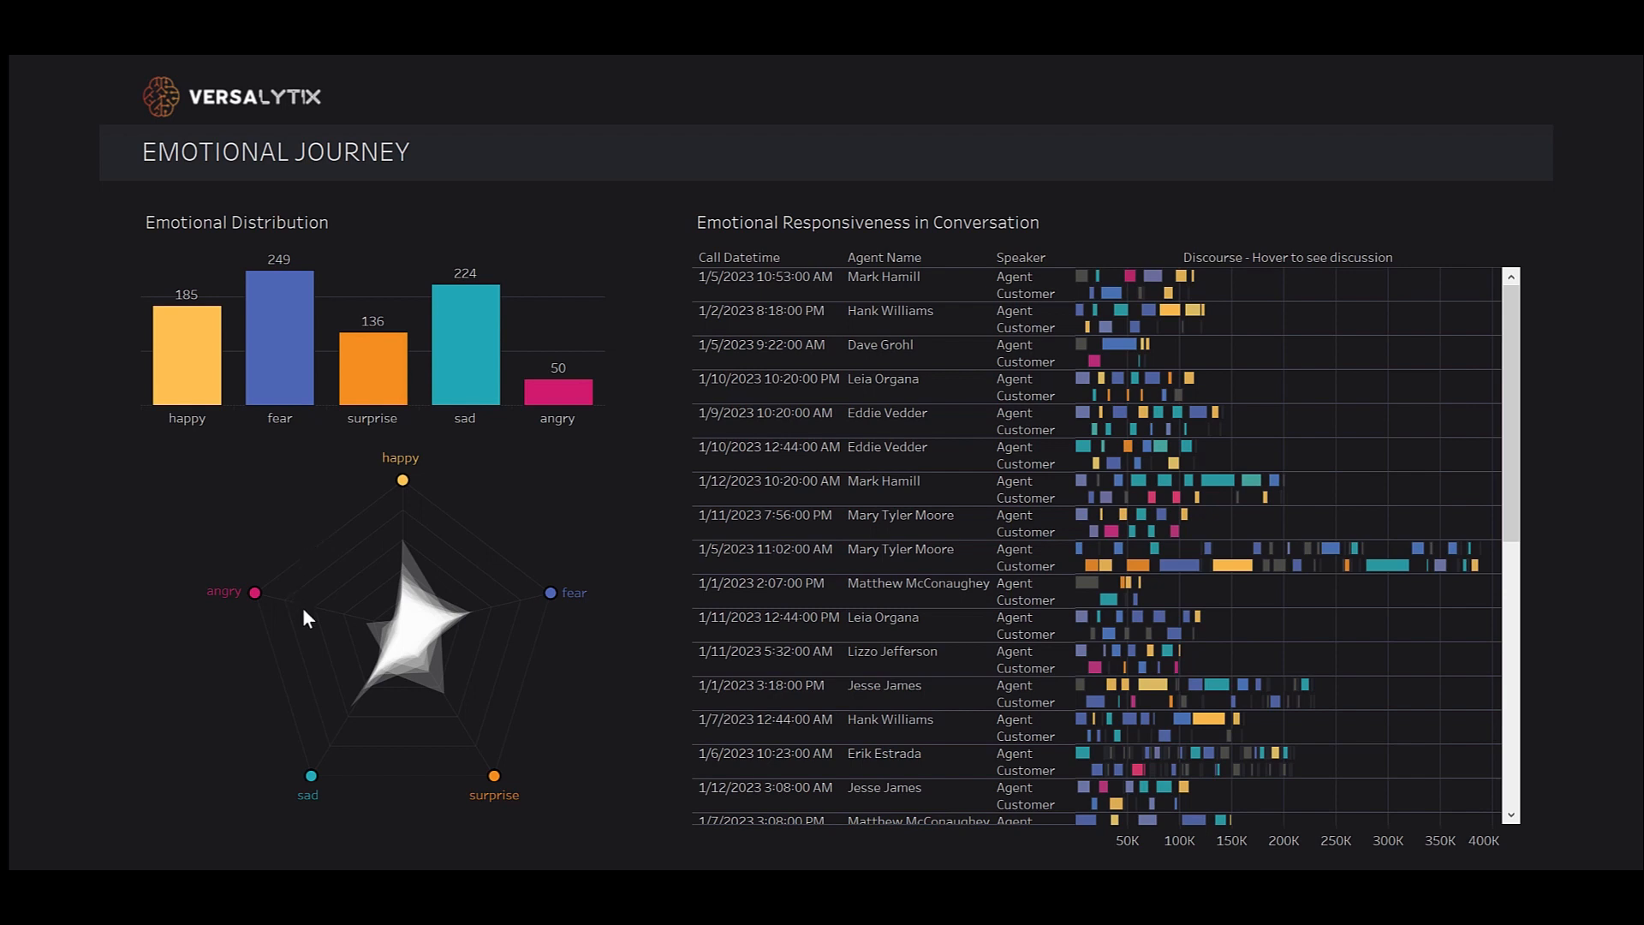
{"action": "mouse_move", "coordinate": [356, 624]}
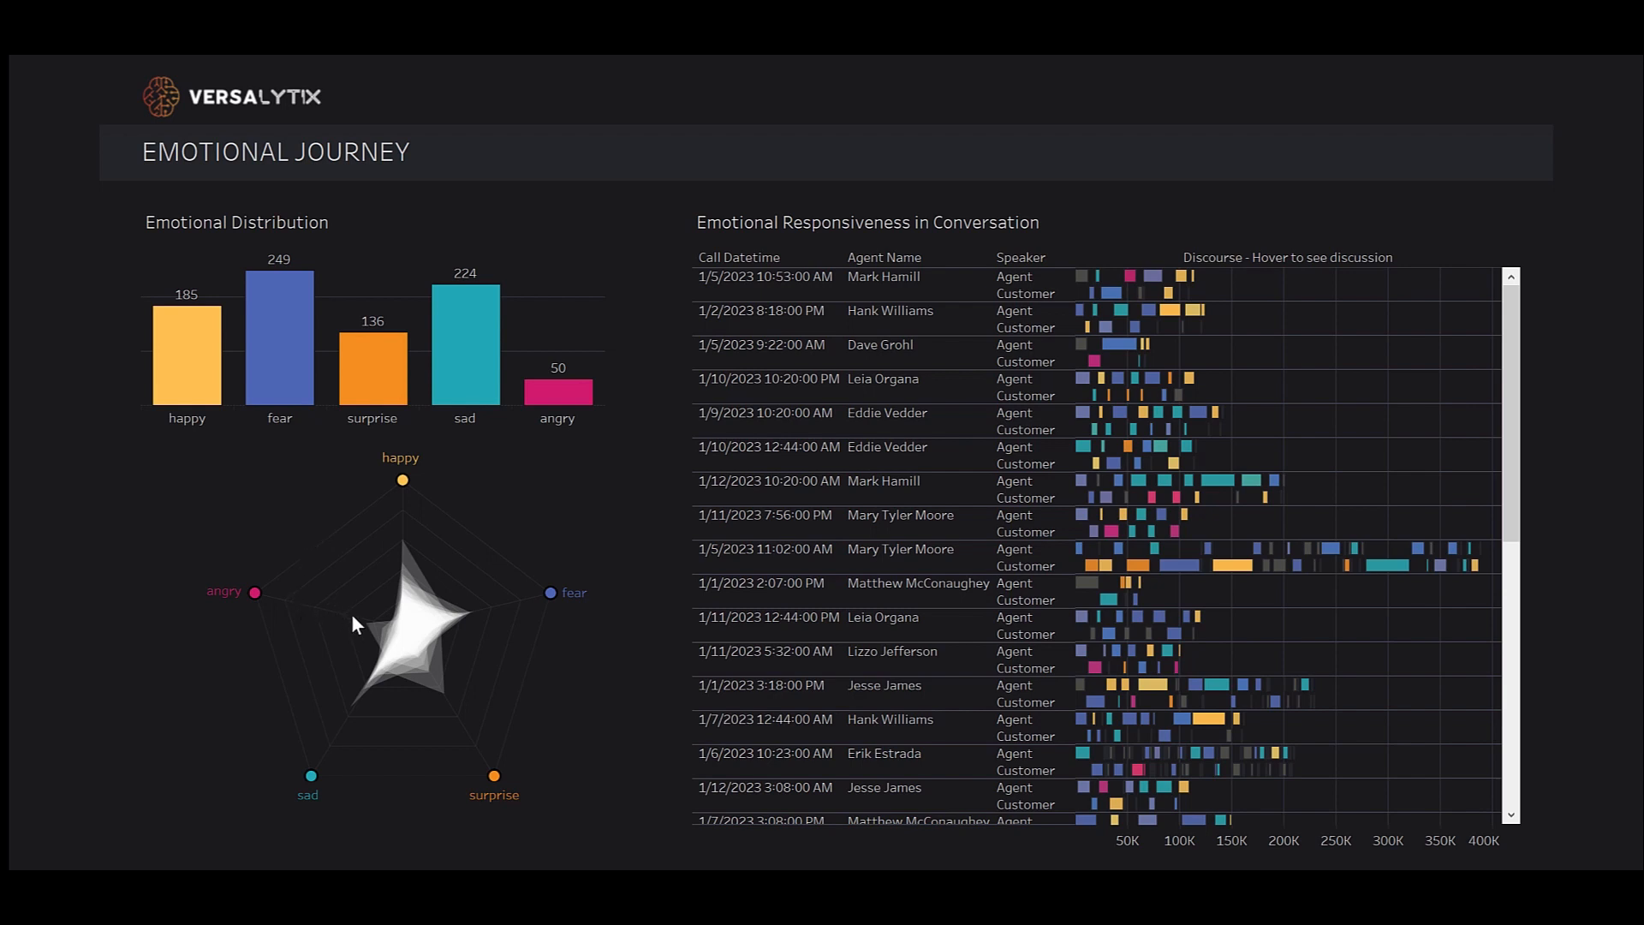
{"action": "mouse_move", "coordinate": [351, 589]}
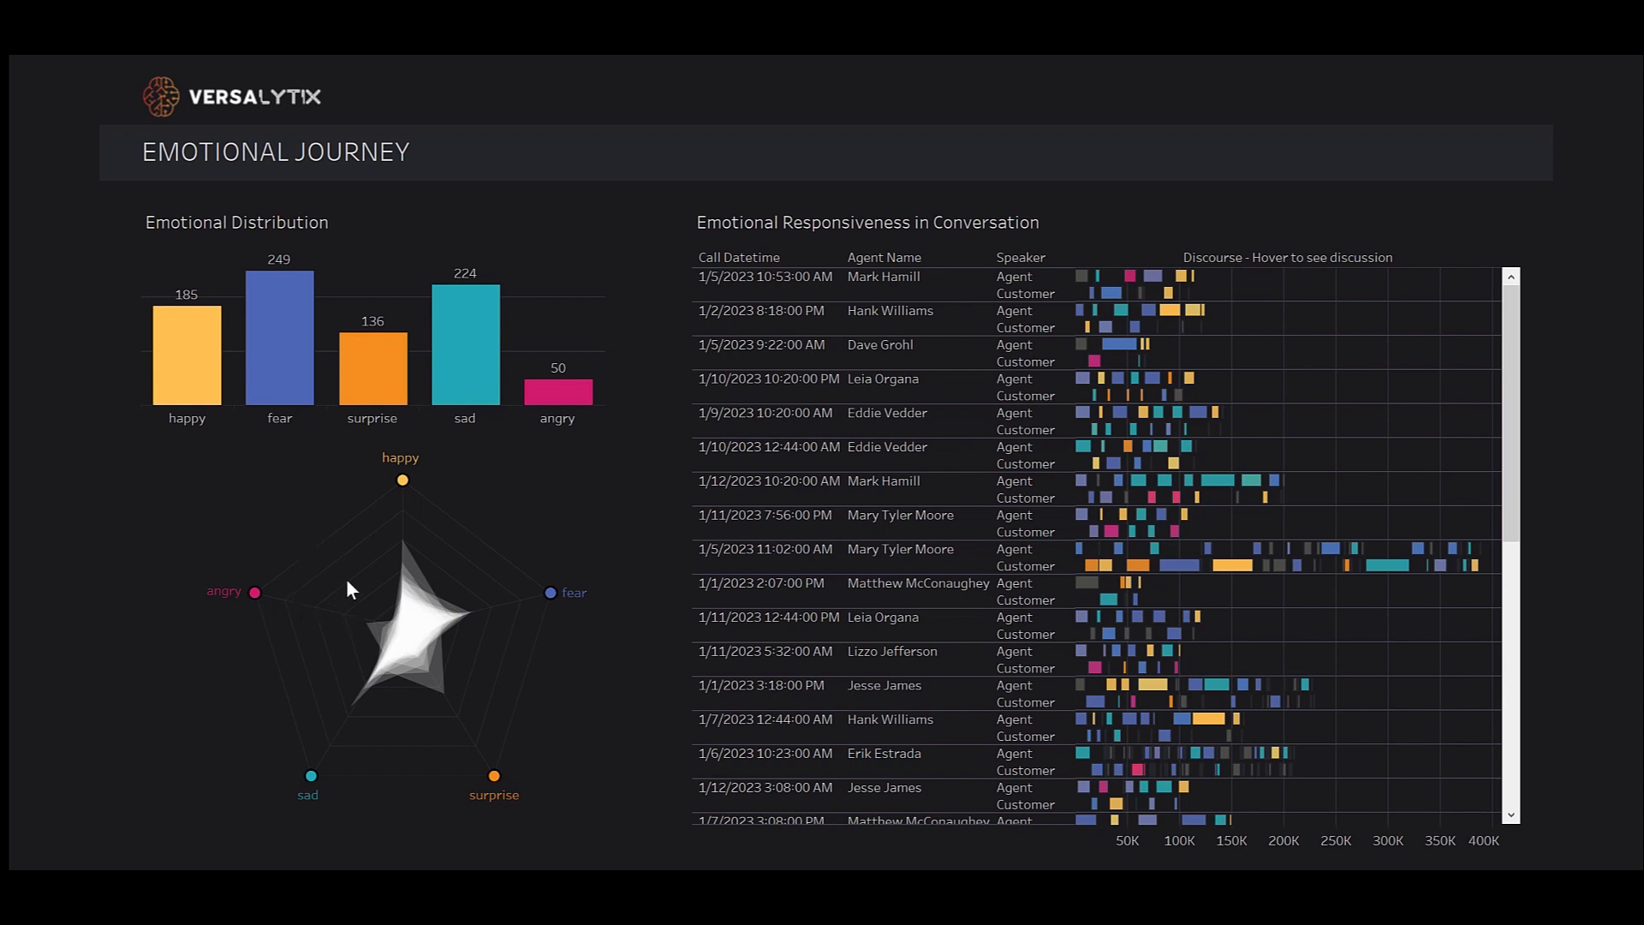
{"action": "mouse_move", "coordinate": [325, 598]}
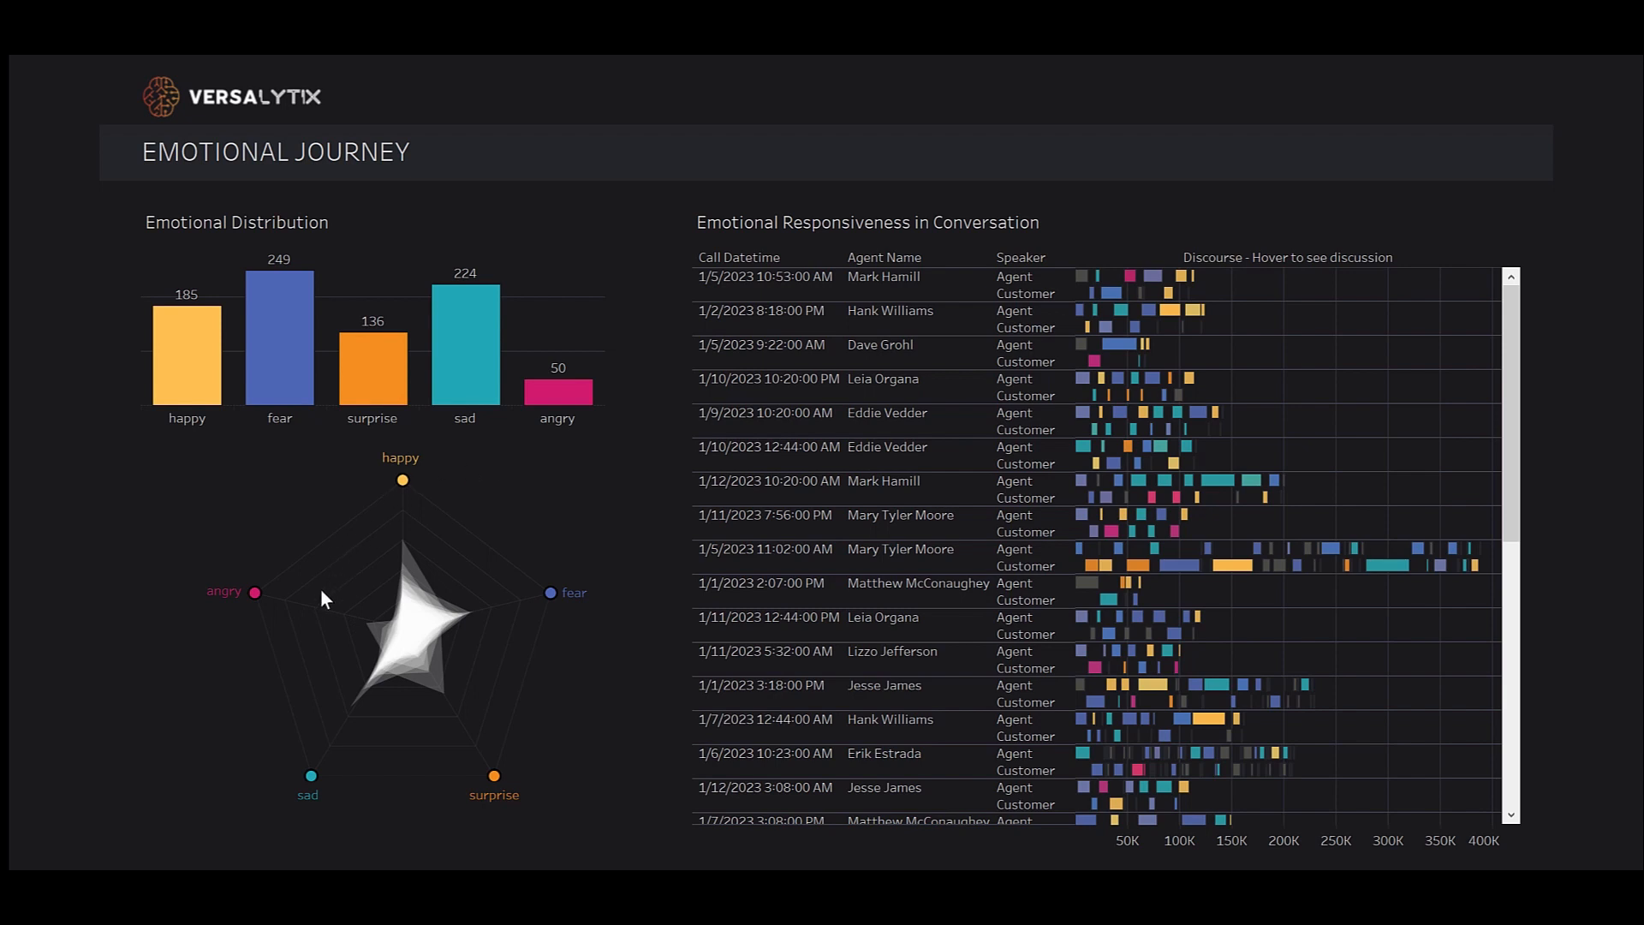
{"action": "mouse_move", "coordinate": [323, 610]}
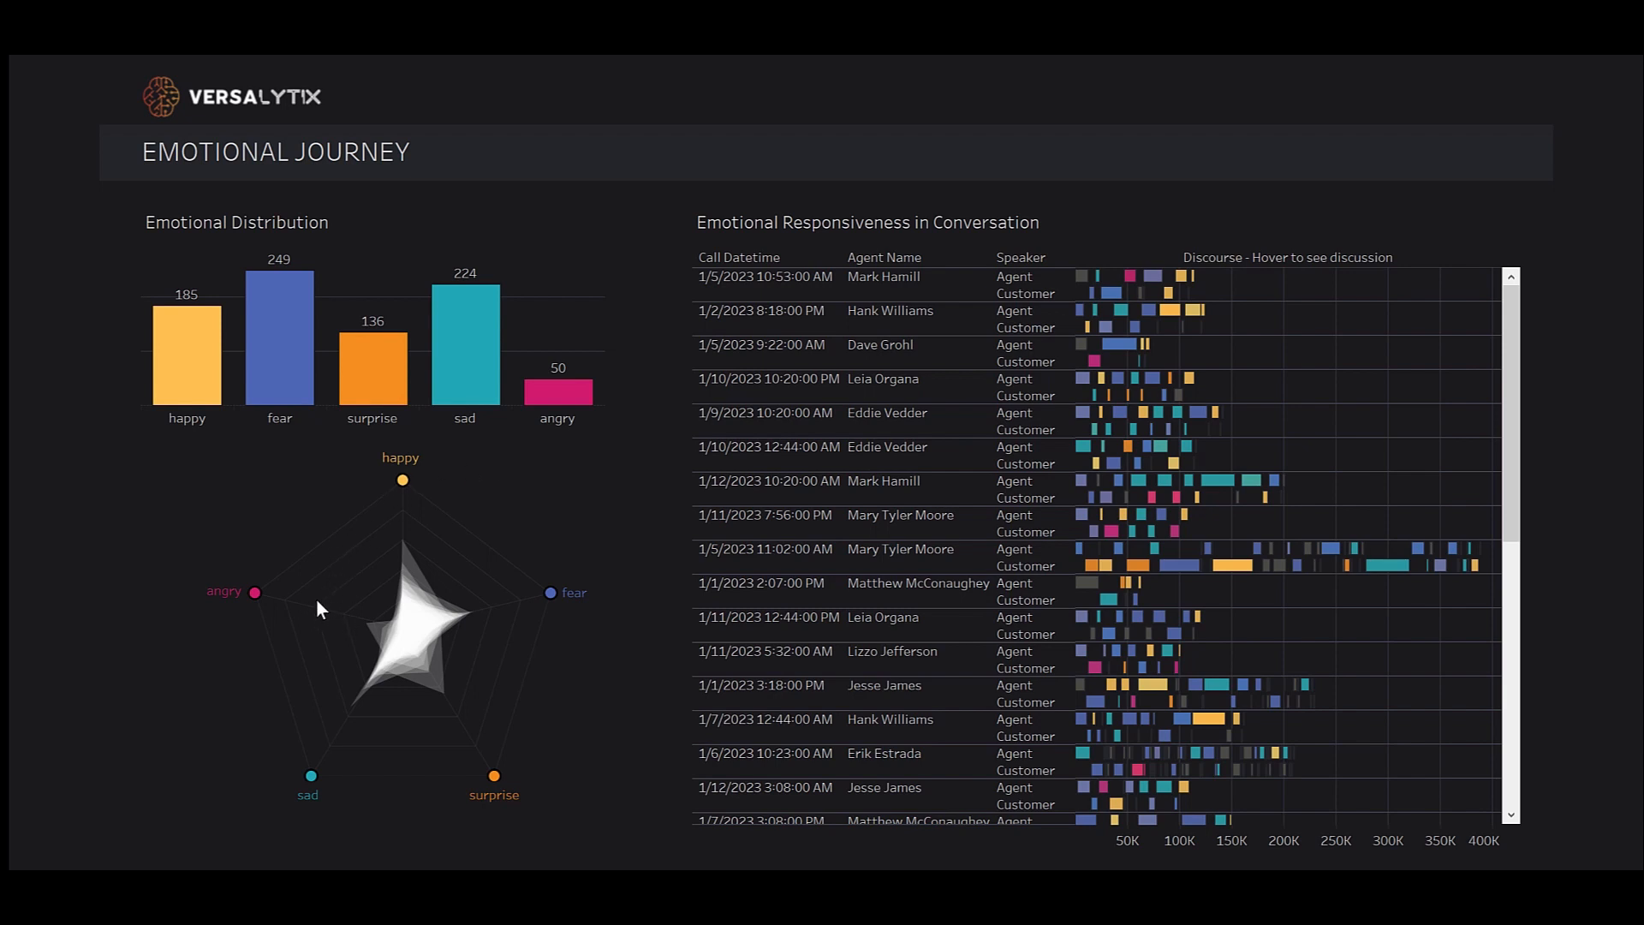
{"action": "mouse_move", "coordinate": [328, 613]}
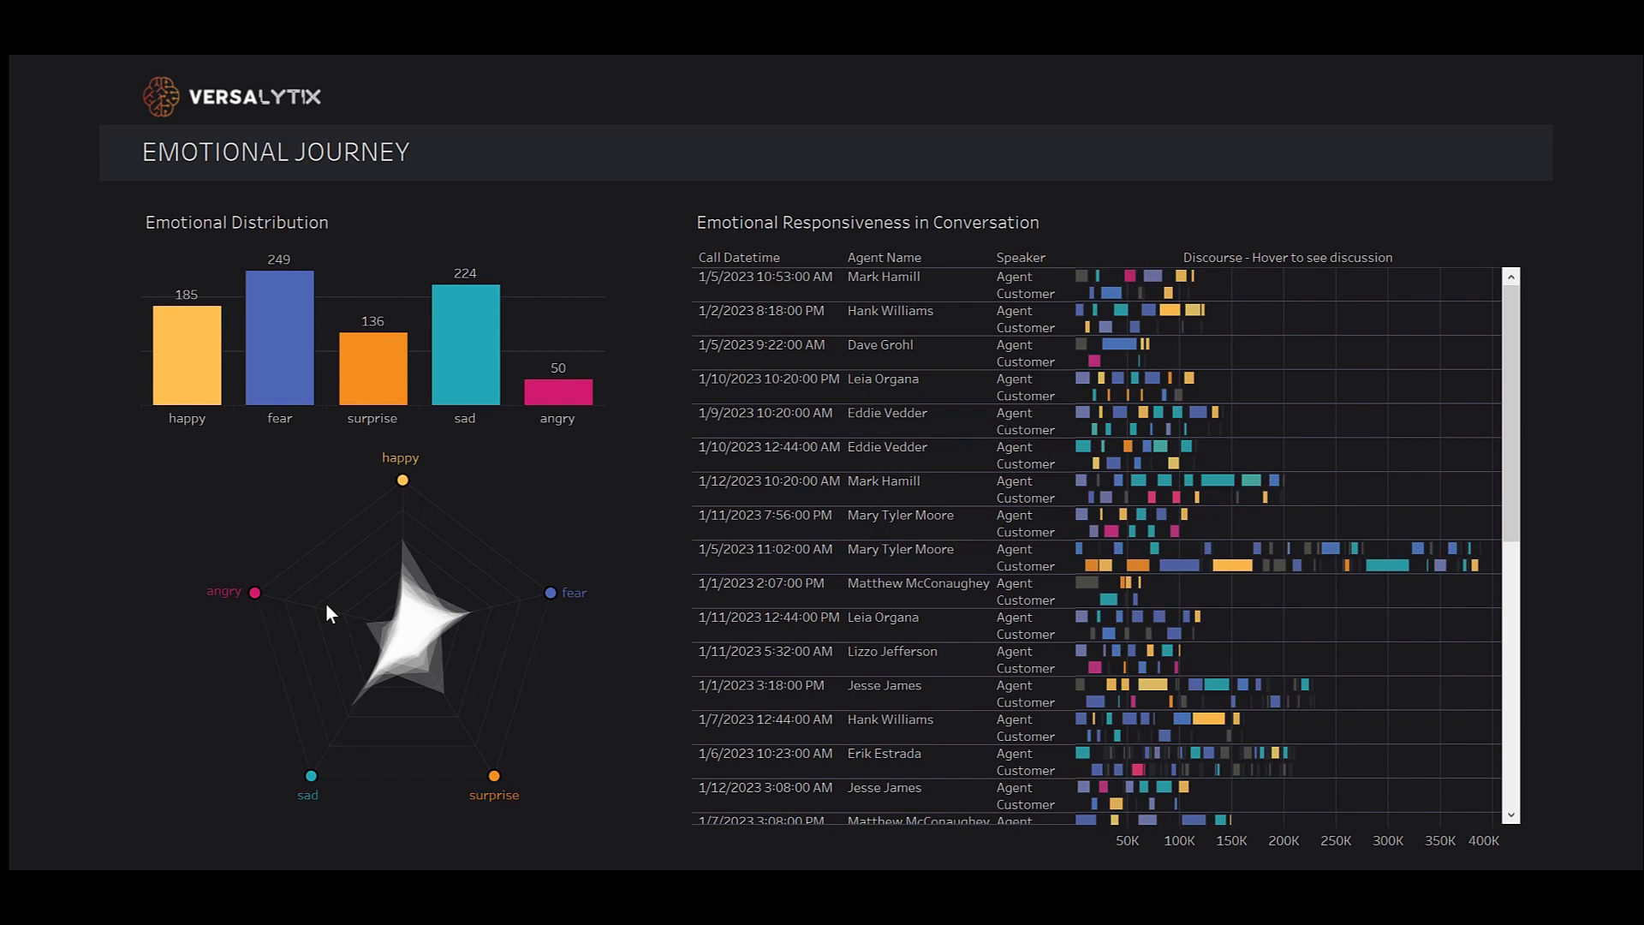
{"action": "mouse_move", "coordinate": [319, 609]}
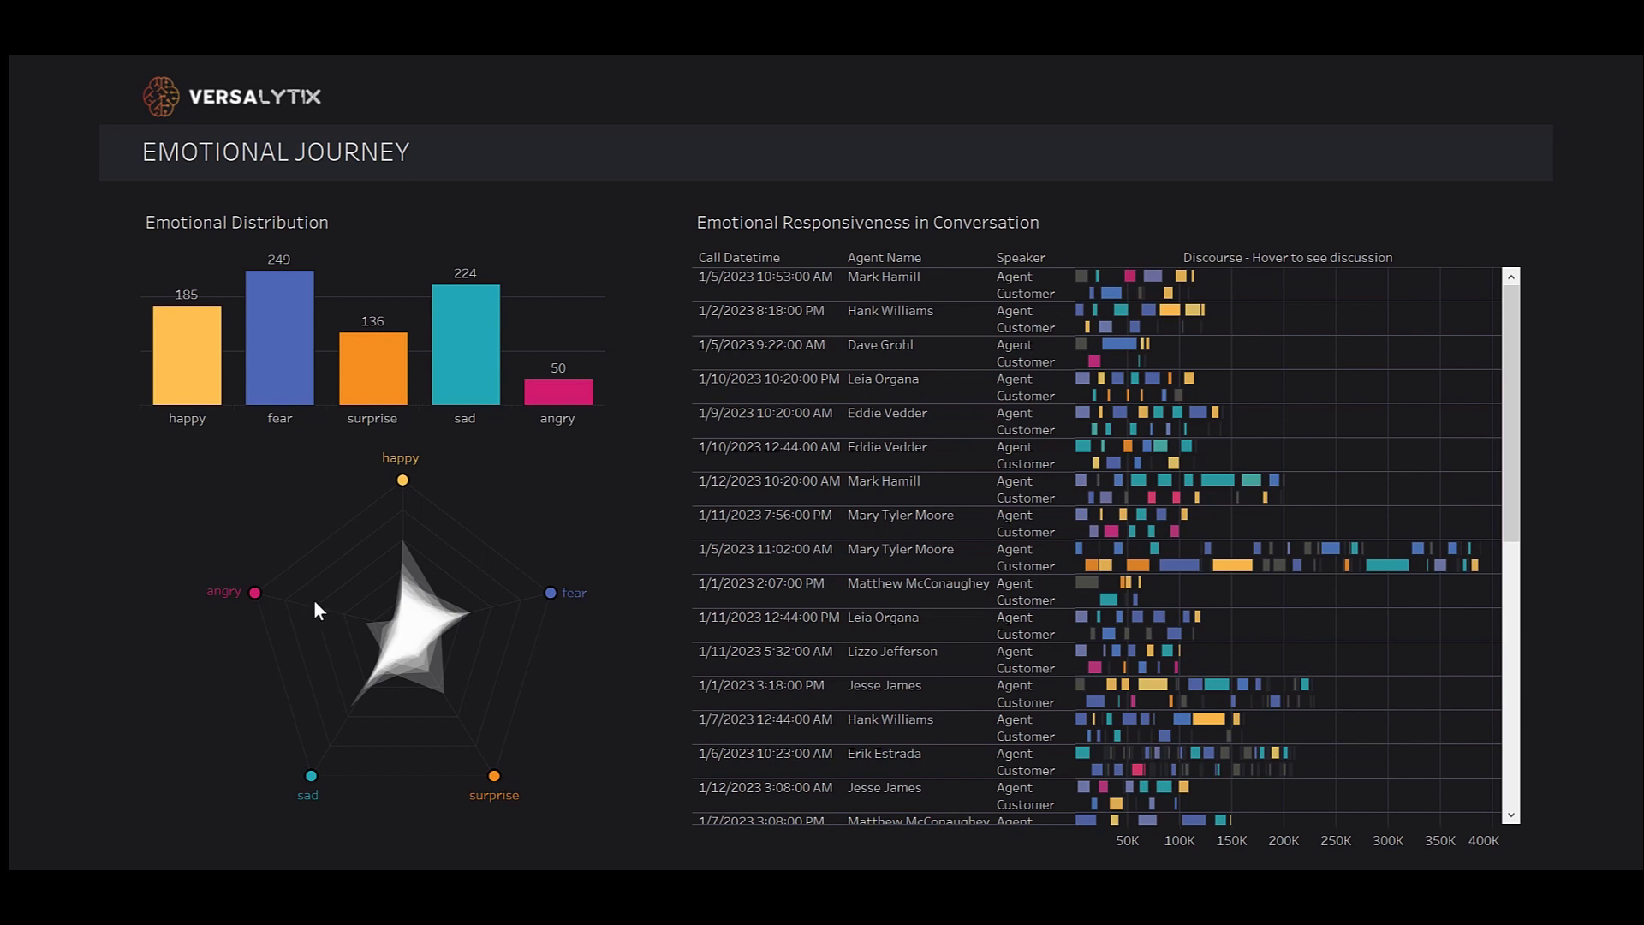
{"action": "mouse_move", "coordinate": [274, 597]}
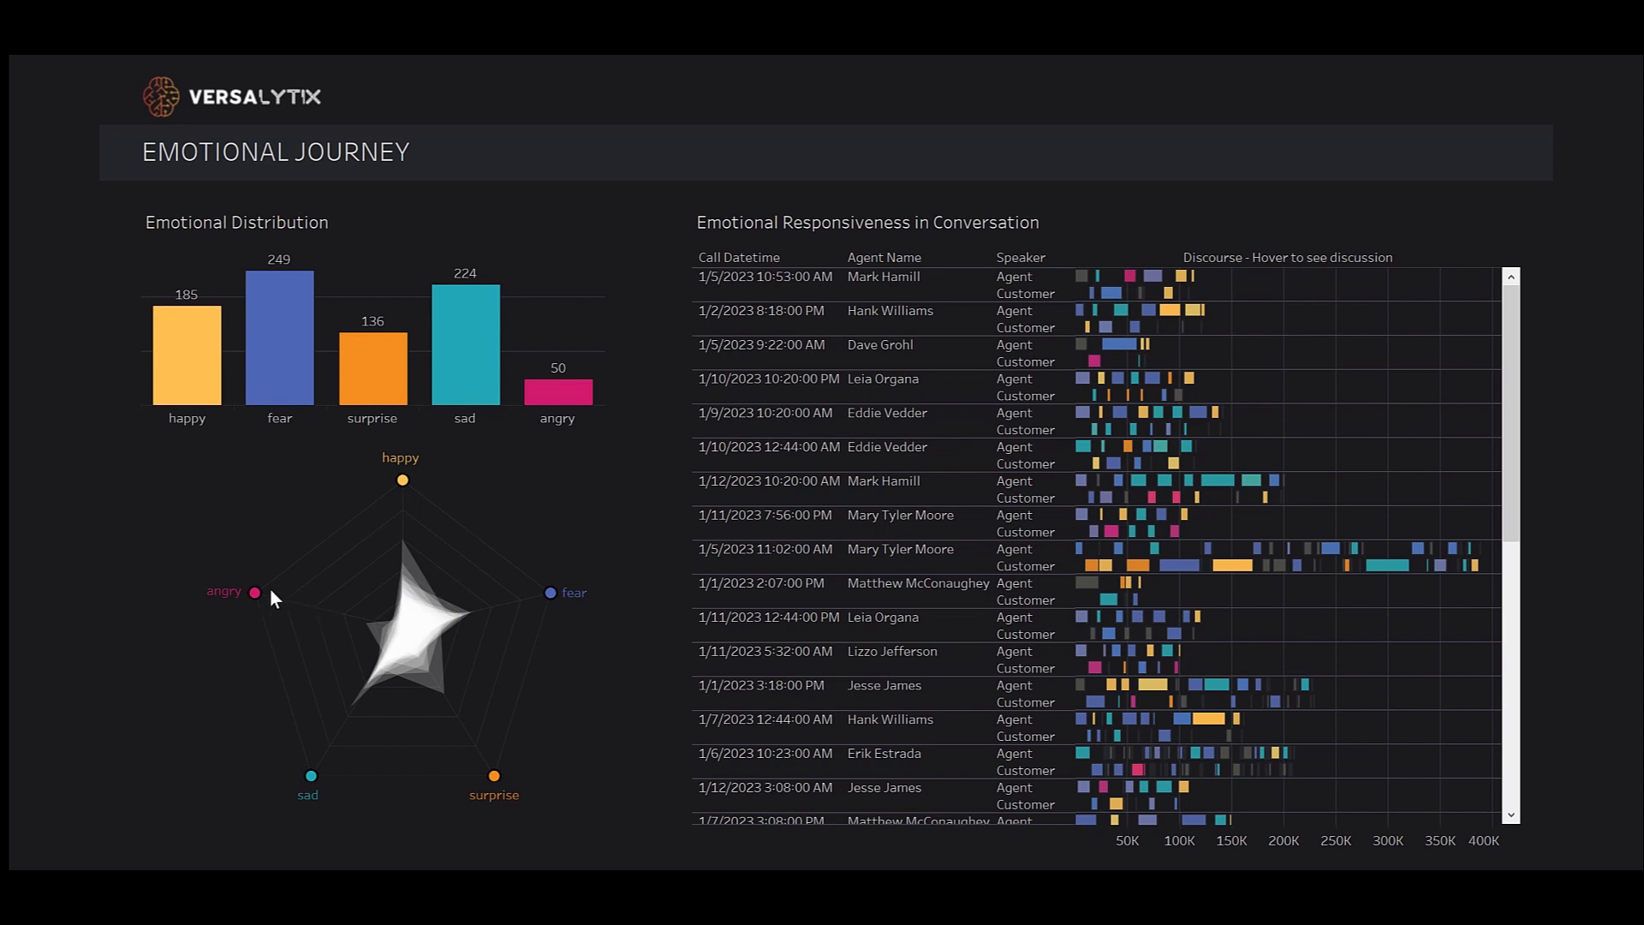
{"action": "mouse_move", "coordinate": [294, 753]}
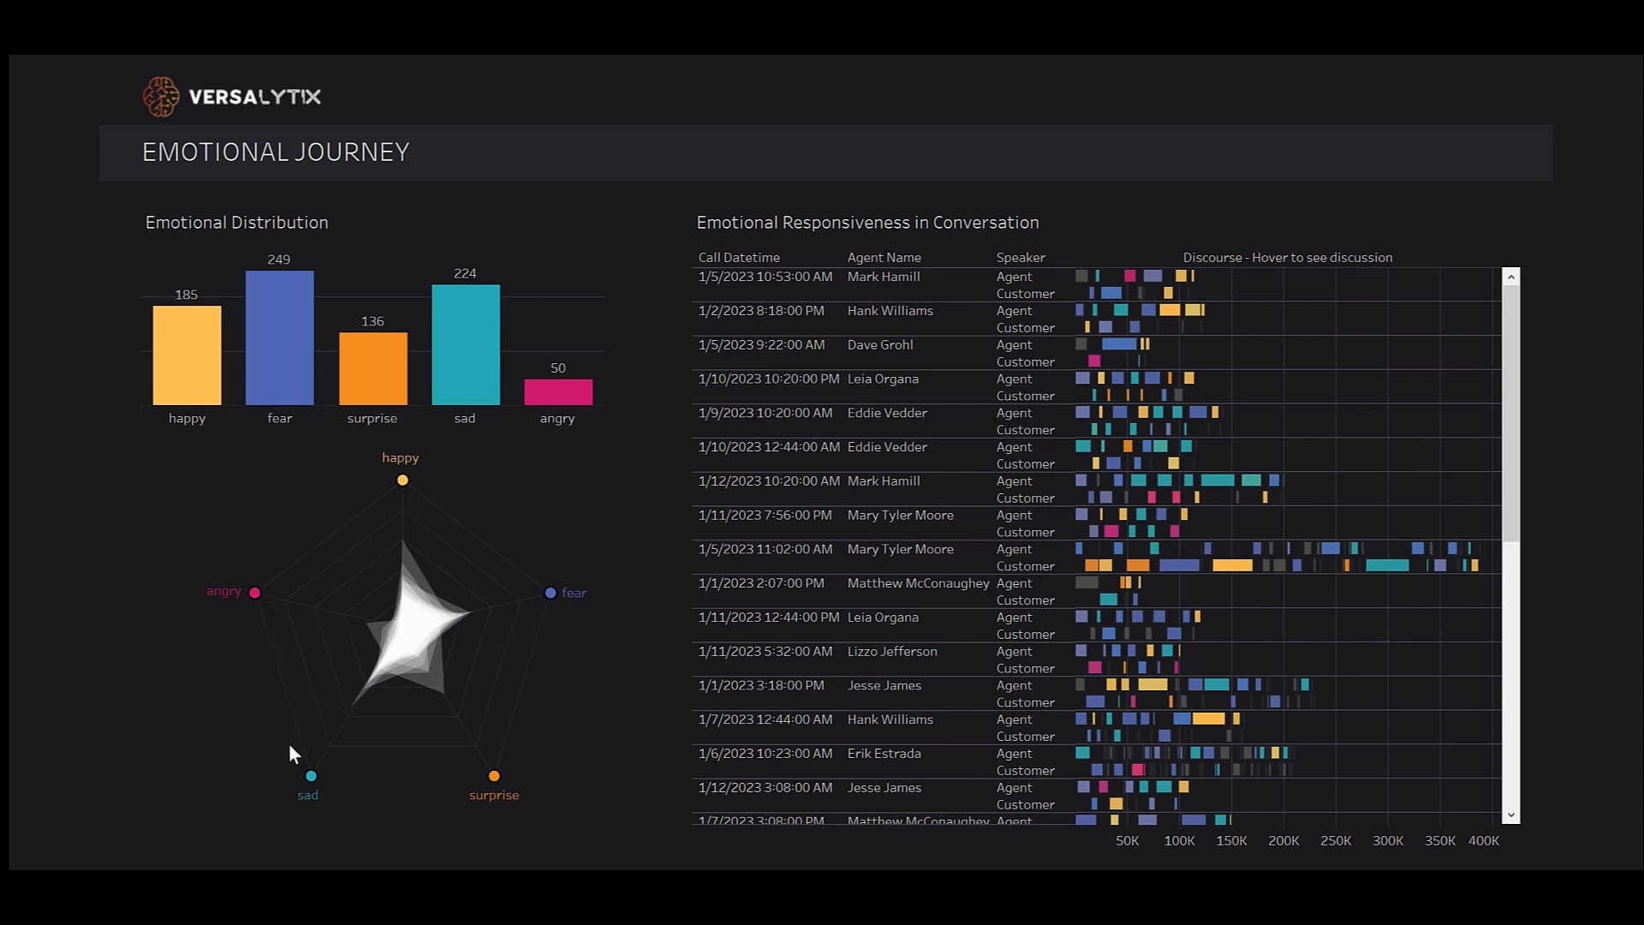
{"action": "mouse_move", "coordinate": [403, 499]}
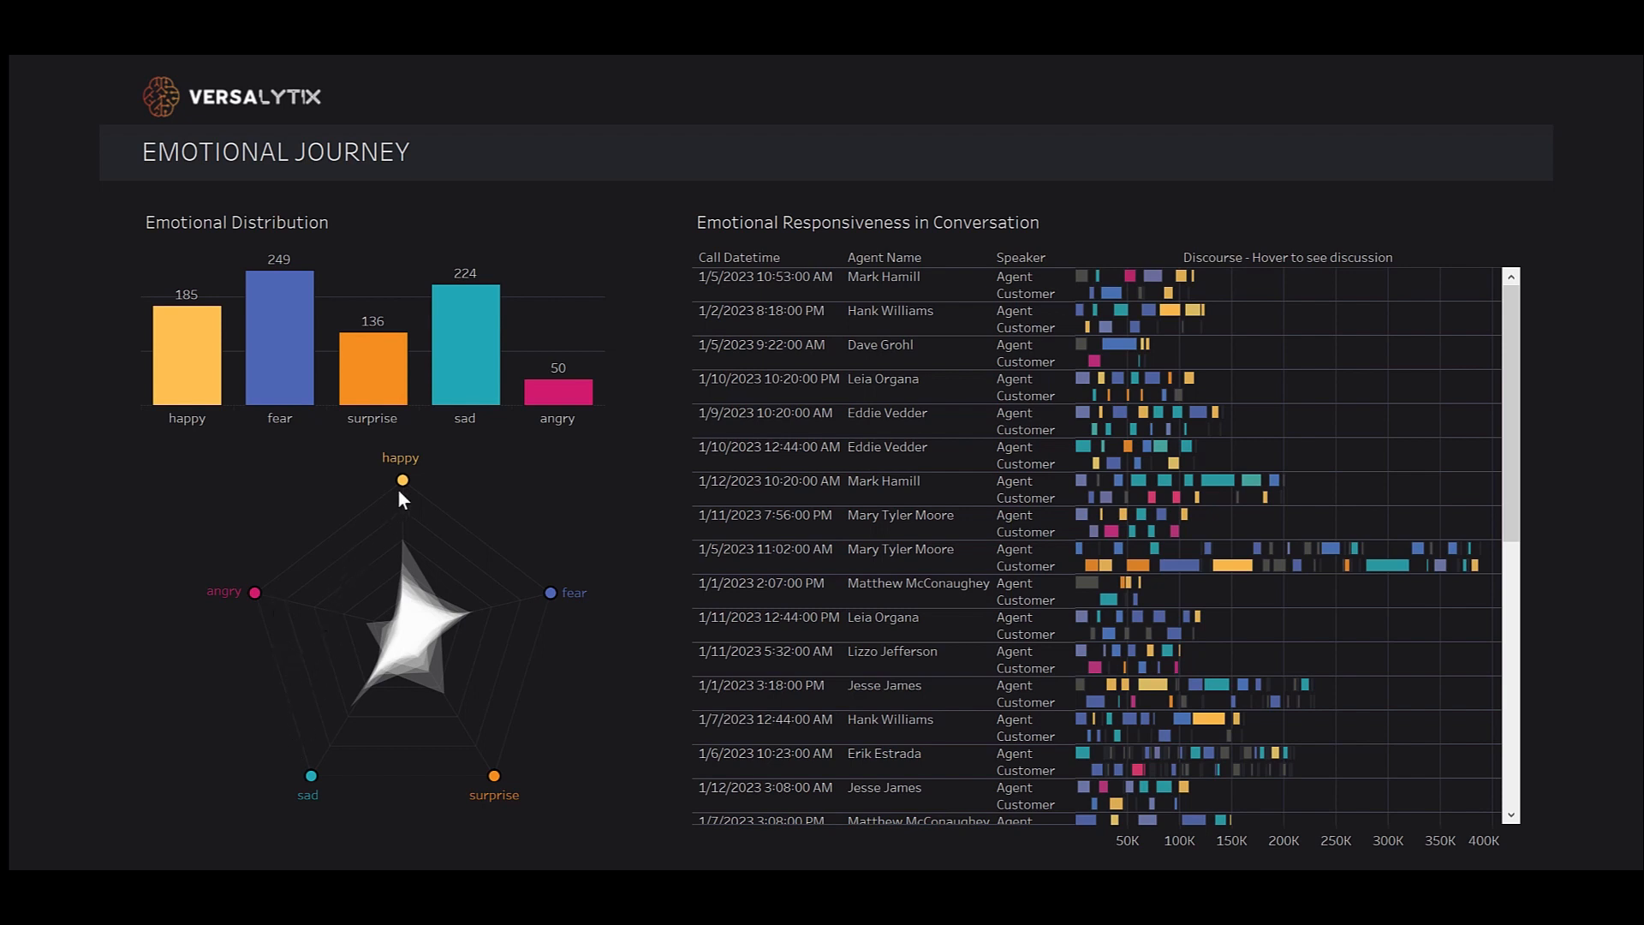
{"action": "mouse_move", "coordinate": [1174, 178]}
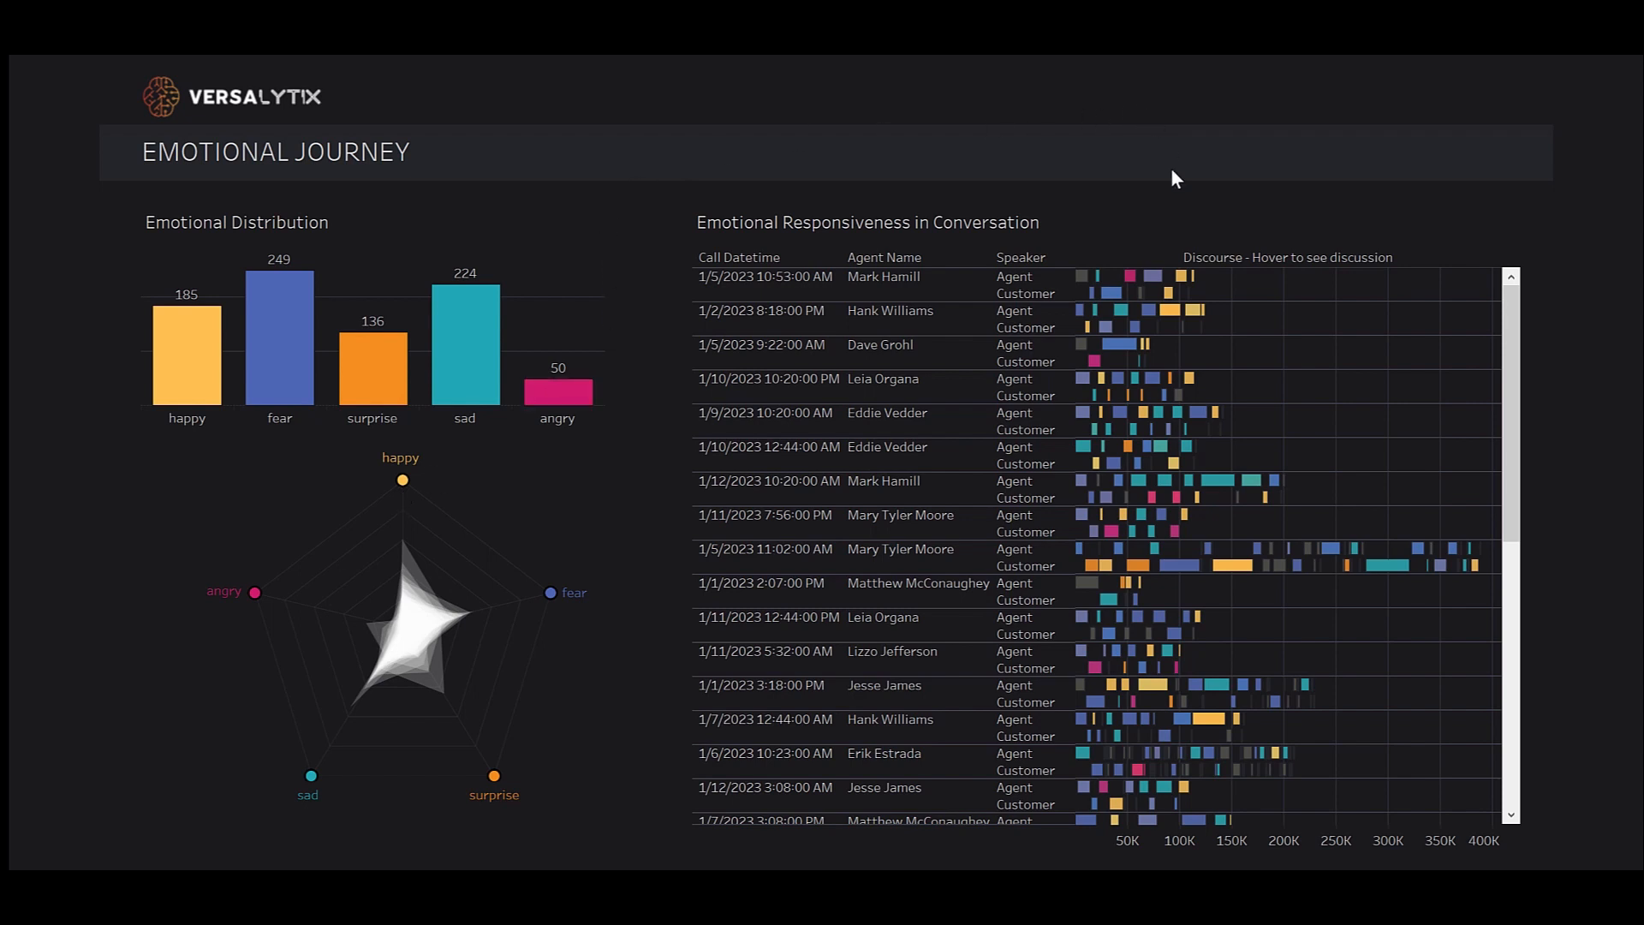
{"action": "mouse_move", "coordinate": [1193, 232]}
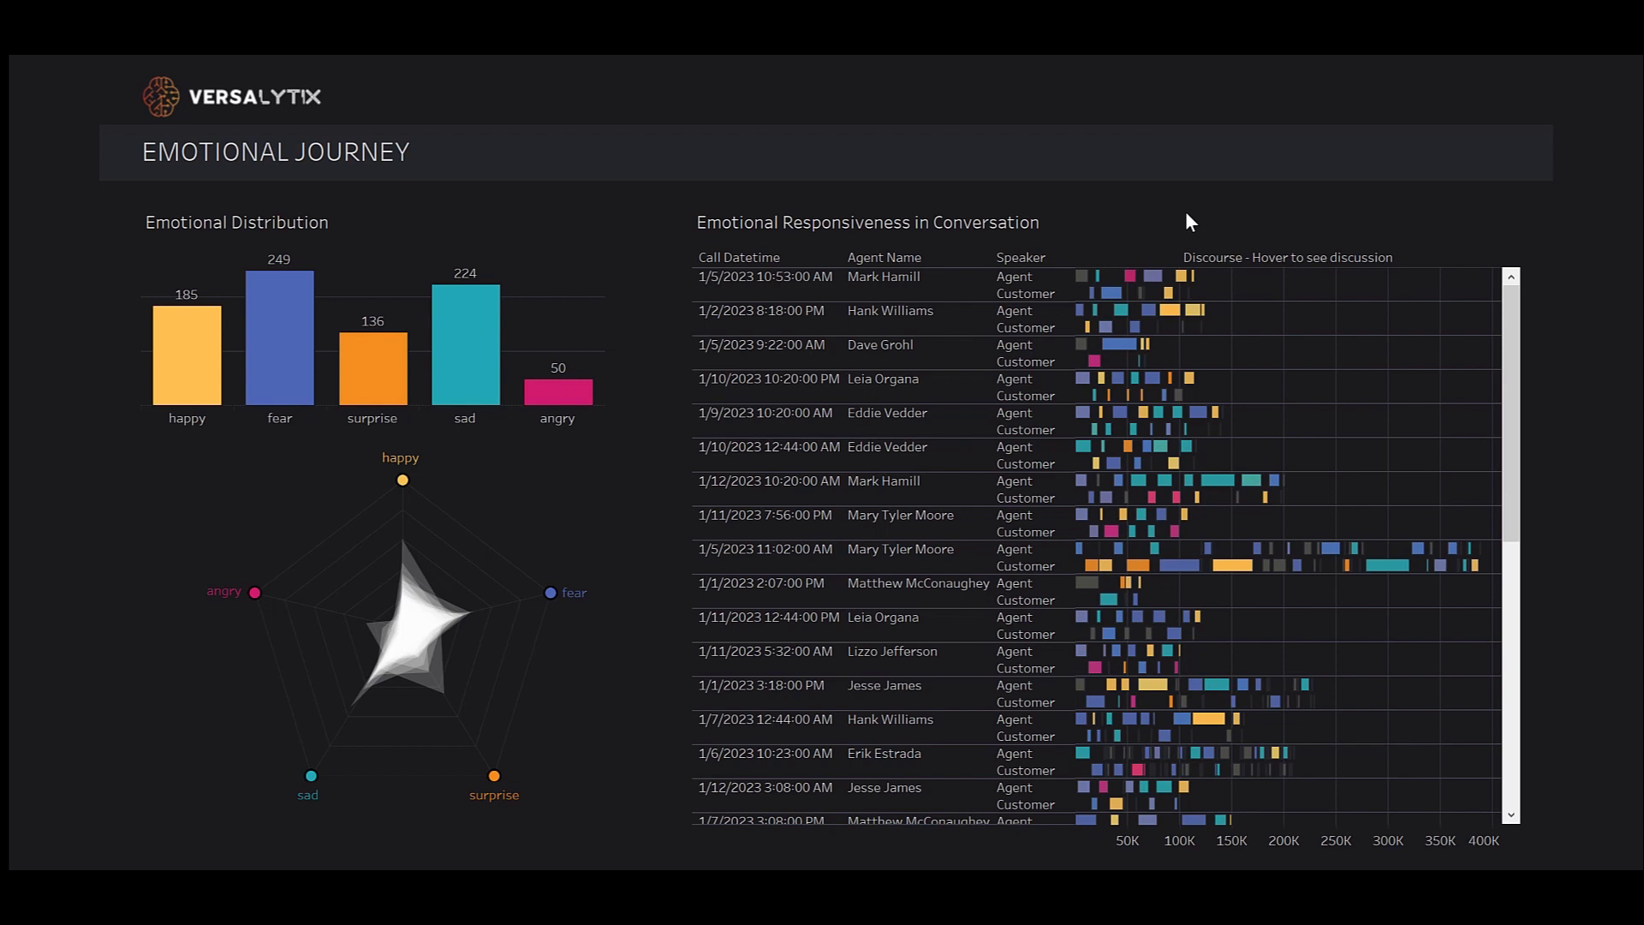
{"action": "mouse_move", "coordinate": [919, 162]}
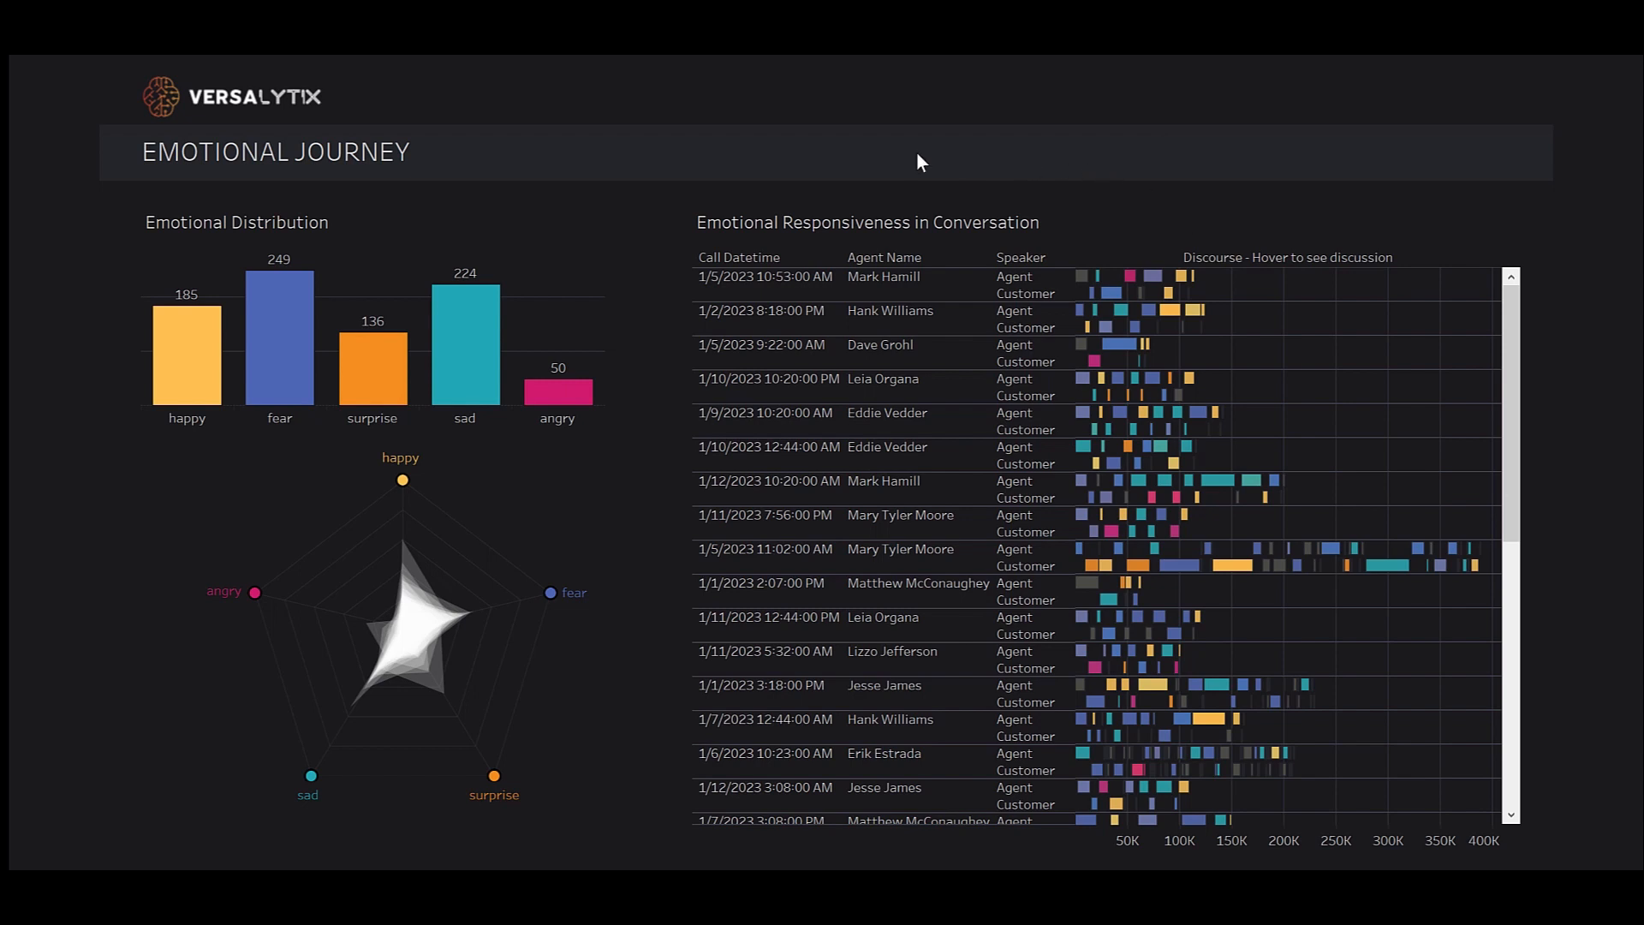
{"action": "mouse_move", "coordinate": [602, 341]}
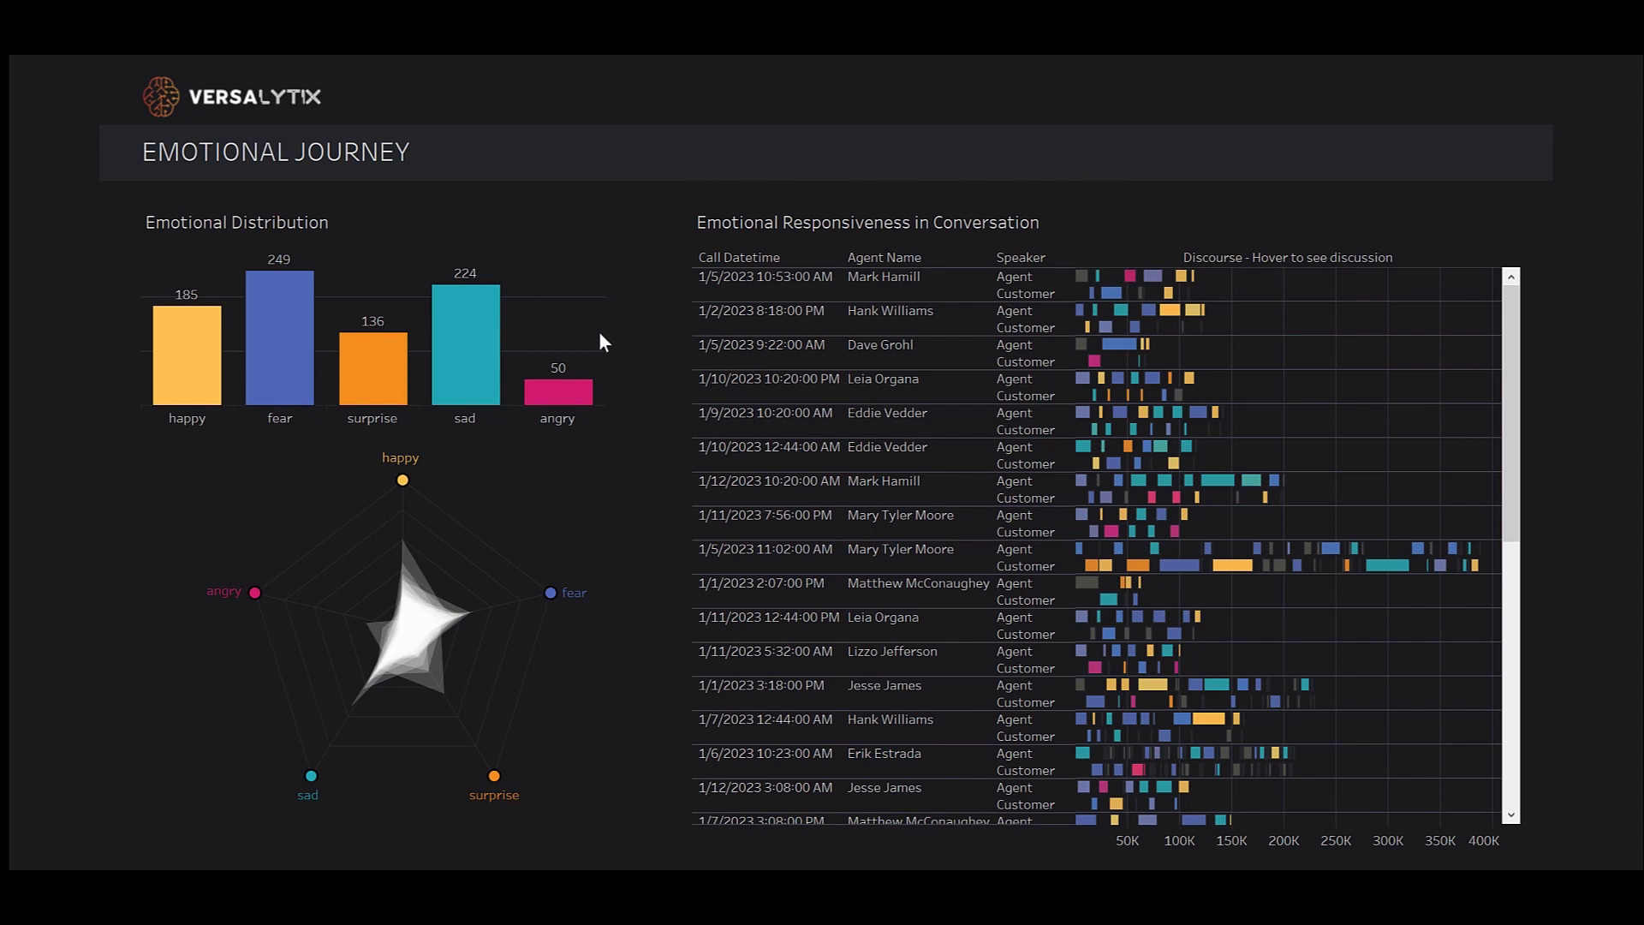
Step: Select the angry bar in Emotional Distribution, leaving fourteen angry calls listed
{"action": "left_click", "coordinate": [556, 390]}
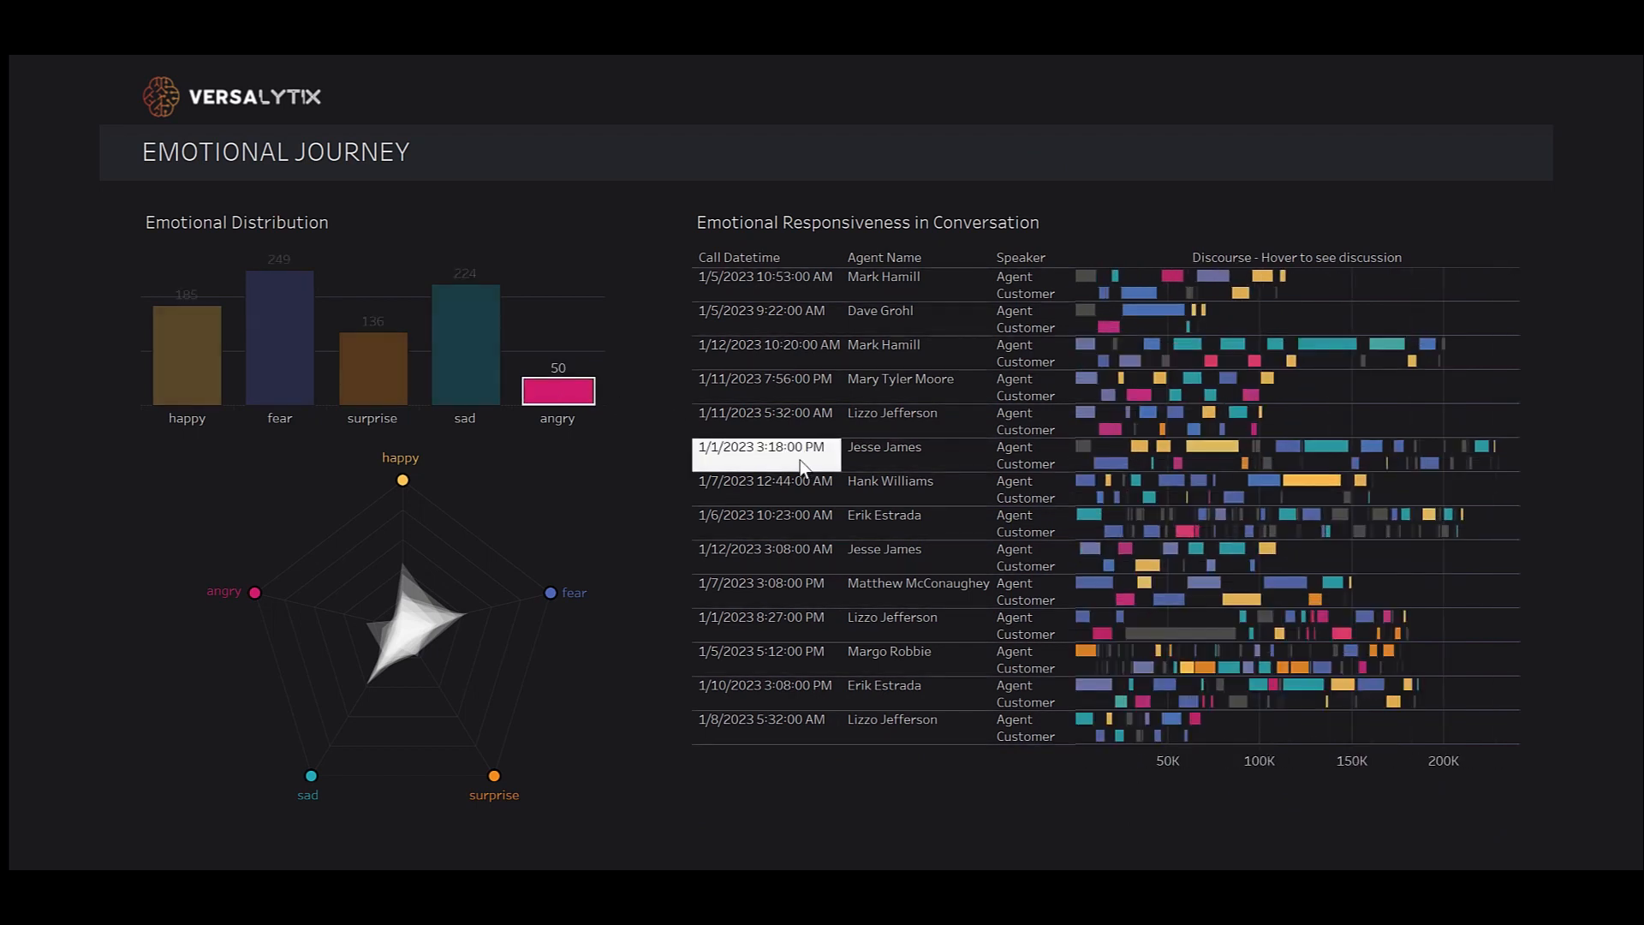
{"action": "mouse_move", "coordinate": [765, 447]}
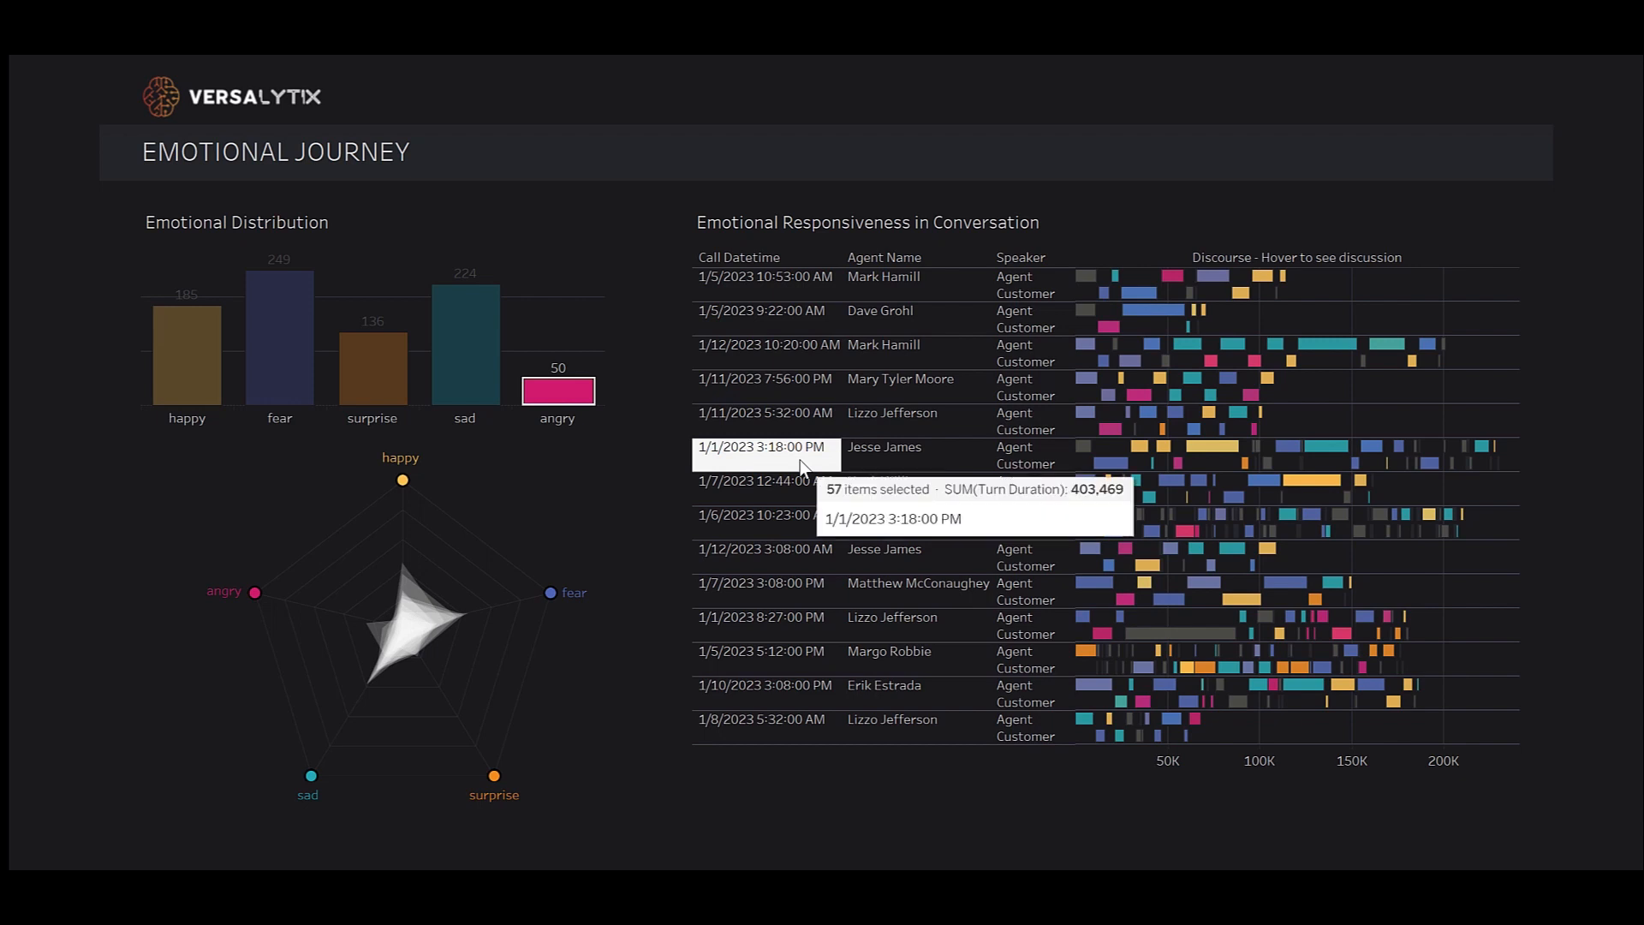
Step: Select the 1/1/2023 3:18:00 PM call row to focus the emotion counts
{"action": "left_click", "coordinate": [764, 447]}
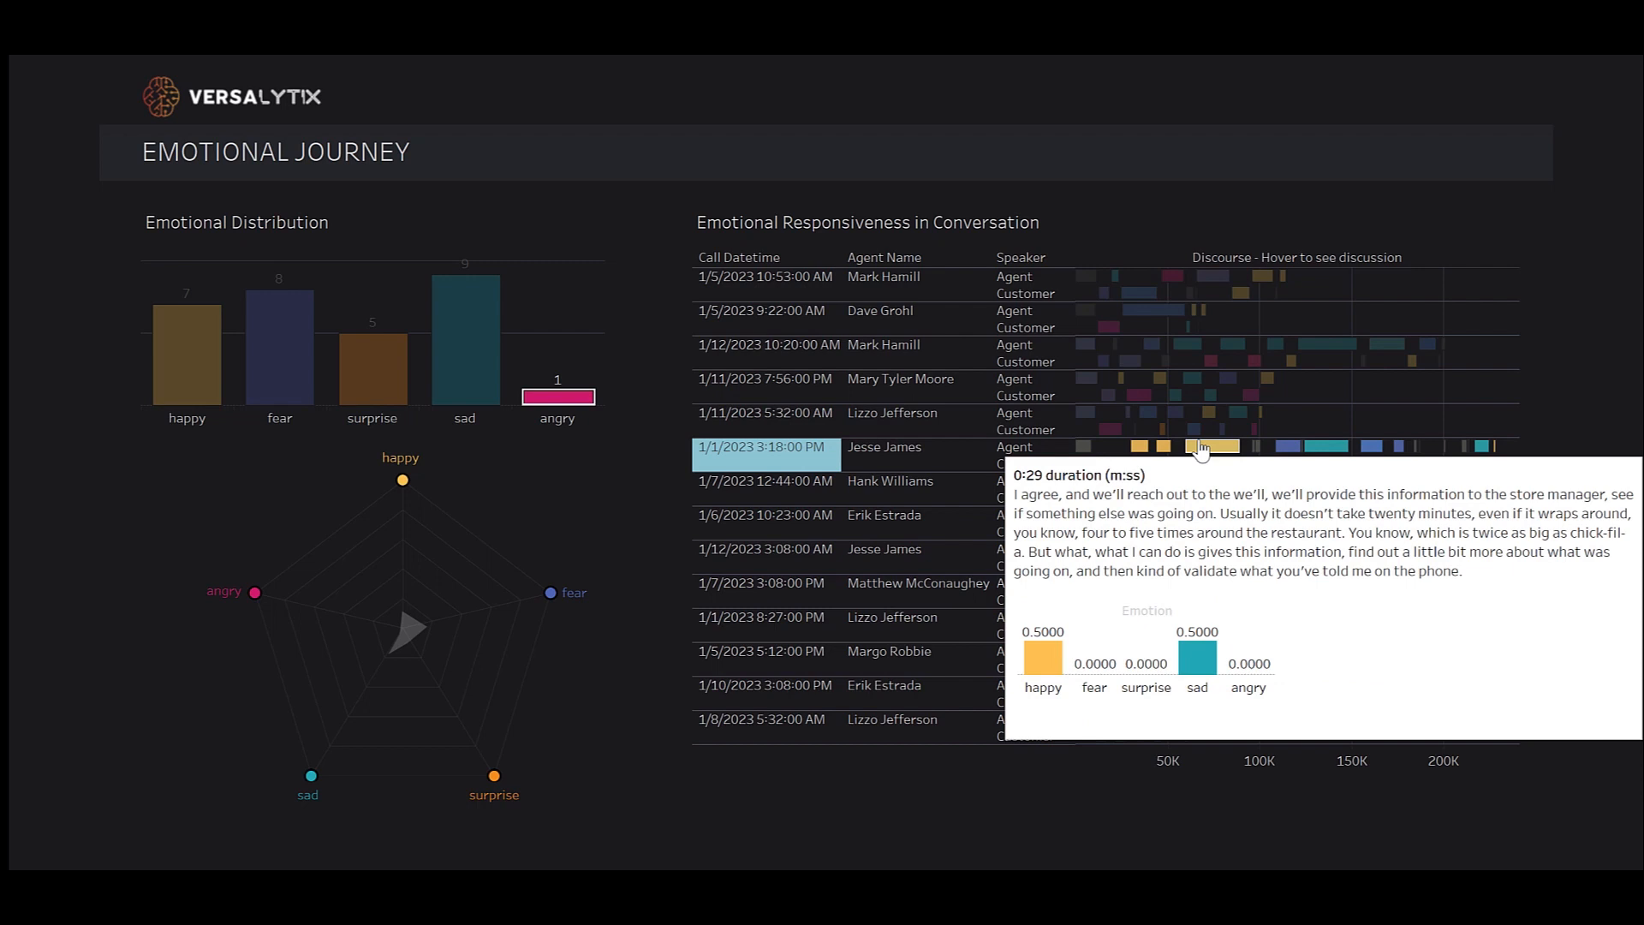
{"action": "mouse_move", "coordinate": [1176, 464]}
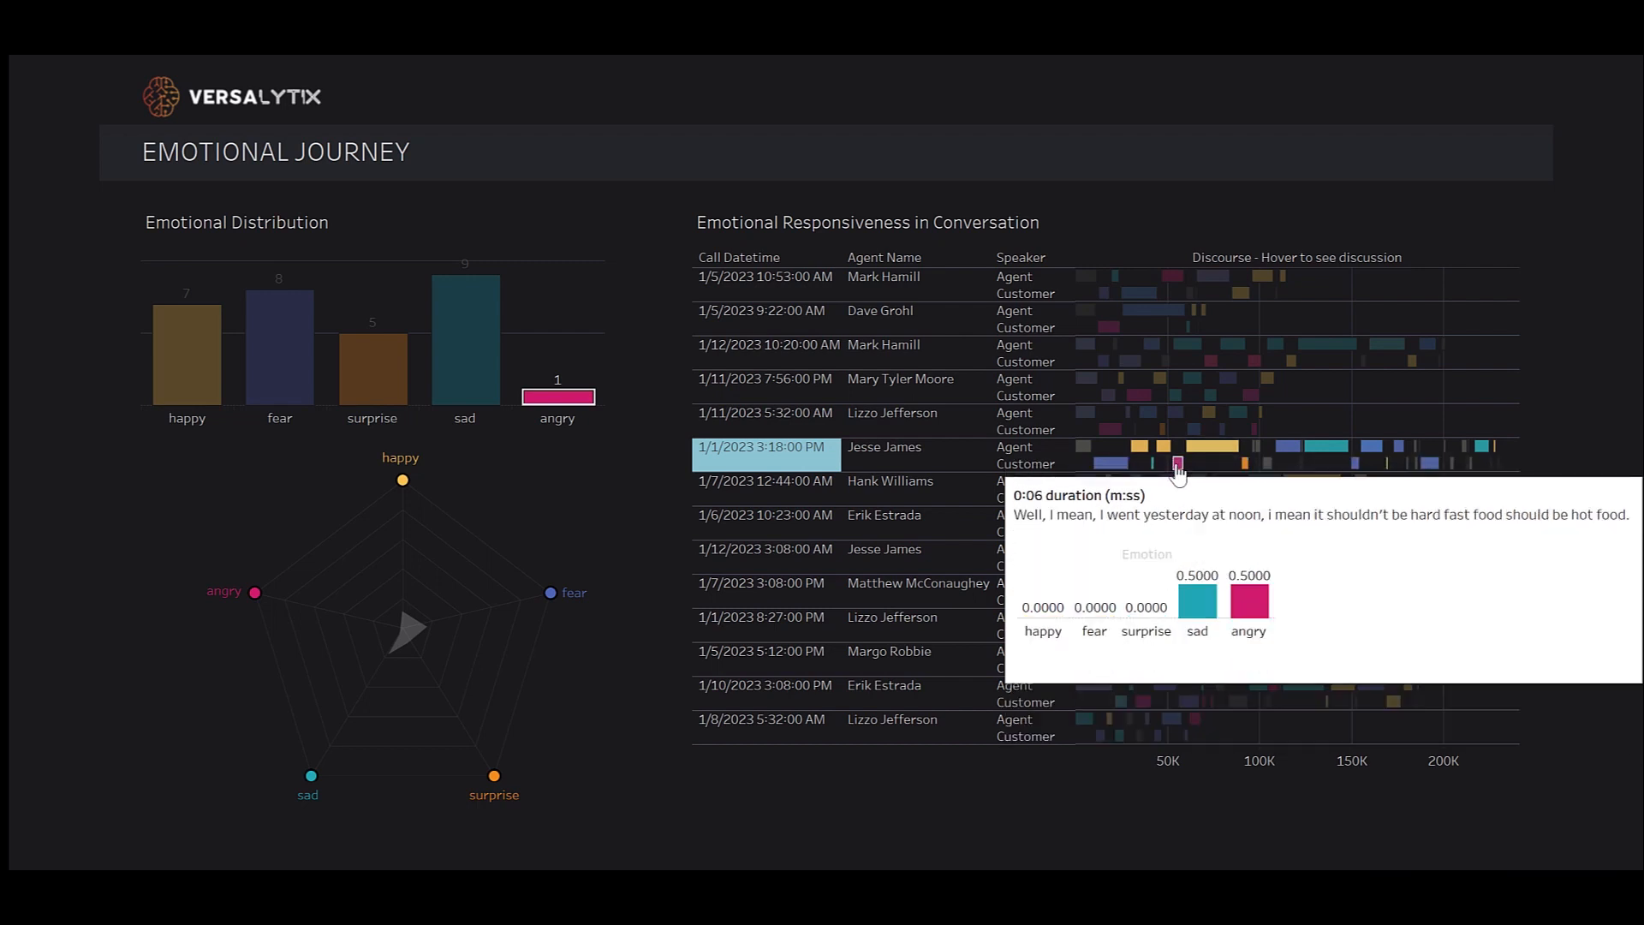